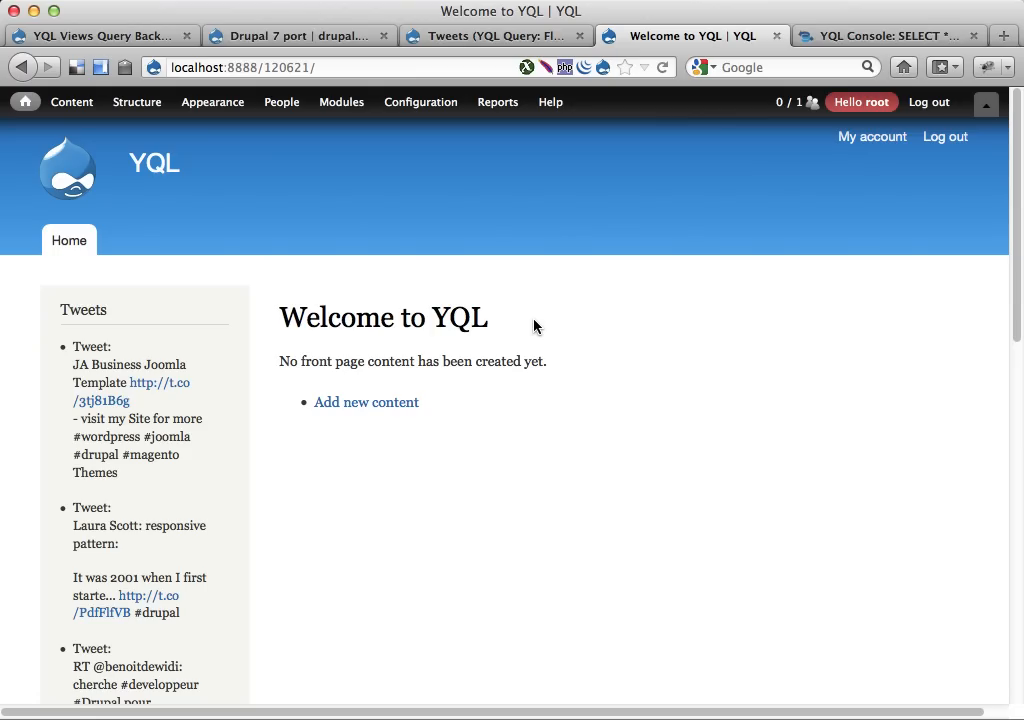
Step: View the YQL Views Query Backend project page, then its Drupal 7 port issue
{"action": "left_click", "coordinate": [96, 36]}
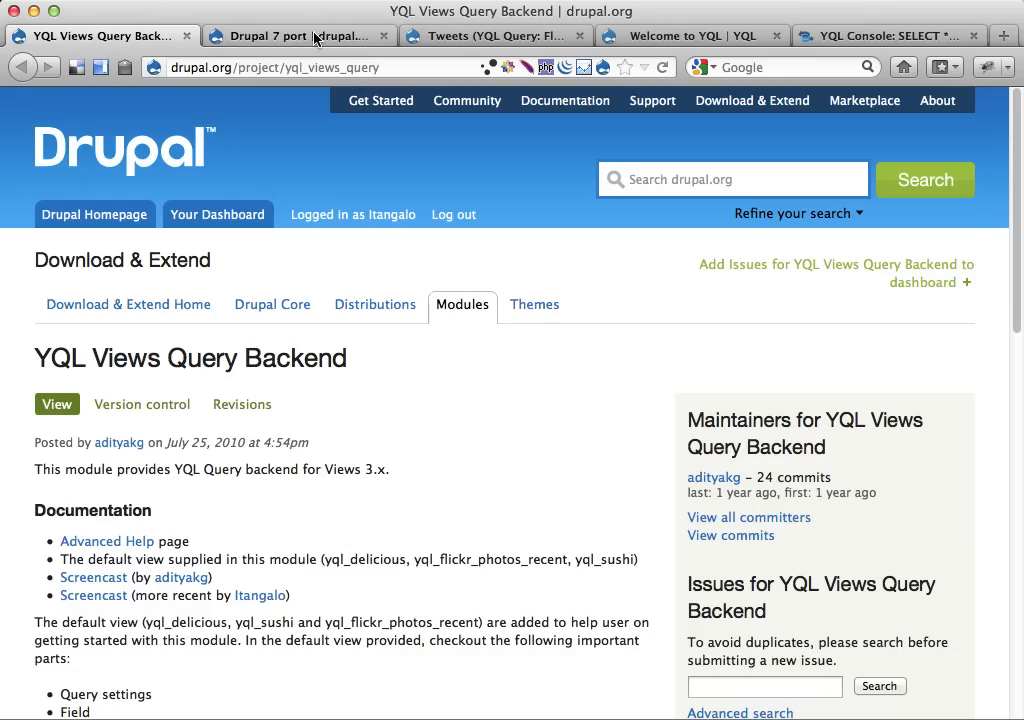
{"action": "left_click", "coordinate": [290, 36]}
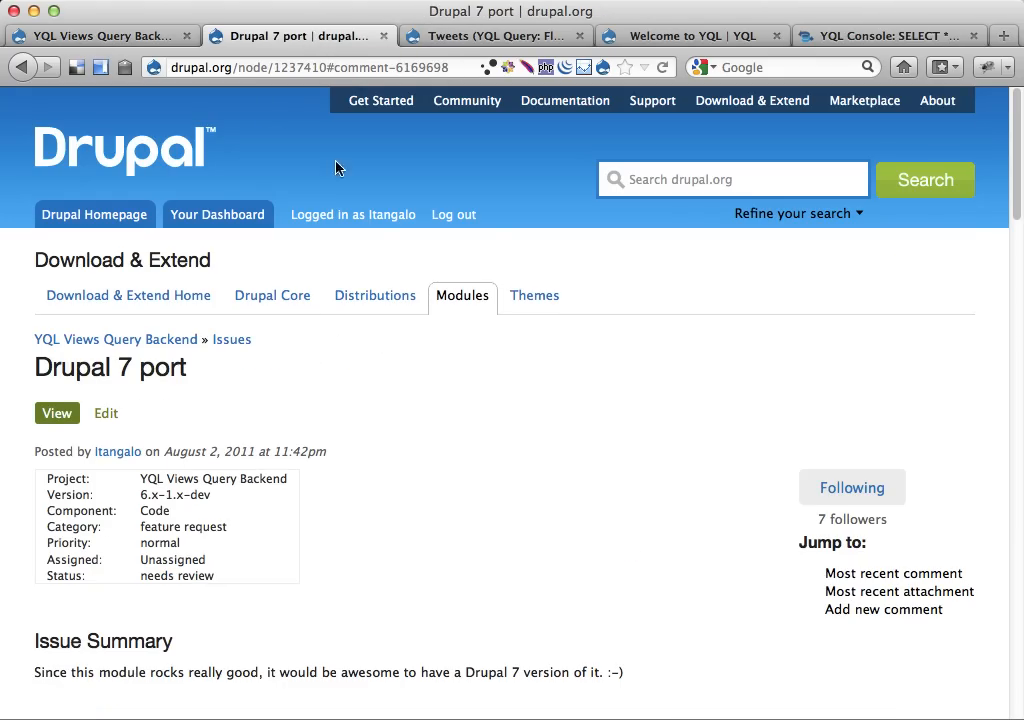
{"action": "mouse_move", "coordinate": [376, 414]}
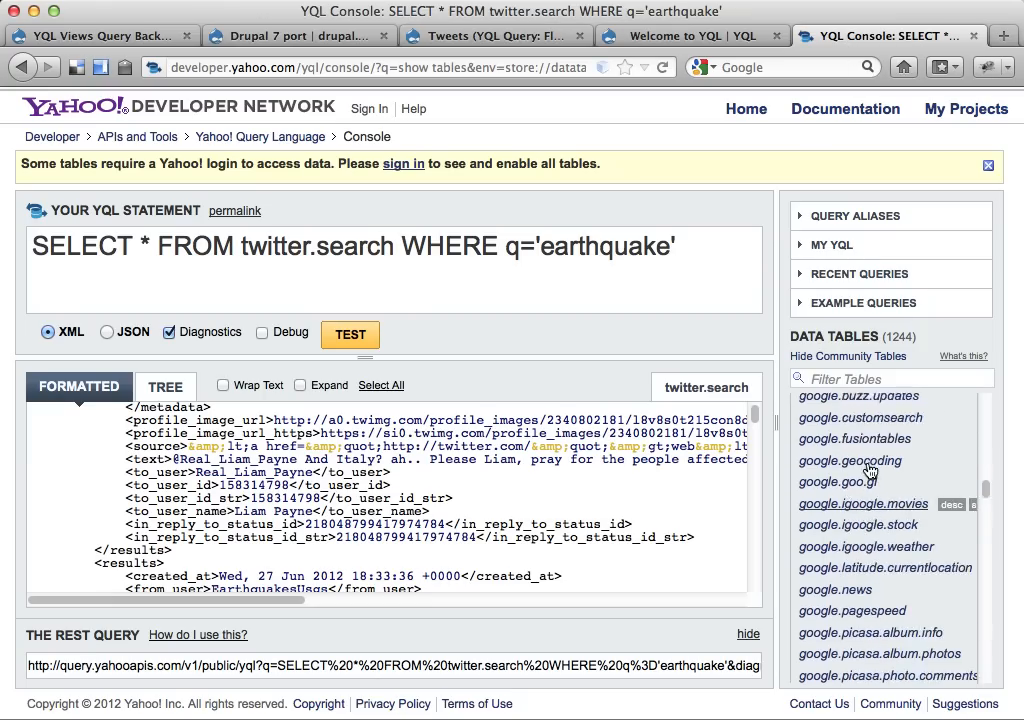
{"action": "scroll", "scroll_direction": "up", "scroll_amount": 3}
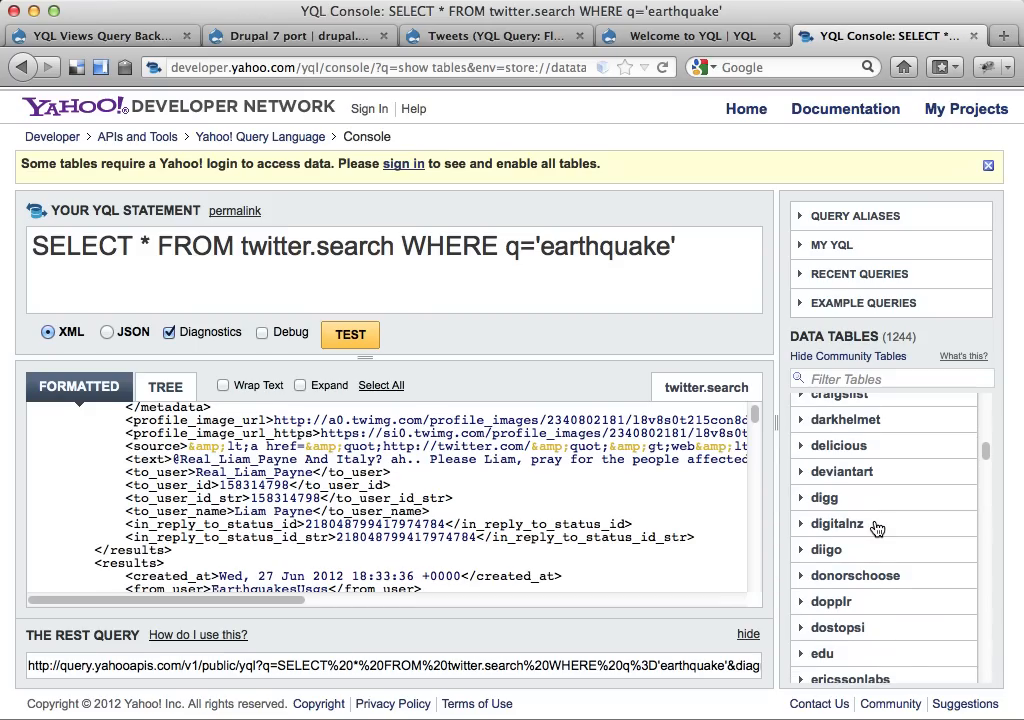
Step: Switch to the local 'Welcome to YQL' site and look over its Tweets block
{"action": "left_click", "coordinate": [690, 36]}
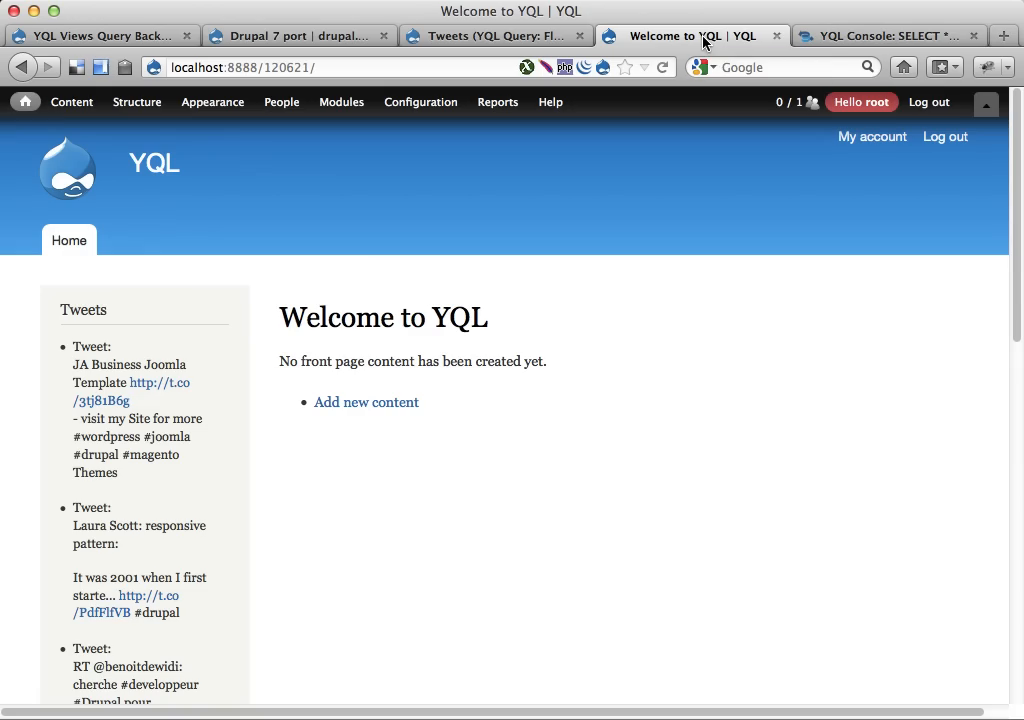
{"action": "mouse_move", "coordinate": [170, 388]}
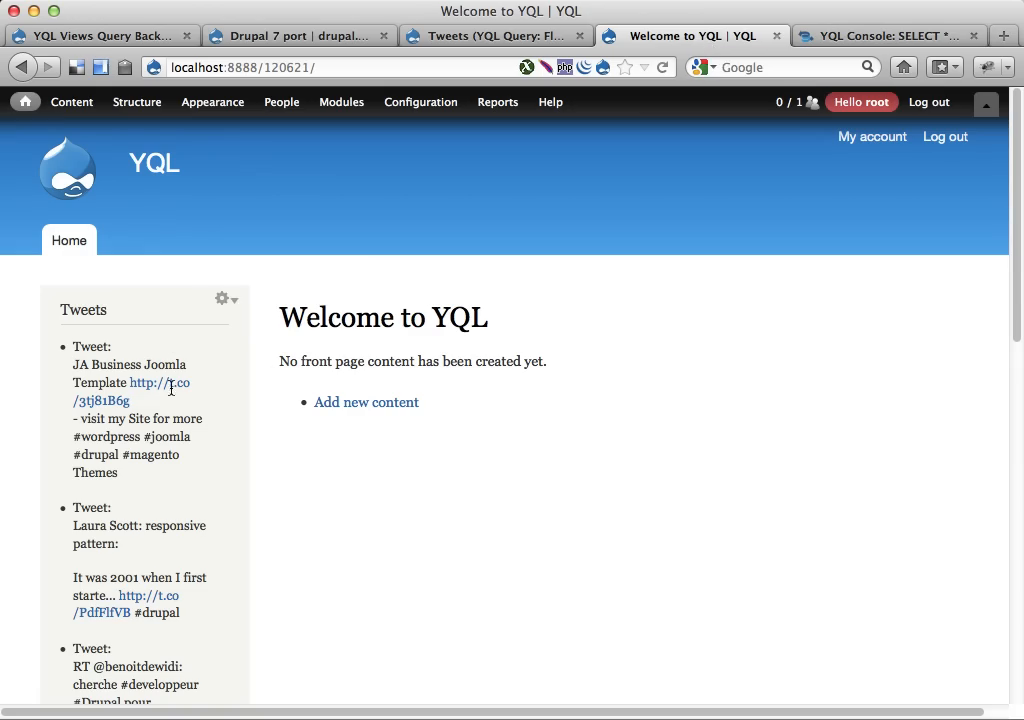
{"action": "scroll", "scroll_direction": "down", "scroll_amount": 3}
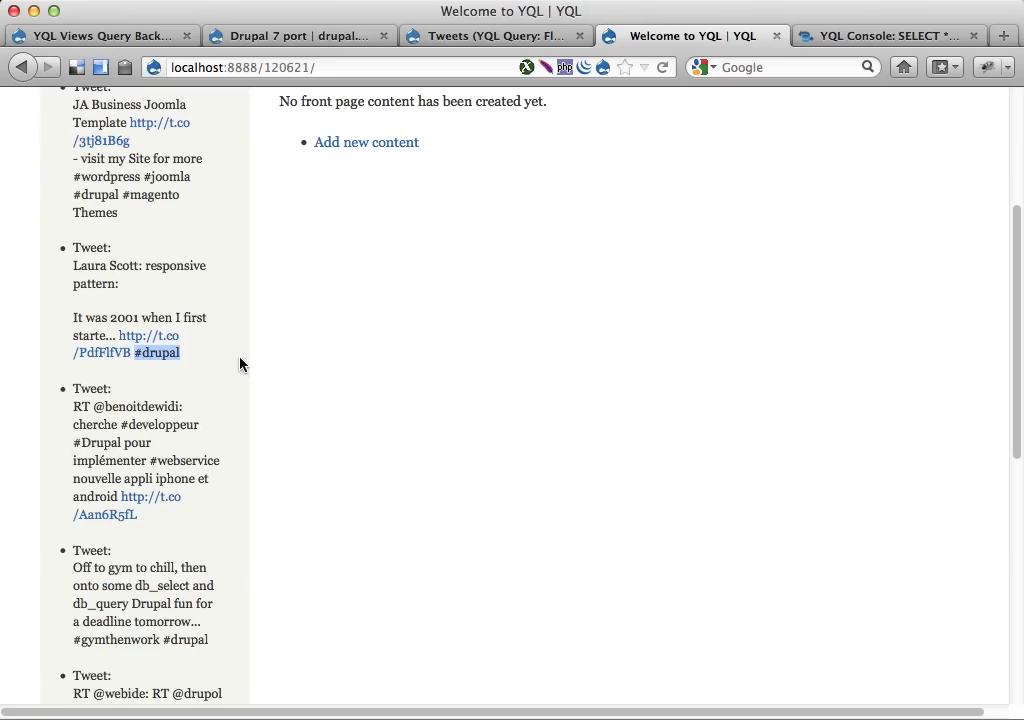
{"action": "scroll", "scroll_direction": "up", "scroll_amount": 3}
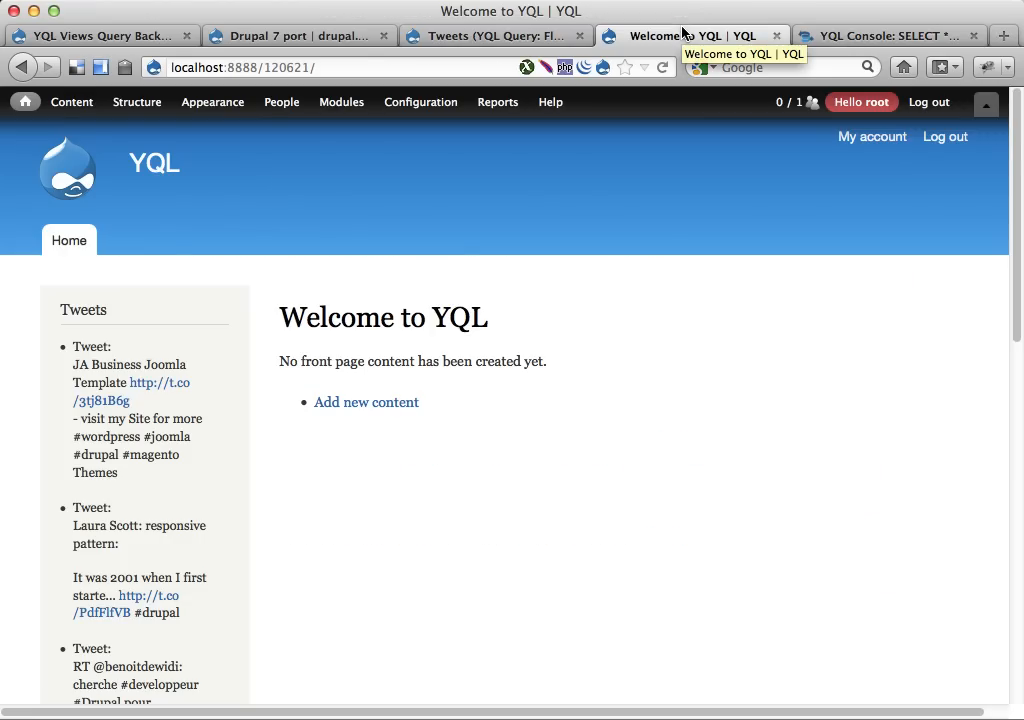
Step: Add a new Page display to the Tweets view from the +Add menu
{"action": "left_click", "coordinate": [490, 36]}
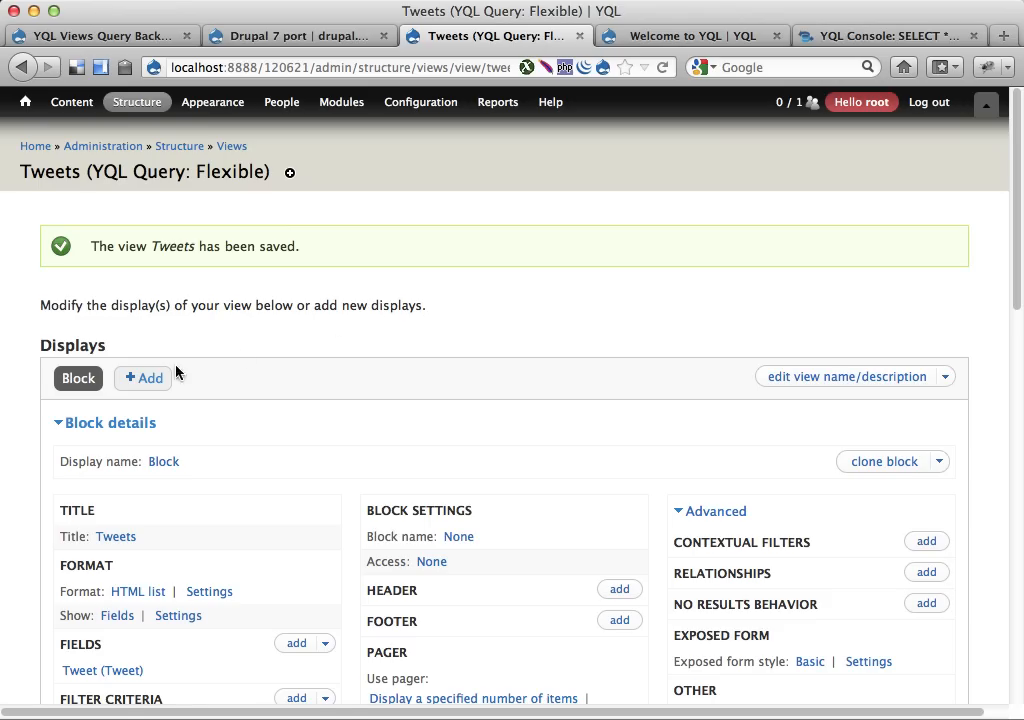
{"action": "left_click", "coordinate": [144, 376]}
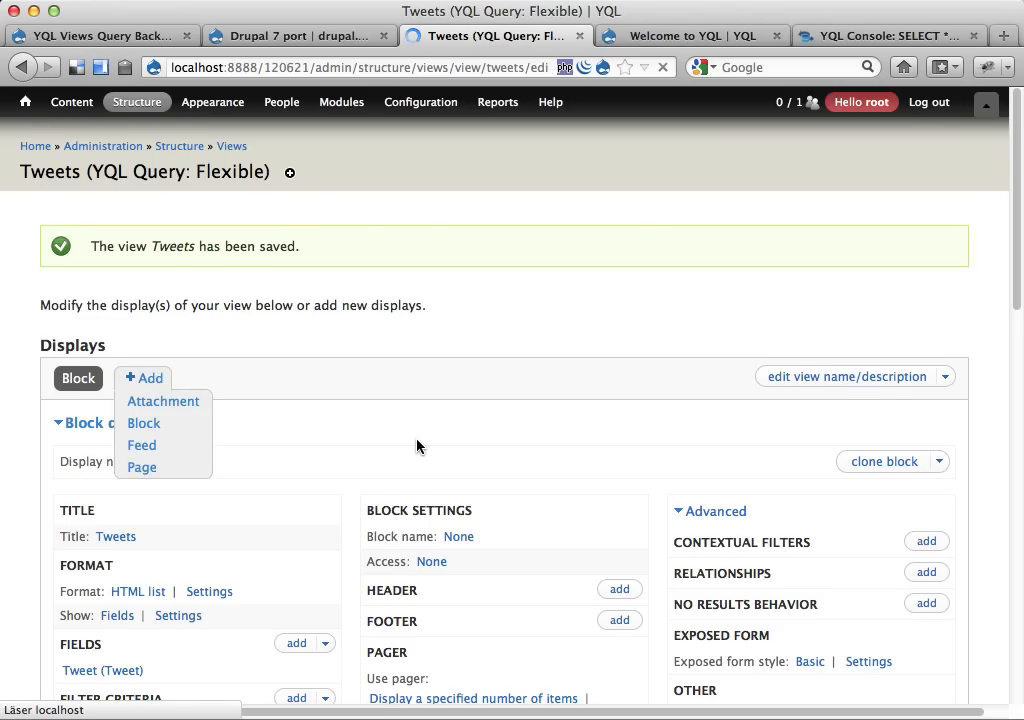
{"action": "left_click", "coordinate": [140, 468]}
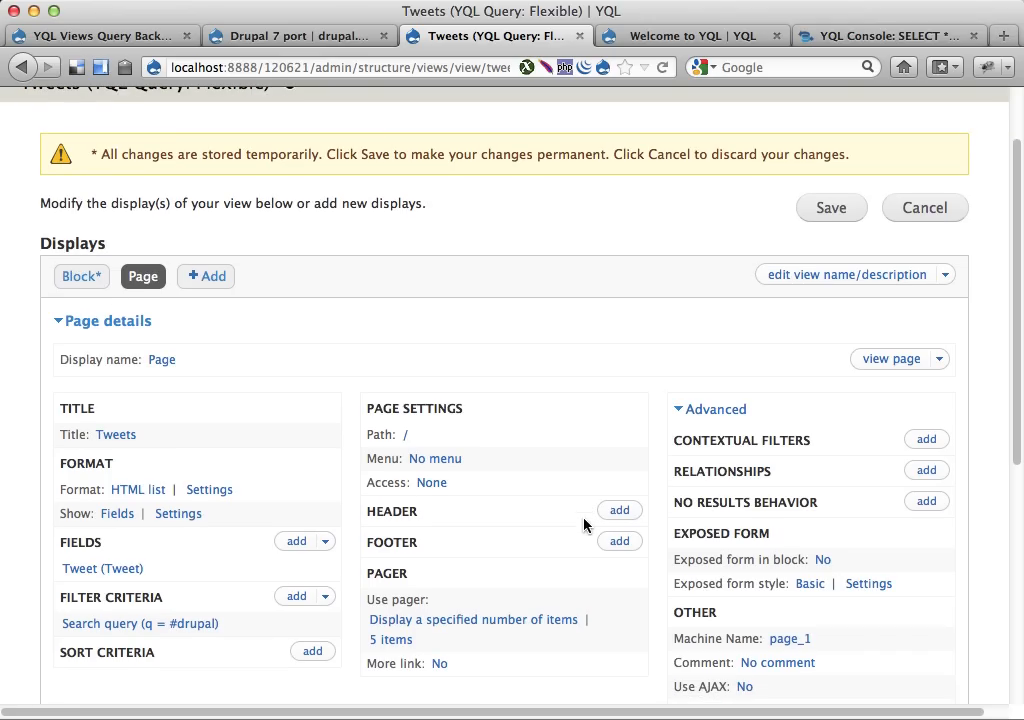
{"action": "scroll", "scroll_direction": "up", "scroll_amount": 3}
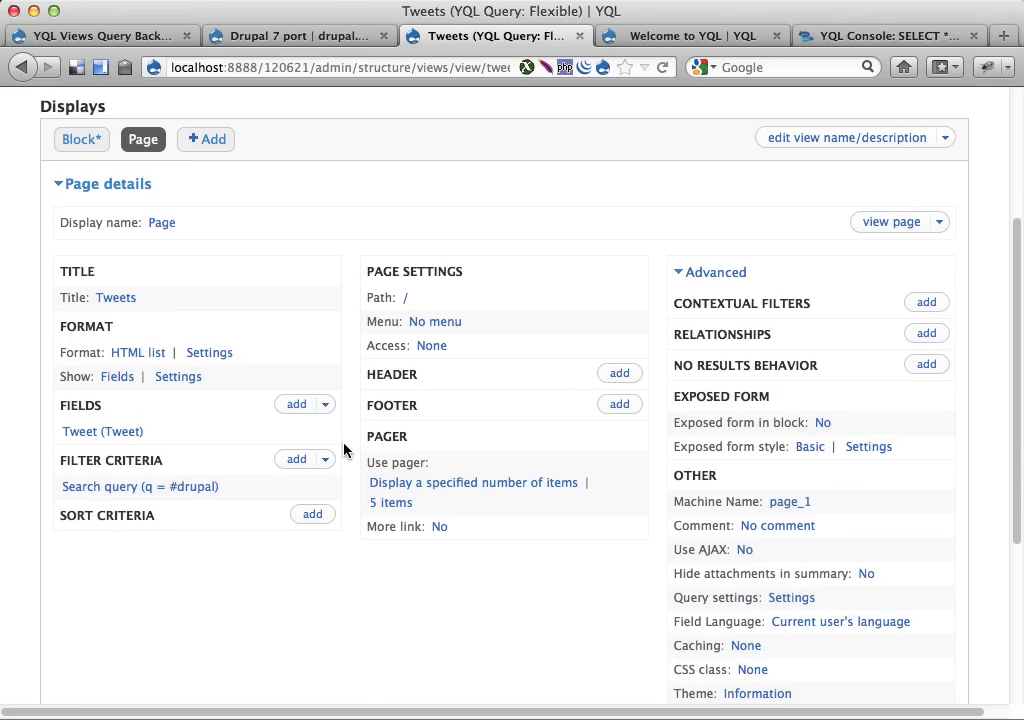
{"action": "scroll", "scroll_direction": "down", "scroll_amount": 3}
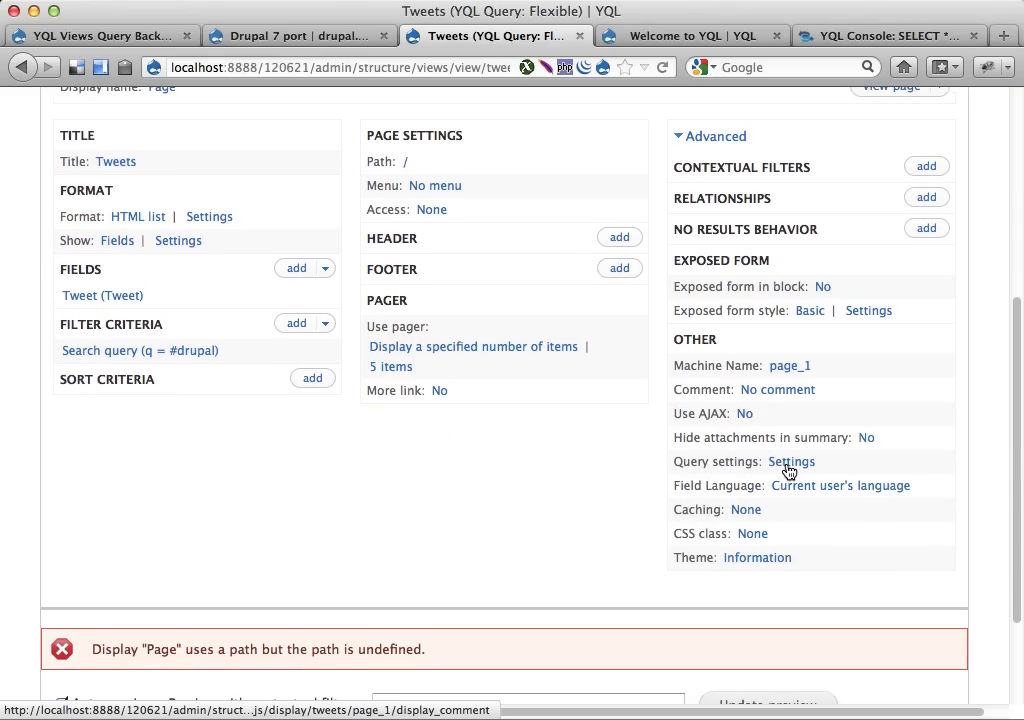
{"action": "scroll", "scroll_direction": "down", "scroll_amount": 3}
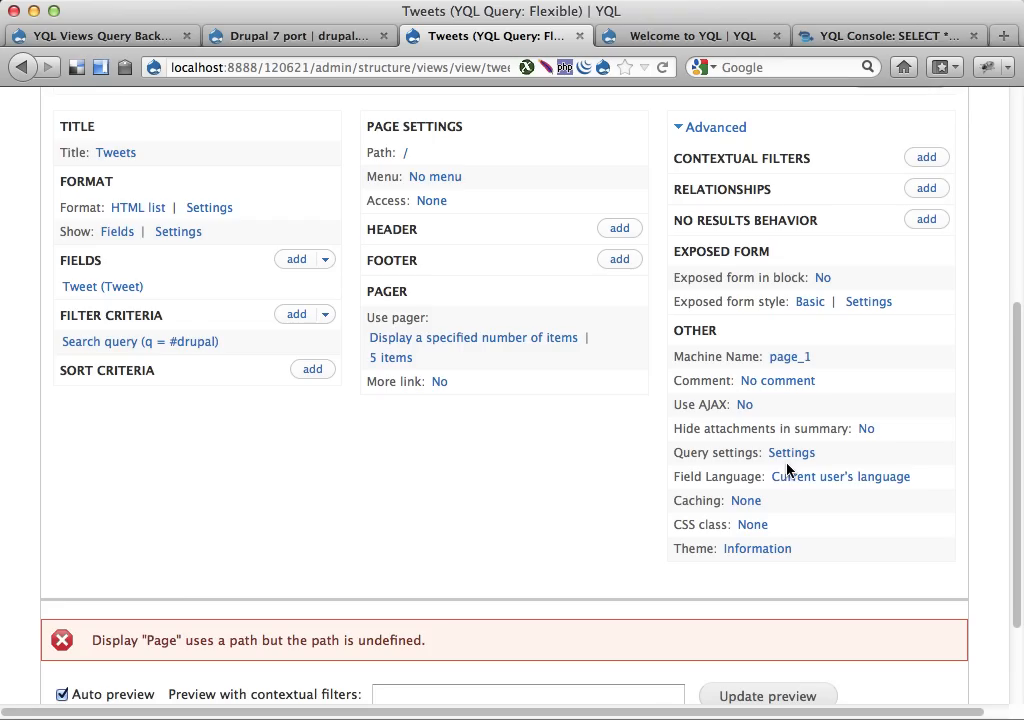
{"action": "mouse_move", "coordinate": [792, 452]}
{"action": "type", "text": "tweets"}
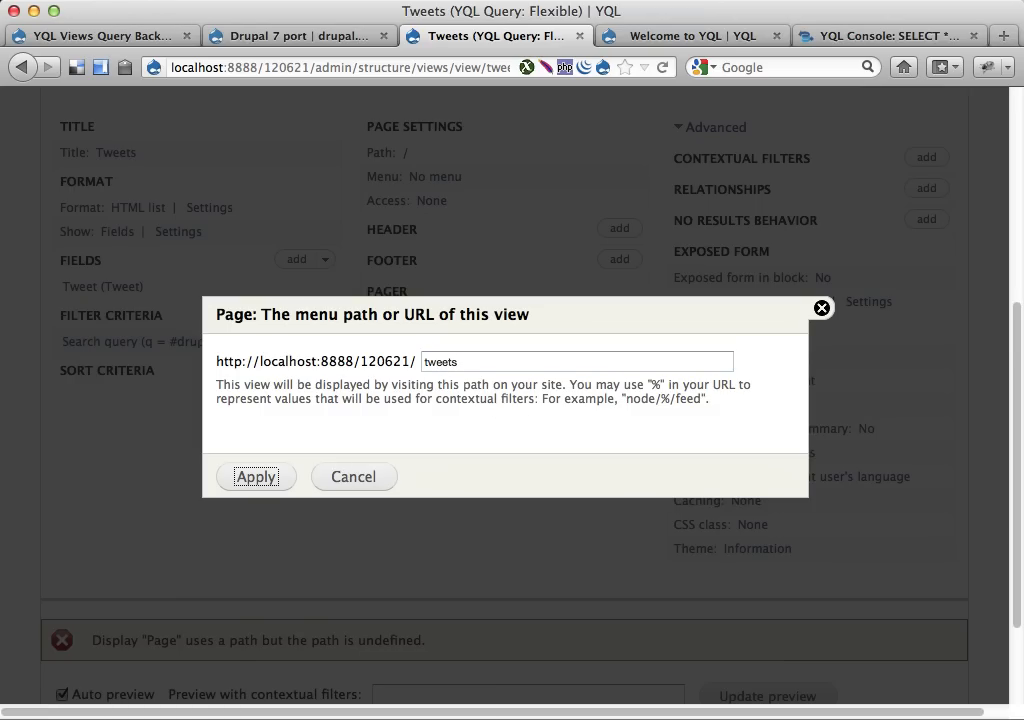
Step: Apply the /tweets path and start a normal menu entry titled 'Tweets'
{"action": "left_click", "coordinate": [256, 476]}
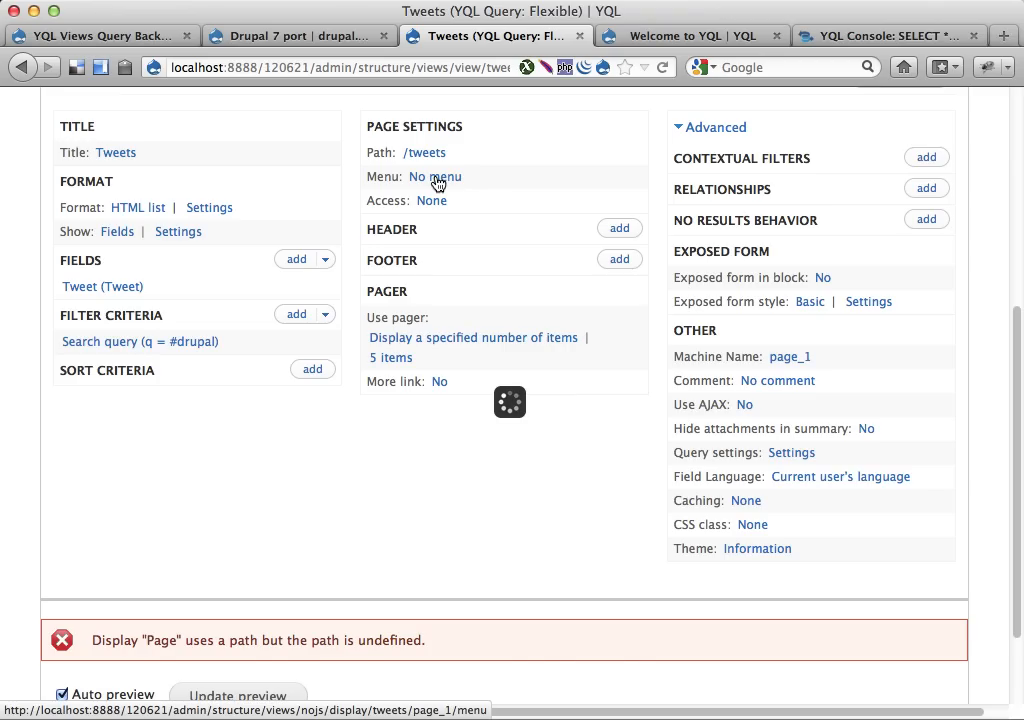
{"action": "left_click", "coordinate": [436, 176]}
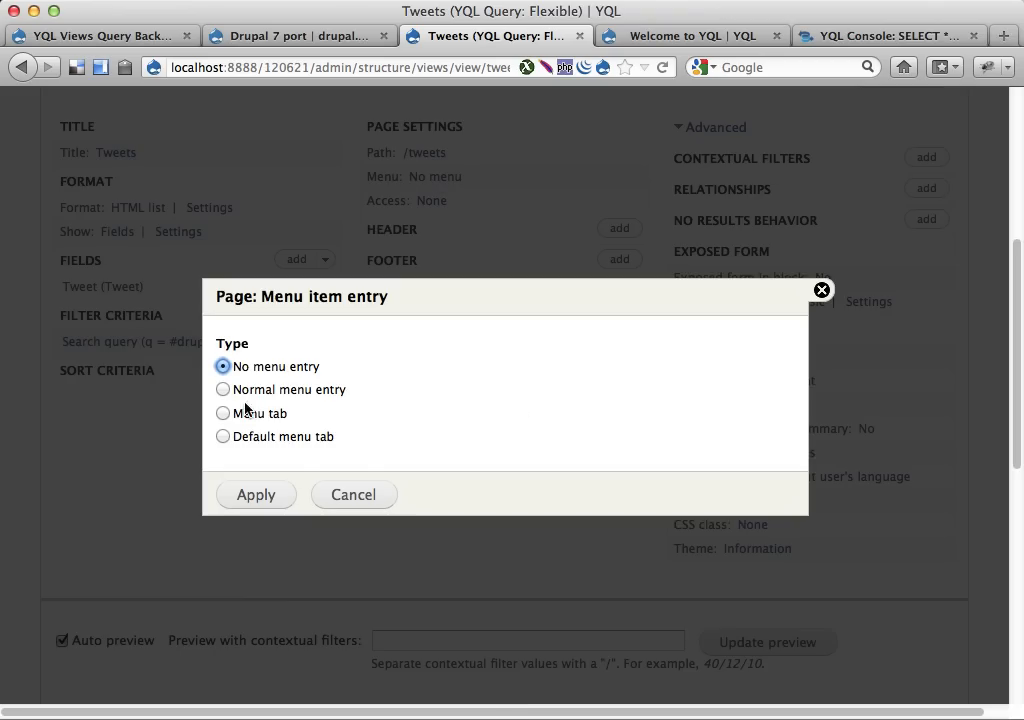
{"action": "left_click", "coordinate": [224, 388]}
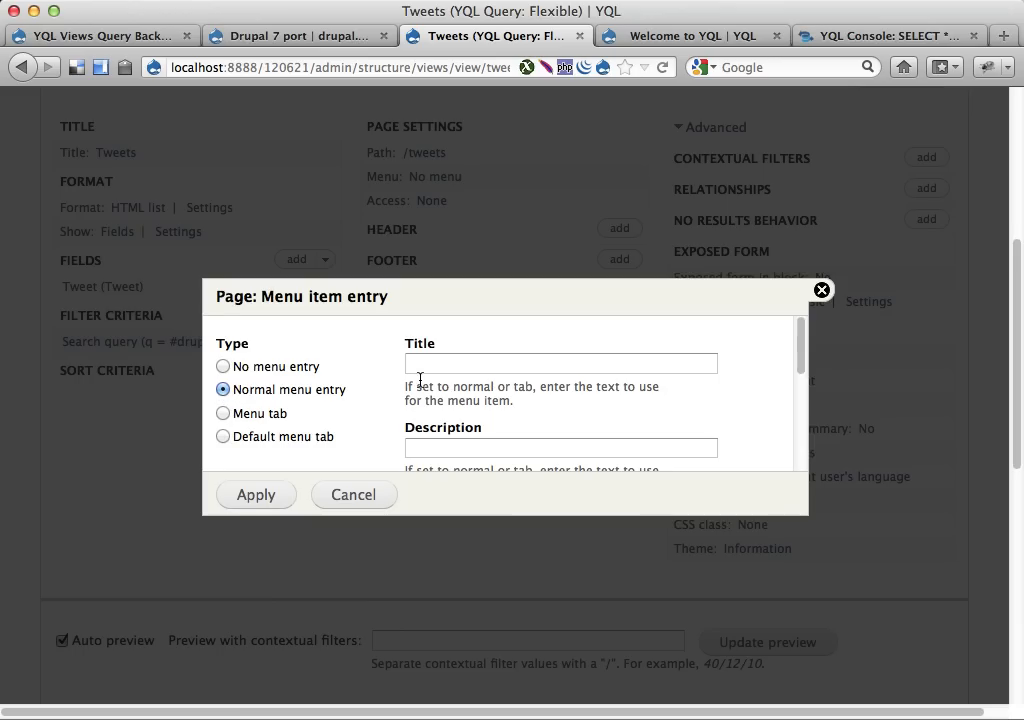
{"action": "type", "text": "Tweets"}
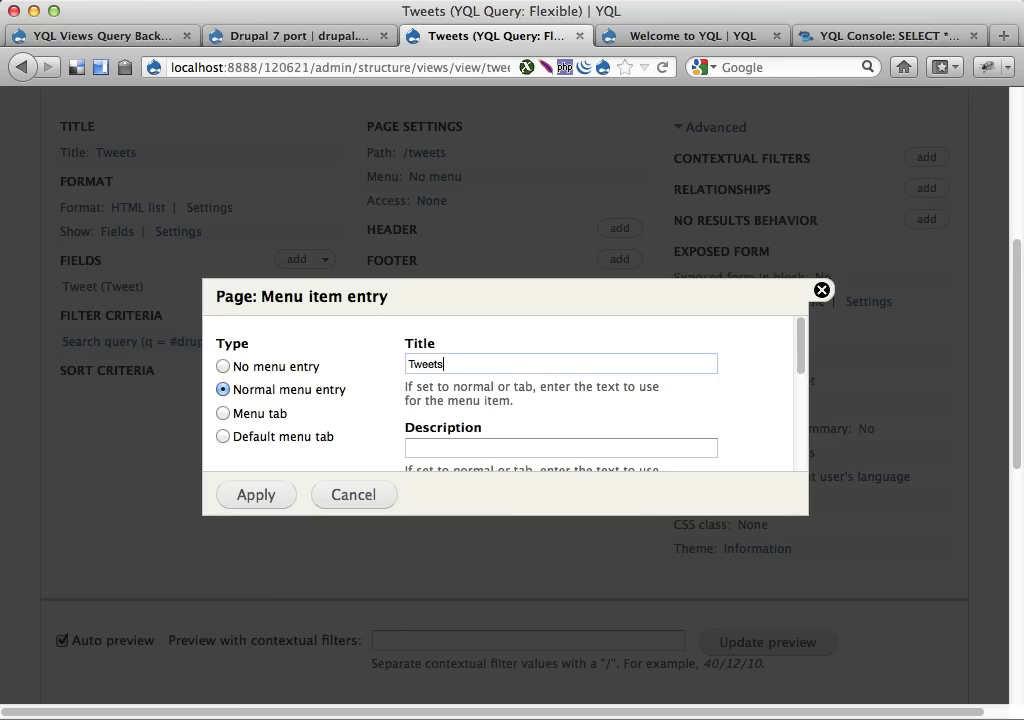
Step: Place the Tweets menu entry in the Main menu and apply the settings
{"action": "scroll", "scroll_direction": "down", "scroll_amount": 3}
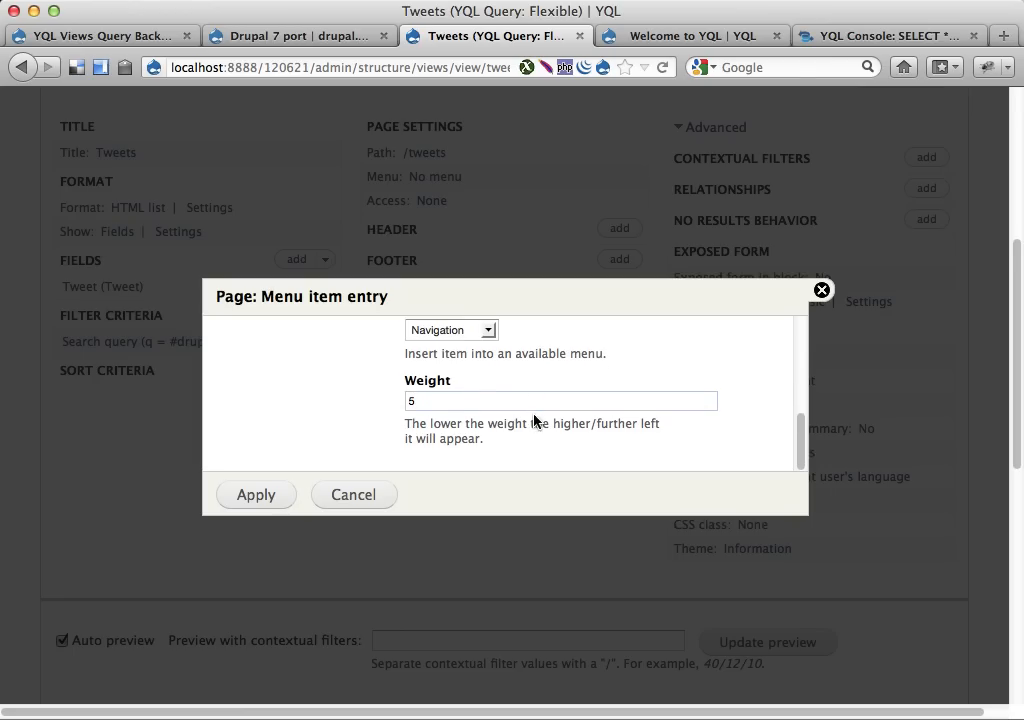
{"action": "left_click", "coordinate": [450, 330]}
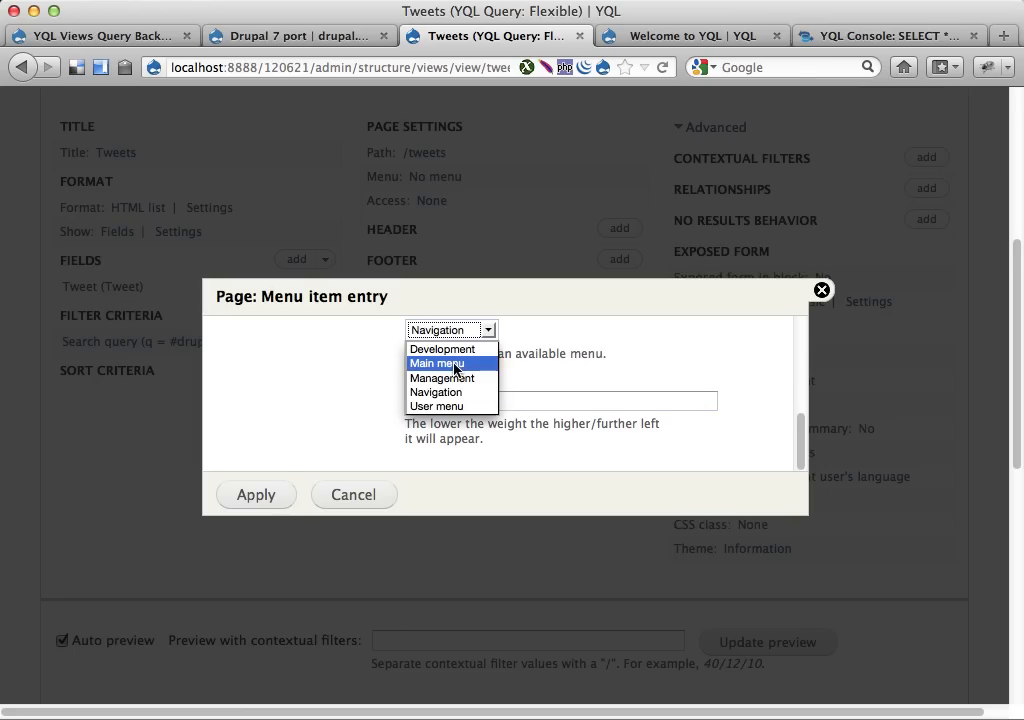
{"action": "left_click", "coordinate": [436, 364]}
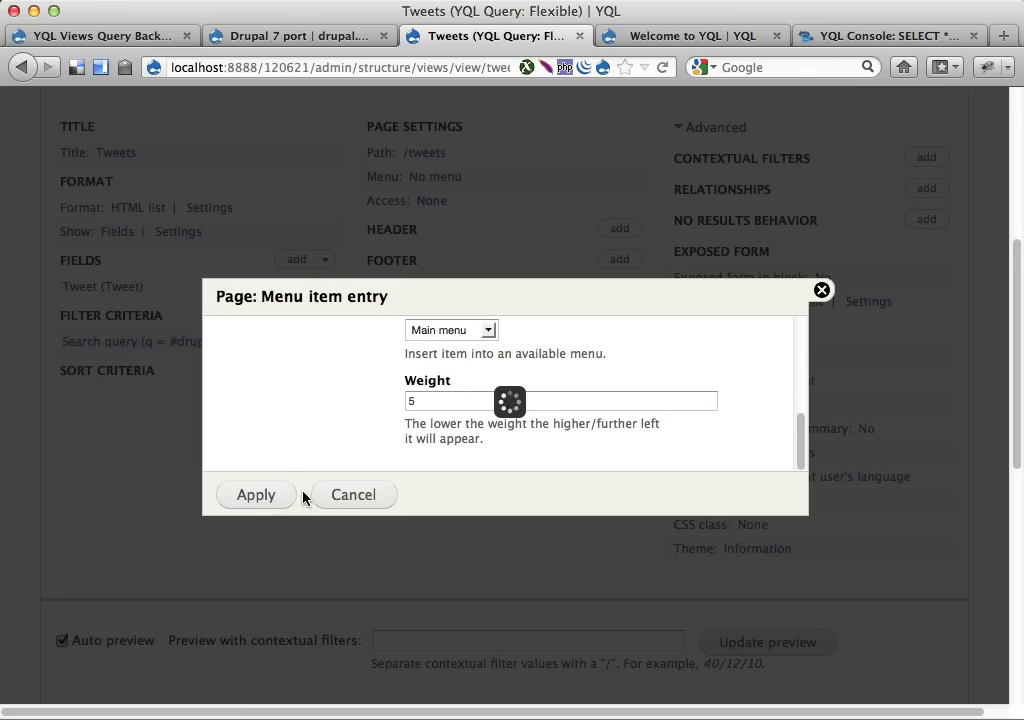
{"action": "left_click", "coordinate": [256, 494]}
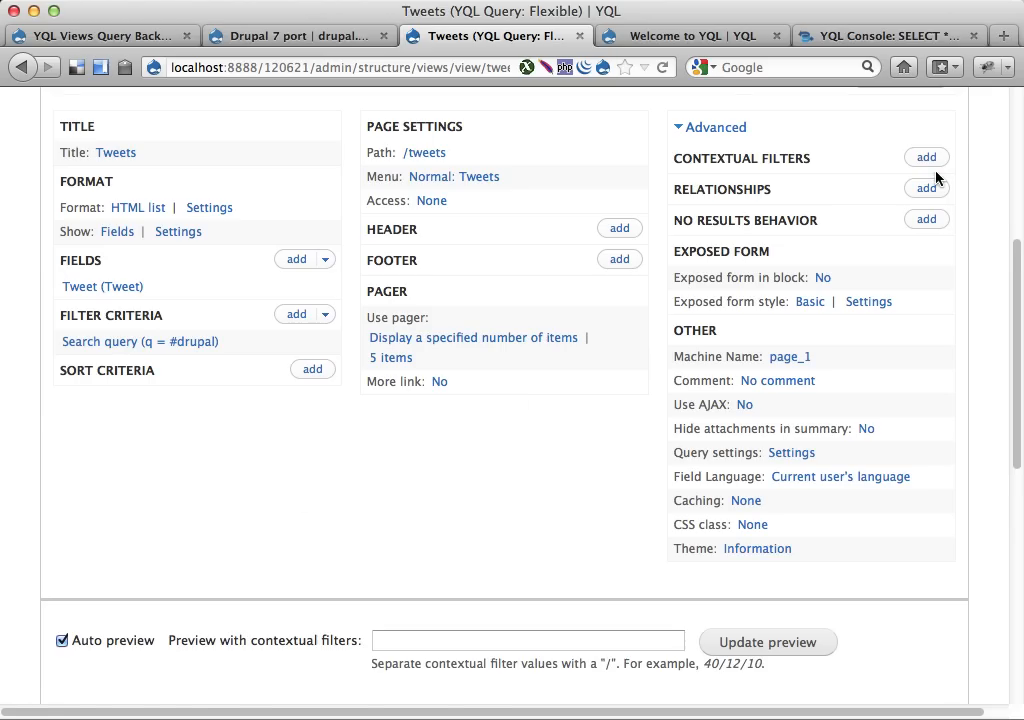
Step: Add a YQL Column contextual filter to this page only, with default value '#drupal'
{"action": "left_click", "coordinate": [926, 156]}
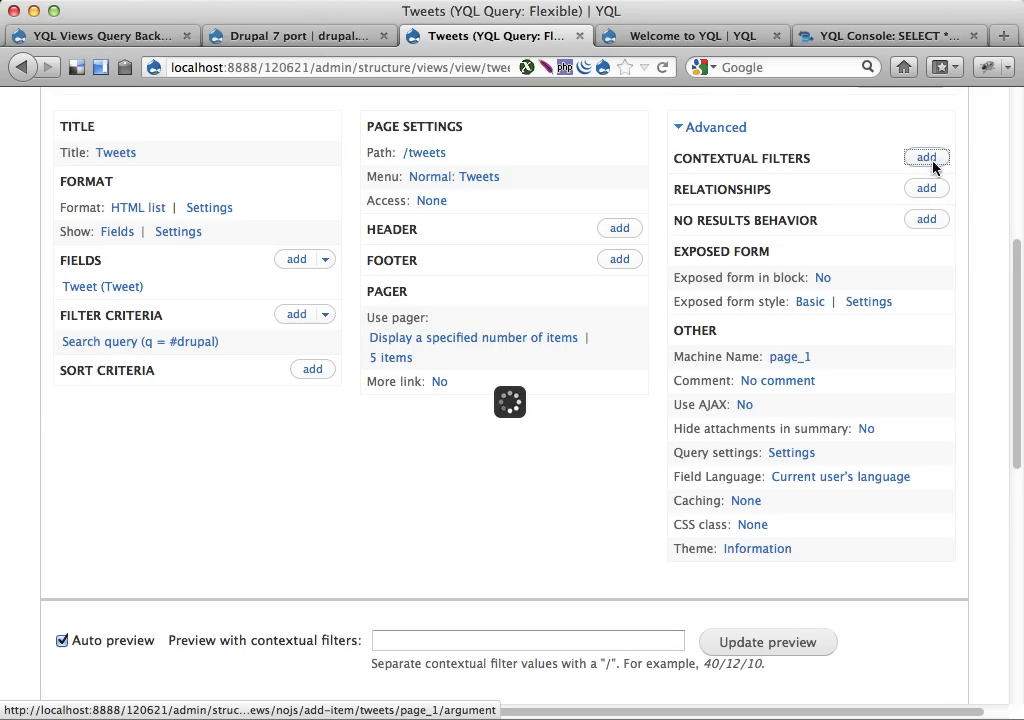
{"action": "left_click", "coordinate": [926, 156]}
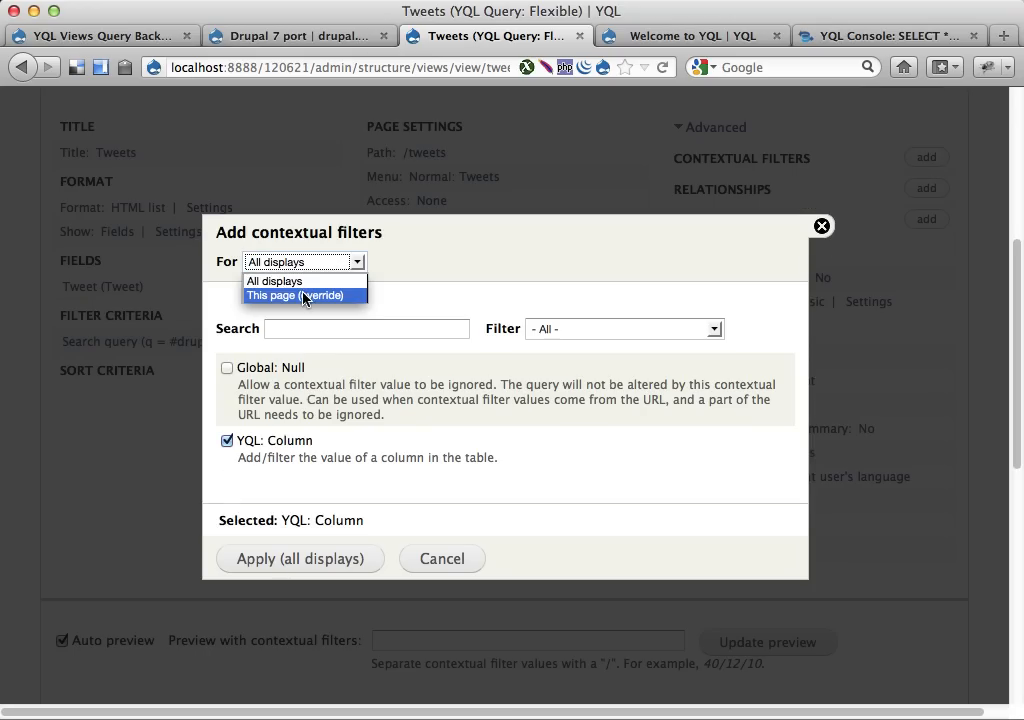
{"action": "left_click", "coordinate": [296, 296]}
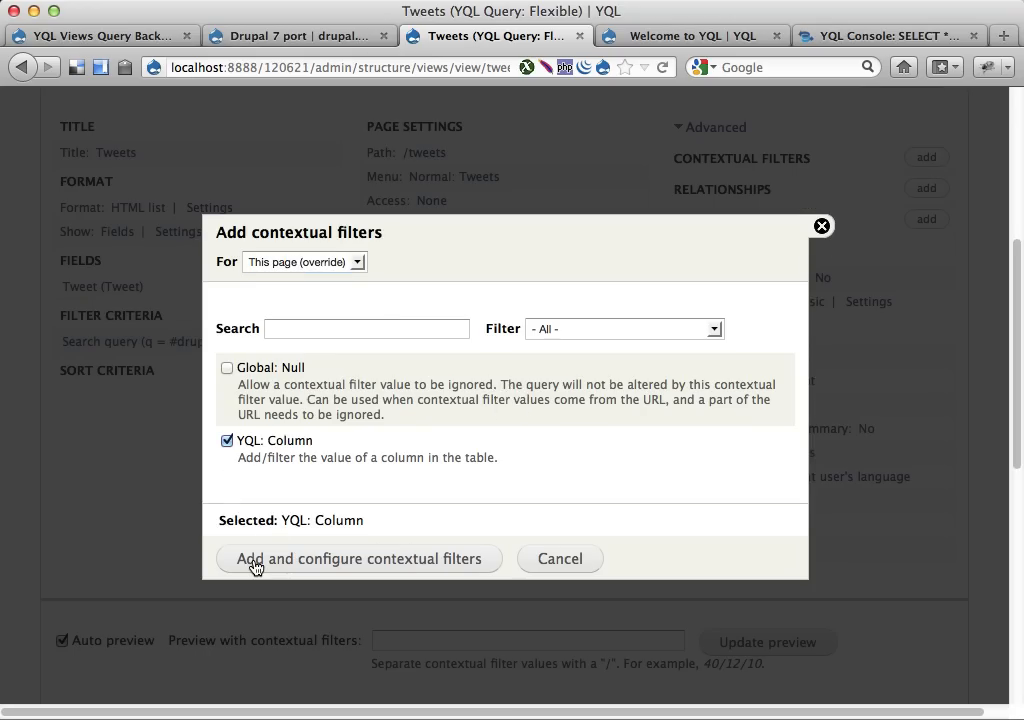
{"action": "left_click", "coordinate": [358, 558]}
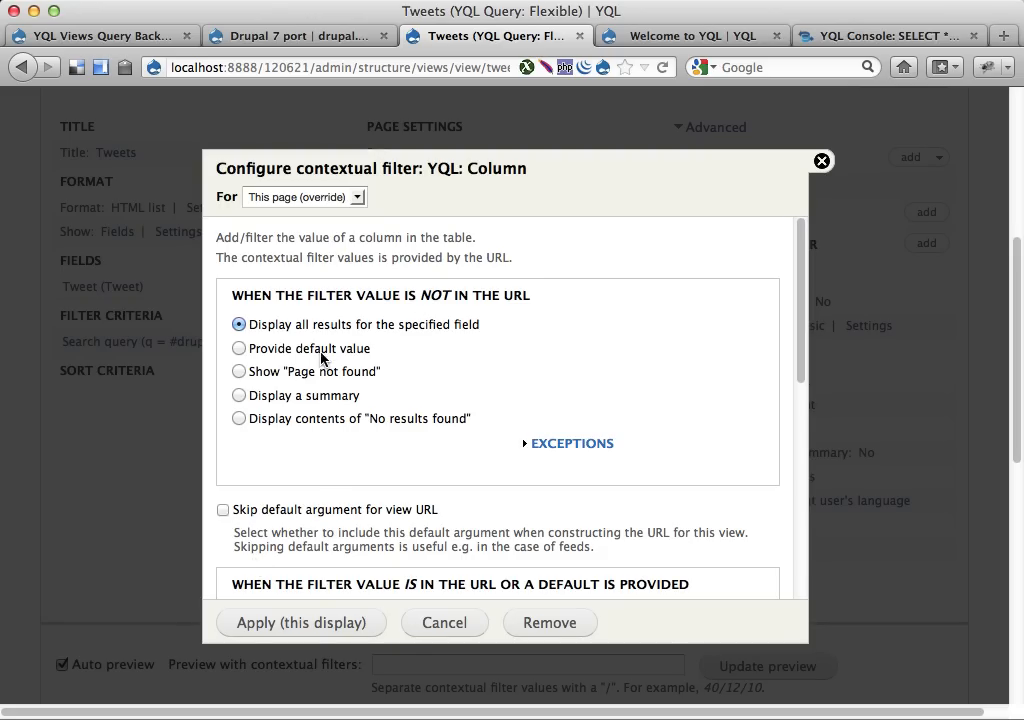
{"action": "left_click", "coordinate": [240, 348]}
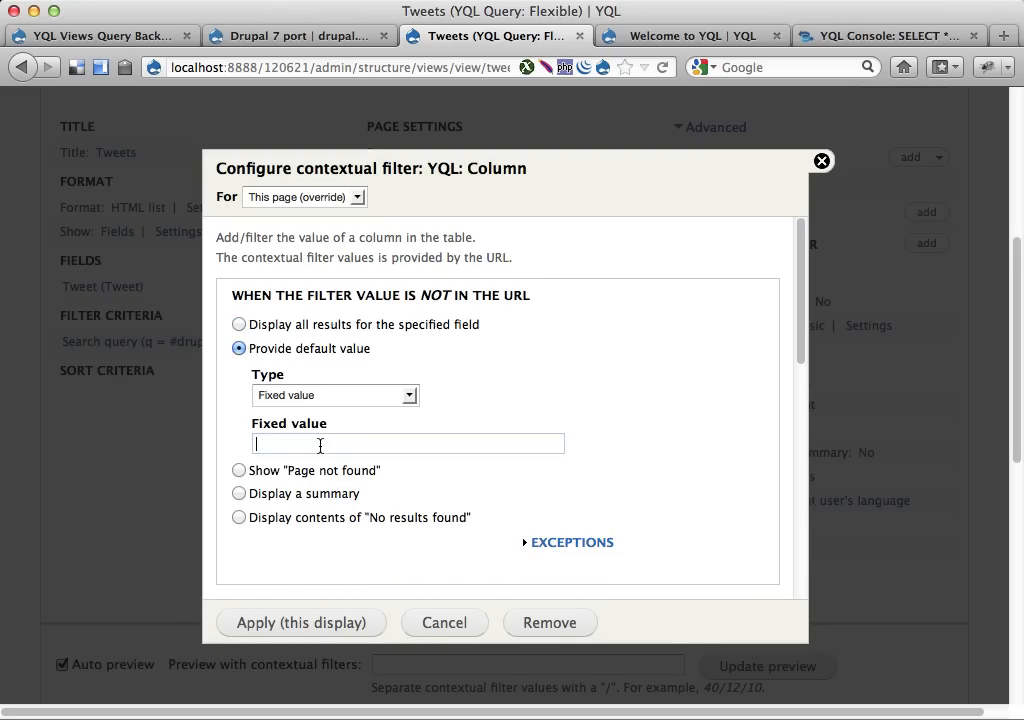
{"action": "type", "text": "#drupal"}
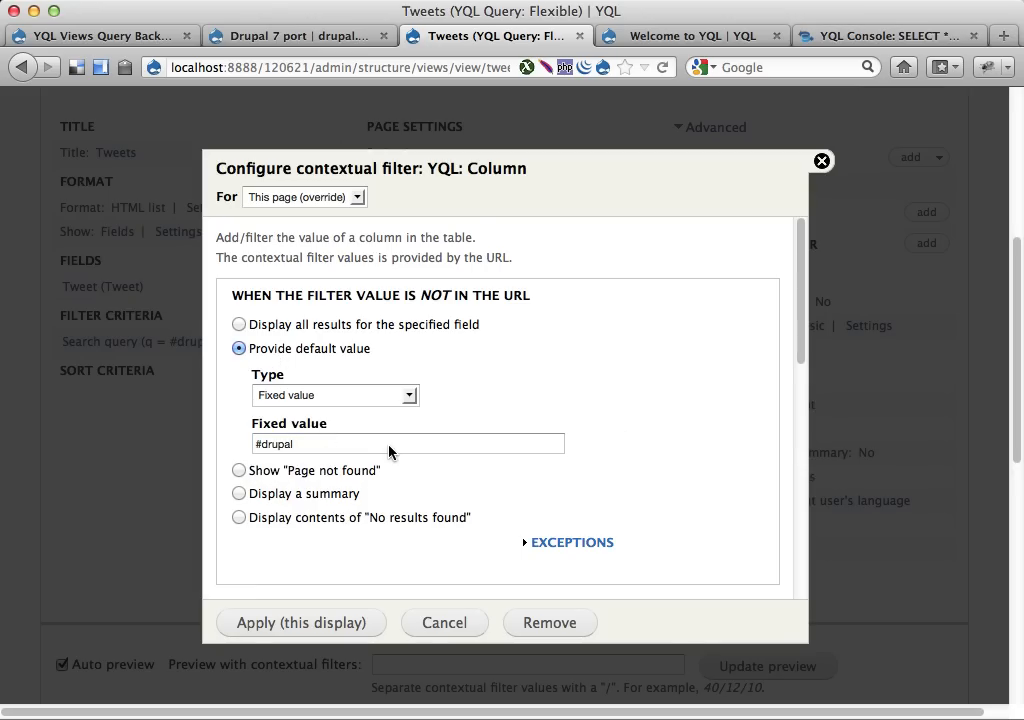
Step: Override the page title as 'Tweets for %1' and set the filter's field name to q
{"action": "scroll", "scroll_direction": "down", "scroll_amount": 3}
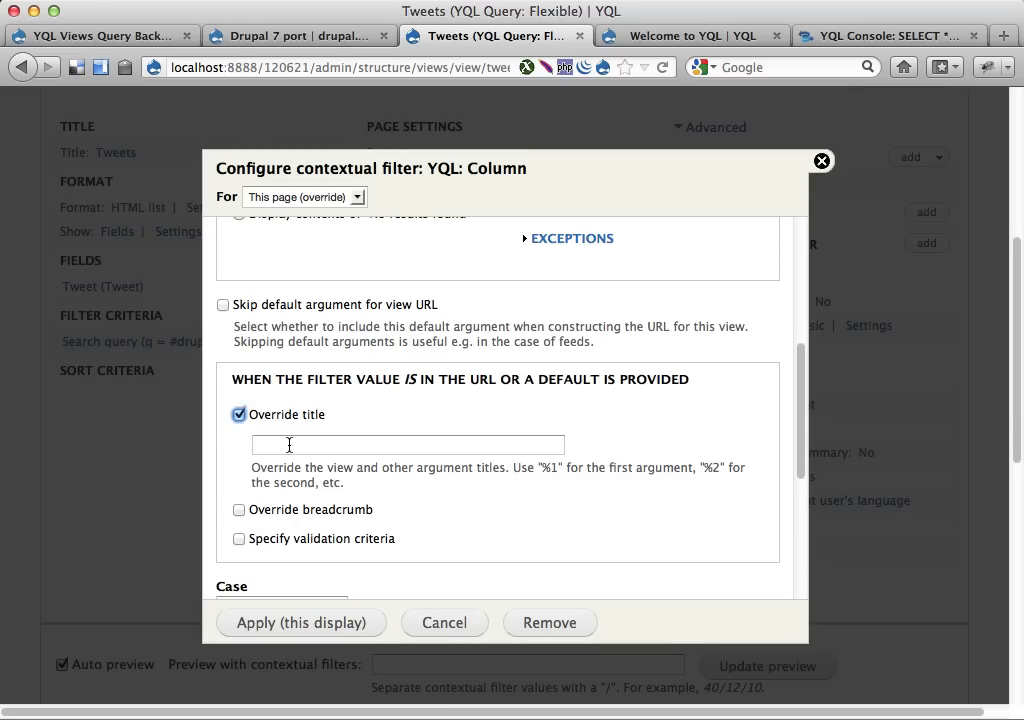
{"action": "type", "text": "Tw"}
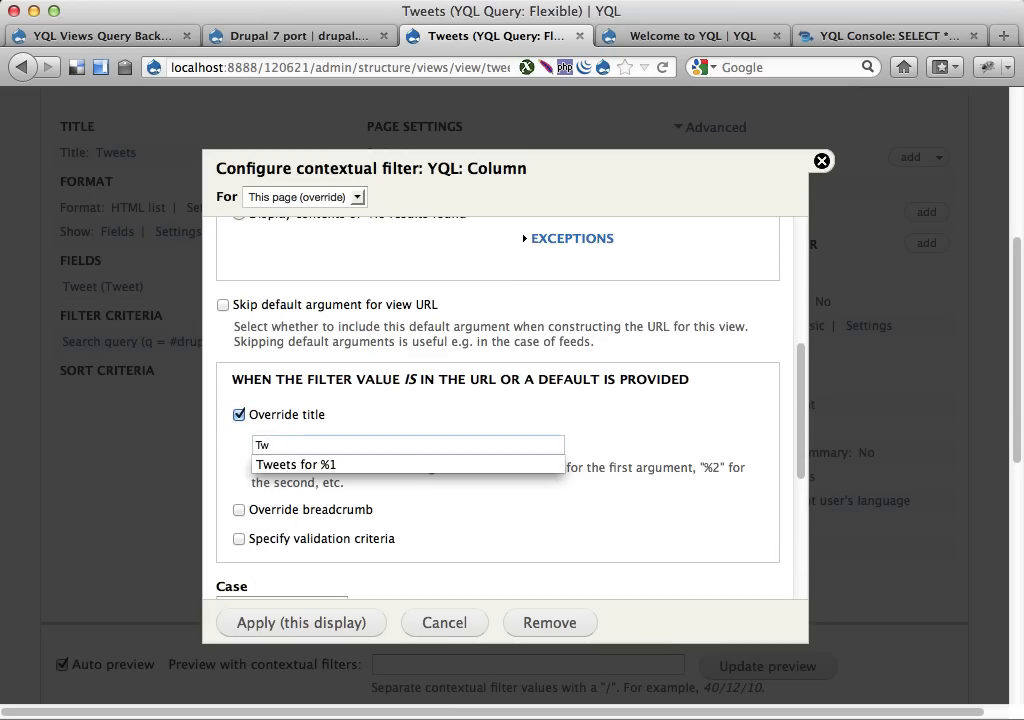
{"action": "left_click", "coordinate": [408, 464]}
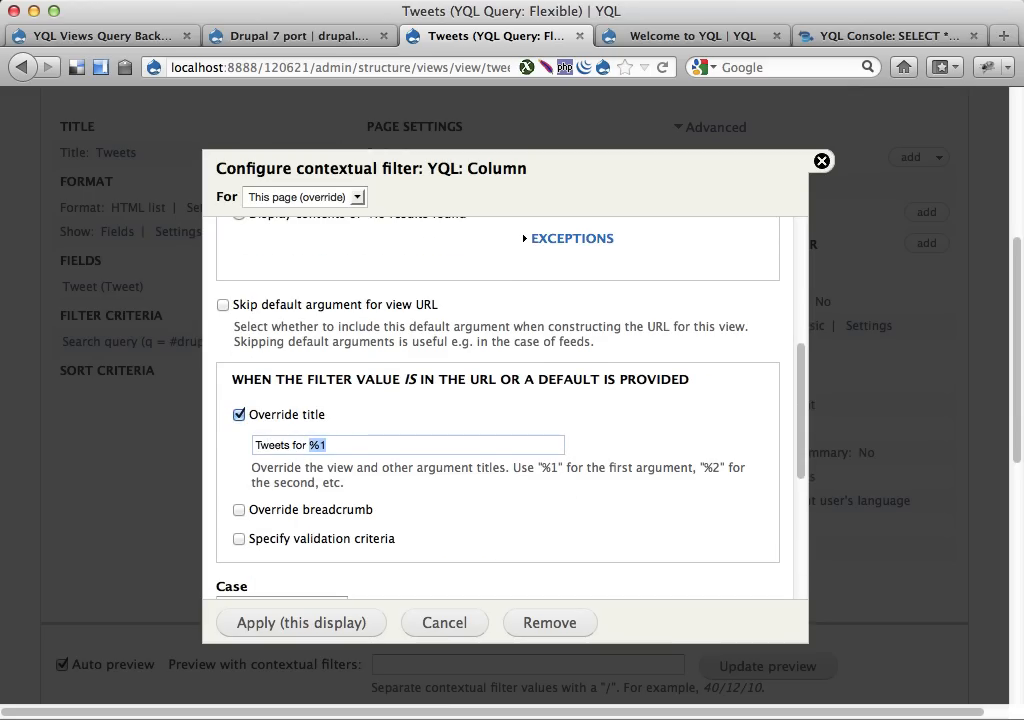
{"action": "left_click", "coordinate": [312, 444]}
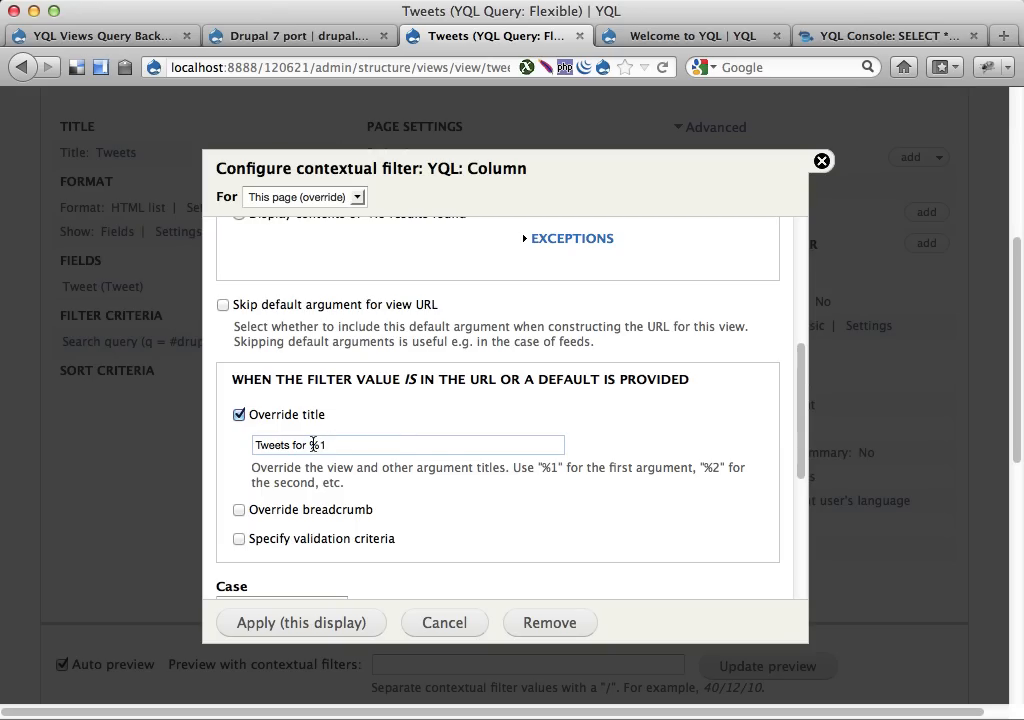
{"action": "scroll", "scroll_direction": "down", "scroll_amount": 3}
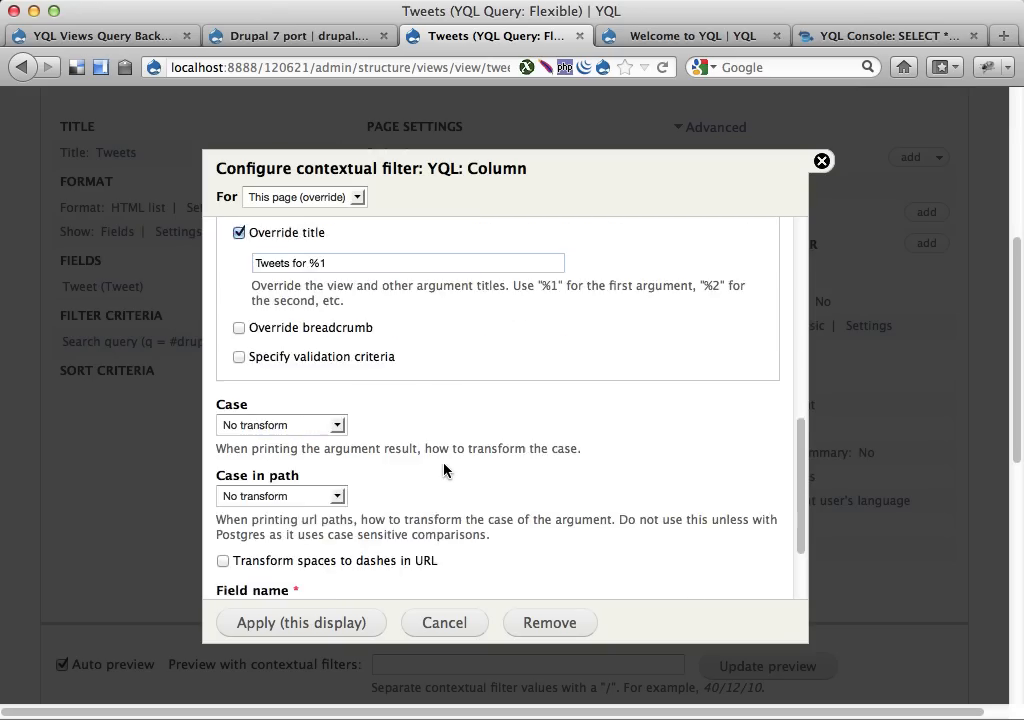
{"action": "type", "text": "q"}
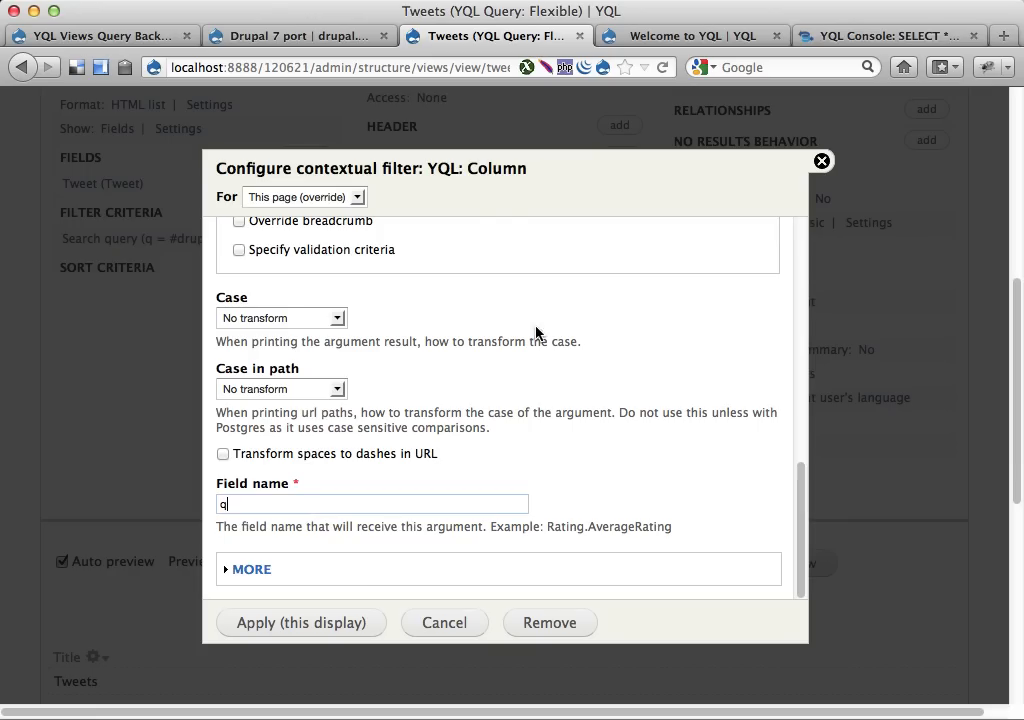
{"action": "mouse_move", "coordinate": [508, 214]}
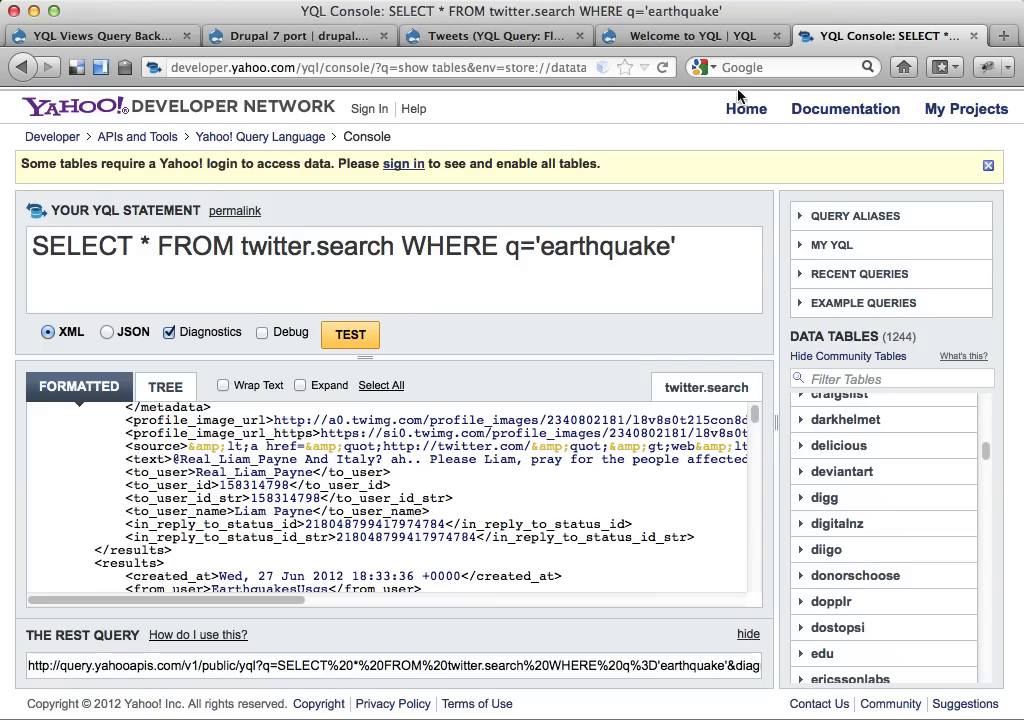
{"action": "mouse_move", "coordinate": [140, 258]}
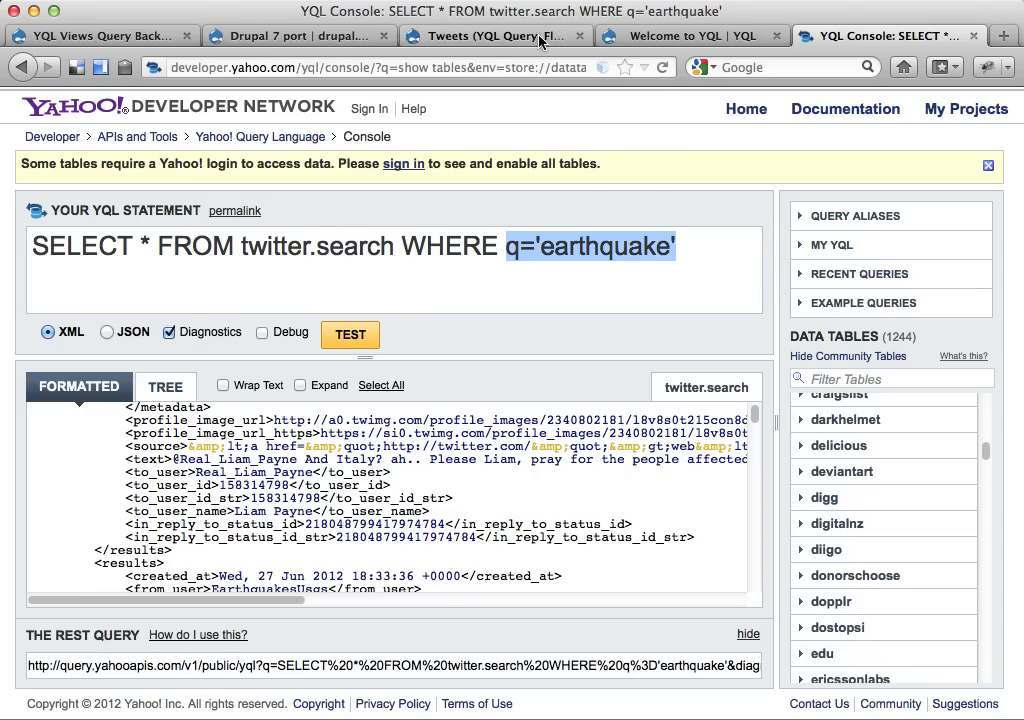
Step: Set the filter's administrative title to 'Search string' and apply it to this display
{"action": "left_click", "coordinate": [492, 36]}
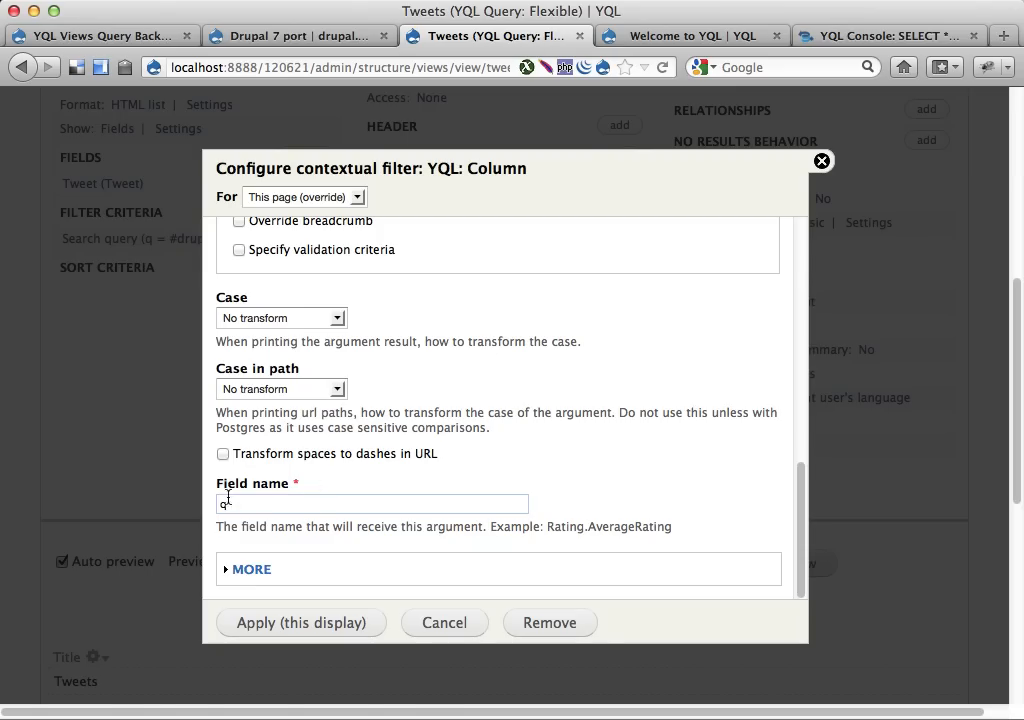
{"action": "left_click", "coordinate": [252, 568]}
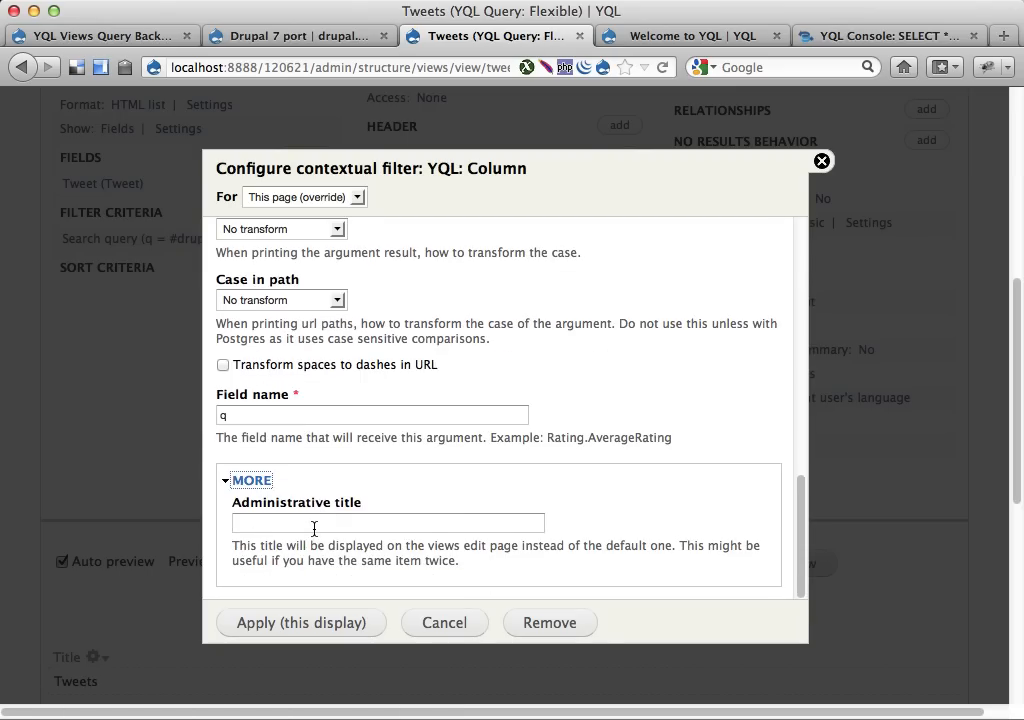
{"action": "type", "text": "se"}
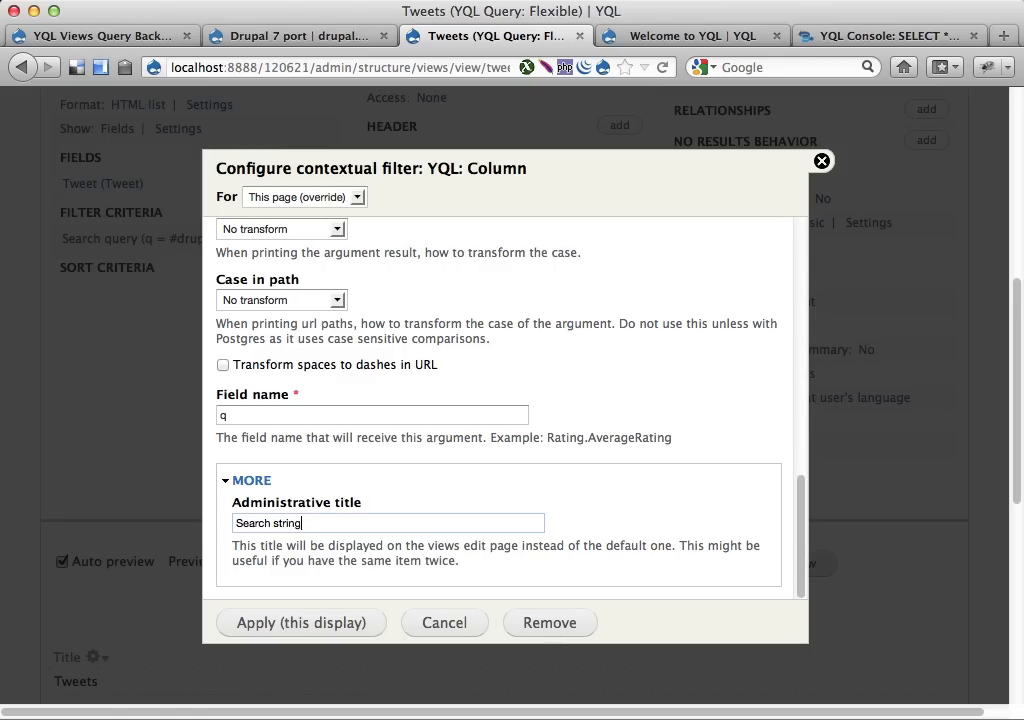
{"action": "mouse_move", "coordinate": [250, 634]}
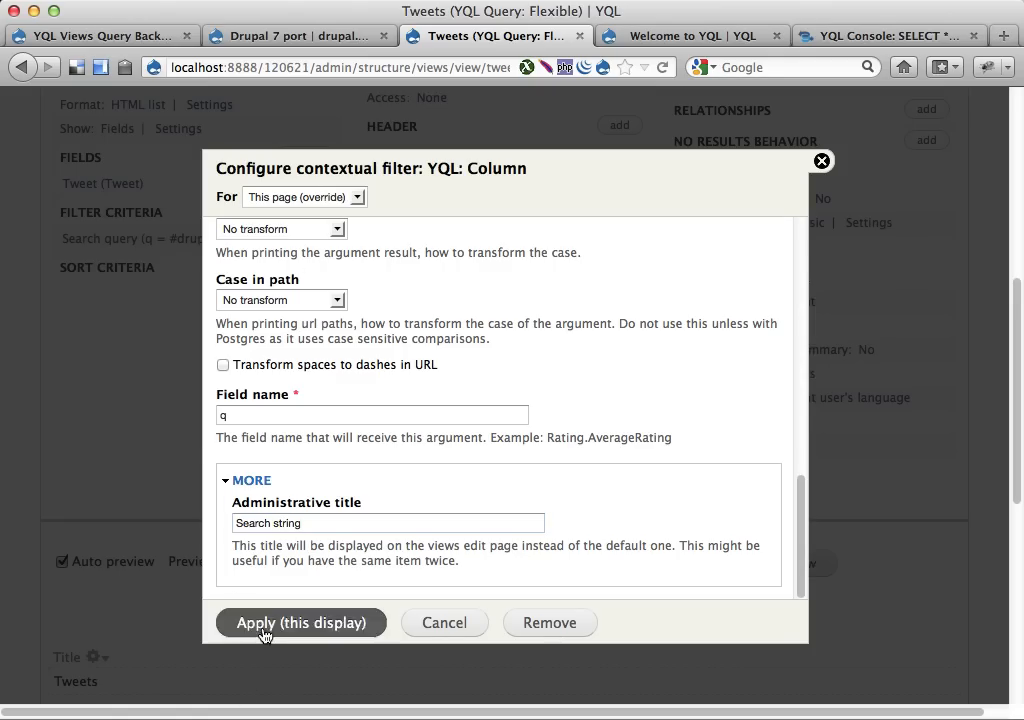
{"action": "left_click", "coordinate": [300, 622]}
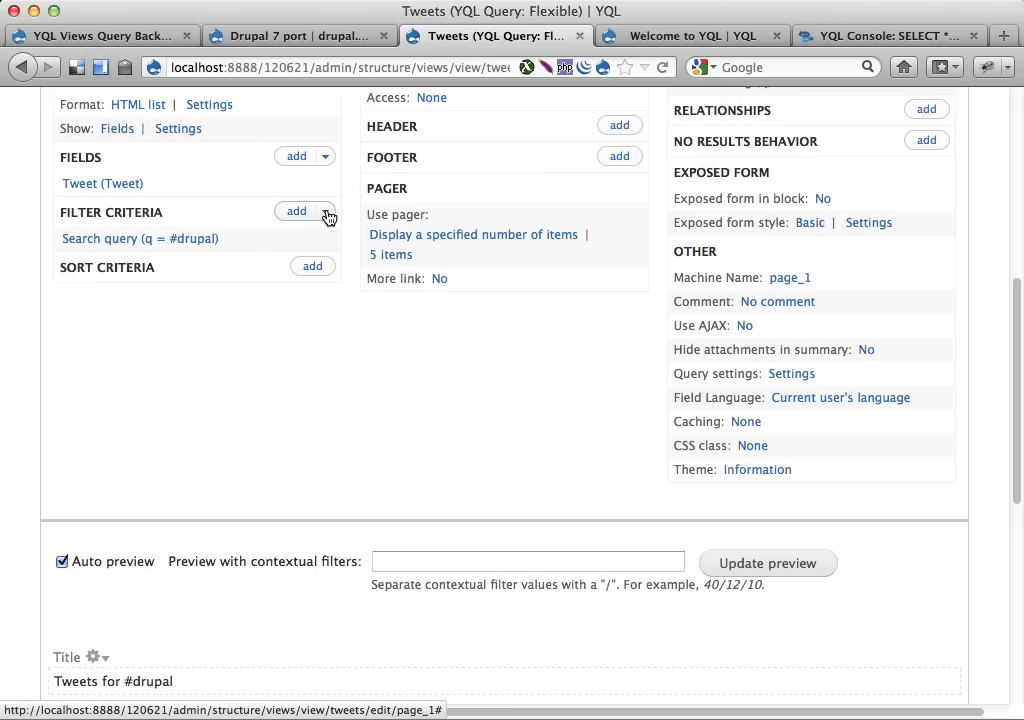
Step: Override filter criteria for this page and remove the q = #drupal search filter
{"action": "left_click", "coordinate": [324, 212]}
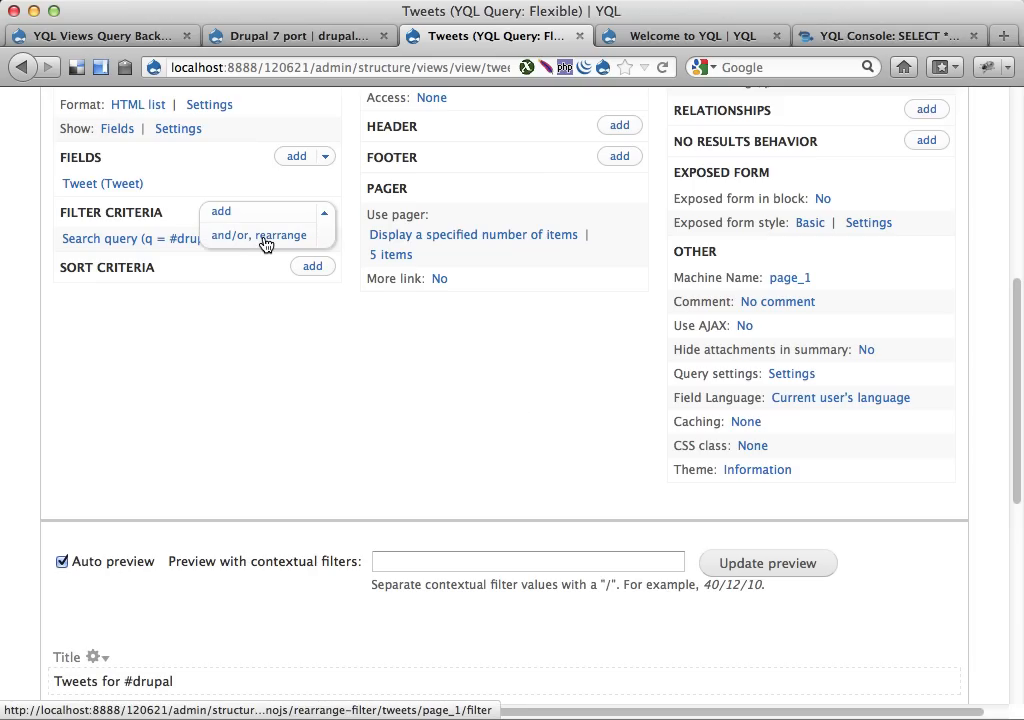
{"action": "left_click", "coordinate": [258, 236]}
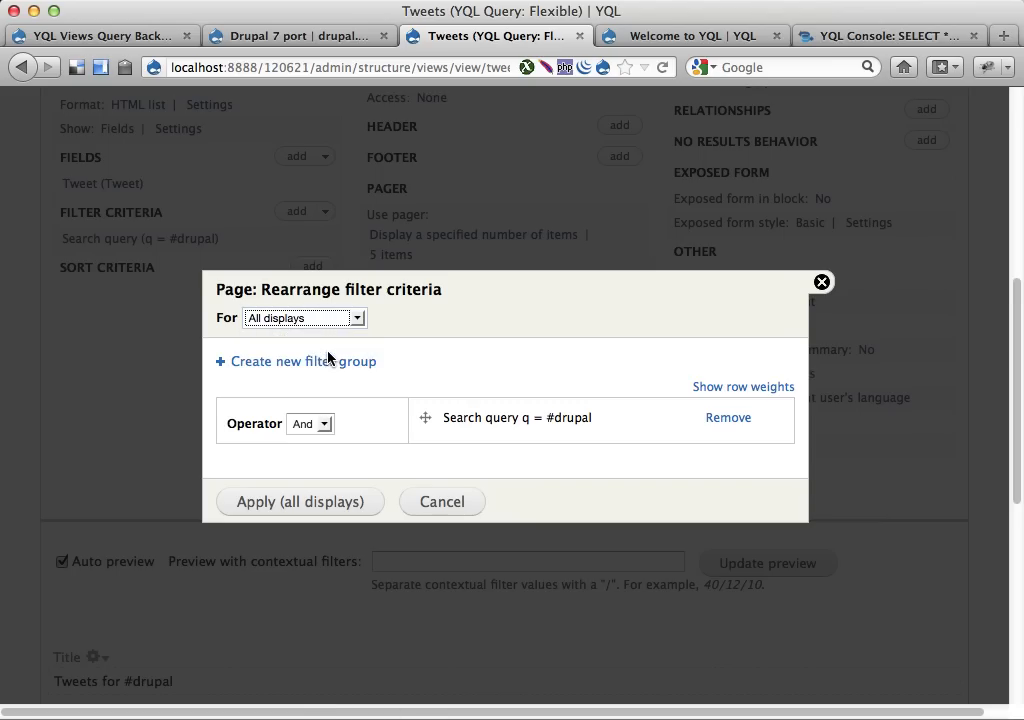
{"action": "left_click", "coordinate": [304, 316]}
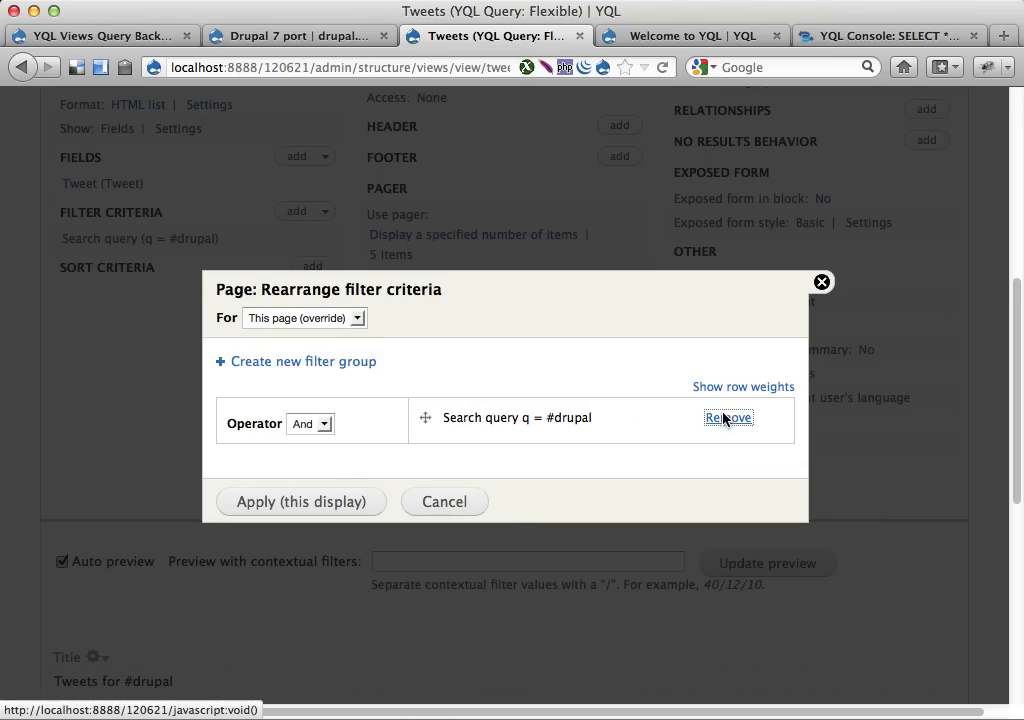
{"action": "left_click", "coordinate": [728, 418]}
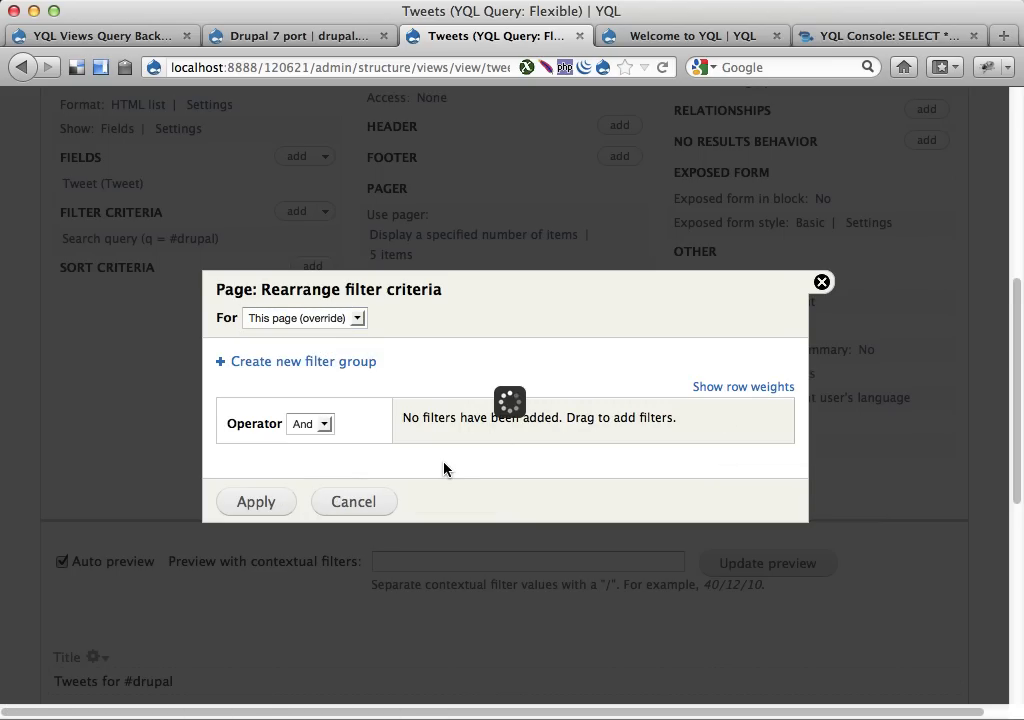
{"action": "left_click", "coordinate": [352, 500]}
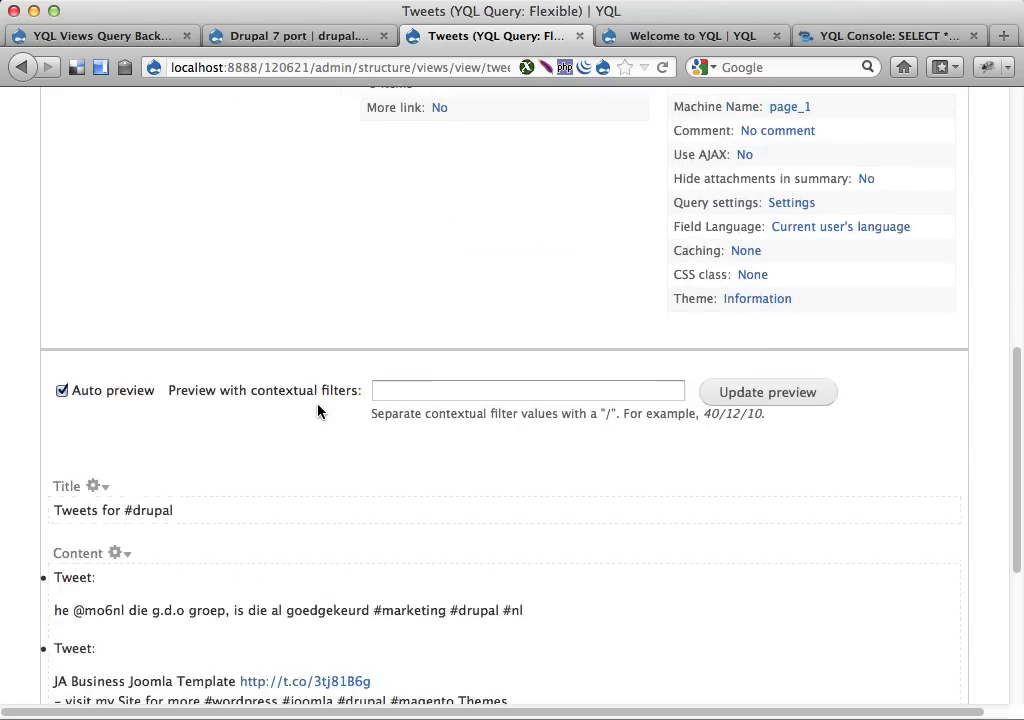
{"action": "scroll", "scroll_direction": "down", "scroll_amount": 3}
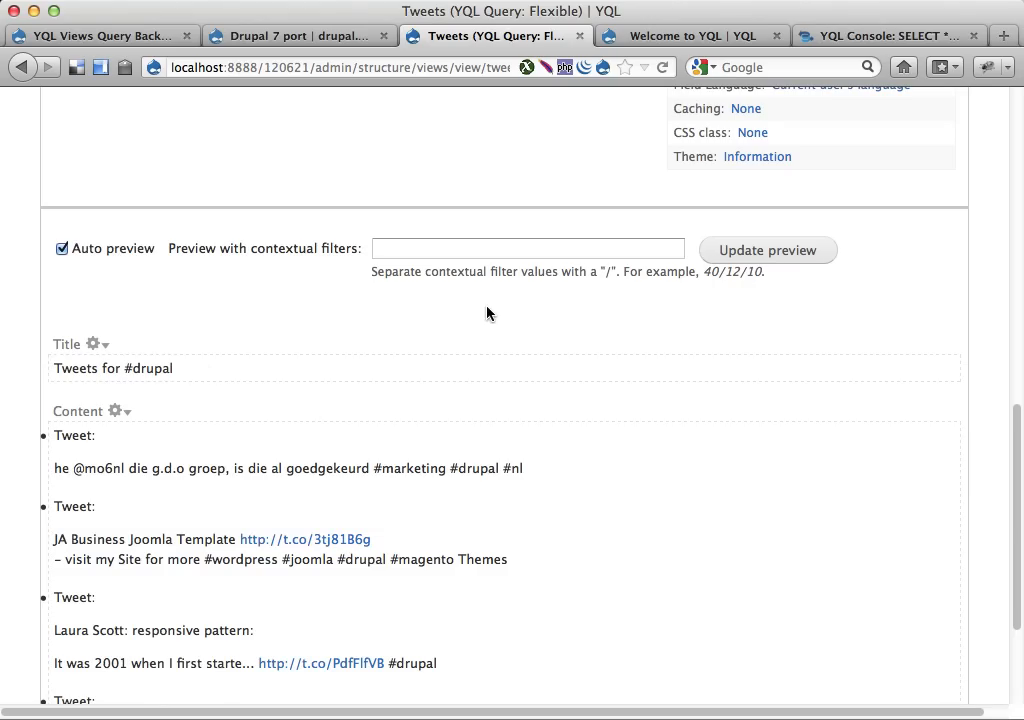
{"action": "scroll", "scroll_direction": "up", "scroll_amount": 3}
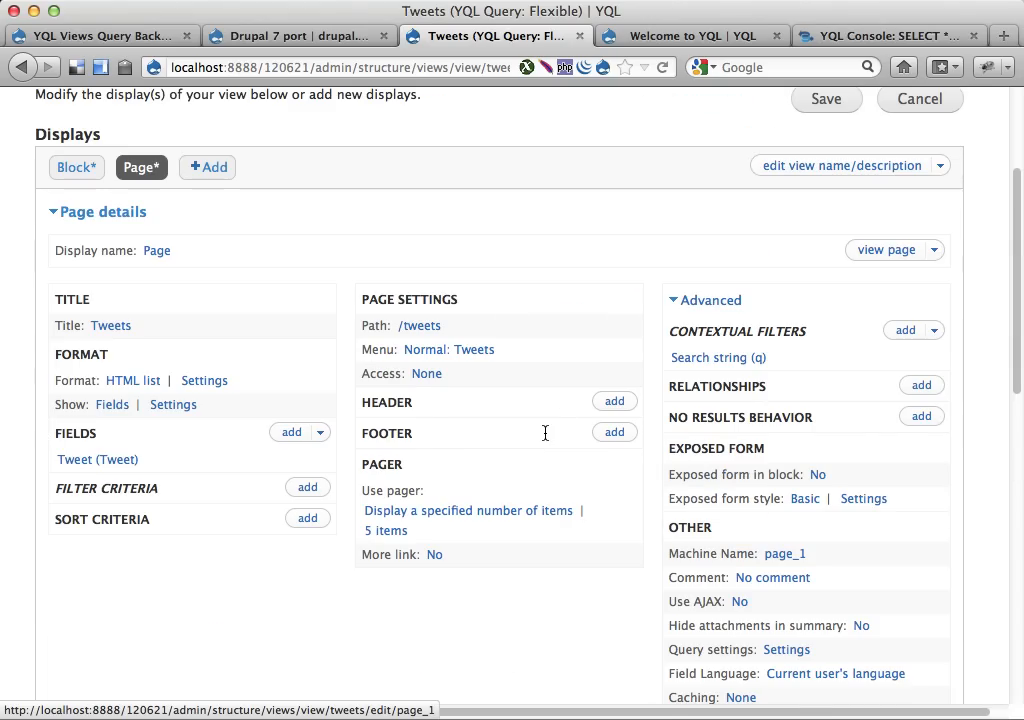
{"action": "scroll", "scroll_direction": "down", "scroll_amount": 3}
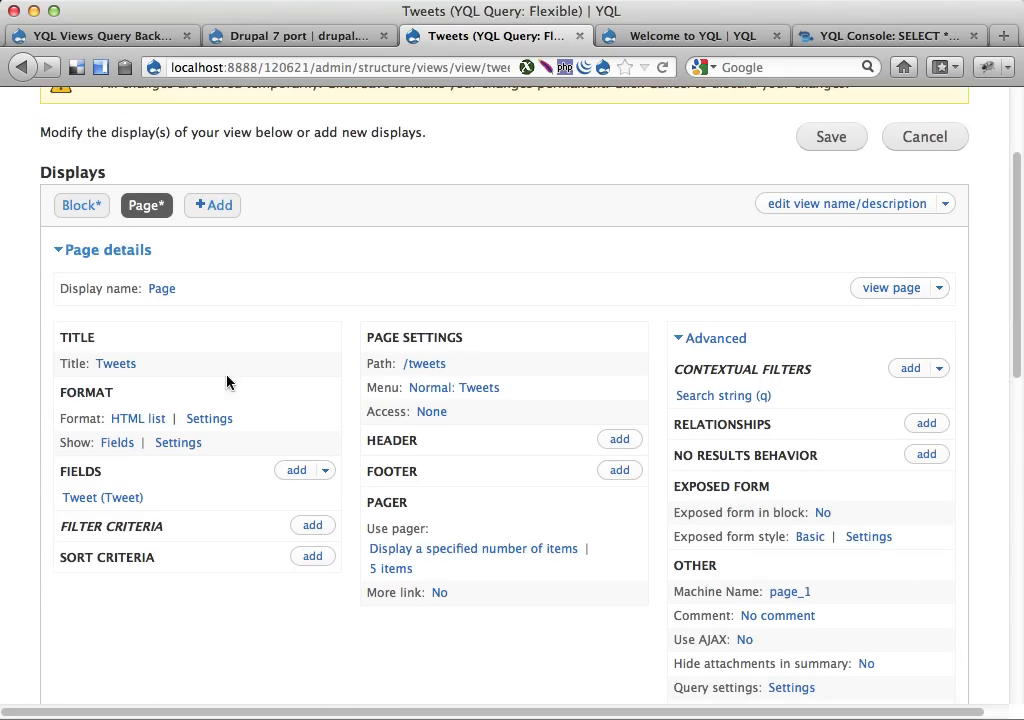
{"action": "mouse_move", "coordinate": [138, 418]}
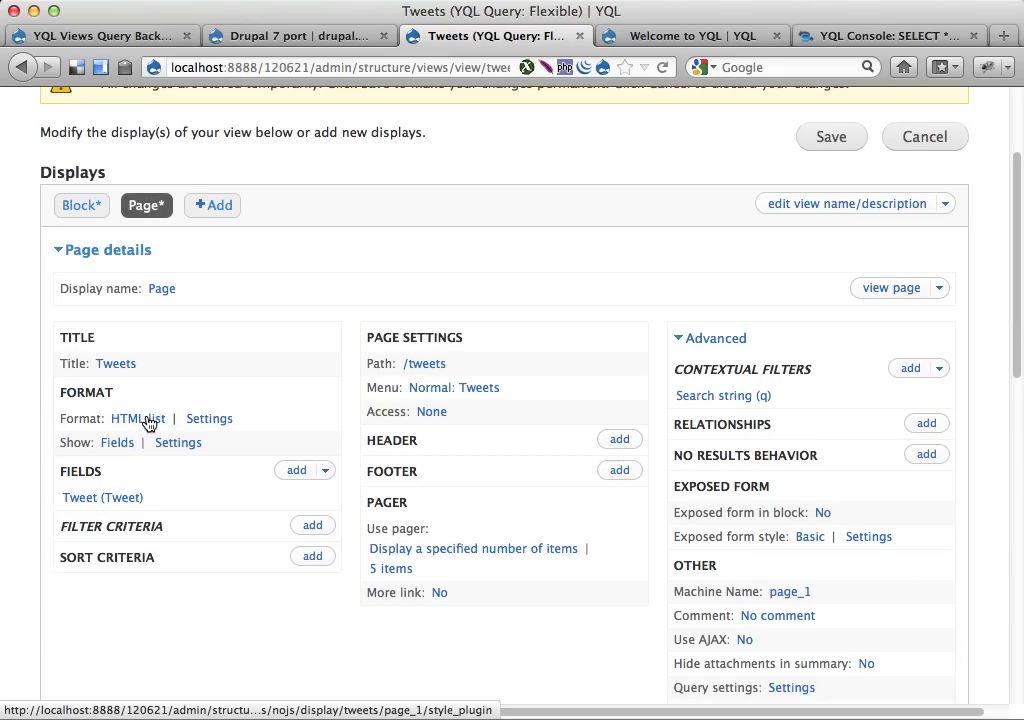
Step: Switch the page's format from HTML list to Table and accept the style options
{"action": "left_click", "coordinate": [138, 418]}
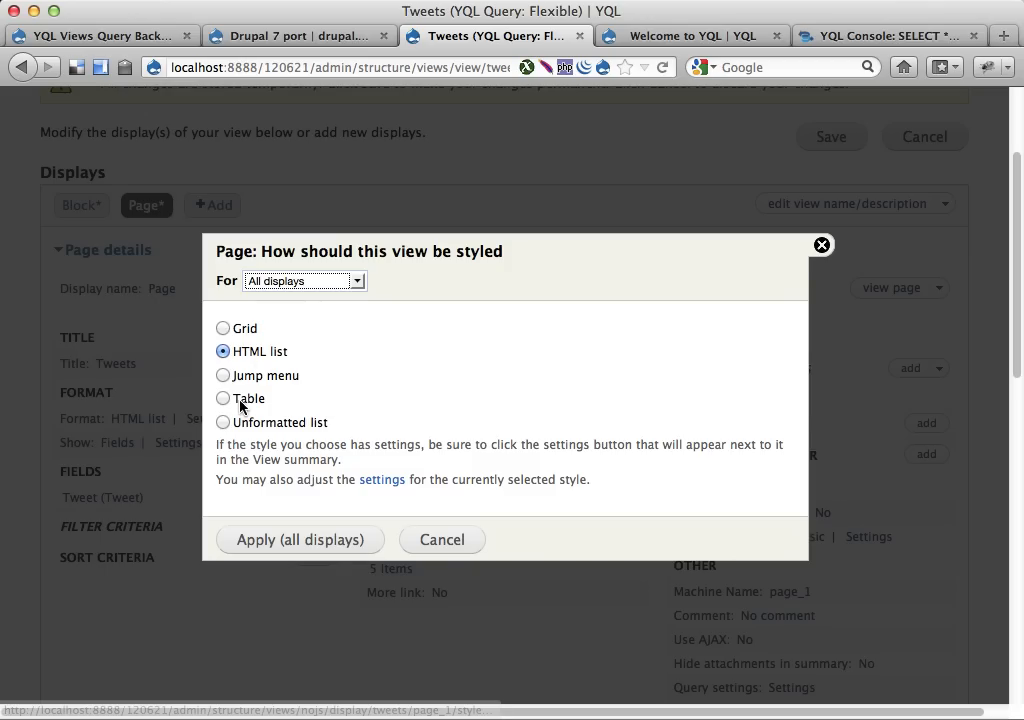
{"action": "left_click", "coordinate": [224, 398]}
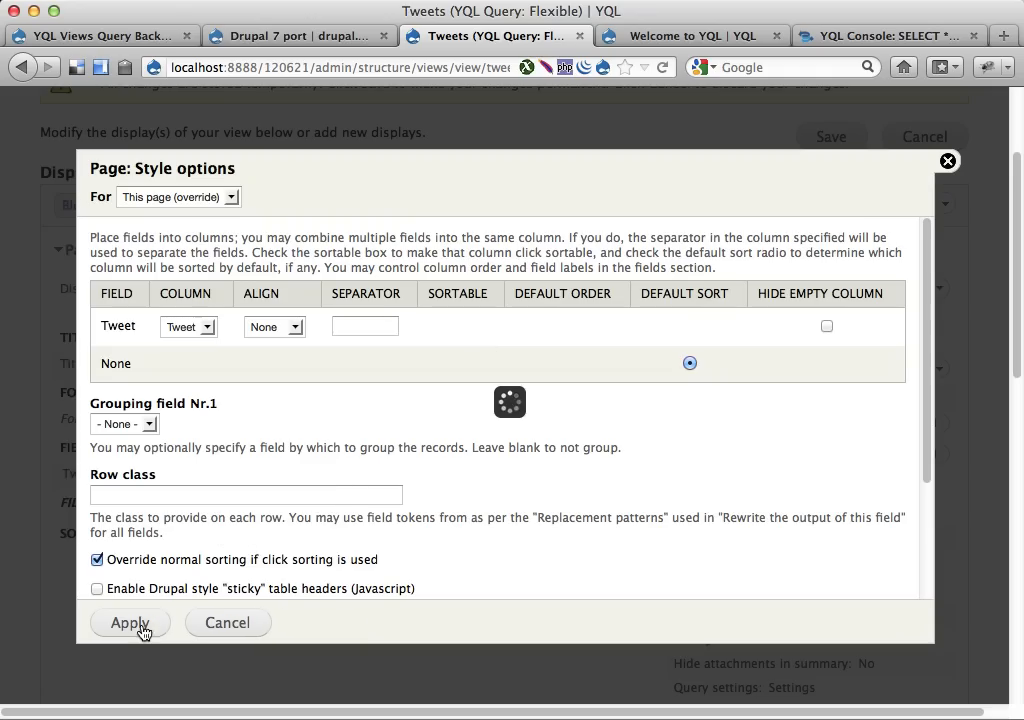
{"action": "left_click", "coordinate": [130, 622]}
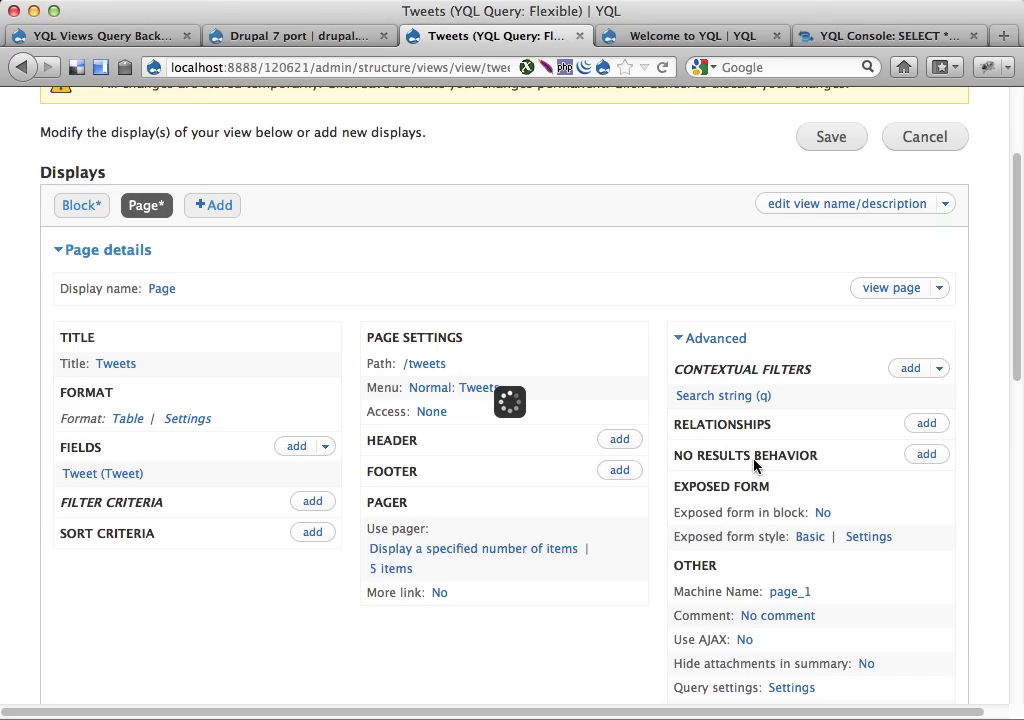
Step: Set the YQL query settings to 25 items, applied to all displays
{"action": "scroll", "scroll_direction": "down", "scroll_amount": 3}
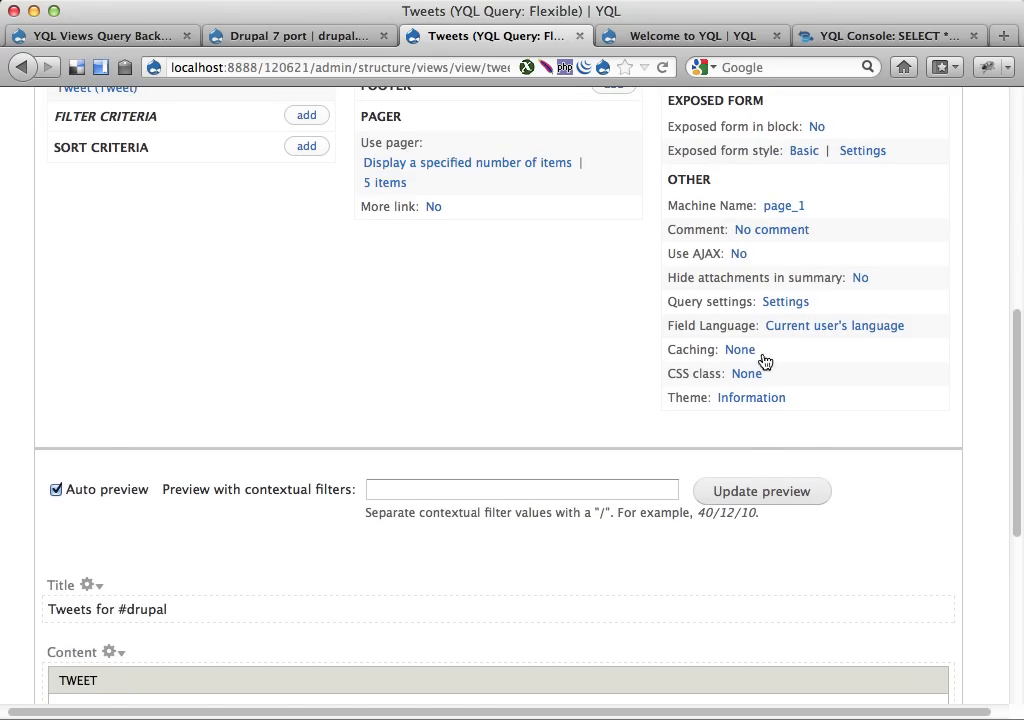
{"action": "left_click", "coordinate": [784, 300]}
{"action": "type", "text": "25"}
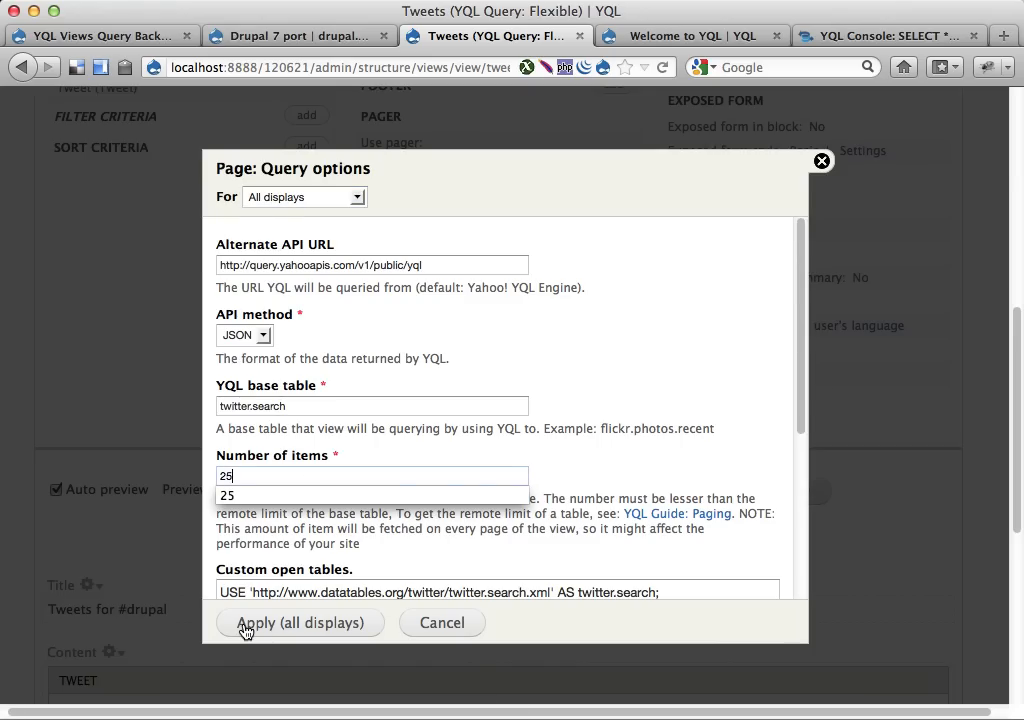
{"action": "left_click", "coordinate": [300, 622]}
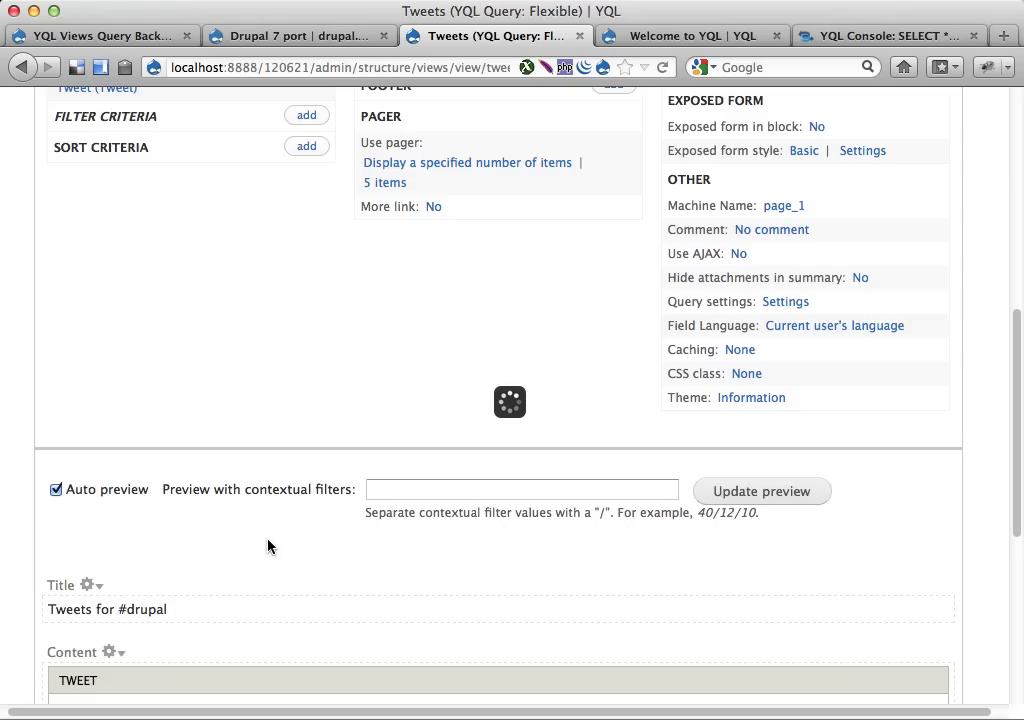
Step: Keep the specified-number pager and raise it from 5 to 25 items per page
{"action": "scroll", "scroll_direction": "up", "scroll_amount": 3}
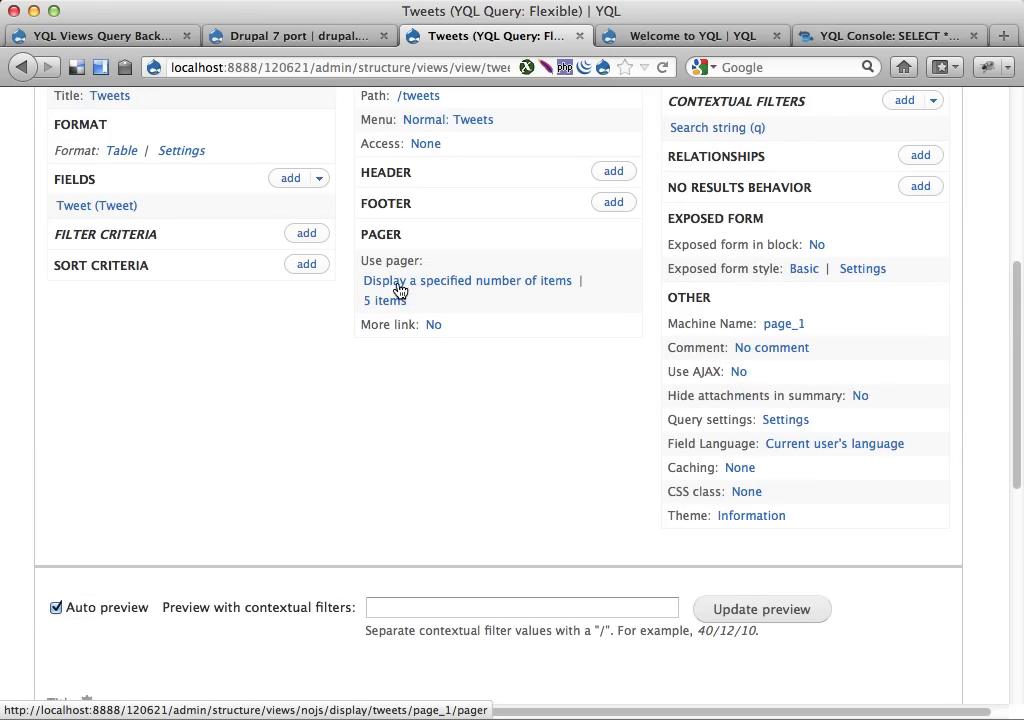
{"action": "mouse_move", "coordinate": [460, 280]}
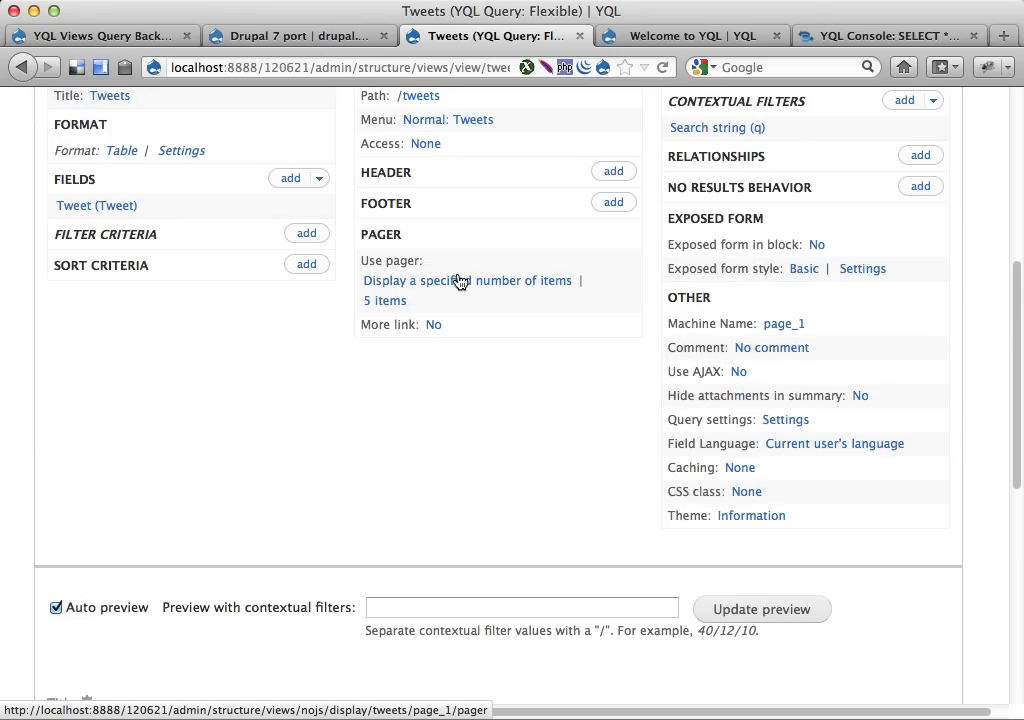
{"action": "left_click", "coordinate": [468, 280]}
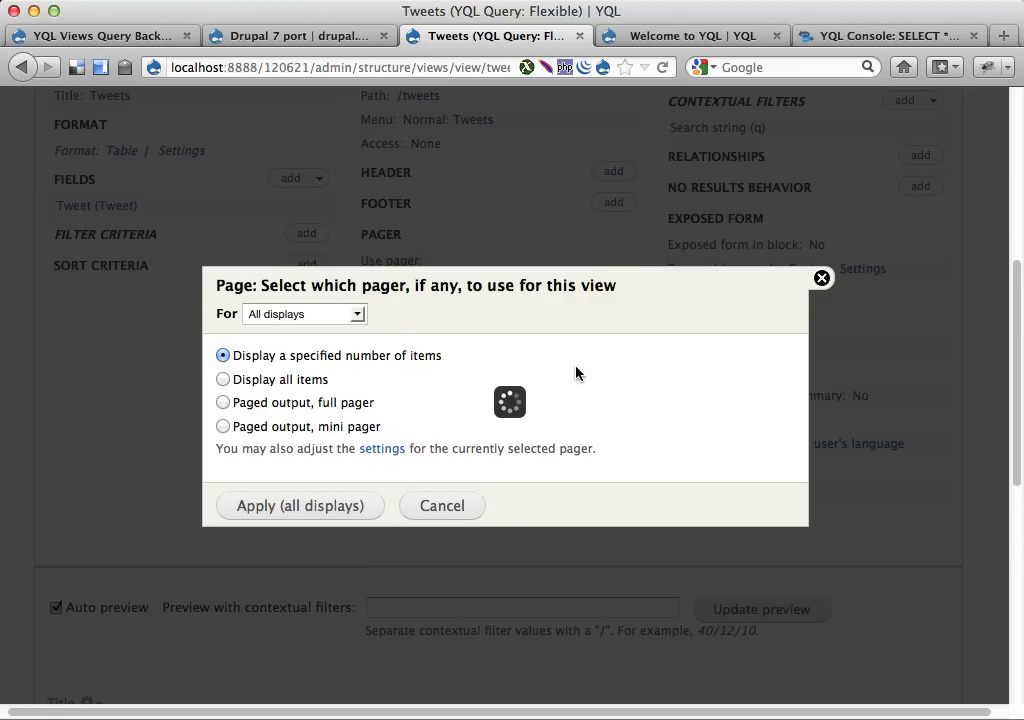
{"action": "left_click", "coordinate": [300, 504]}
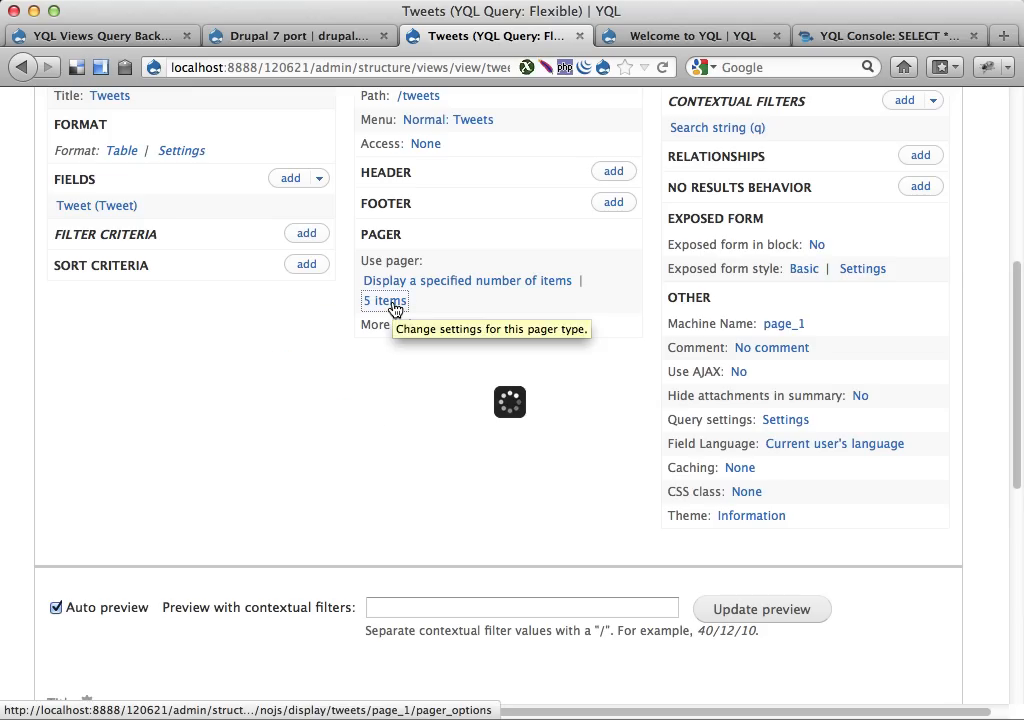
{"action": "left_click", "coordinate": [384, 300]}
{"action": "type", "text": "25"}
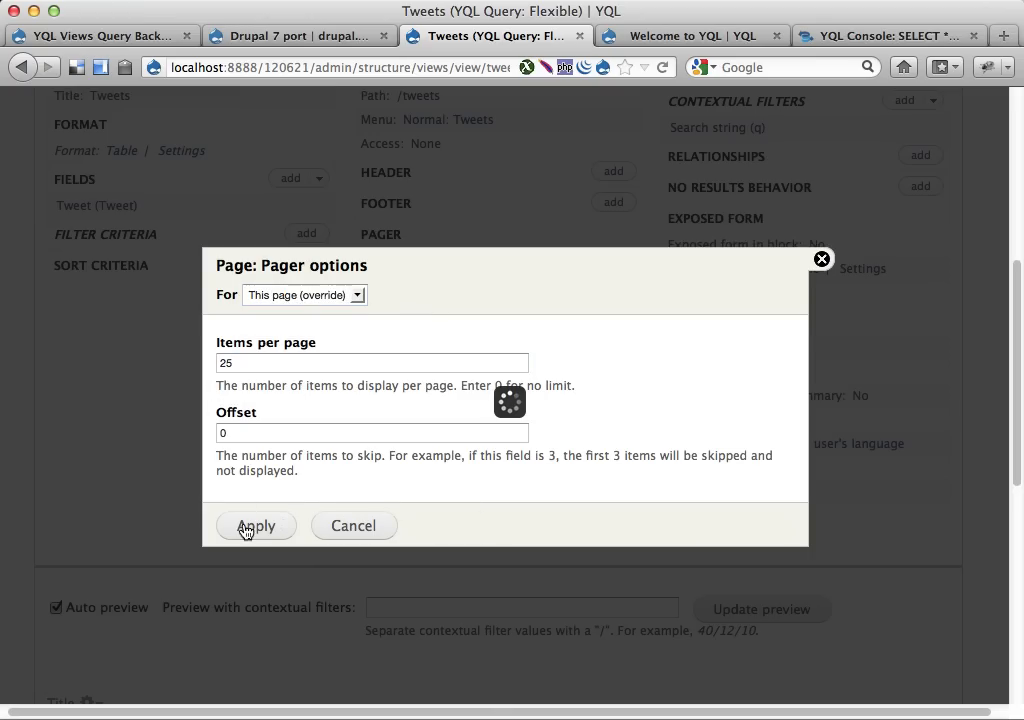
{"action": "left_click", "coordinate": [256, 524]}
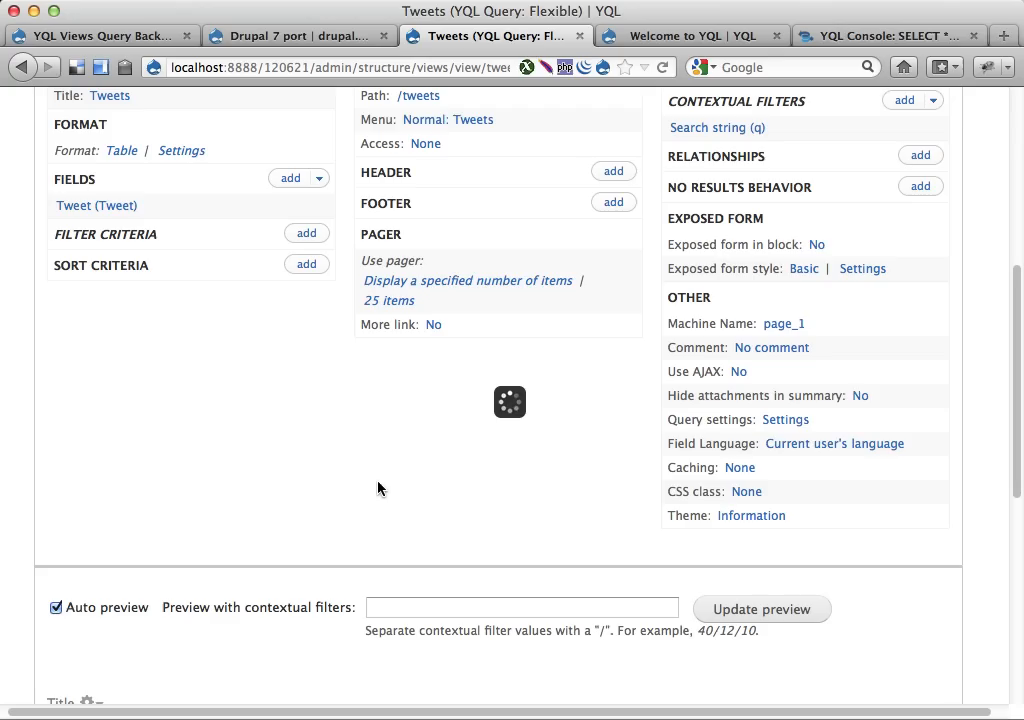
{"action": "mouse_move", "coordinate": [212, 264]}
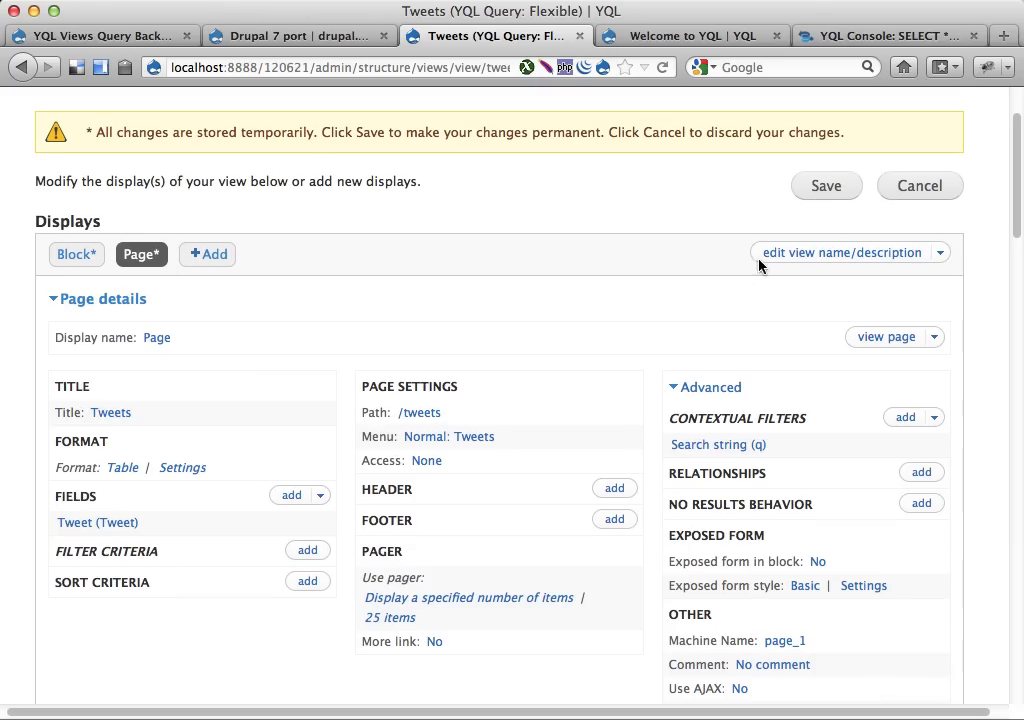
Step: Save the Tweets view so the new page display is kept
{"action": "left_click", "coordinate": [824, 186]}
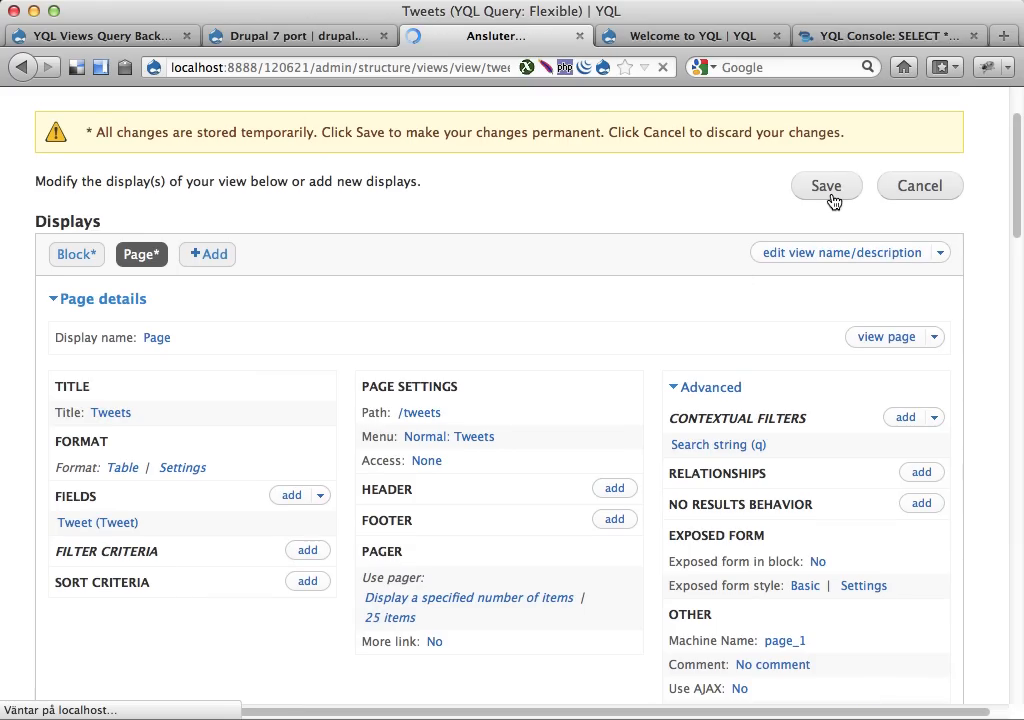
{"action": "left_click", "coordinate": [824, 184]}
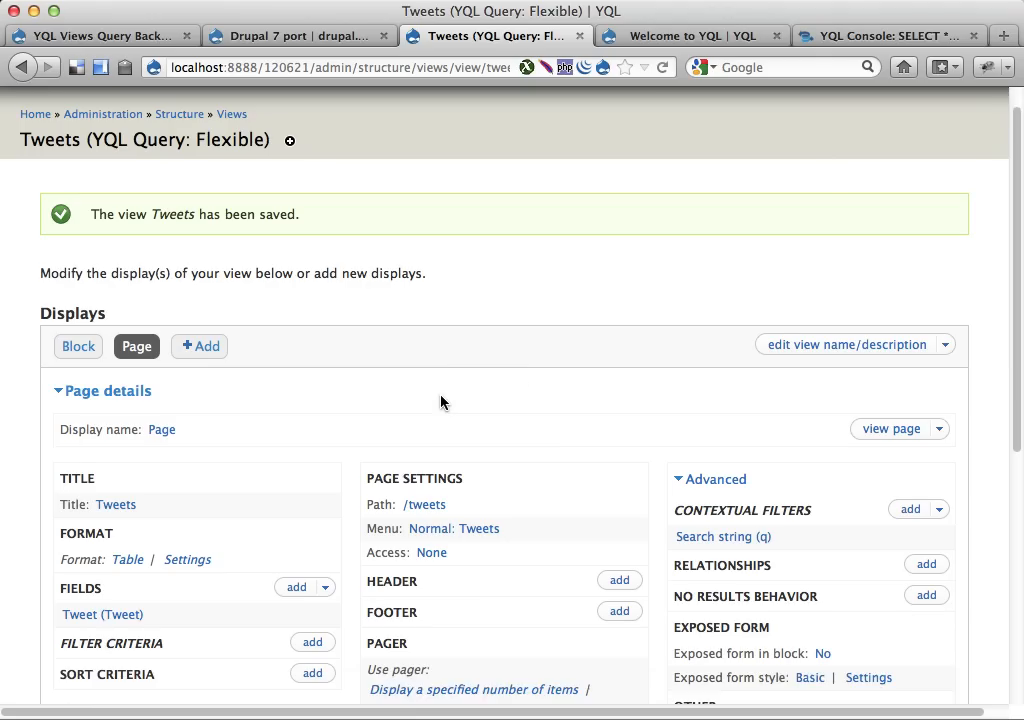
{"action": "scroll", "scroll_direction": "down", "scroll_amount": 3}
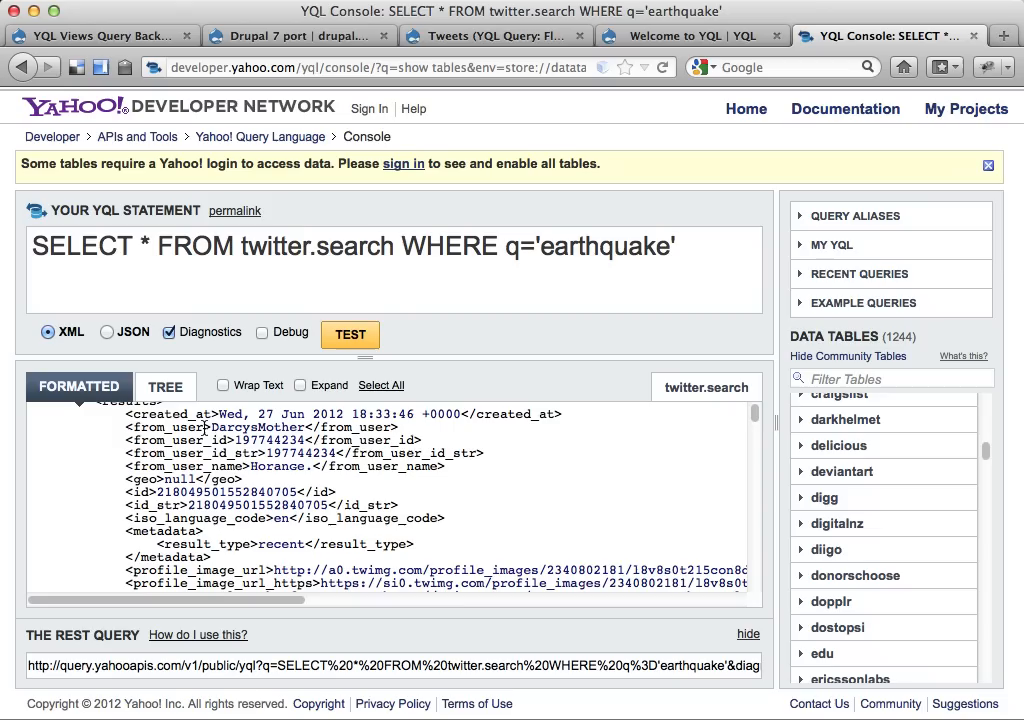
Step: Pick out a username value and the from_user element name in the XML results
{"action": "double_click", "coordinate": [236, 428]}
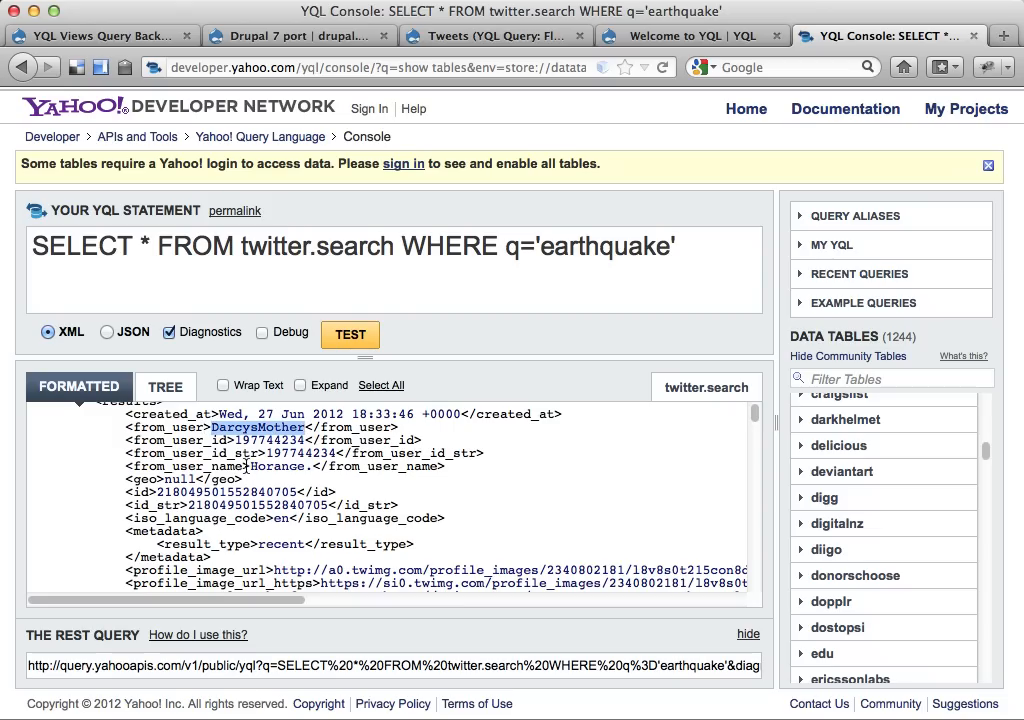
{"action": "double_click", "coordinate": [280, 466]}
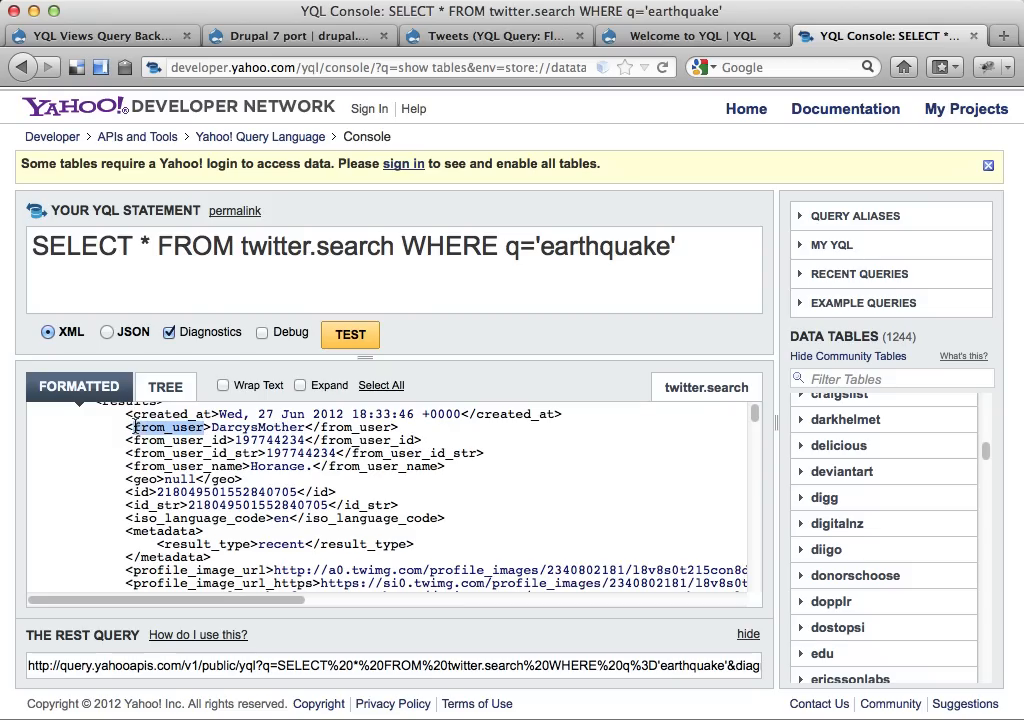
Step: Add a YQL: Column field to the Tweets view and go to its settings
{"action": "left_click", "coordinate": [496, 36]}
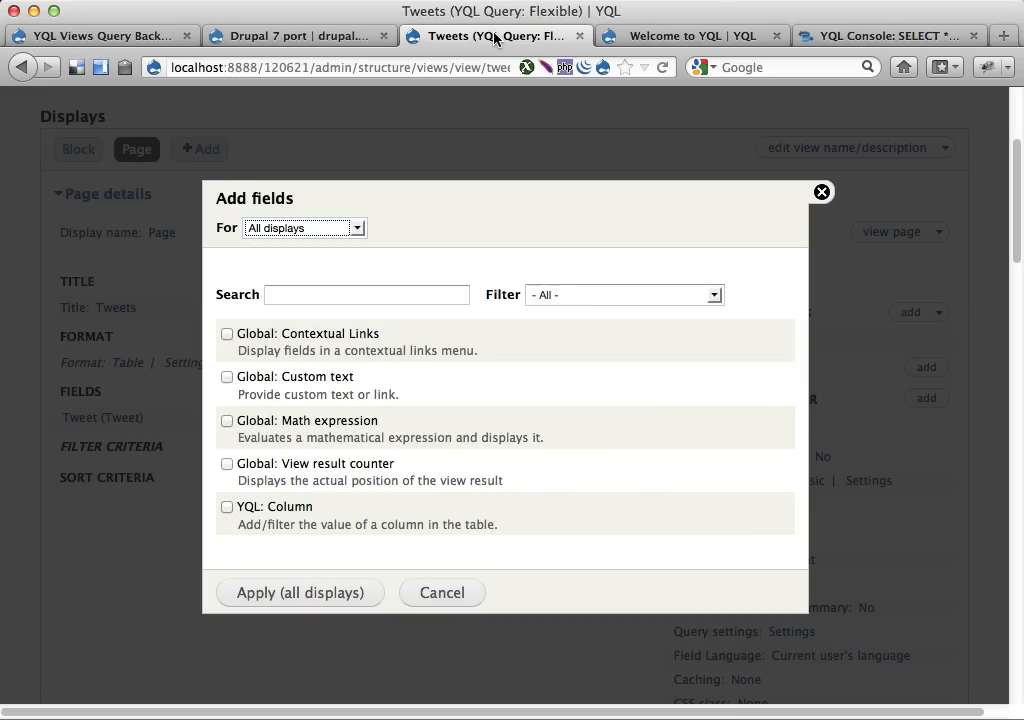
{"action": "left_click", "coordinate": [228, 504]}
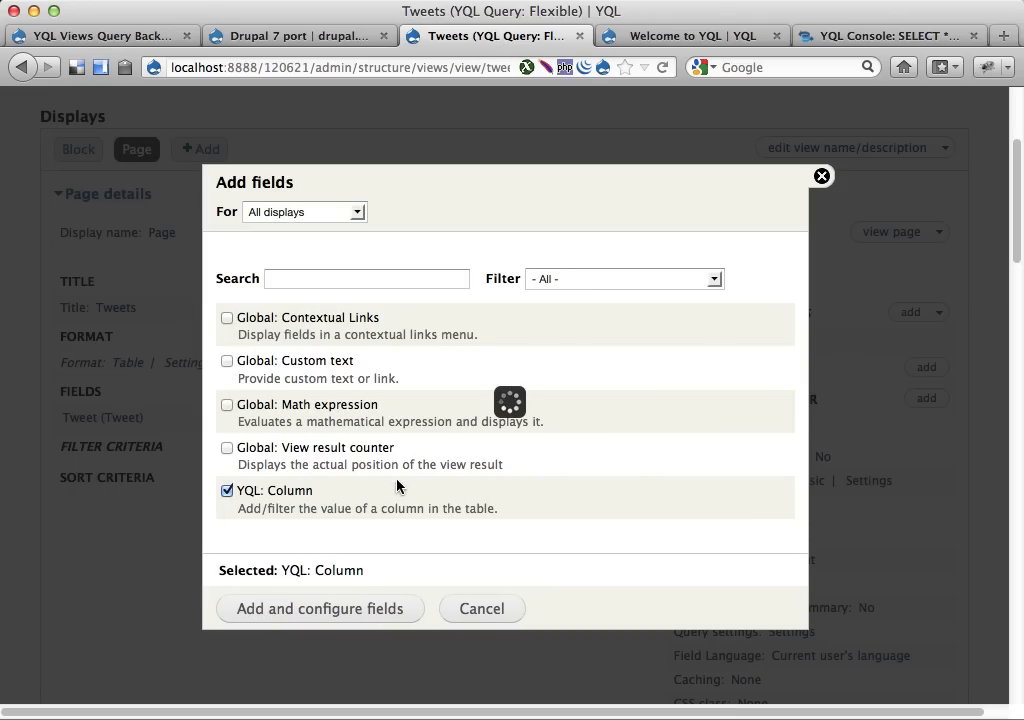
{"action": "left_click", "coordinate": [320, 608]}
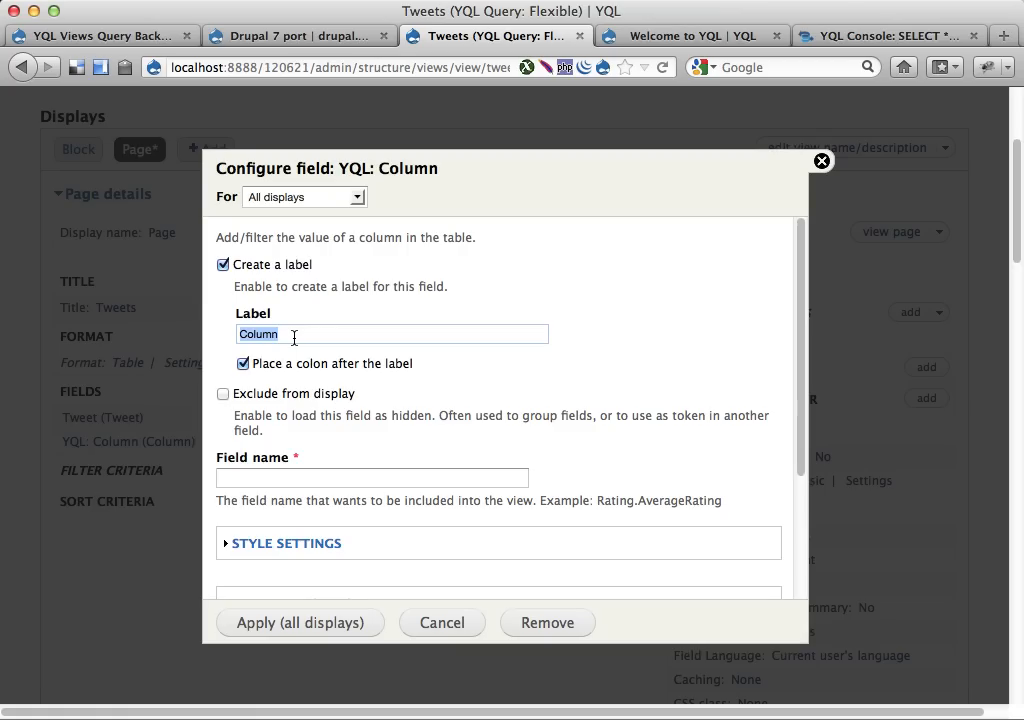
Step: Configure it with no label, field name from_user and admin title 'From user'
{"action": "left_click", "coordinate": [224, 264]}
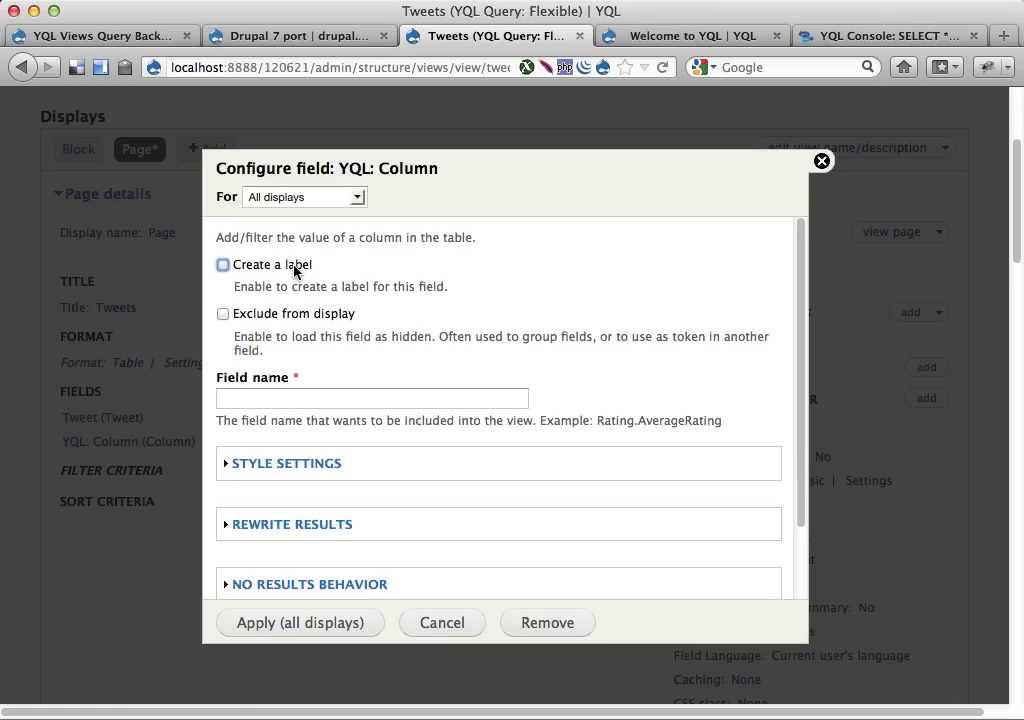
{"action": "left_click", "coordinate": [372, 398]}
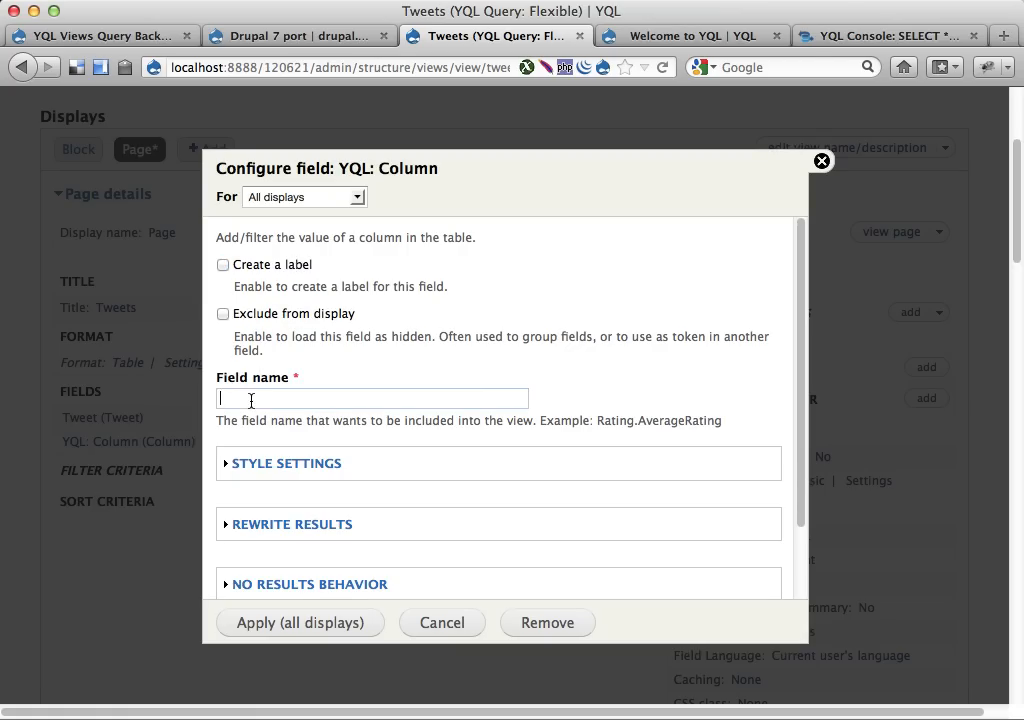
{"action": "type", "text": "from_user"}
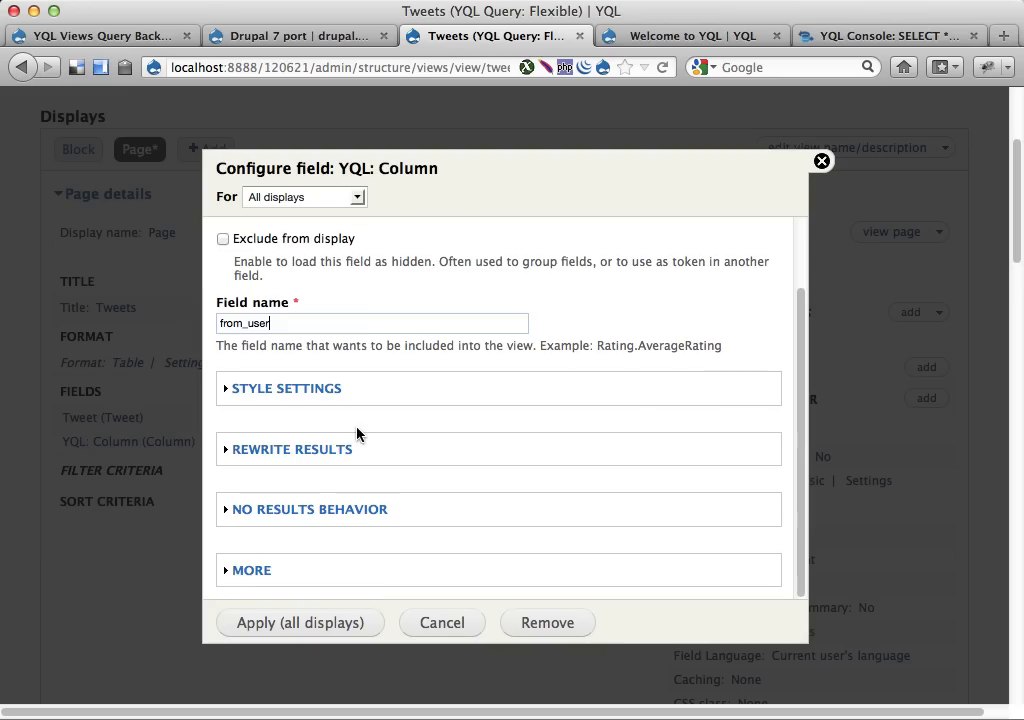
{"action": "left_click", "coordinate": [252, 570]}
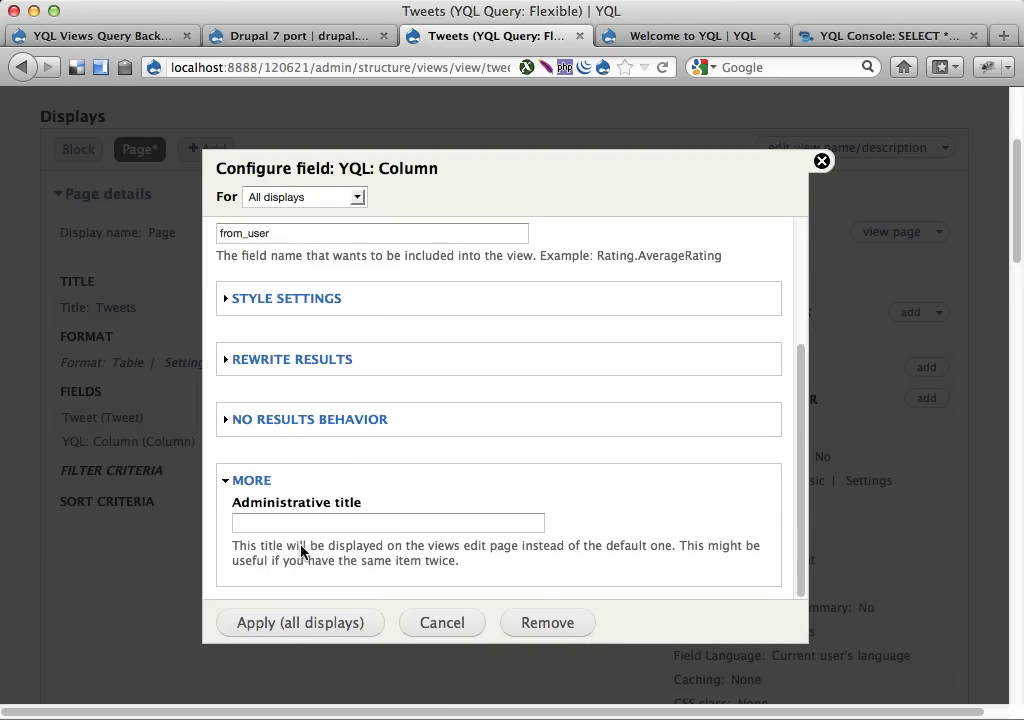
{"action": "type", "text": "From user"}
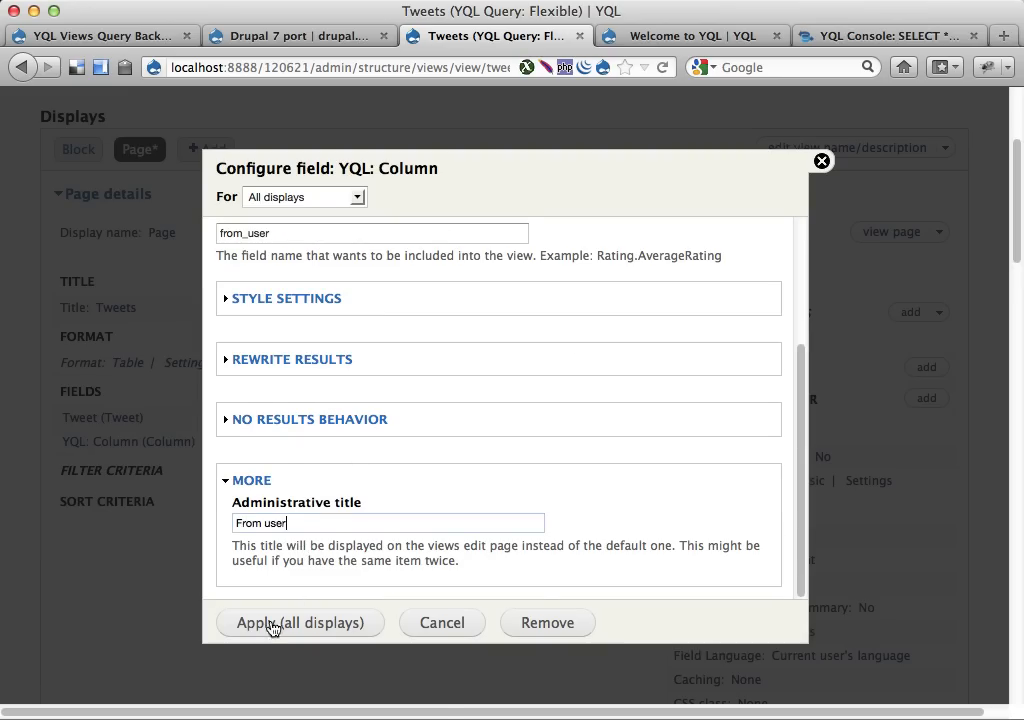
{"action": "left_click", "coordinate": [300, 622]}
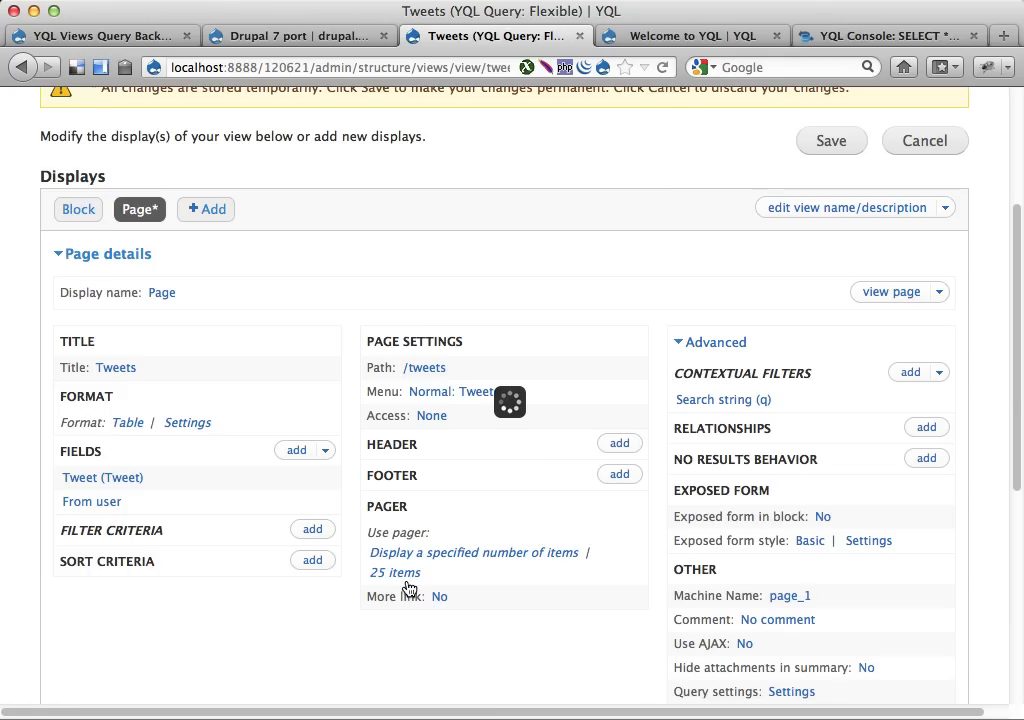
{"action": "scroll", "scroll_direction": "down", "scroll_amount": 3}
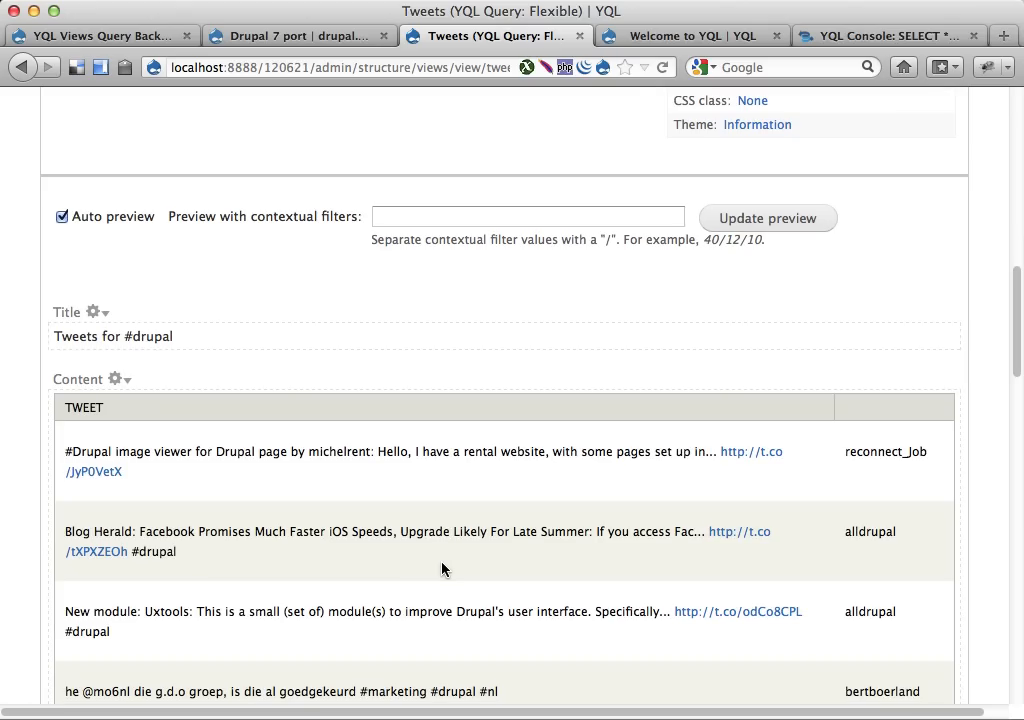
{"action": "mouse_move", "coordinate": [868, 452]}
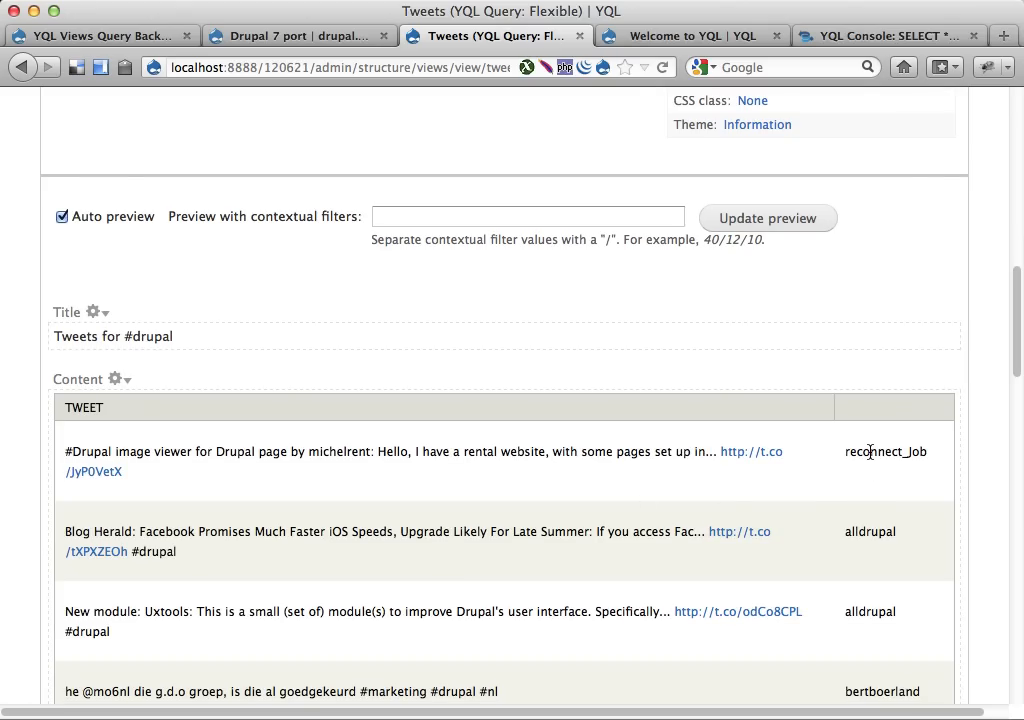
{"action": "double_click", "coordinate": [884, 452]}
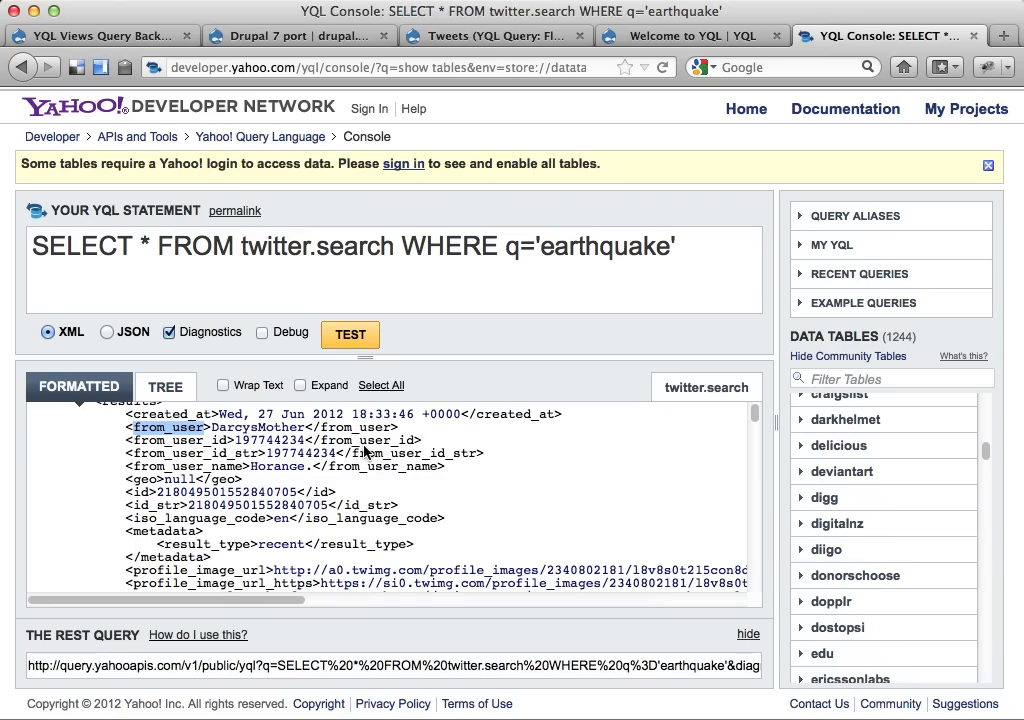
Step: Scroll the XML results down to the profile_image_url element
{"action": "scroll", "scroll_direction": "down", "scroll_amount": 3}
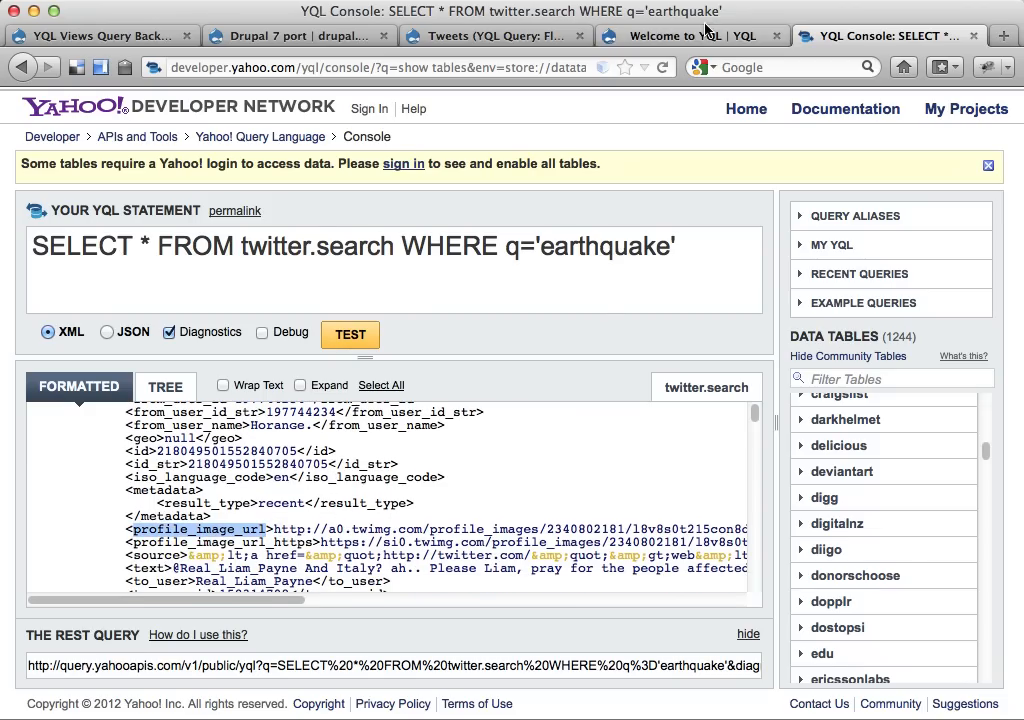
Step: Add another YQL: Column field to the Tweets view and go to its settings
{"action": "left_click", "coordinate": [492, 36]}
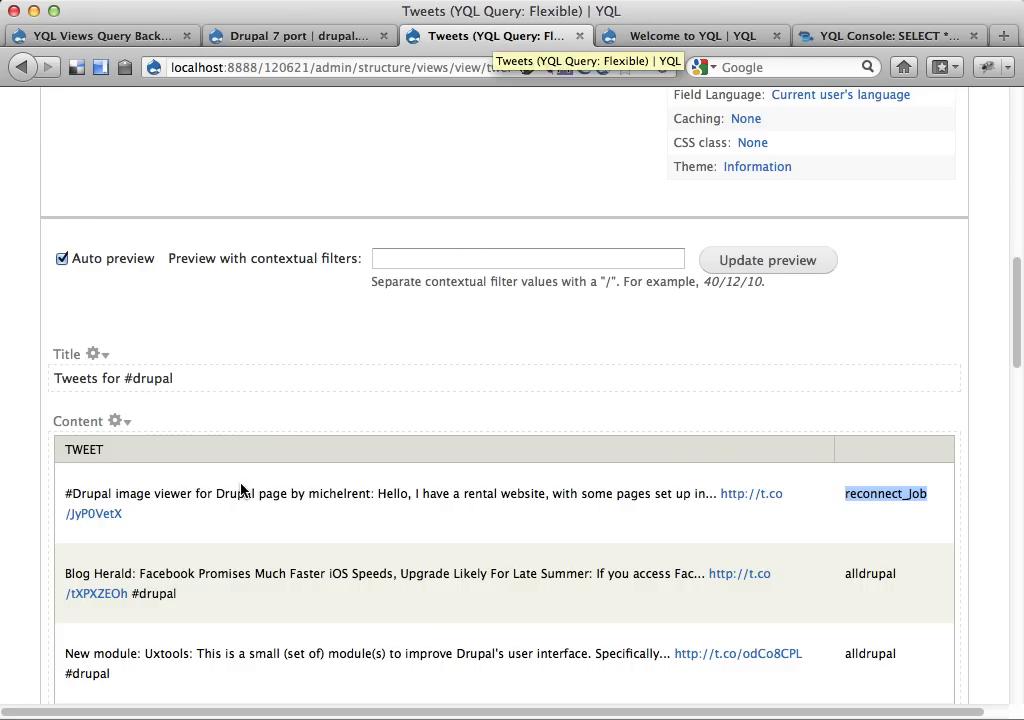
{"action": "scroll", "scroll_direction": "up", "scroll_amount": 3}
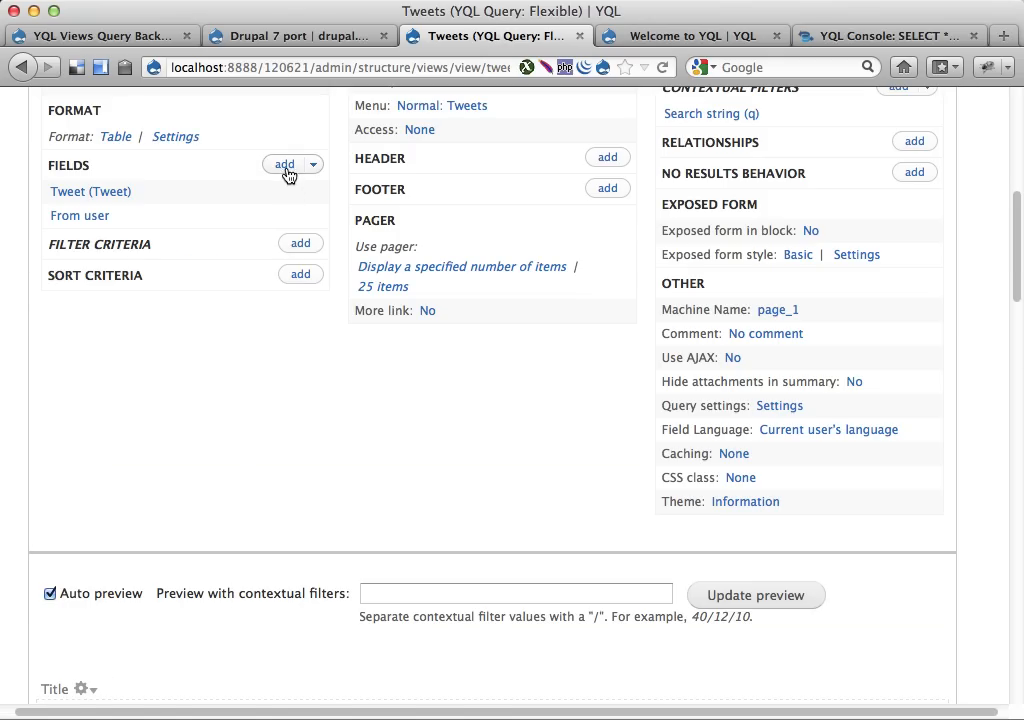
{"action": "left_click", "coordinate": [284, 164]}
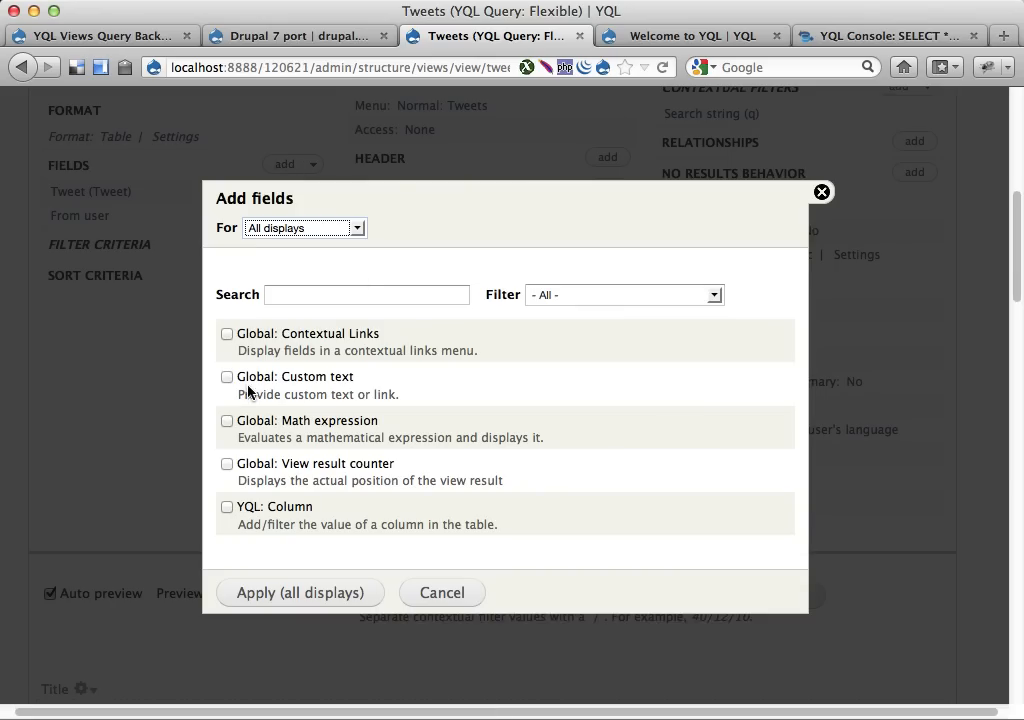
{"action": "left_click", "coordinate": [228, 508]}
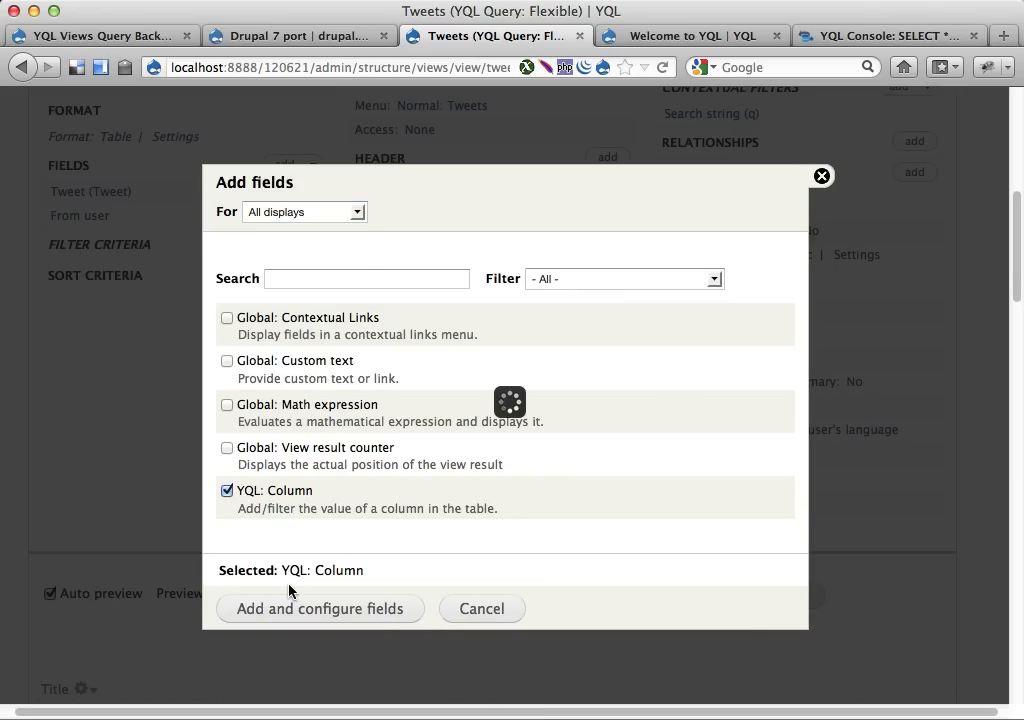
{"action": "left_click", "coordinate": [320, 608]}
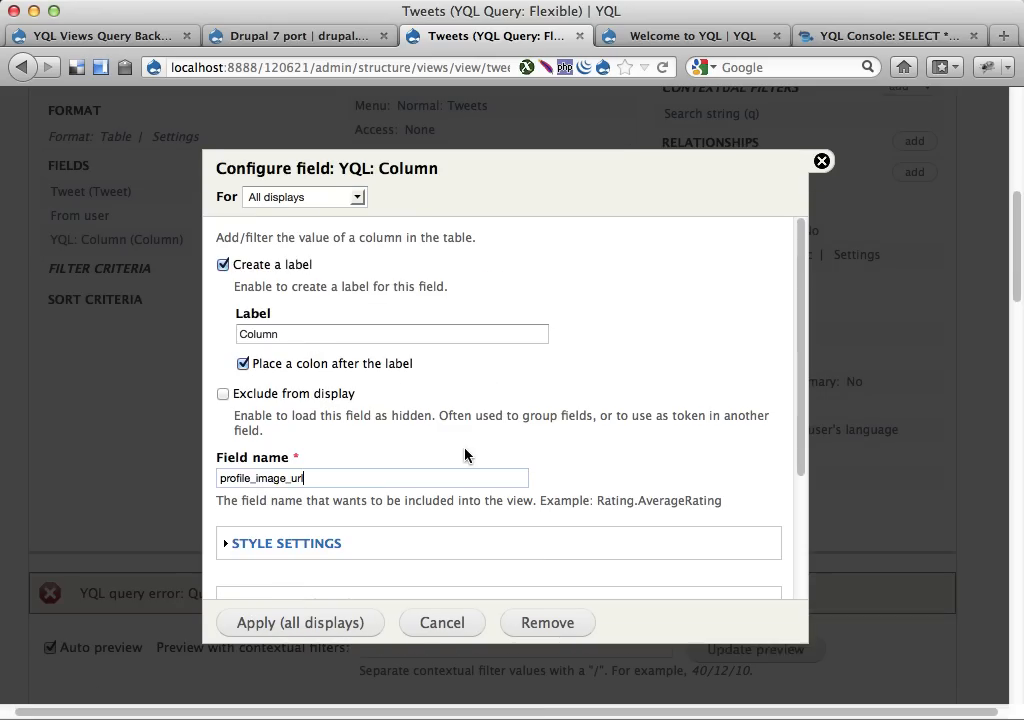
Step: Configure it with no label and admin title 'Profile image url'
{"action": "left_click", "coordinate": [224, 264]}
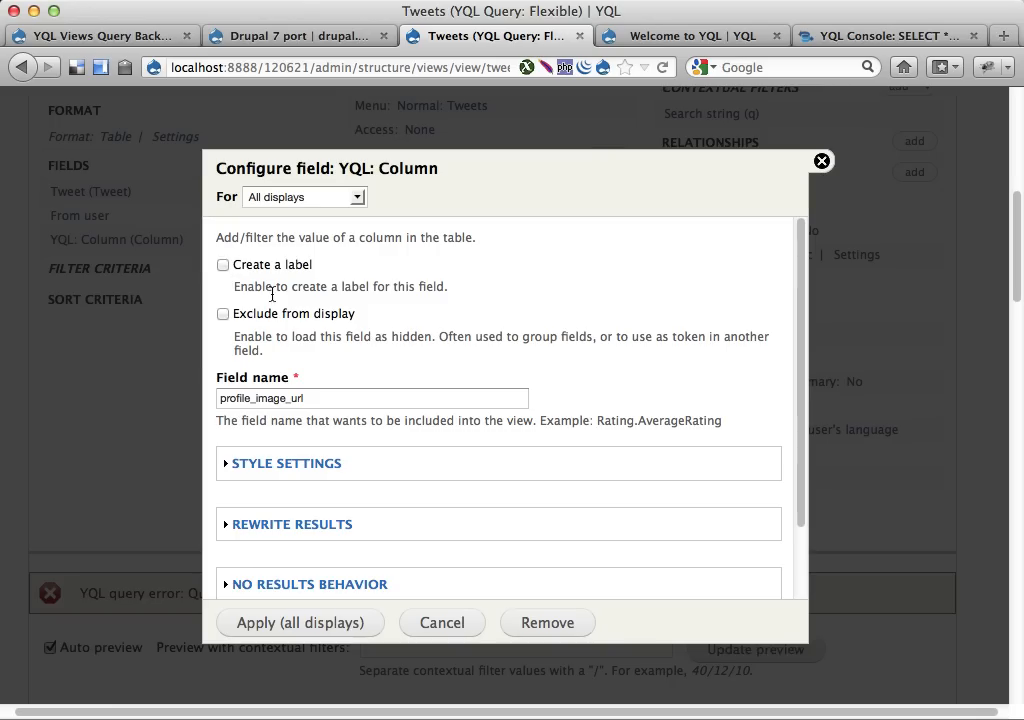
{"action": "scroll", "scroll_direction": "down", "scroll_amount": 3}
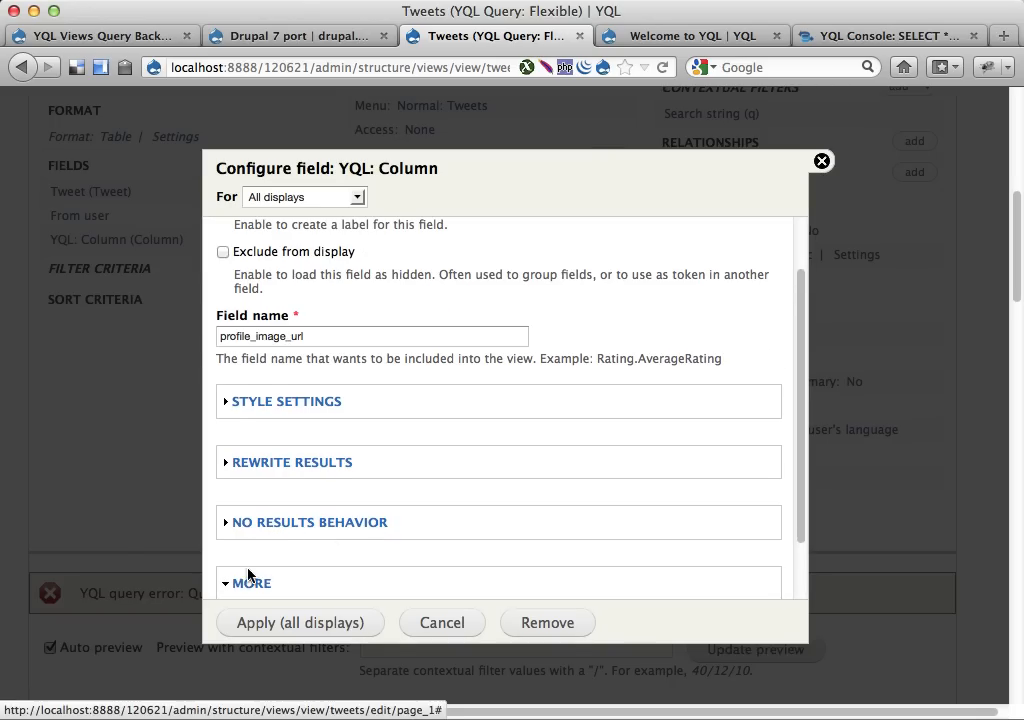
{"action": "left_click", "coordinate": [252, 584]}
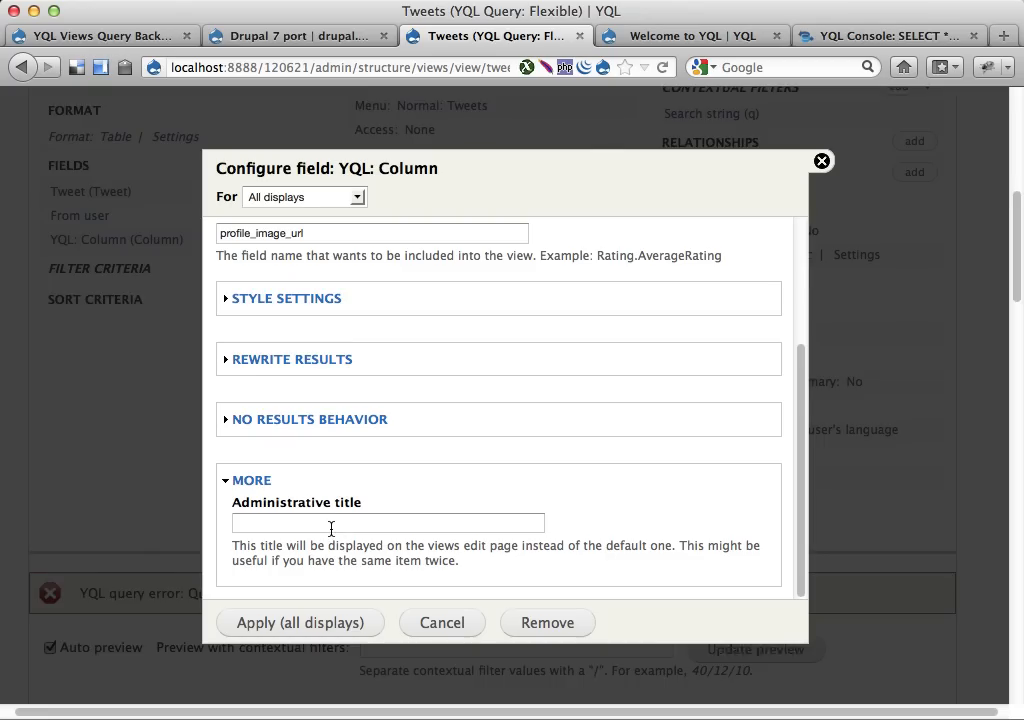
{"action": "type", "text": "Prof"}
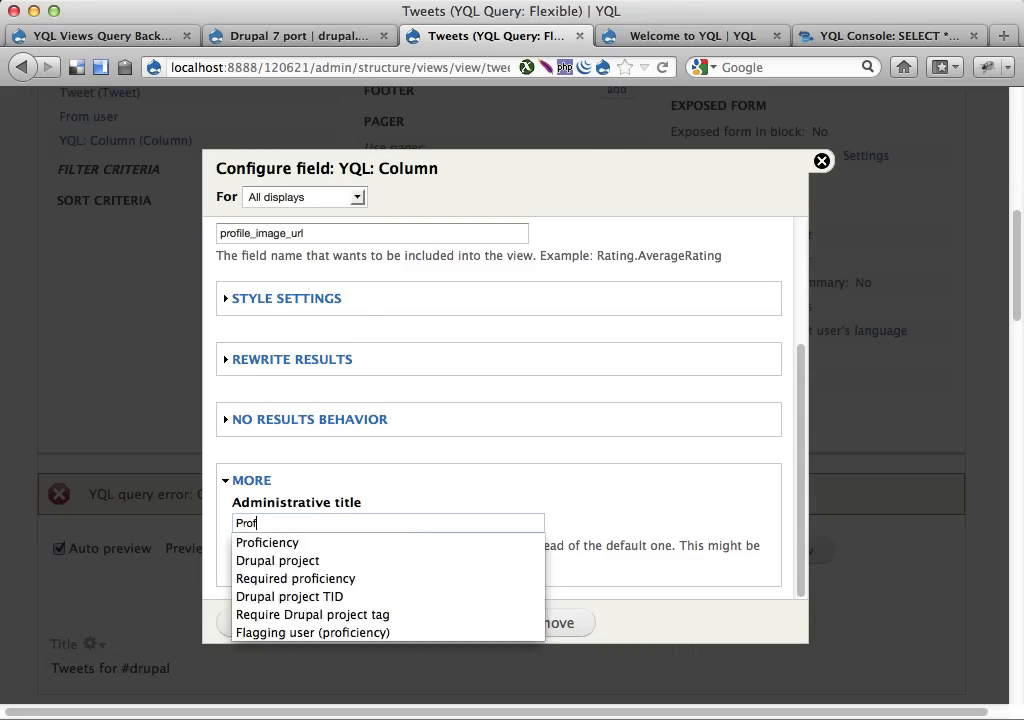
{"action": "type", "text": "Profile image url"}
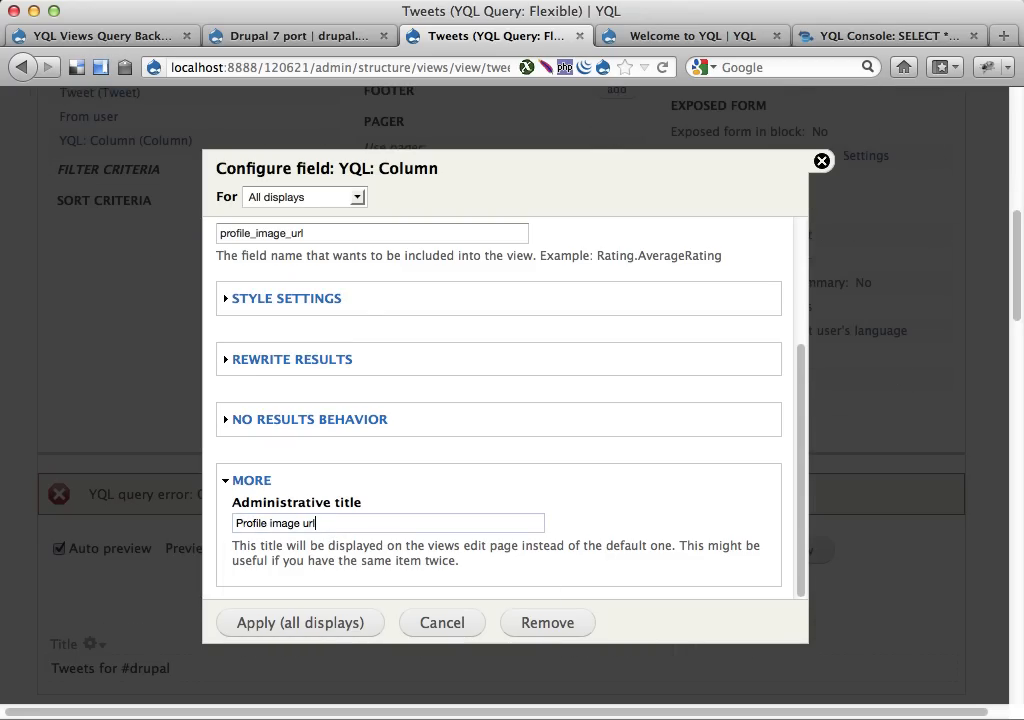
{"action": "left_click", "coordinate": [300, 622]}
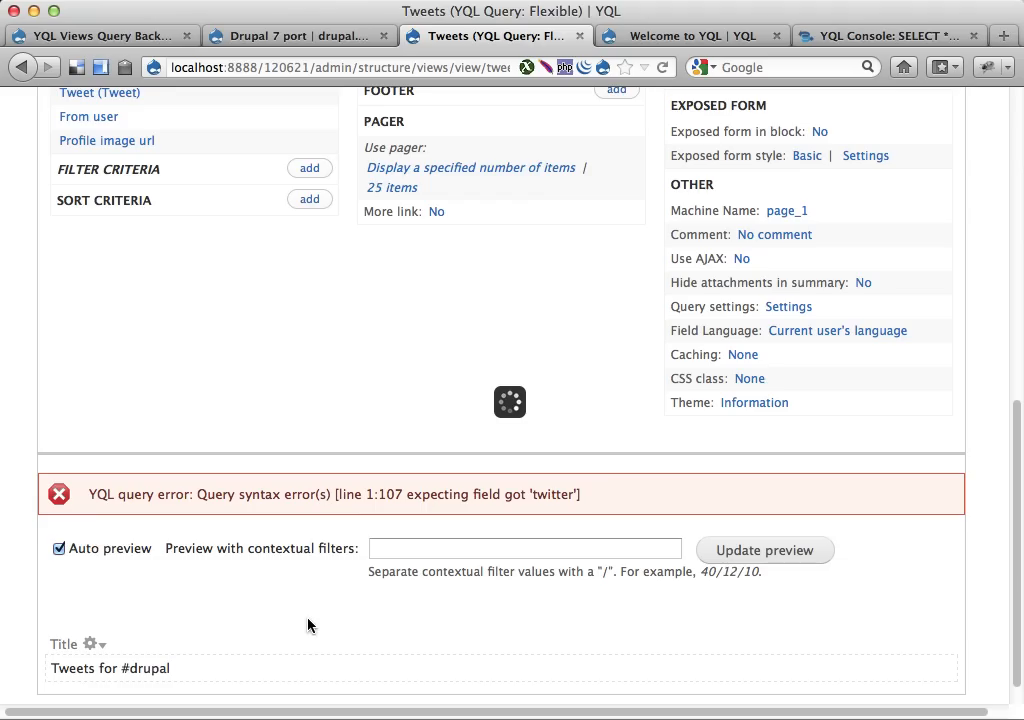
{"action": "scroll", "scroll_direction": "up", "scroll_amount": 3}
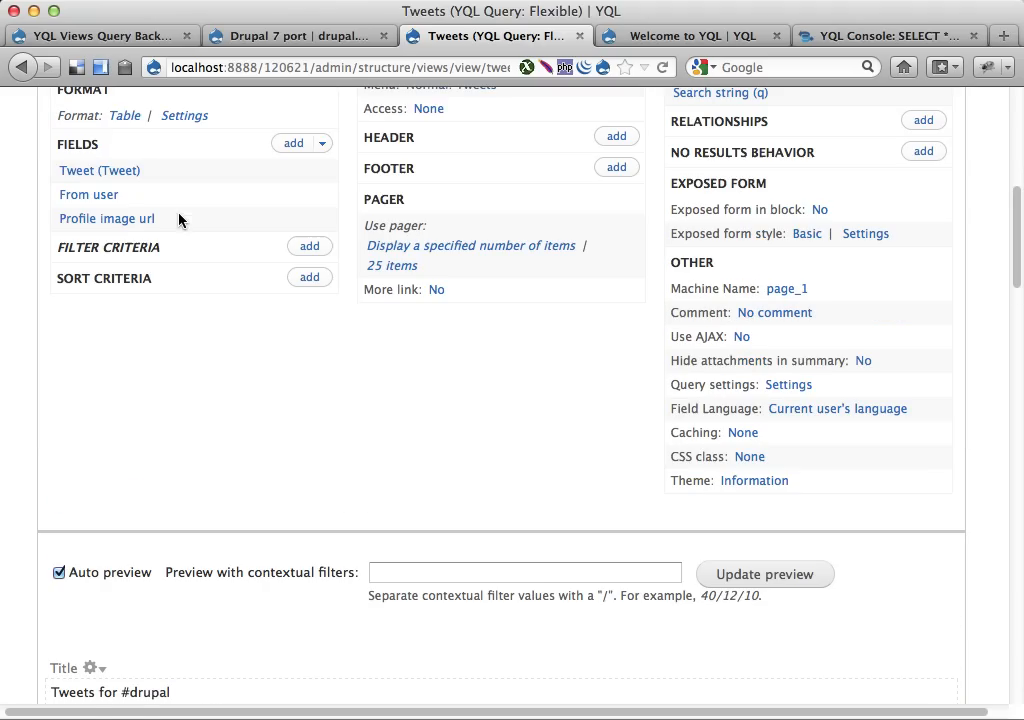
{"action": "scroll", "scroll_direction": "down", "scroll_amount": 3}
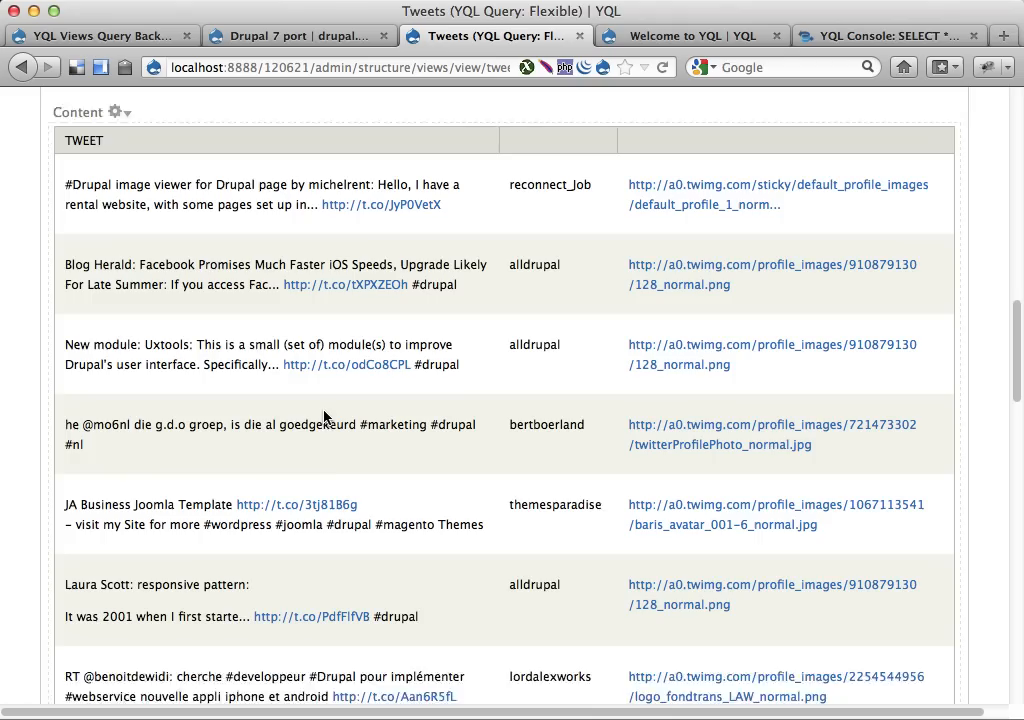
{"action": "scroll", "scroll_direction": "down", "scroll_amount": 3}
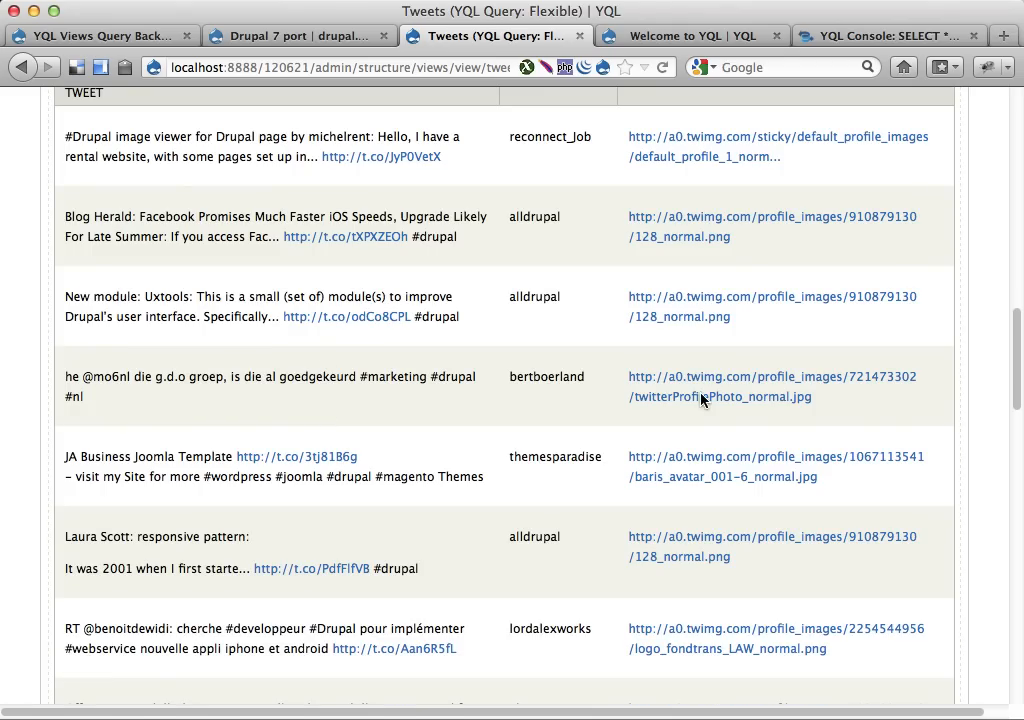
{"action": "mouse_move", "coordinate": [704, 396]}
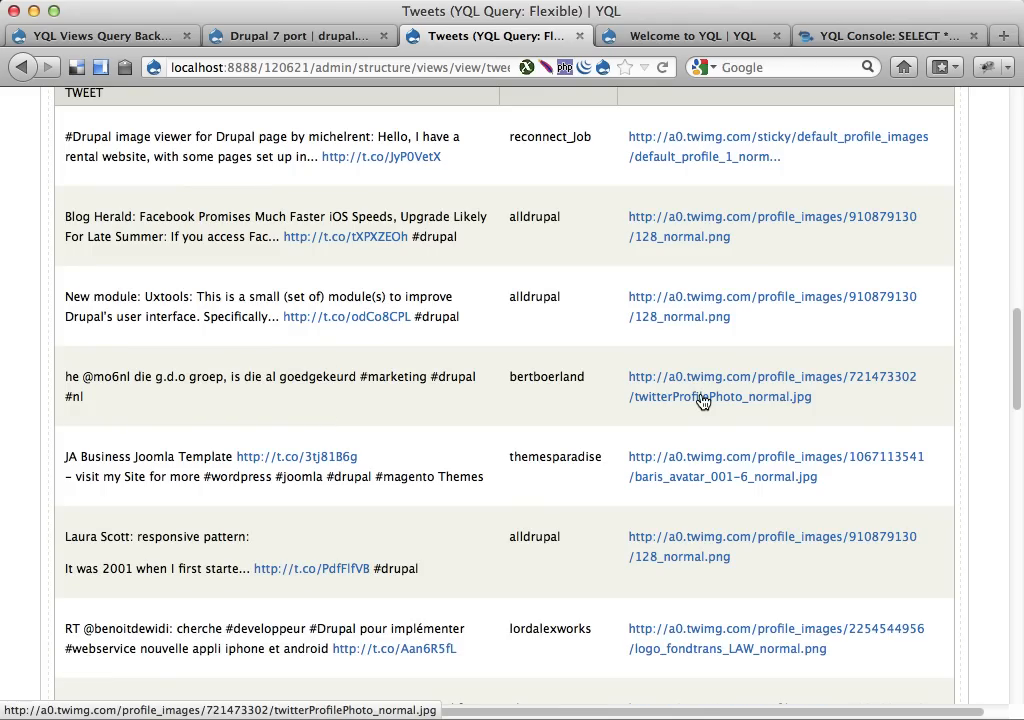
{"action": "scroll", "scroll_direction": "up", "scroll_amount": 3}
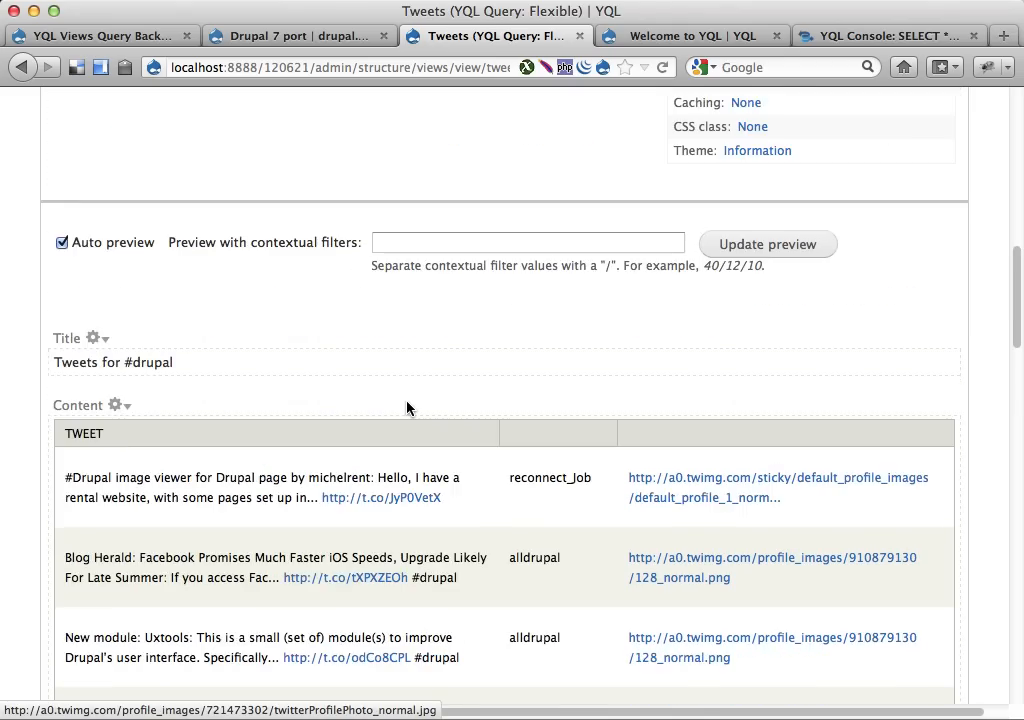
{"action": "scroll", "scroll_direction": "up", "scroll_amount": 3}
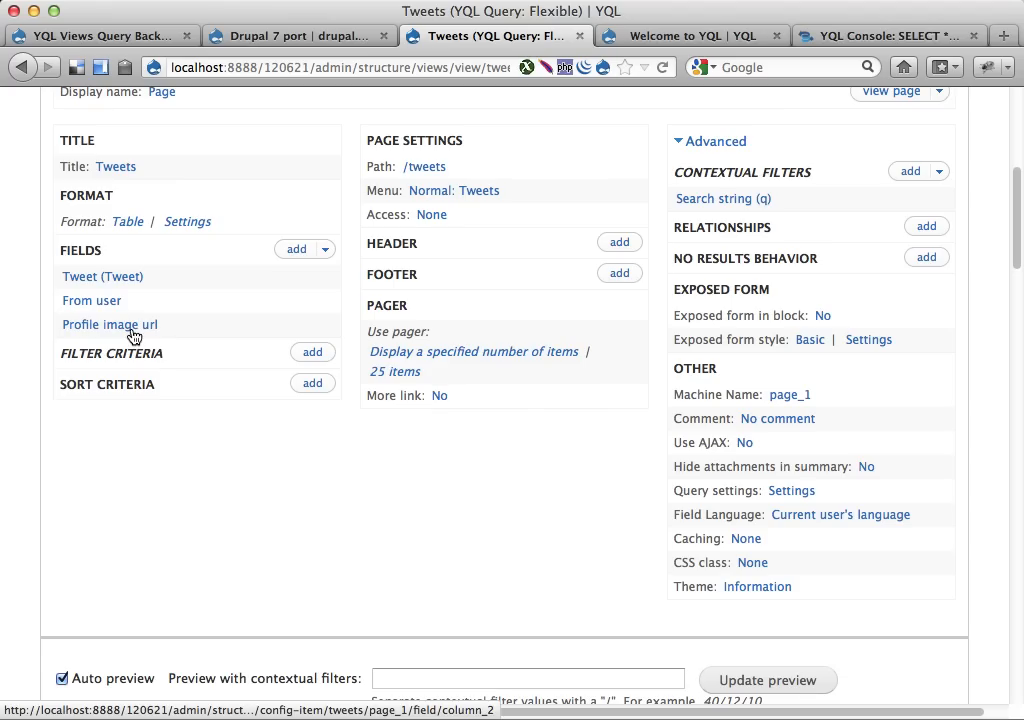
Step: For this page only, set the Profile image url field to Exclude from display
{"action": "left_click", "coordinate": [110, 324]}
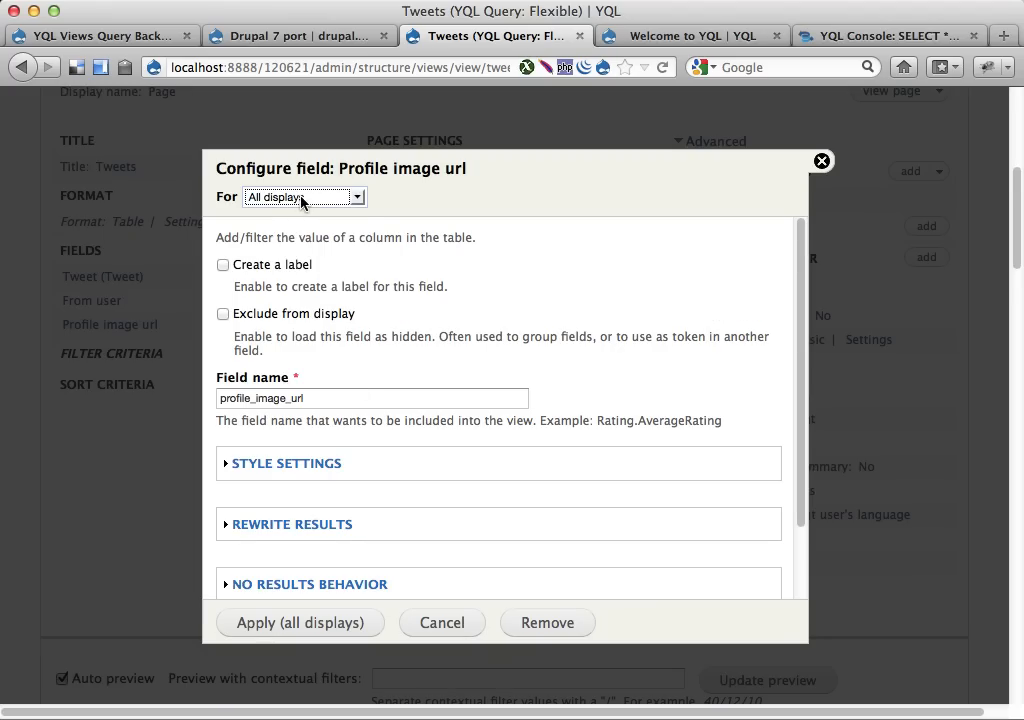
{"action": "left_click", "coordinate": [304, 196]}
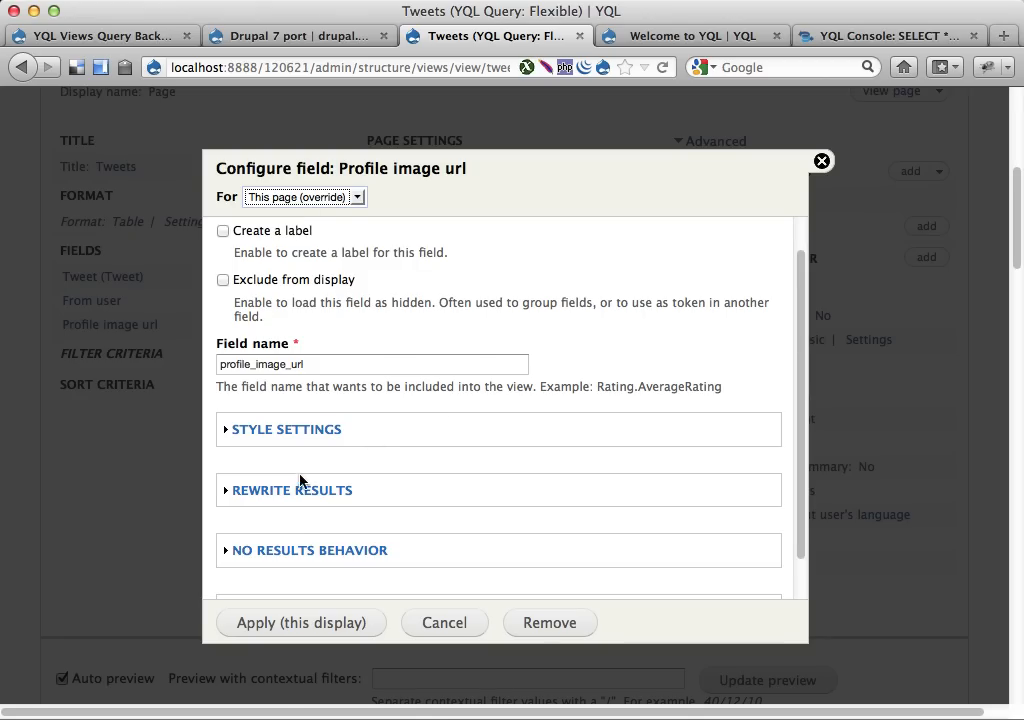
{"action": "left_click", "coordinate": [292, 490]}
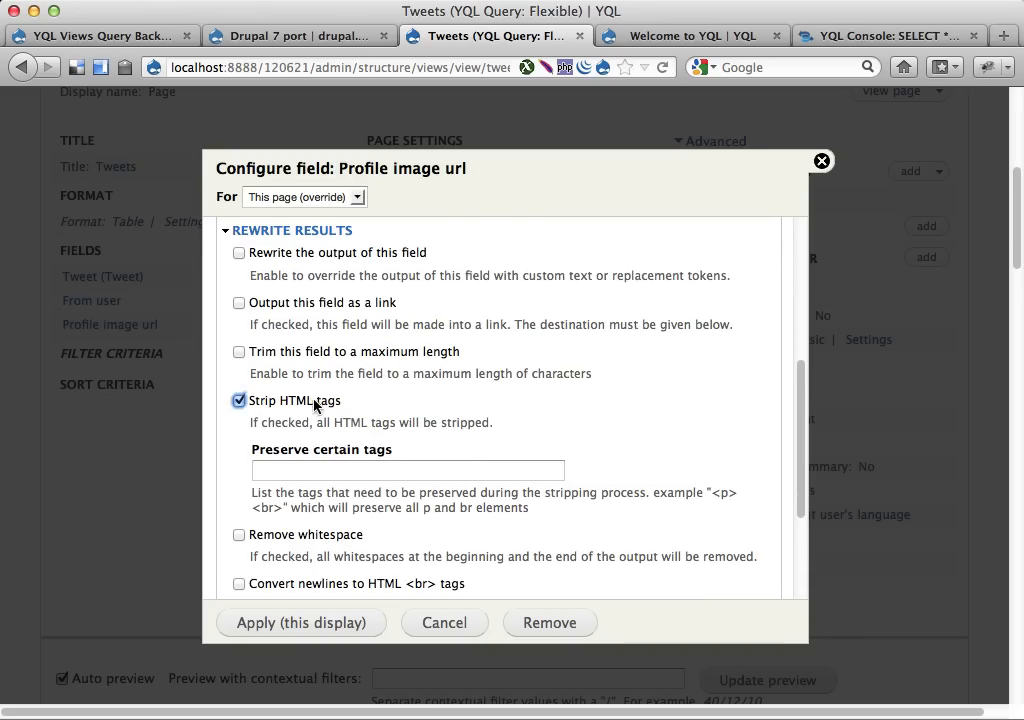
{"action": "scroll", "scroll_direction": "up", "scroll_amount": 3}
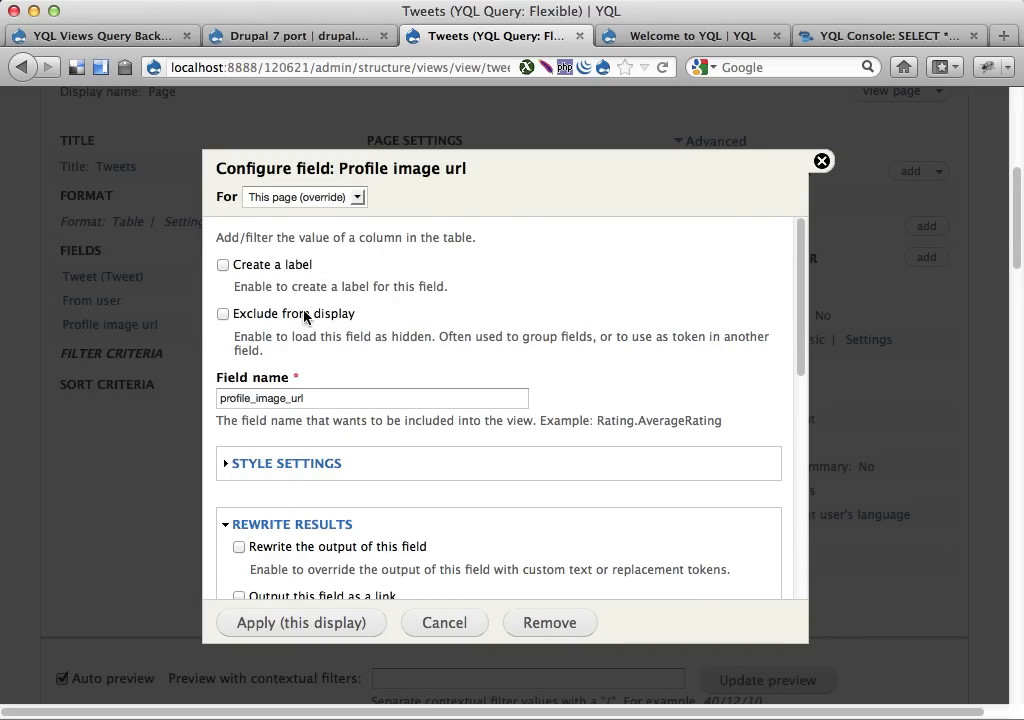
{"action": "left_click", "coordinate": [224, 312]}
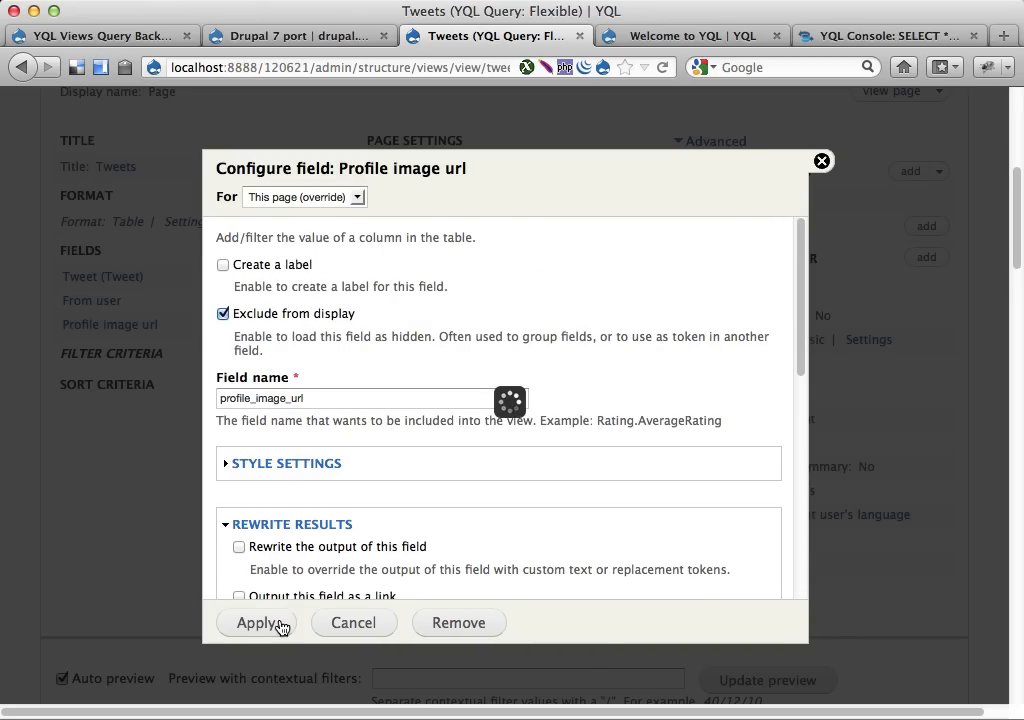
{"action": "left_click", "coordinate": [256, 622]}
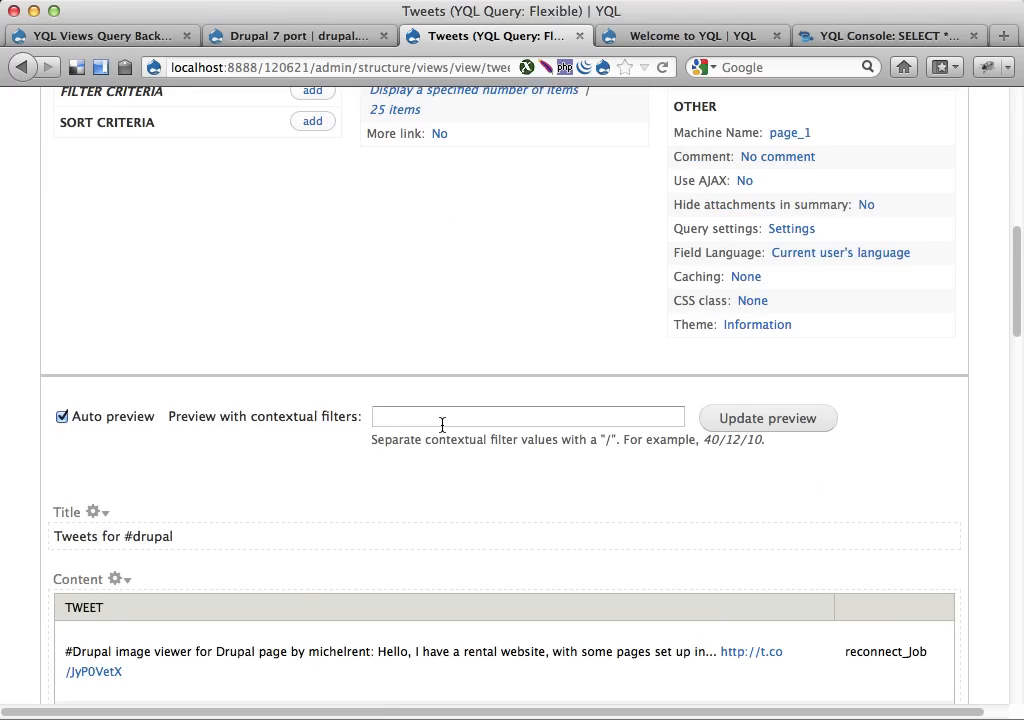
{"action": "scroll", "scroll_direction": "up", "scroll_amount": 3}
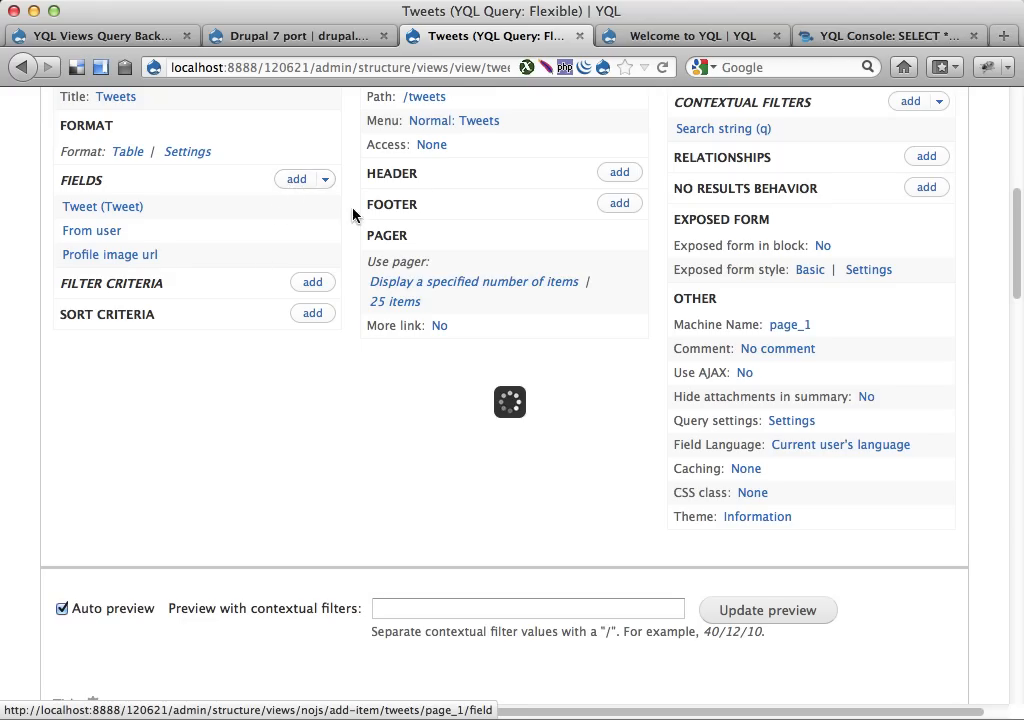
Step: Add a Global: Custom text field to the Tweets view
{"action": "left_click", "coordinate": [296, 180]}
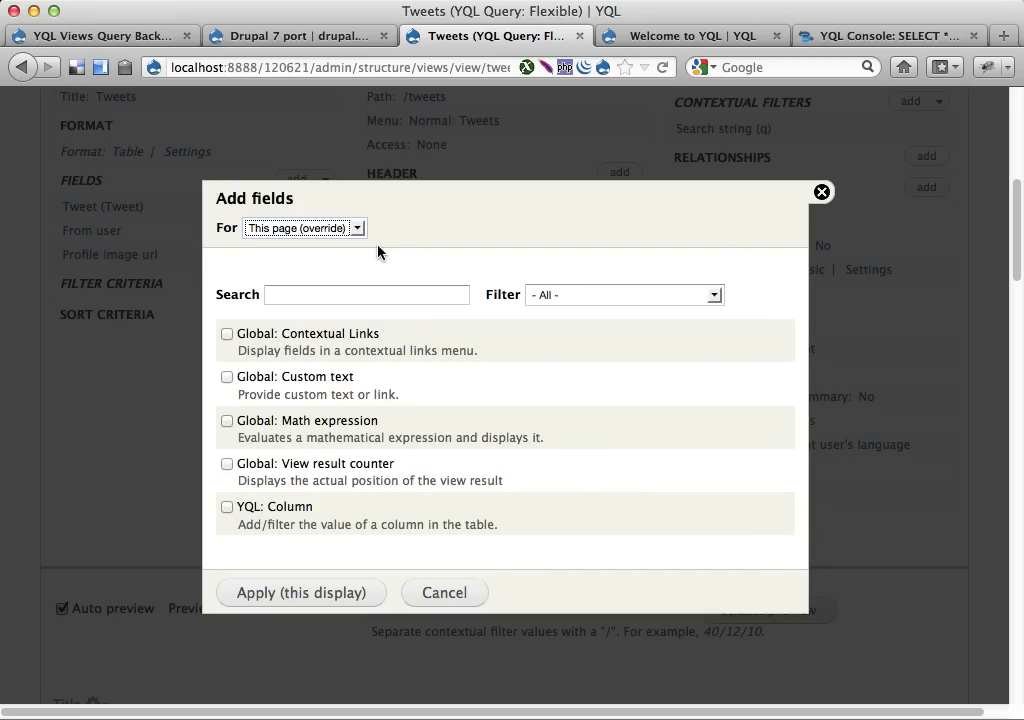
{"action": "left_click", "coordinate": [228, 376]}
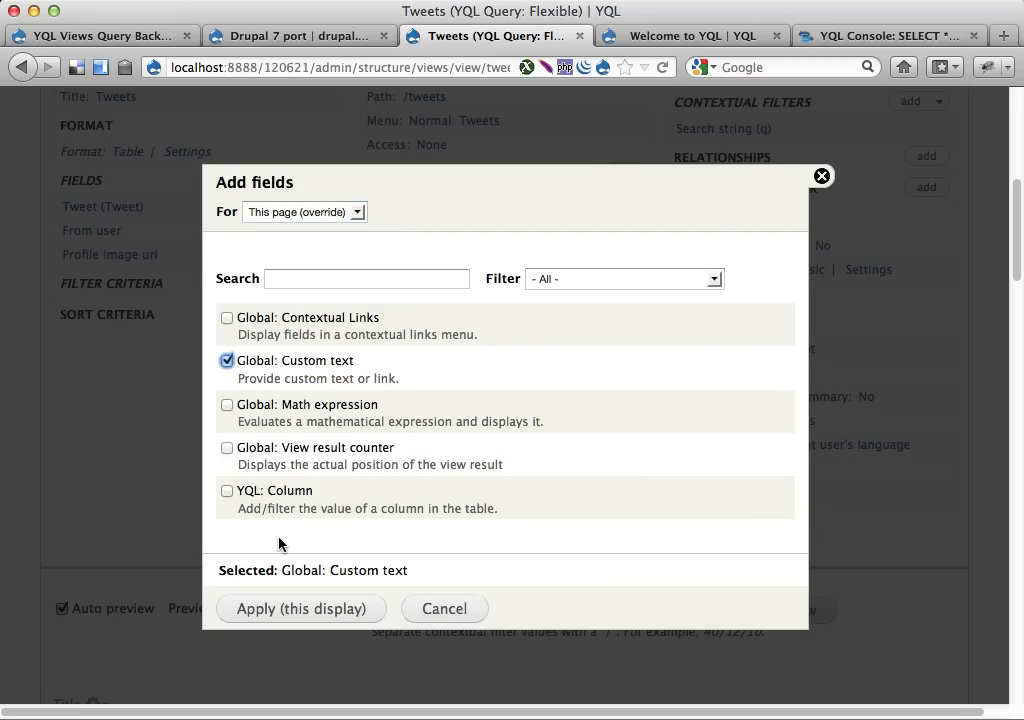
{"action": "left_click", "coordinate": [300, 608]}
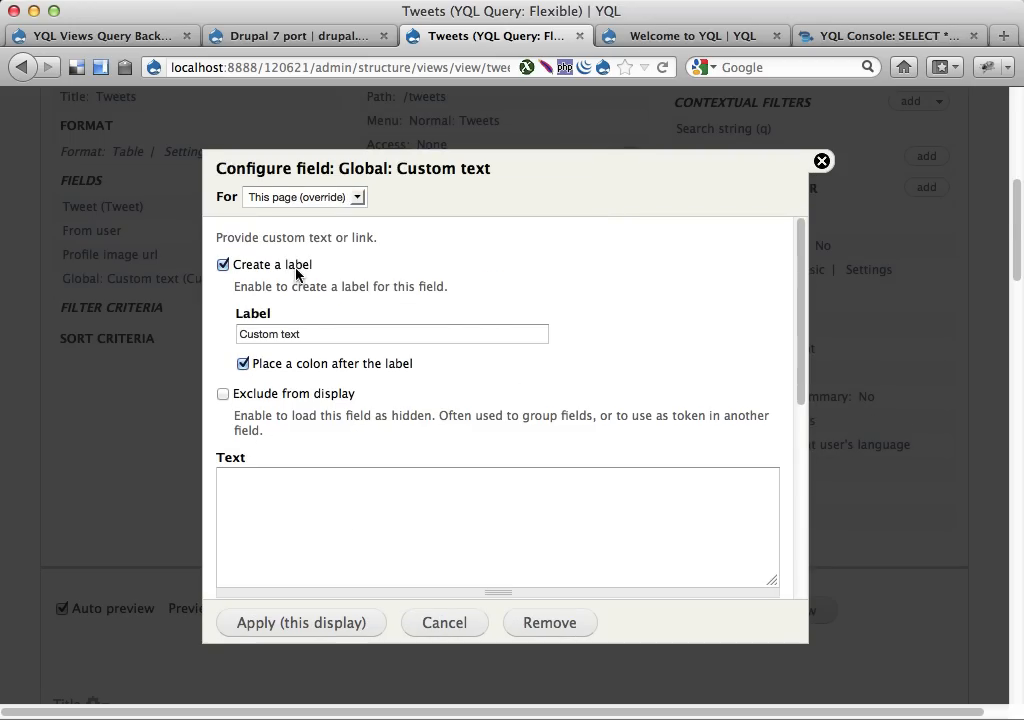
Step: Make it unlabelled with text <img src="[column_2]"/> so avatars show in the preview
{"action": "left_click", "coordinate": [224, 264]}
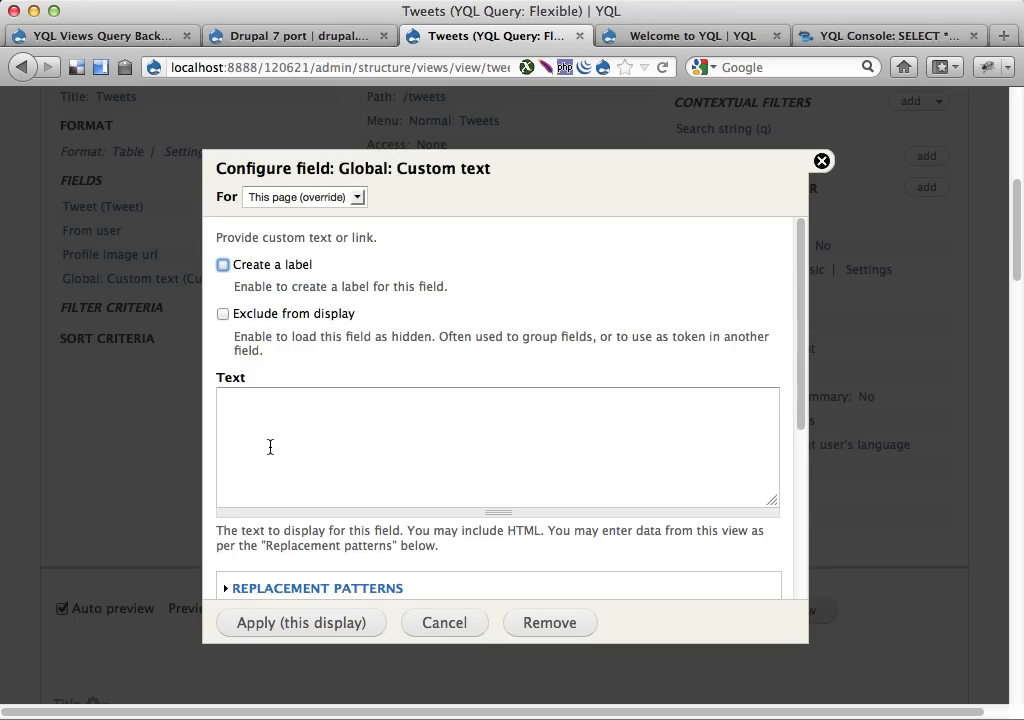
{"action": "type", "text": "<img s"}
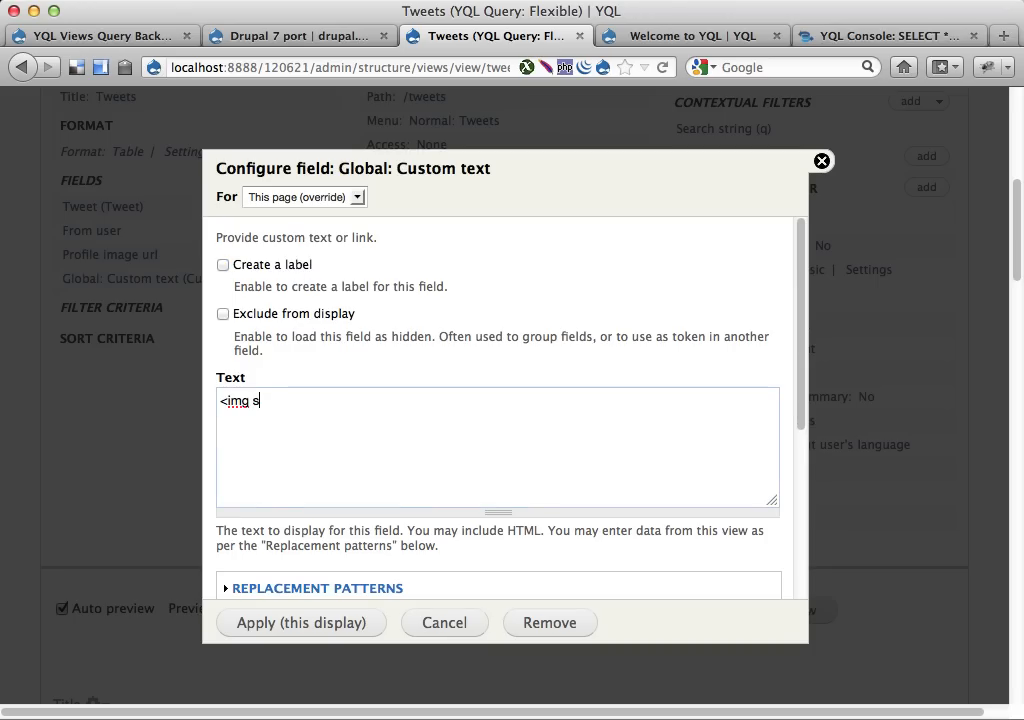
{"action": "type", "text": "rc=\""}
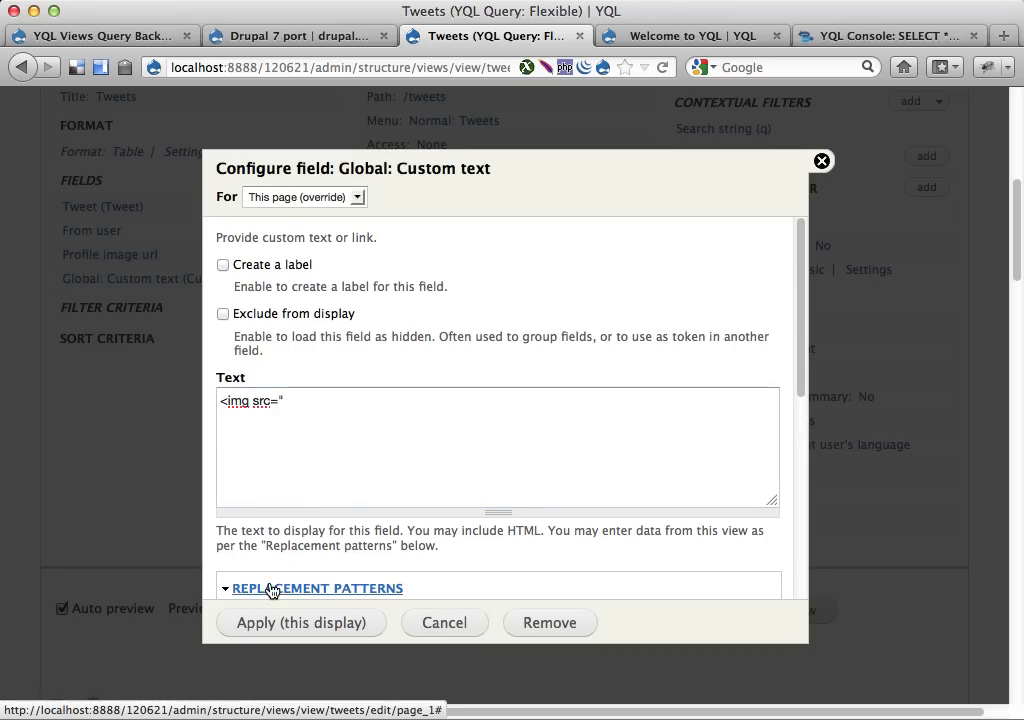
{"action": "left_click", "coordinate": [318, 588]}
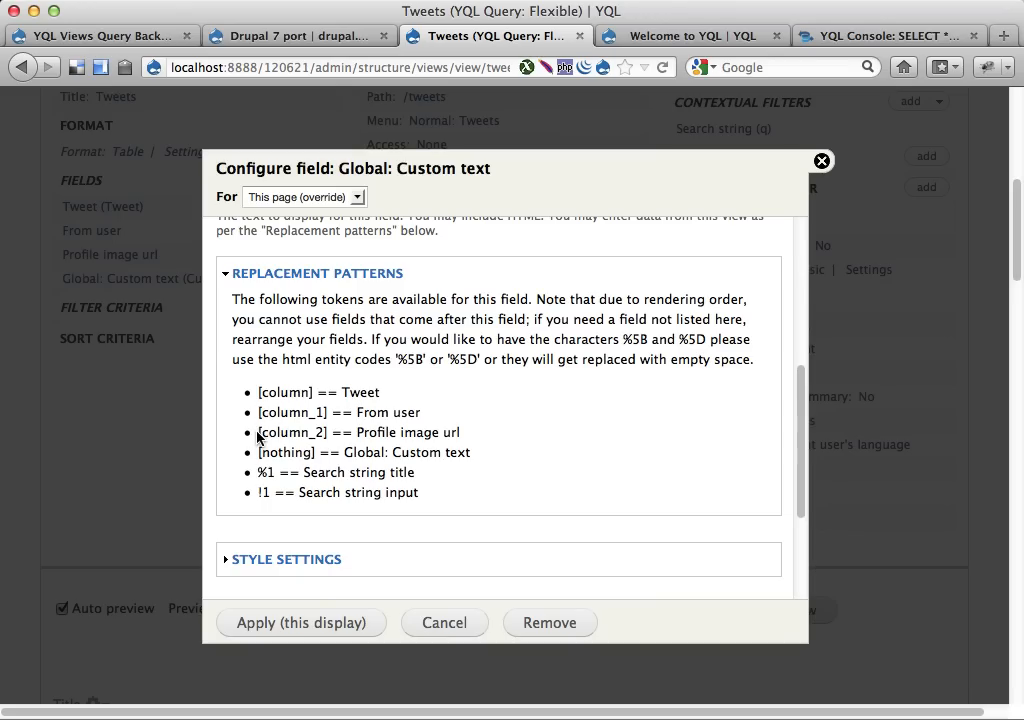
{"action": "double_click", "coordinate": [290, 432]}
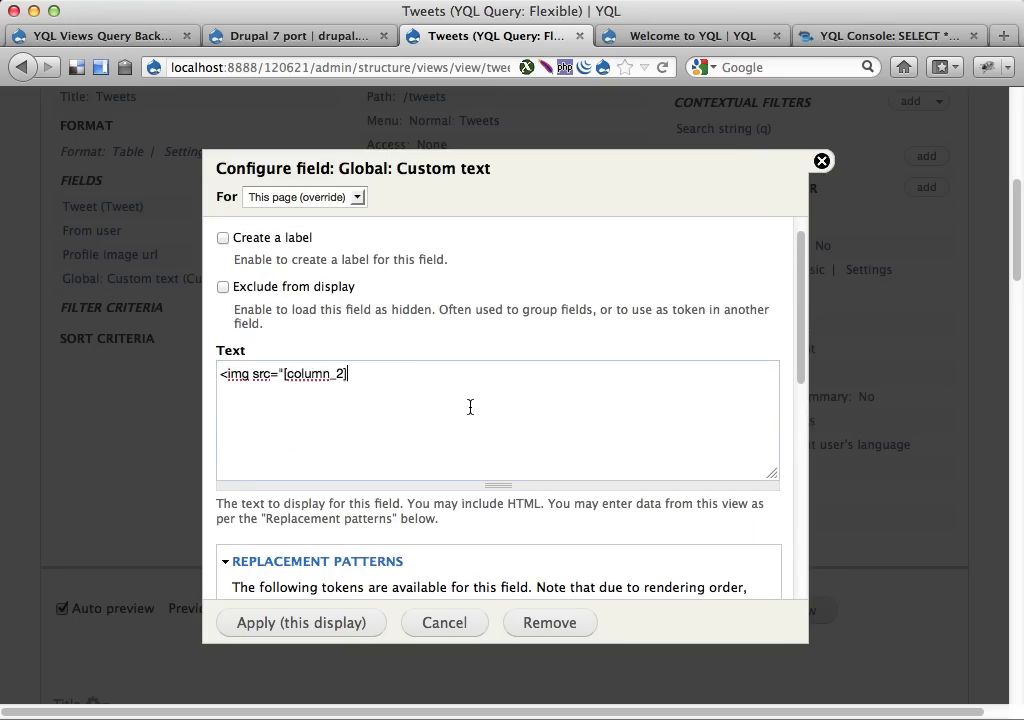
{"action": "type", "text": "\""}
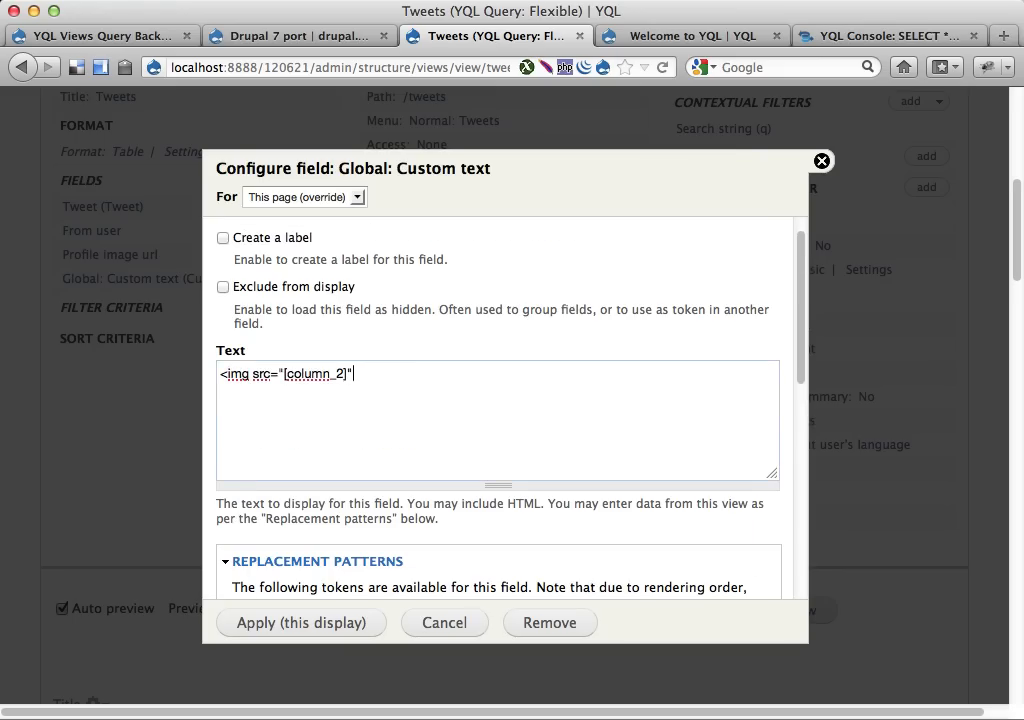
{"action": "type", "text": "/>"}
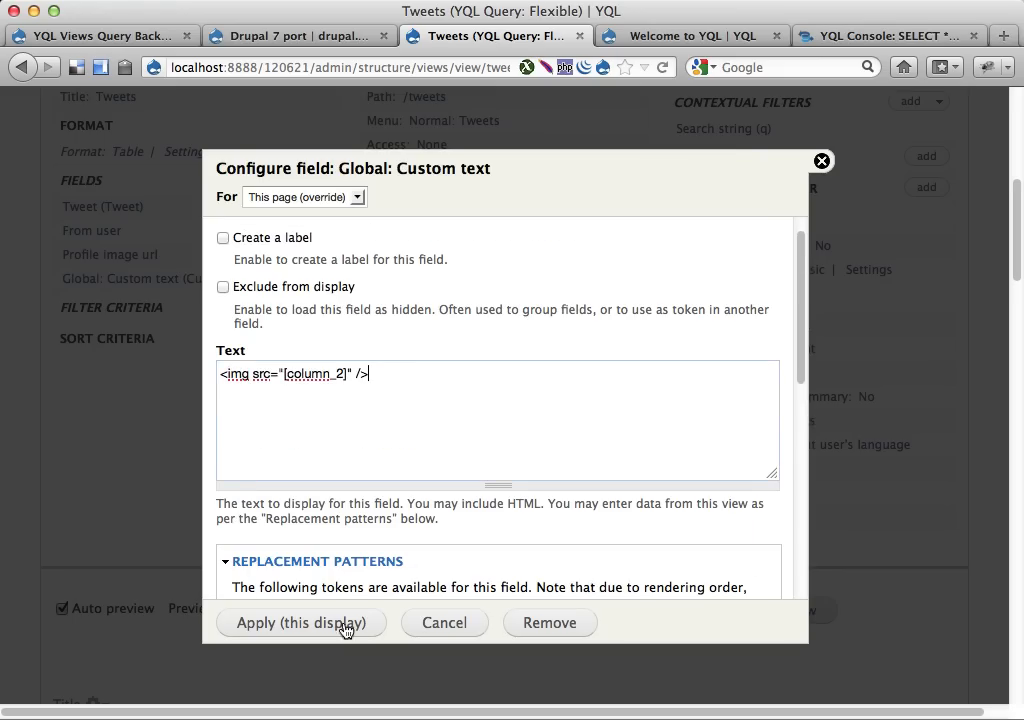
{"action": "left_click", "coordinate": [300, 622]}
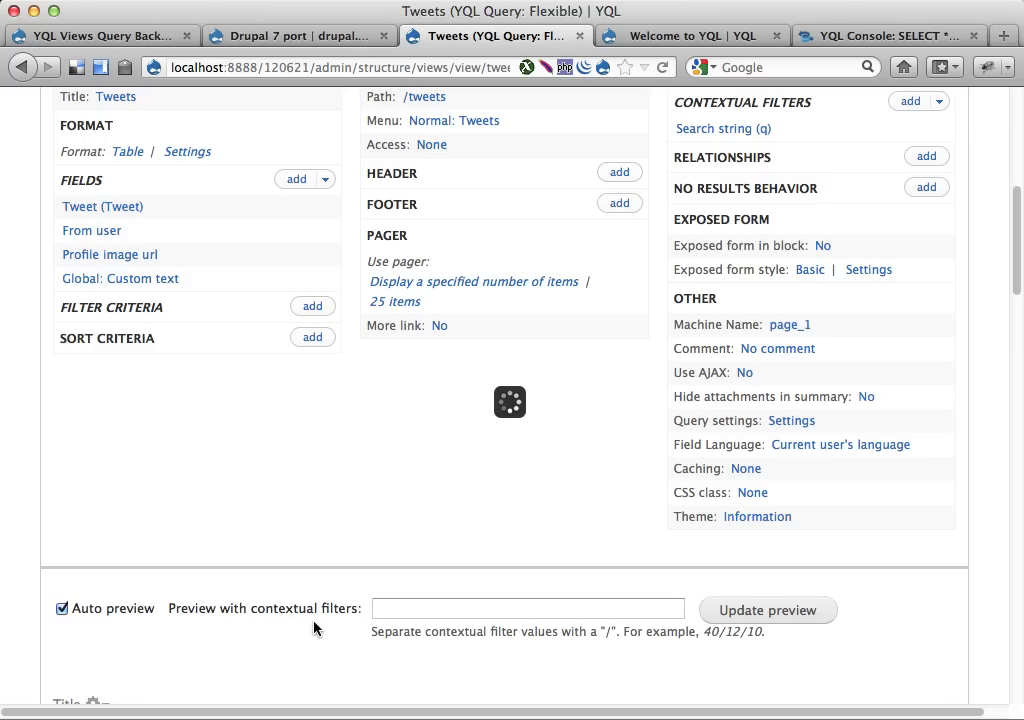
{"action": "scroll", "scroll_direction": "down", "scroll_amount": 3}
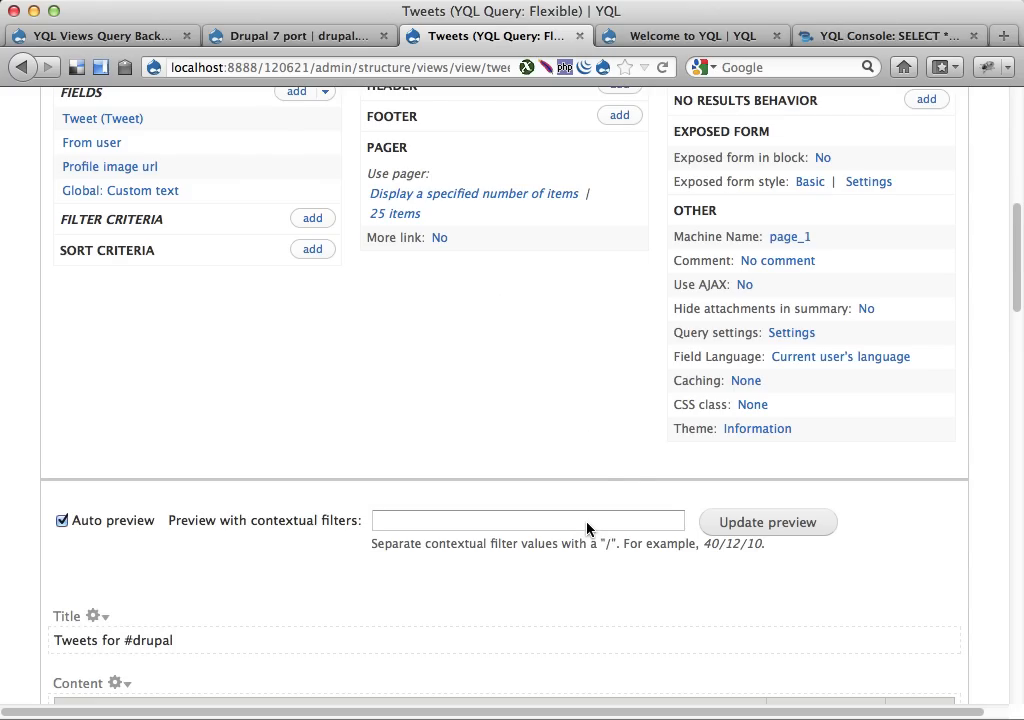
{"action": "scroll", "scroll_direction": "down", "scroll_amount": 3}
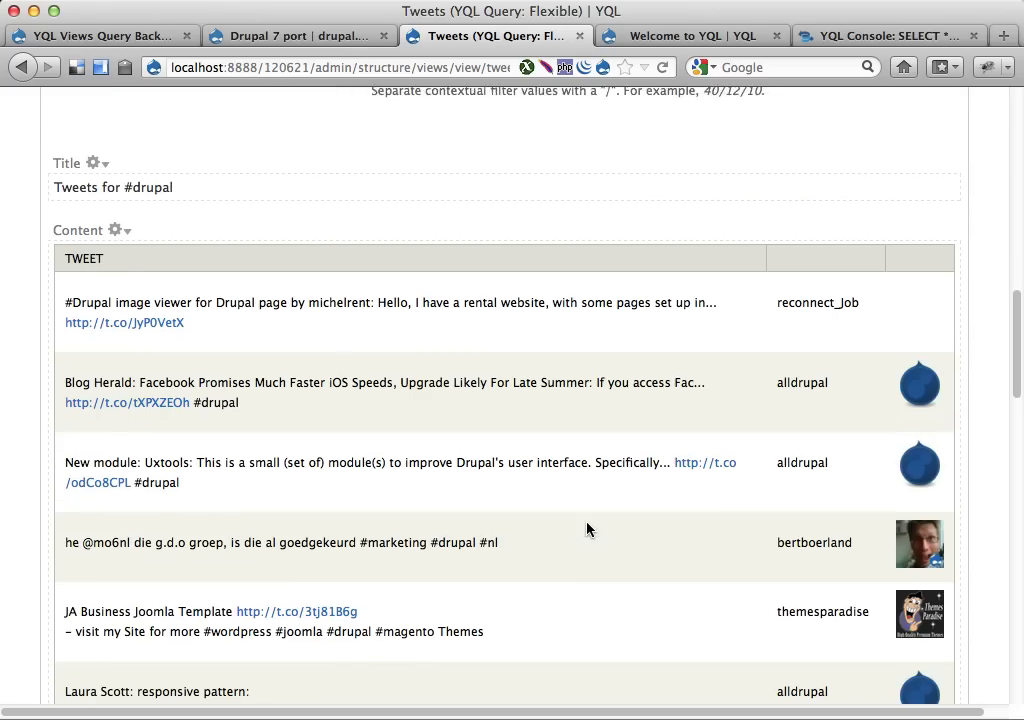
{"action": "scroll", "scroll_direction": "up", "scroll_amount": 3}
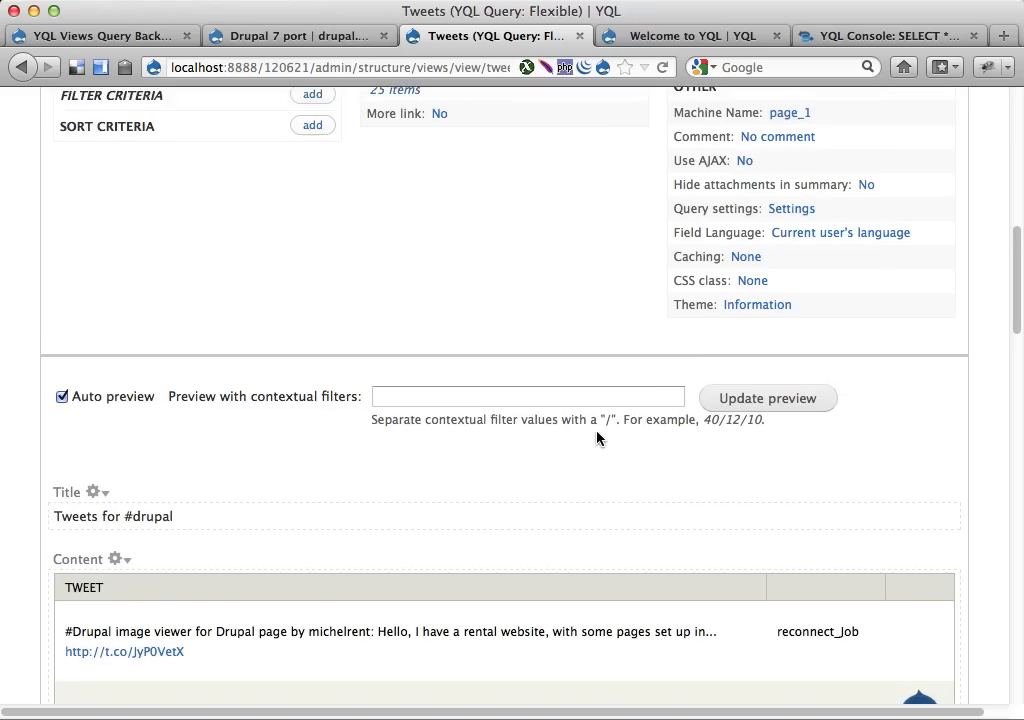
{"action": "scroll", "scroll_direction": "up", "scroll_amount": 3}
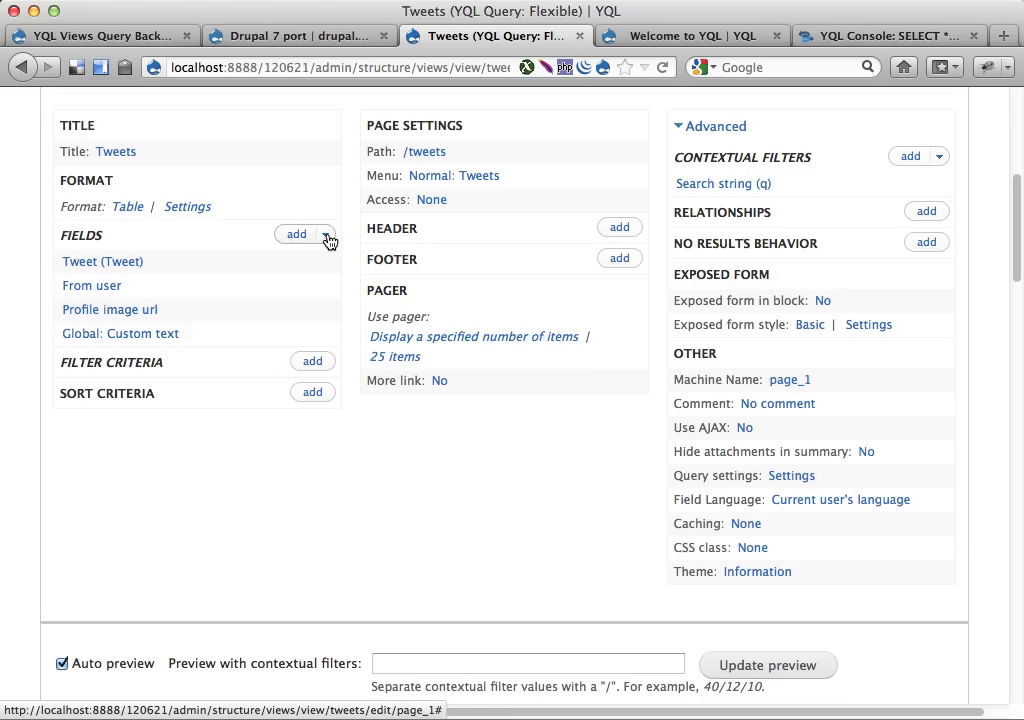
Step: Rearrange fields to Profile image url, Custom text, From user, then Tweet
{"action": "left_click", "coordinate": [324, 234]}
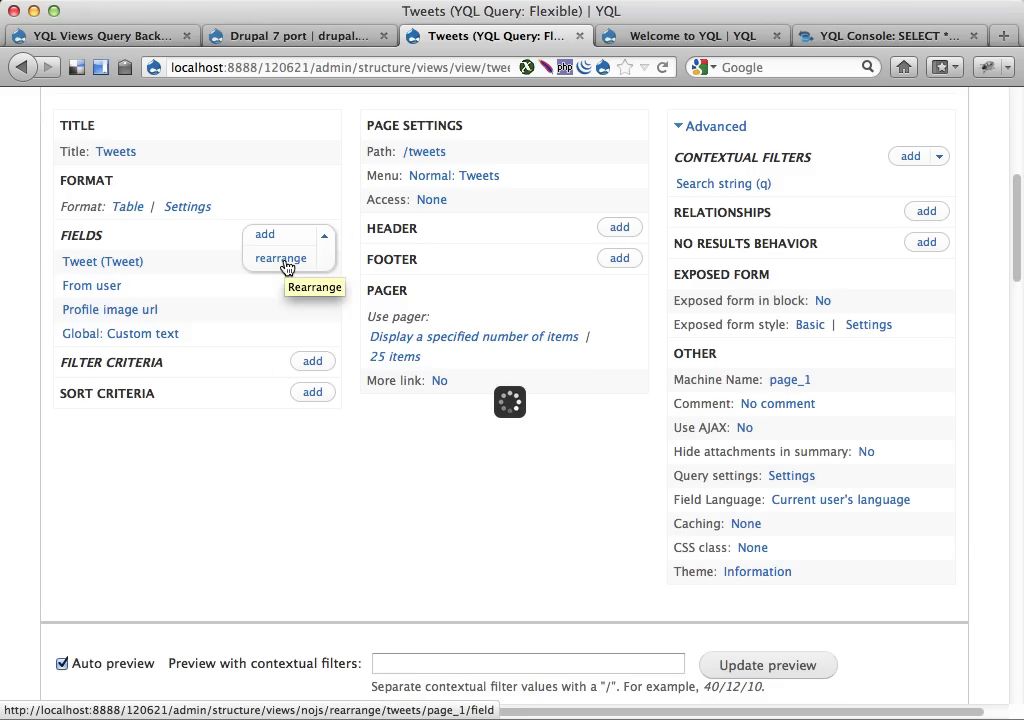
{"action": "left_click", "coordinate": [280, 258]}
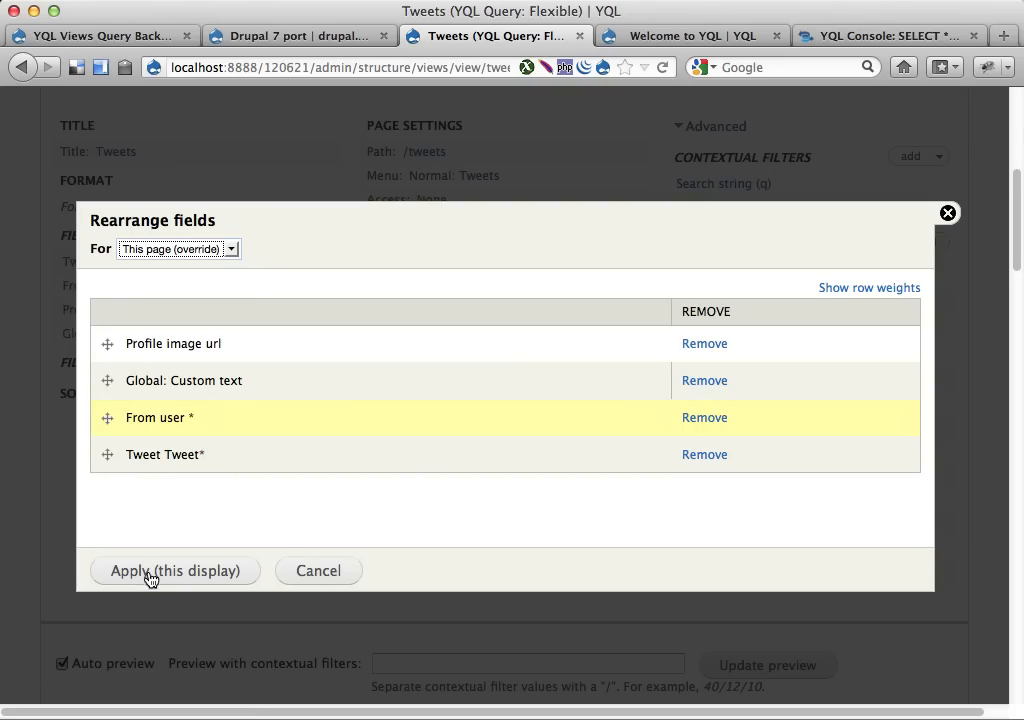
{"action": "left_click", "coordinate": [176, 570]}
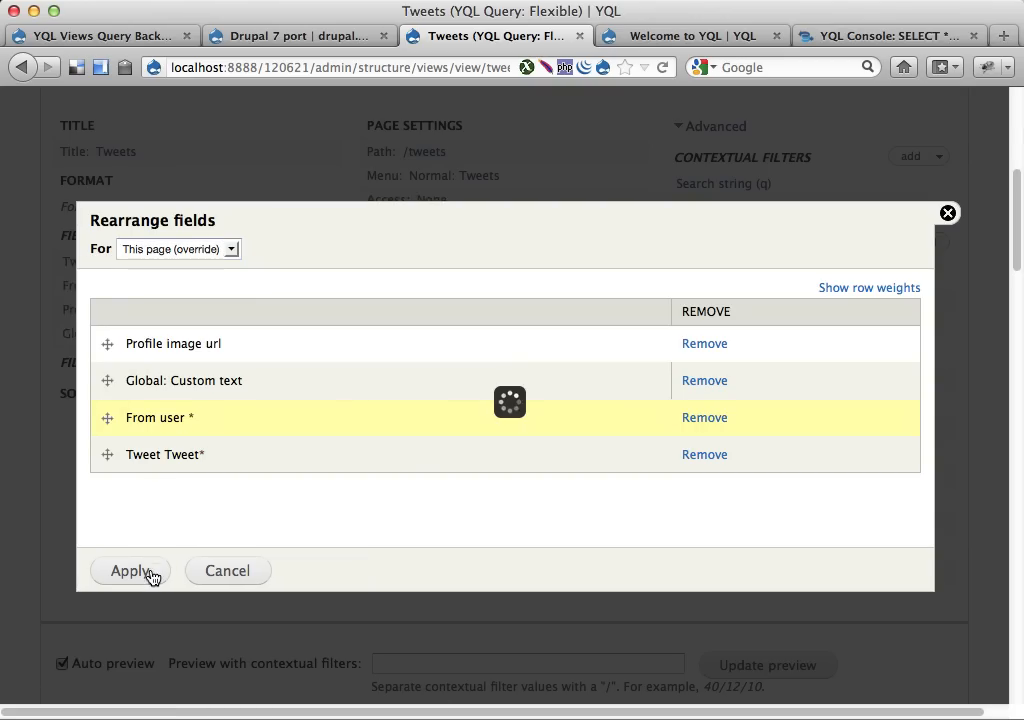
{"action": "left_click", "coordinate": [130, 570]}
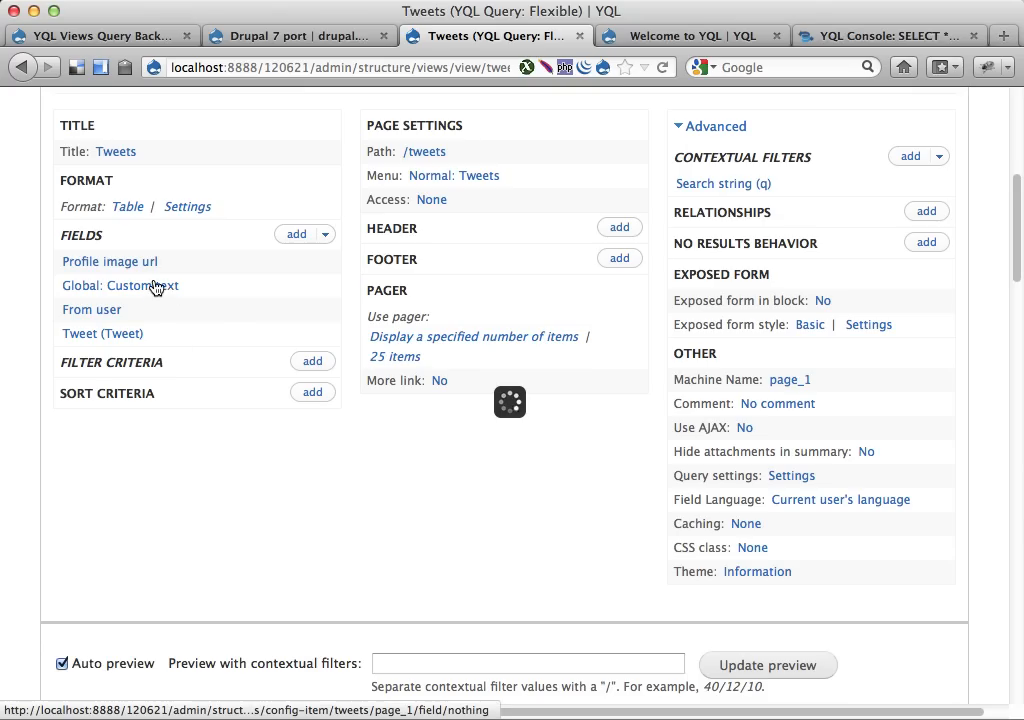
Step: Give the custom text field the administrative title 'Formatted image'
{"action": "left_click", "coordinate": [120, 284]}
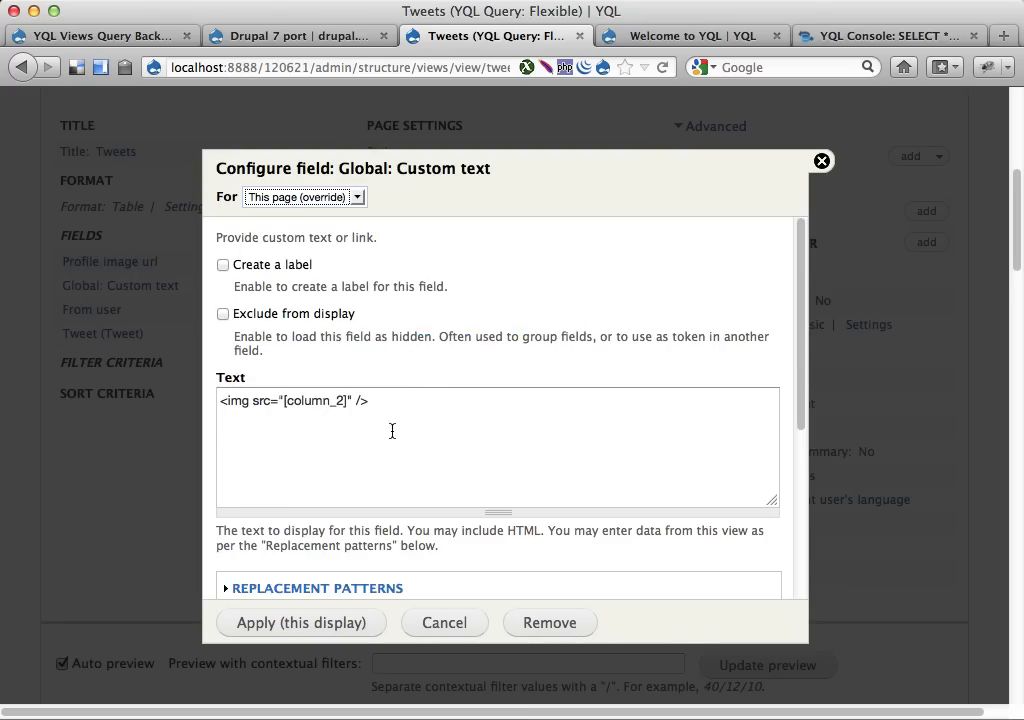
{"action": "scroll", "scroll_direction": "down", "scroll_amount": 3}
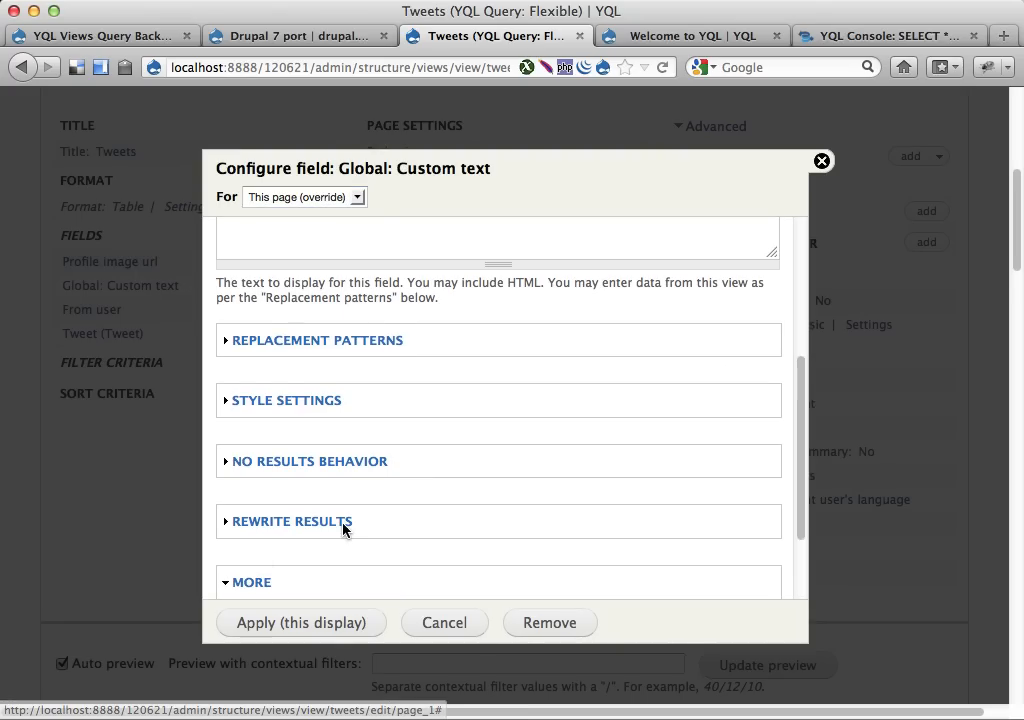
{"action": "left_click", "coordinate": [252, 582]}
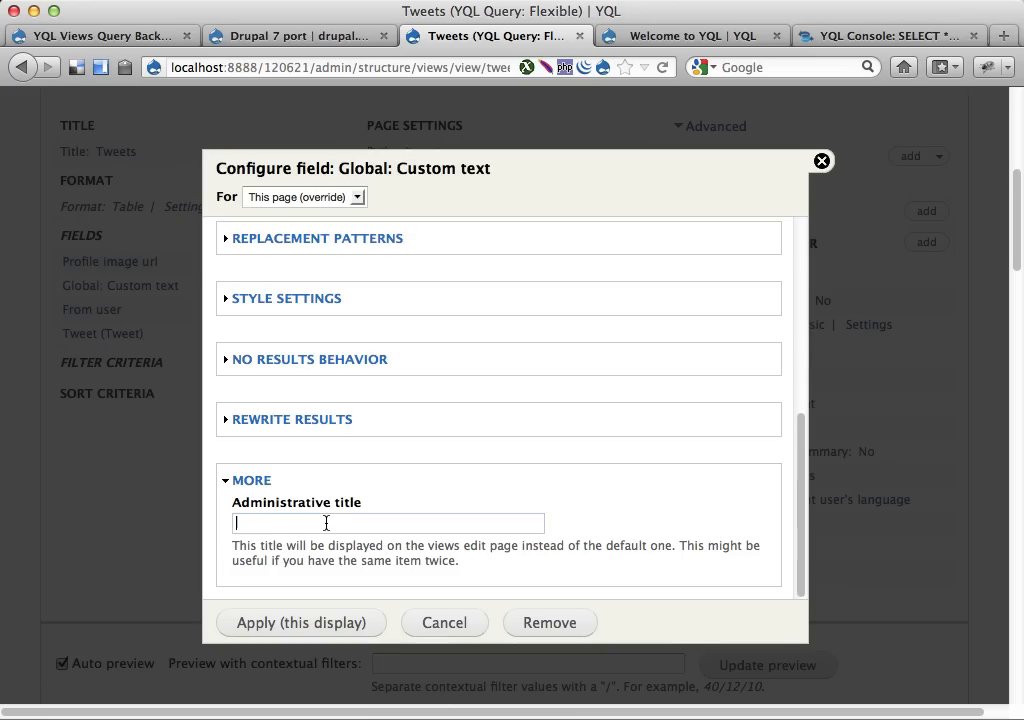
{"action": "type", "text": "Formatted image"}
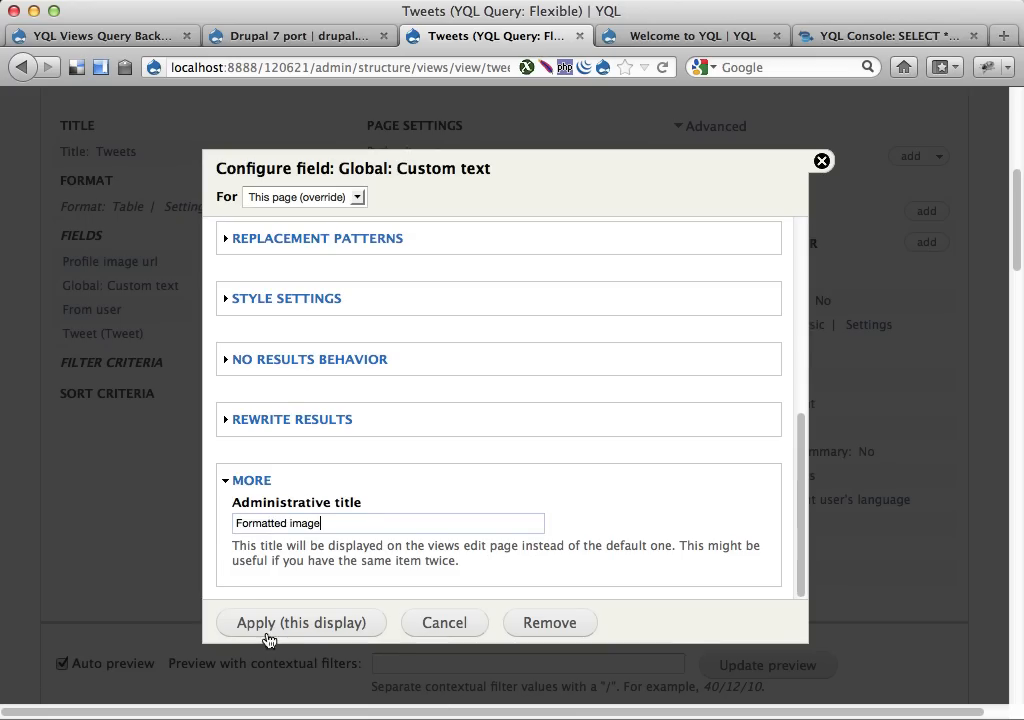
{"action": "left_click", "coordinate": [300, 622]}
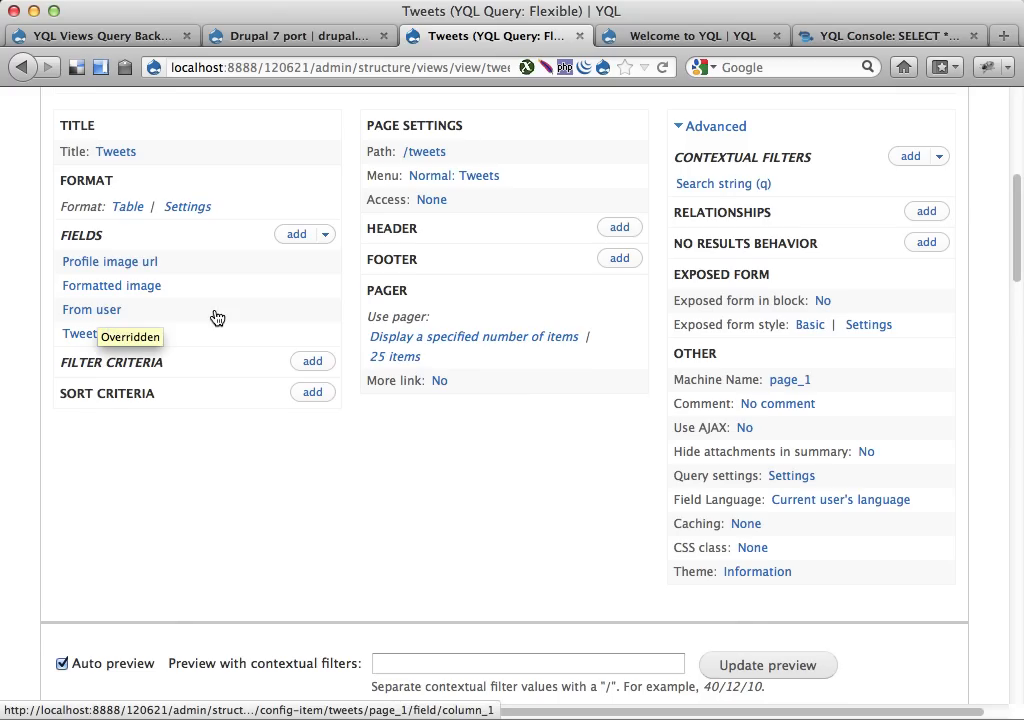
Step: Rewrite the From user field's output as '[column_1] says:'
{"action": "left_click", "coordinate": [92, 308]}
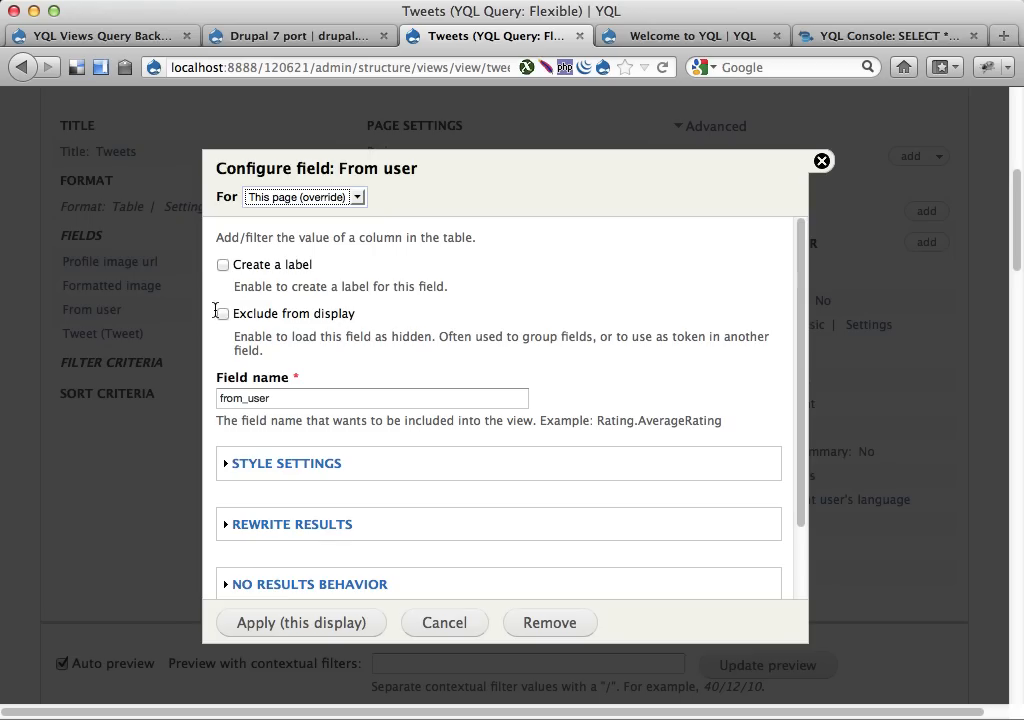
{"action": "left_click", "coordinate": [292, 524]}
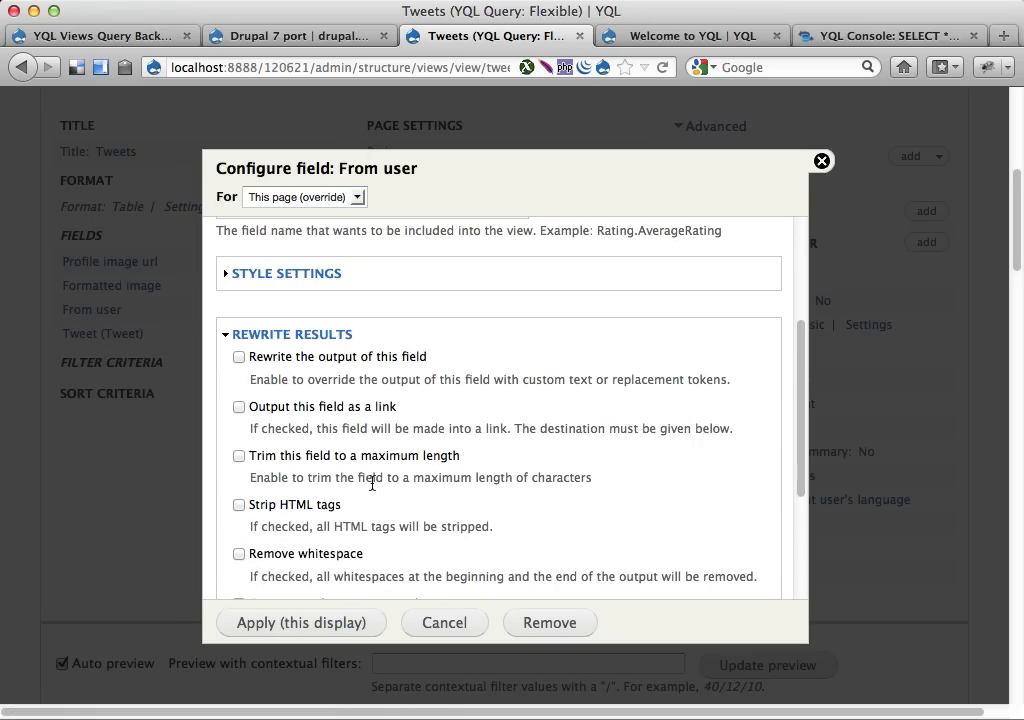
{"action": "mouse_move", "coordinate": [350, 364]}
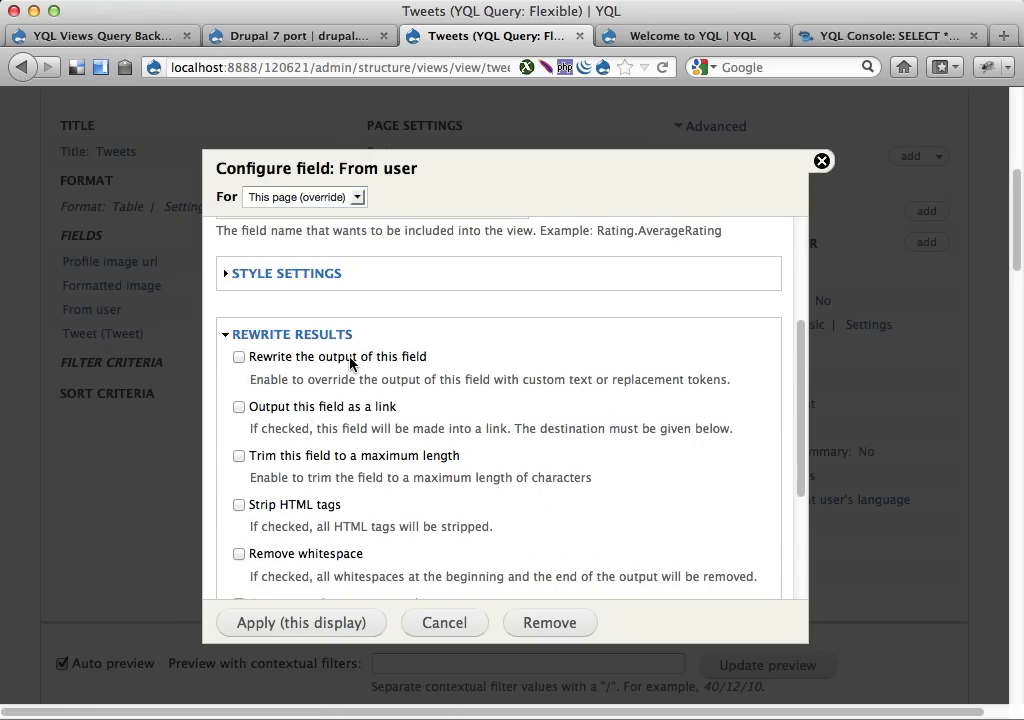
{"action": "scroll", "scroll_direction": "down", "scroll_amount": 3}
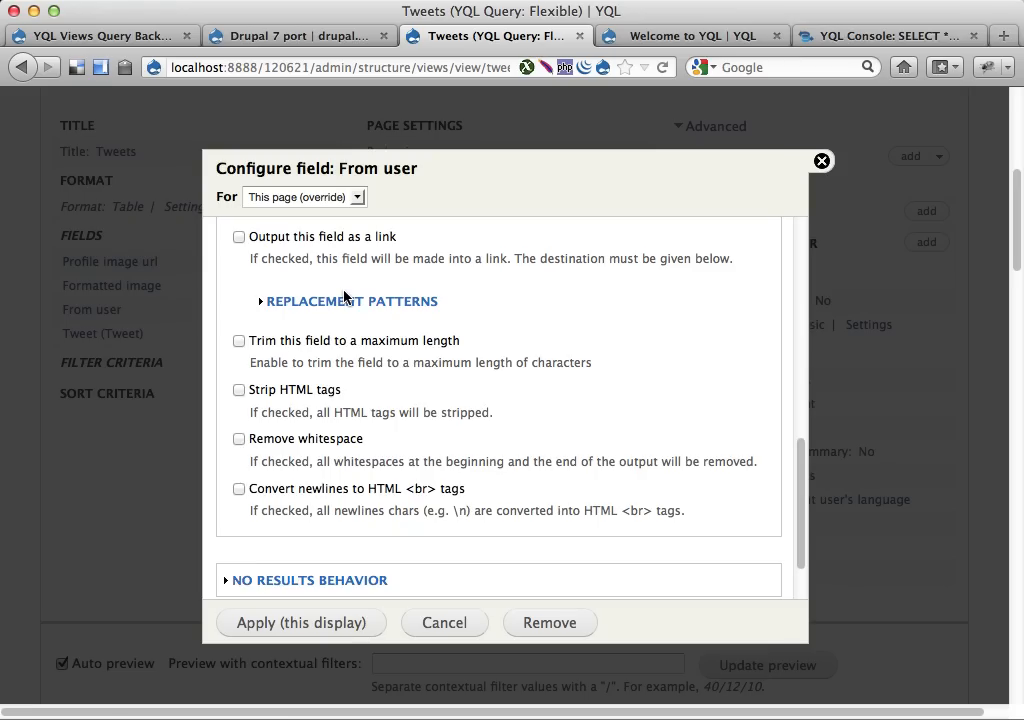
{"action": "left_click", "coordinate": [352, 300]}
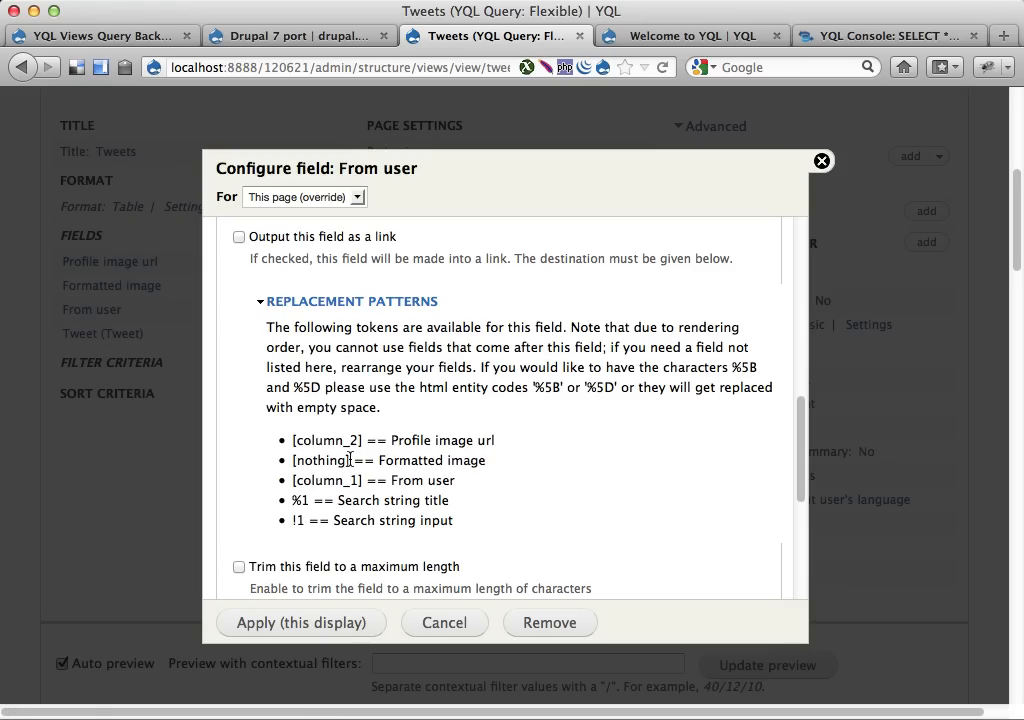
{"action": "double_click", "coordinate": [326, 480]}
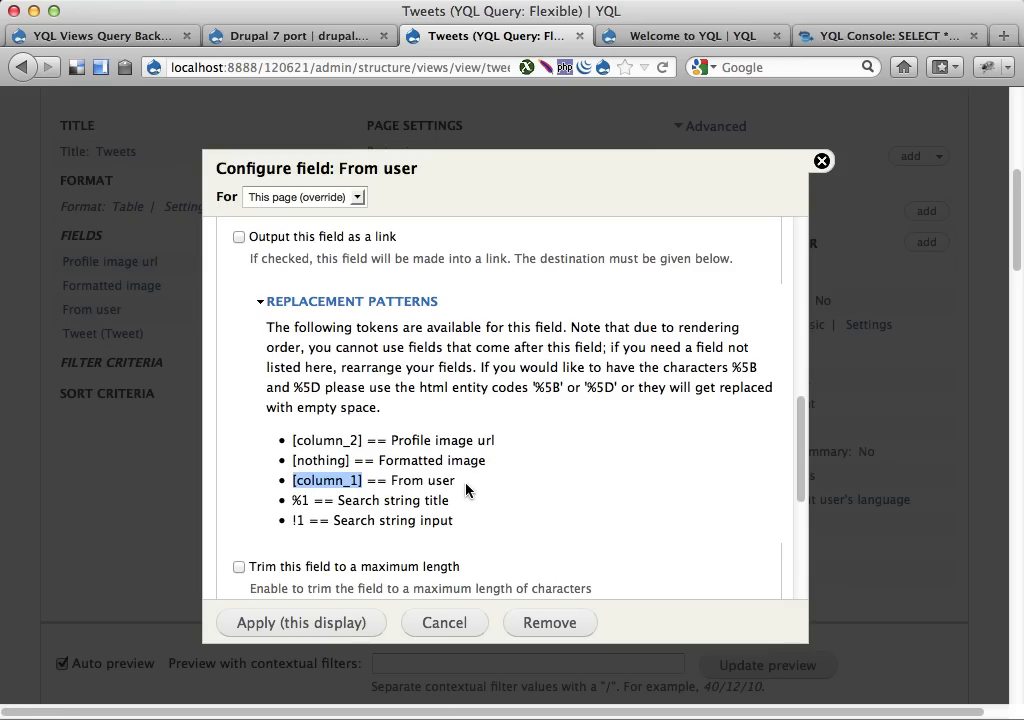
{"action": "scroll", "scroll_direction": "up", "scroll_amount": 3}
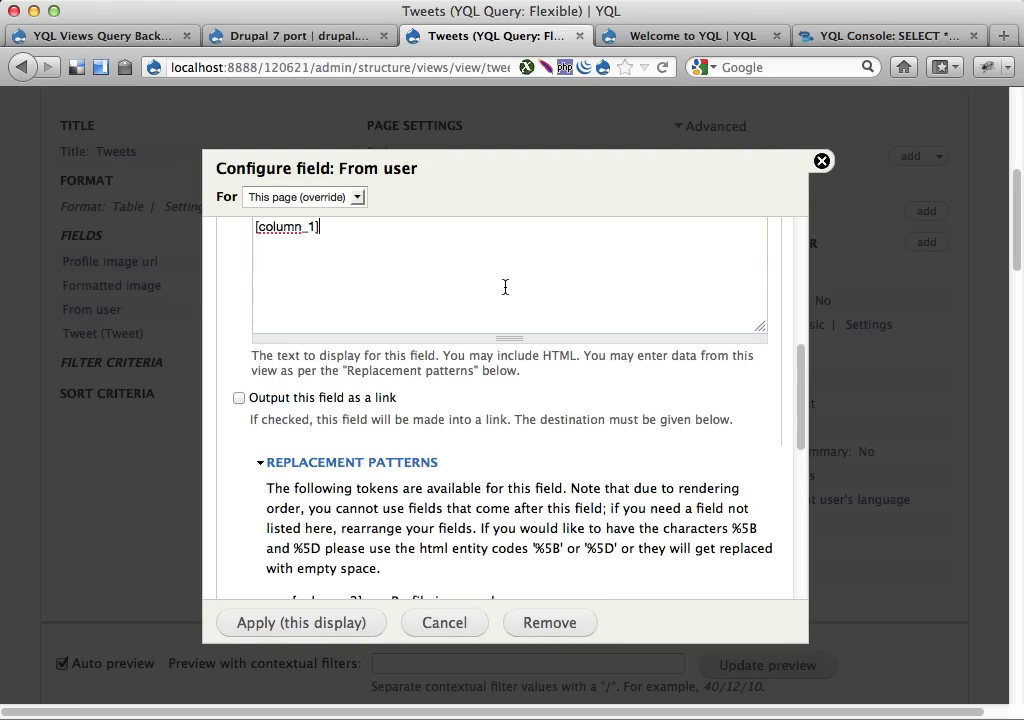
{"action": "type", "text": "says:"}
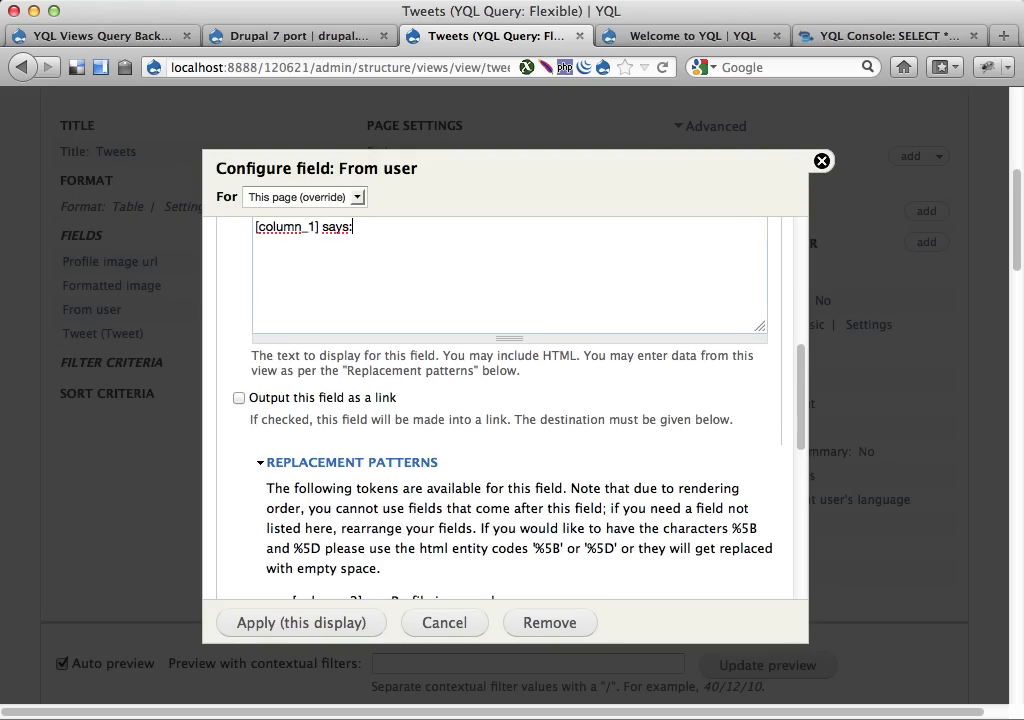
{"action": "left_click", "coordinate": [300, 622]}
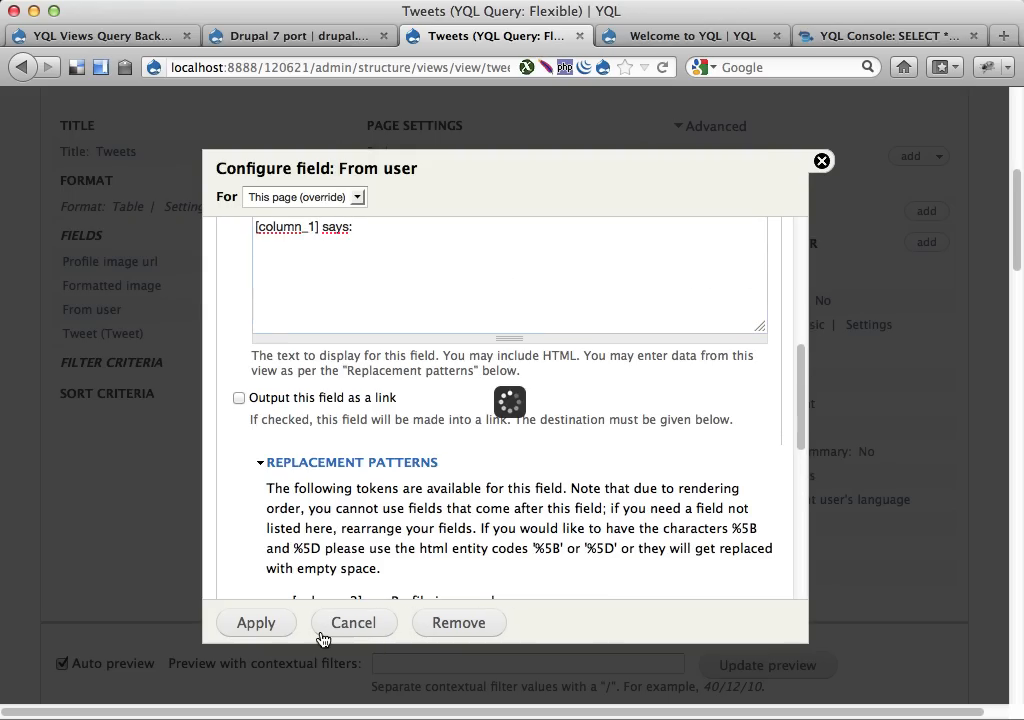
{"action": "left_click", "coordinate": [352, 622]}
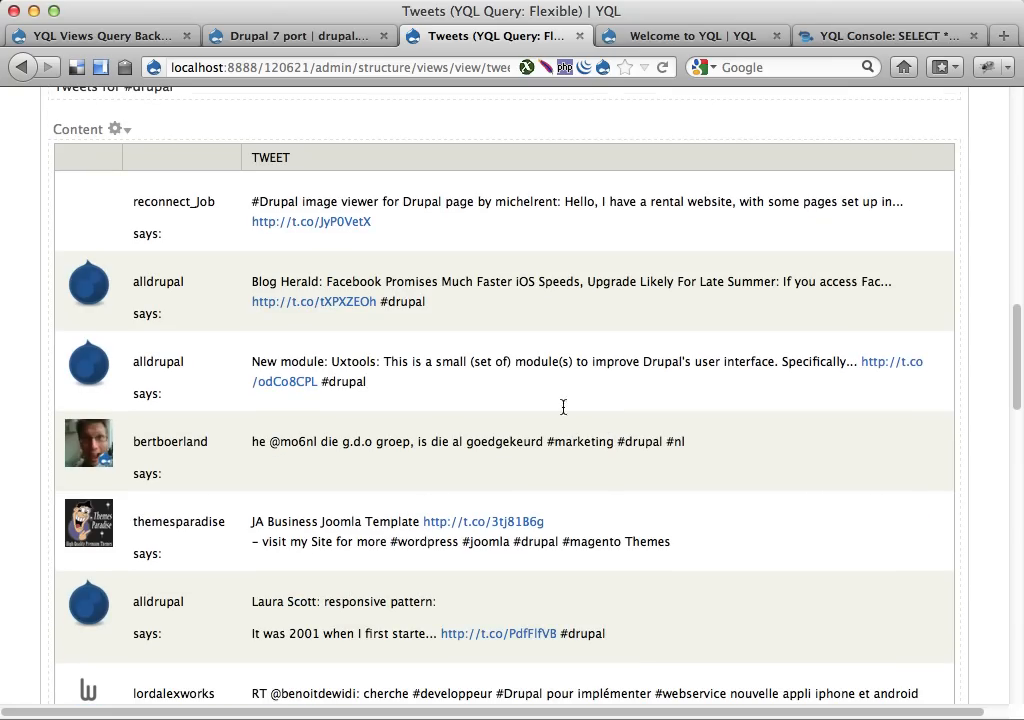
{"action": "mouse_move", "coordinate": [204, 244]}
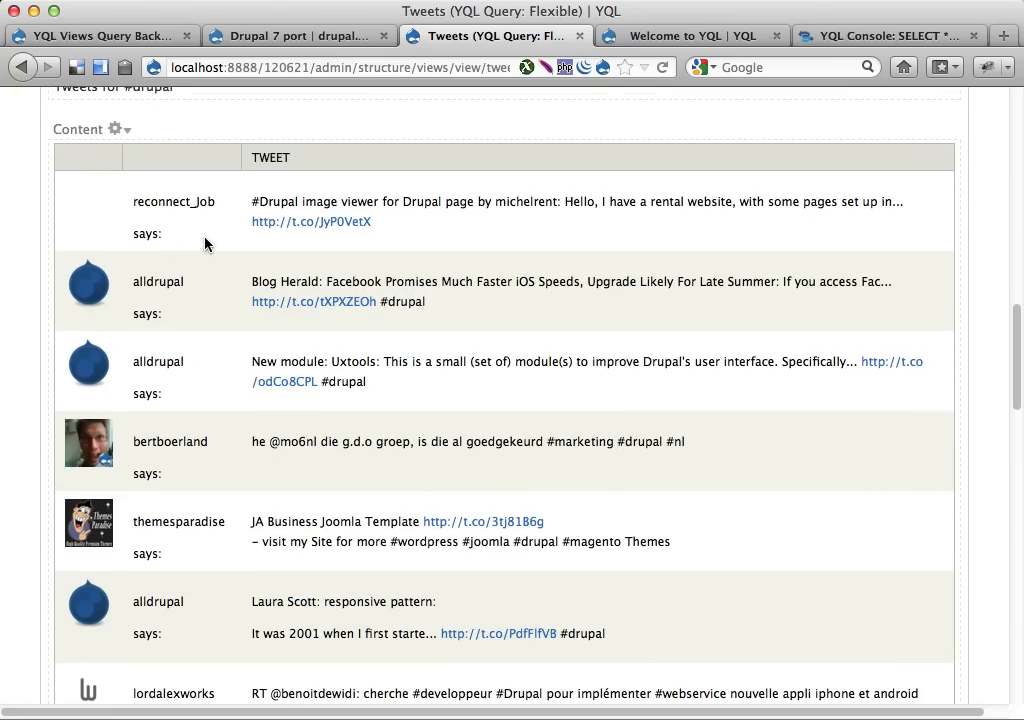
Step: In the table format settings, set From user's column to Tweet and apply to this display
{"action": "scroll", "scroll_direction": "up", "scroll_amount": 3}
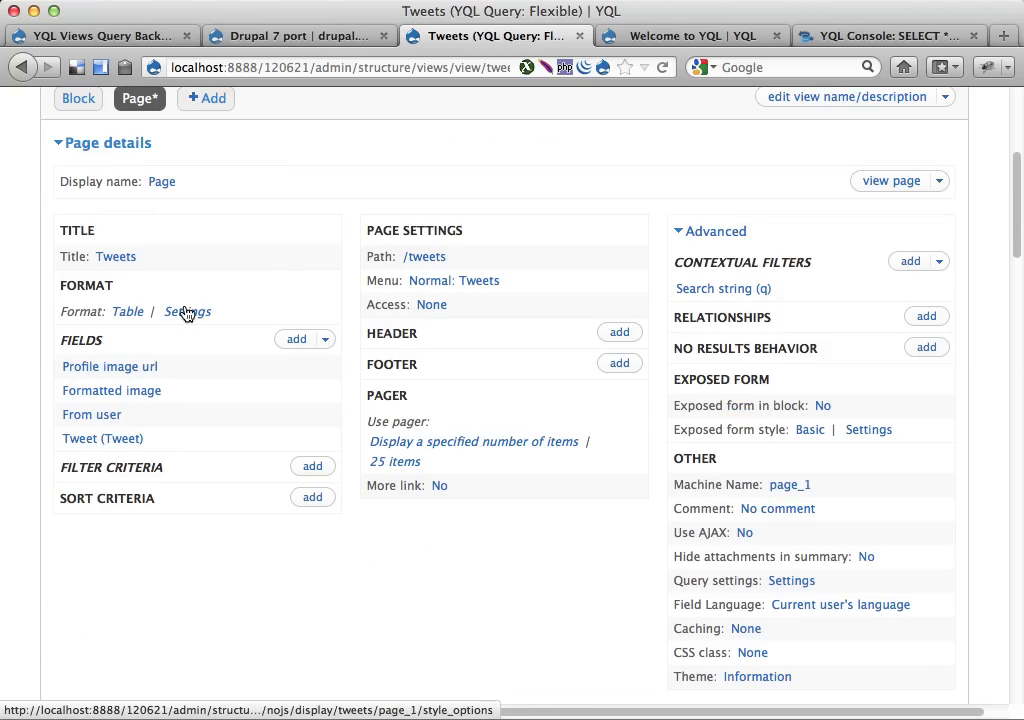
{"action": "left_click", "coordinate": [188, 312]}
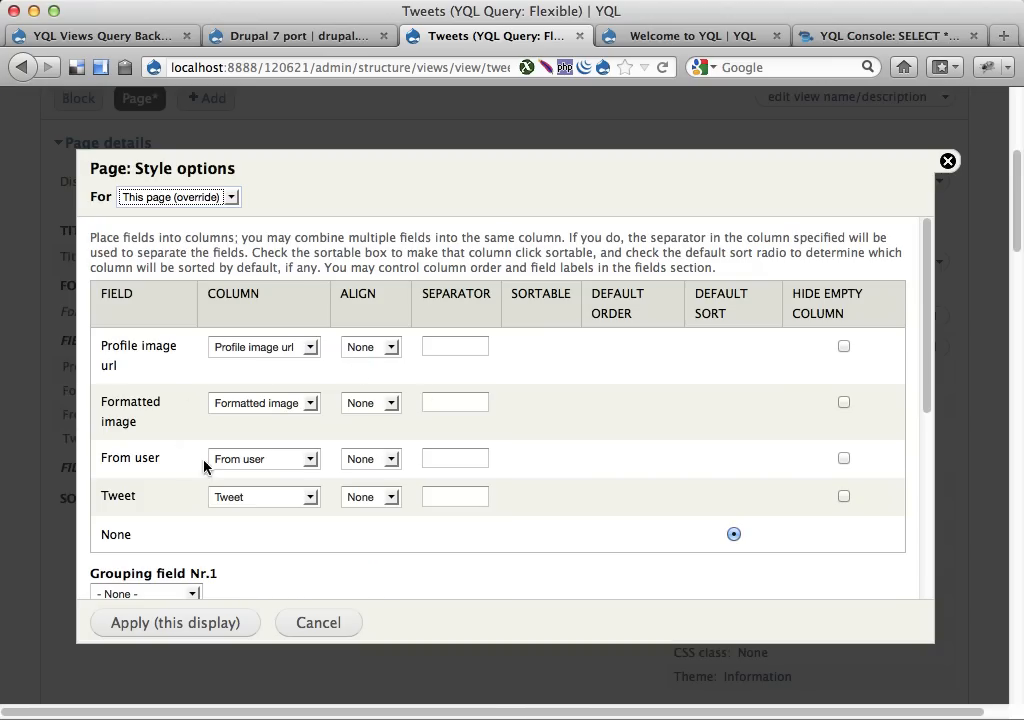
{"action": "left_click", "coordinate": [264, 458]}
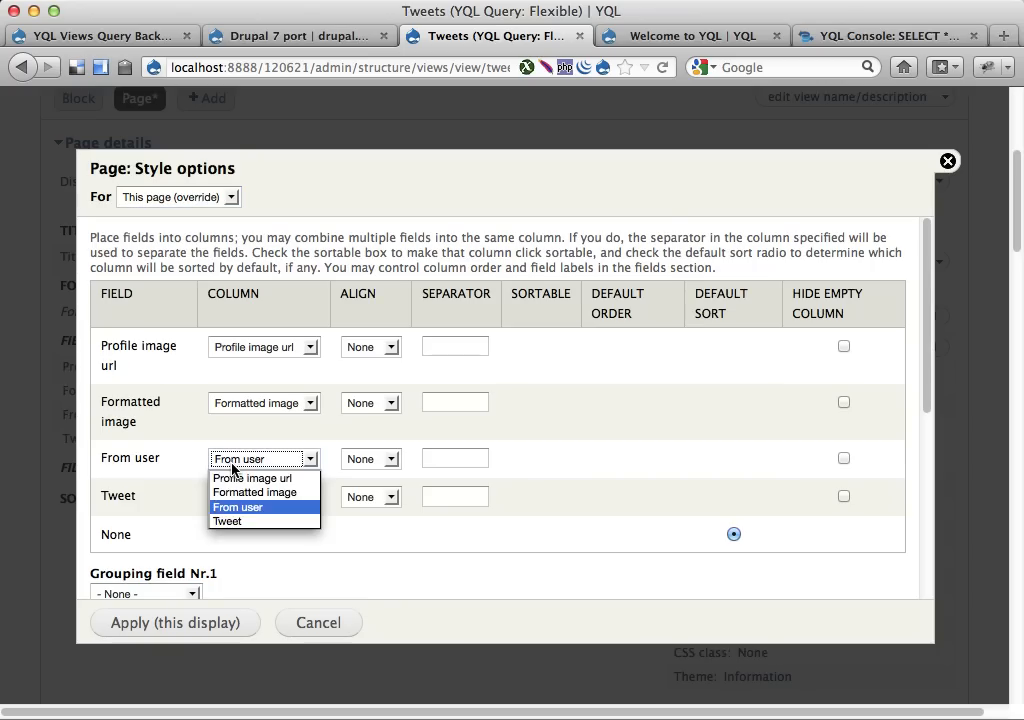
{"action": "left_click", "coordinate": [228, 520]}
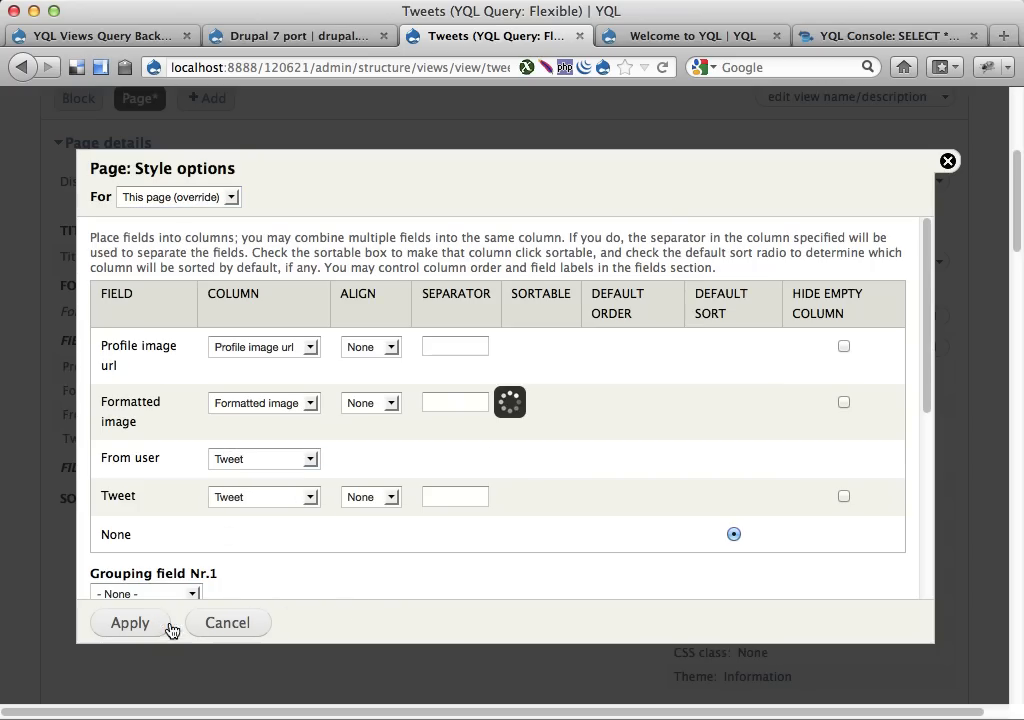
{"action": "left_click", "coordinate": [128, 622]}
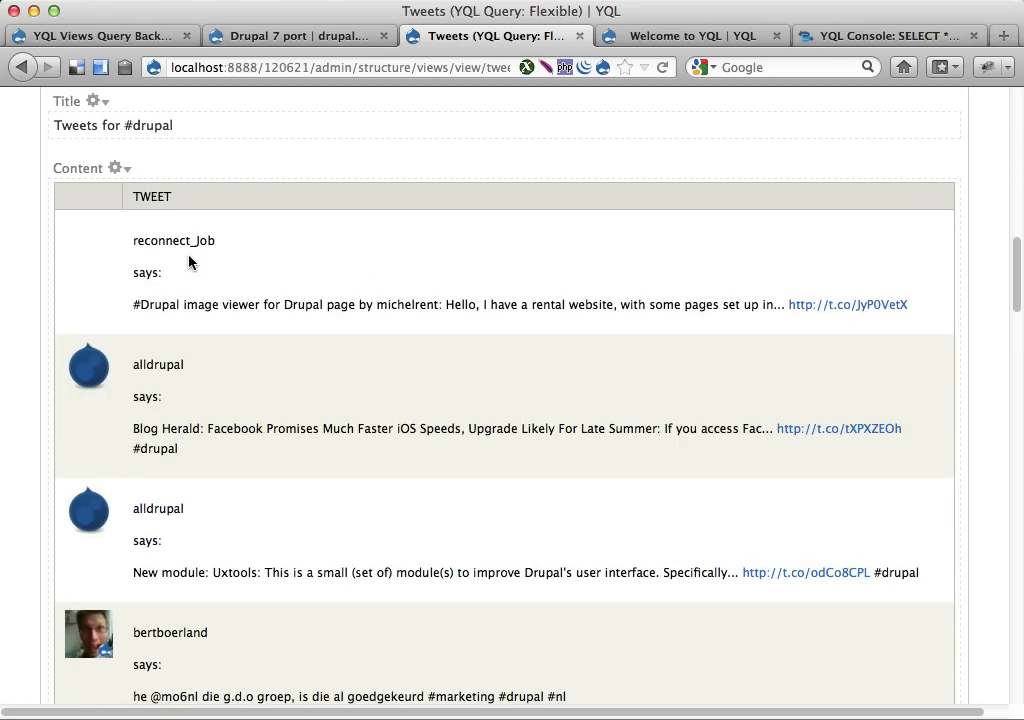
{"action": "mouse_move", "coordinate": [156, 390]}
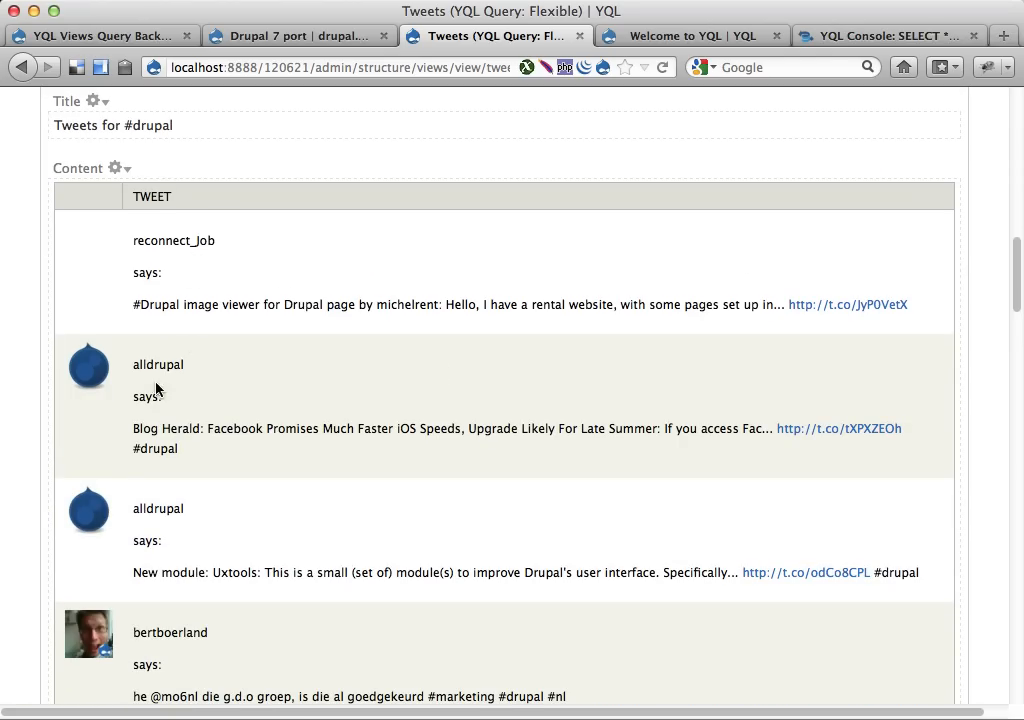
{"action": "mouse_move", "coordinate": [212, 504]}
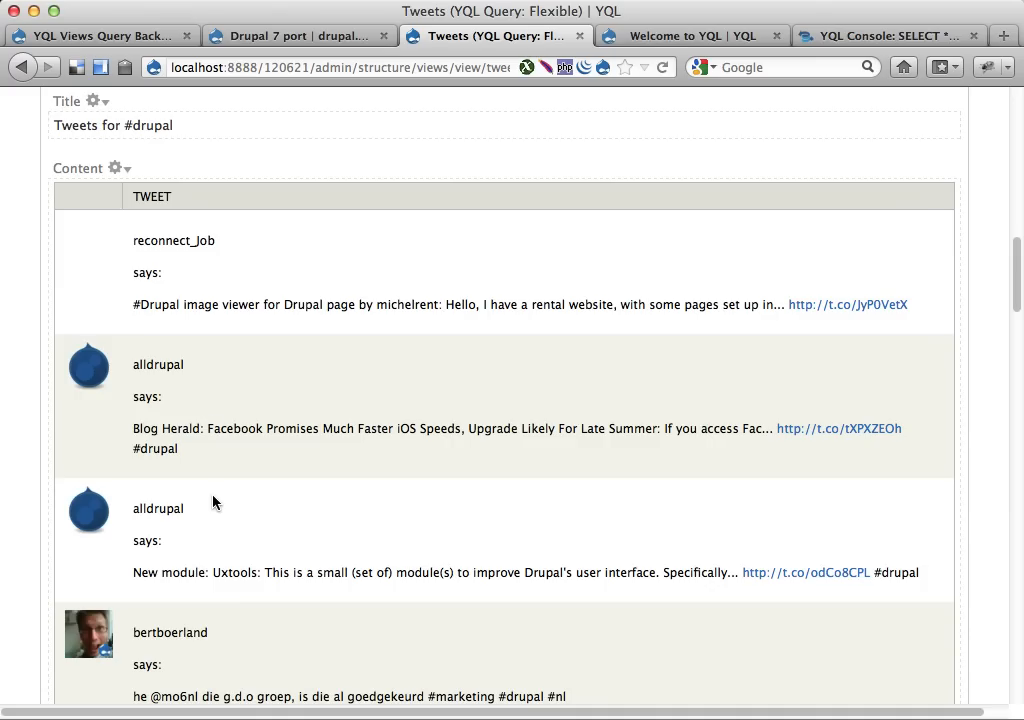
Step: Reopen the From user field settings, check the output rewriting options and apply them
{"action": "scroll", "scroll_direction": "up", "scroll_amount": 3}
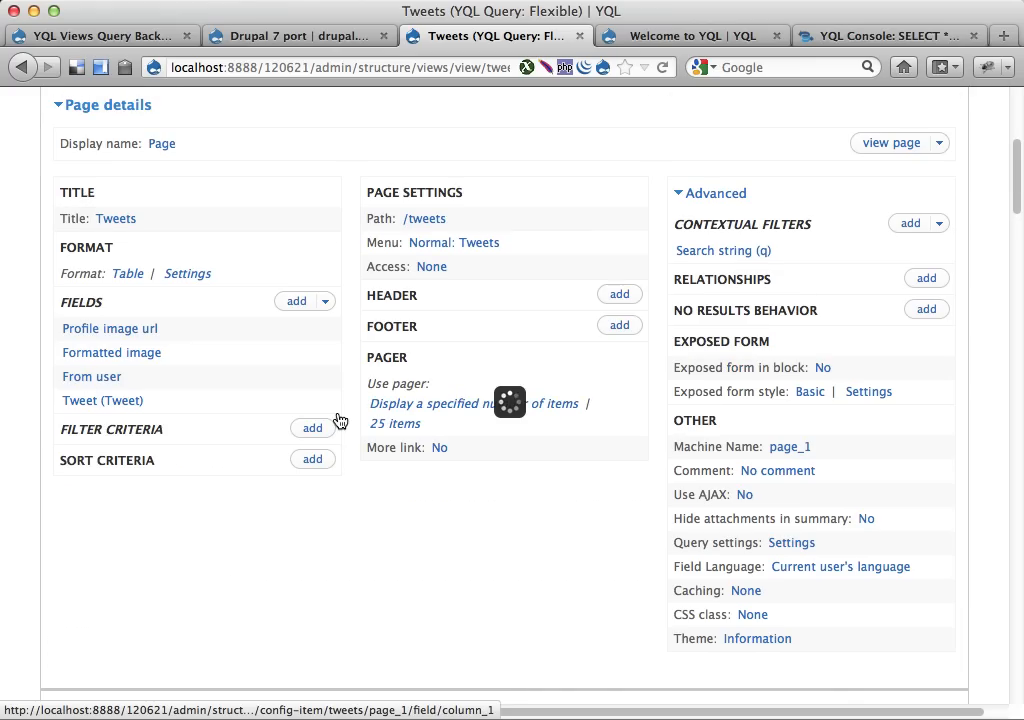
{"action": "left_click", "coordinate": [92, 376]}
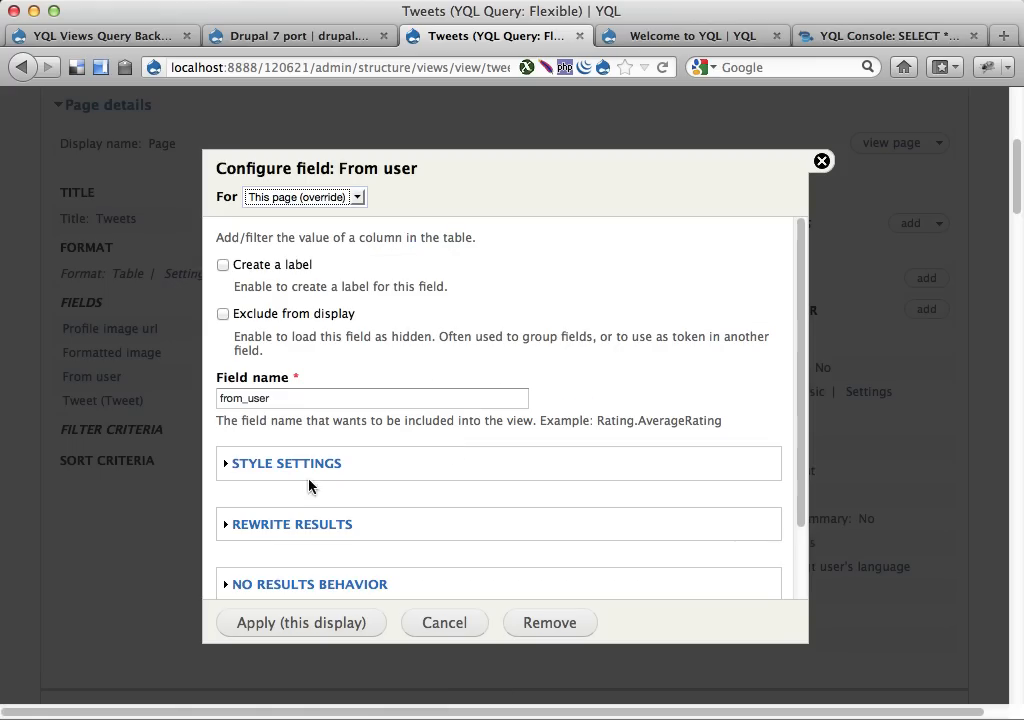
{"action": "left_click", "coordinate": [292, 524]}
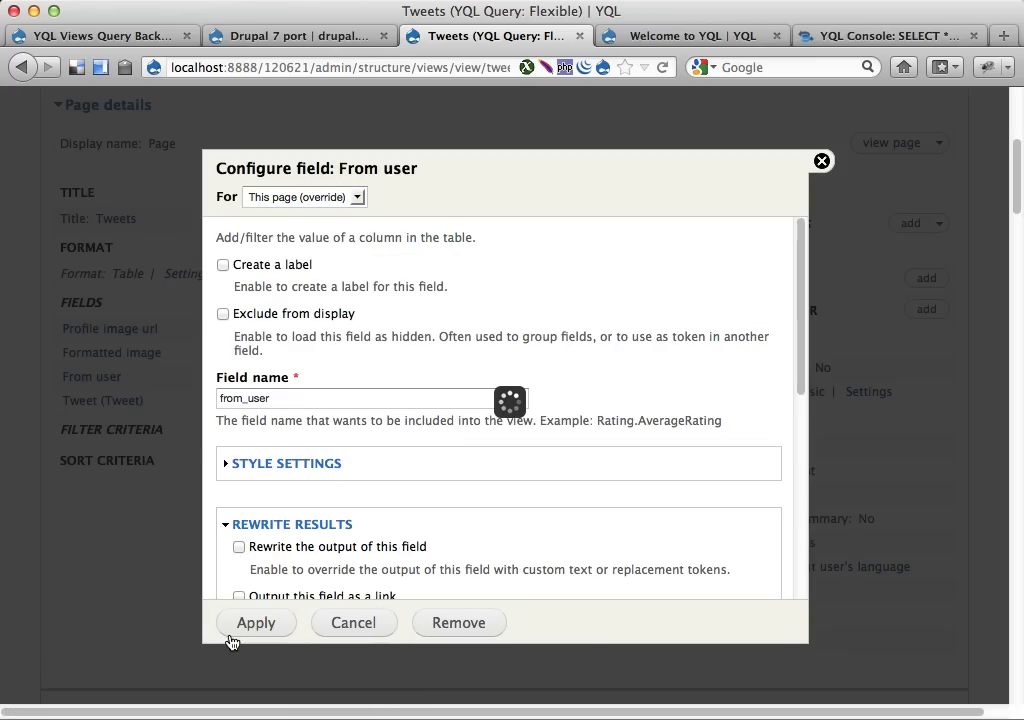
{"action": "left_click", "coordinate": [256, 622]}
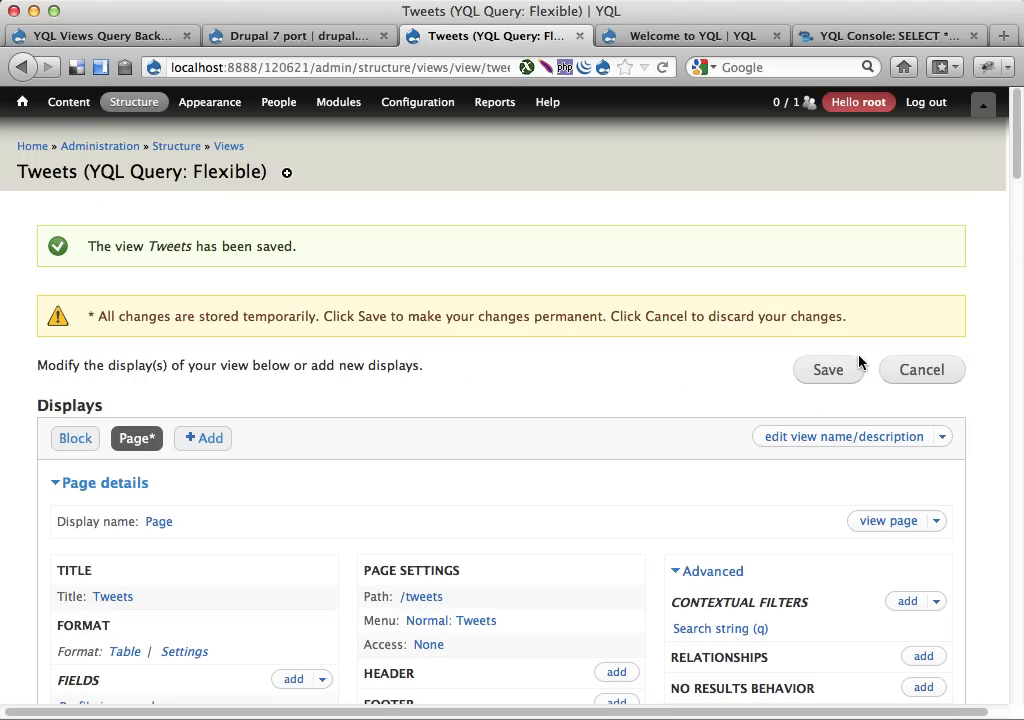
Step: Save the Tweets view so no unsaved changes remain
{"action": "left_click", "coordinate": [828, 368]}
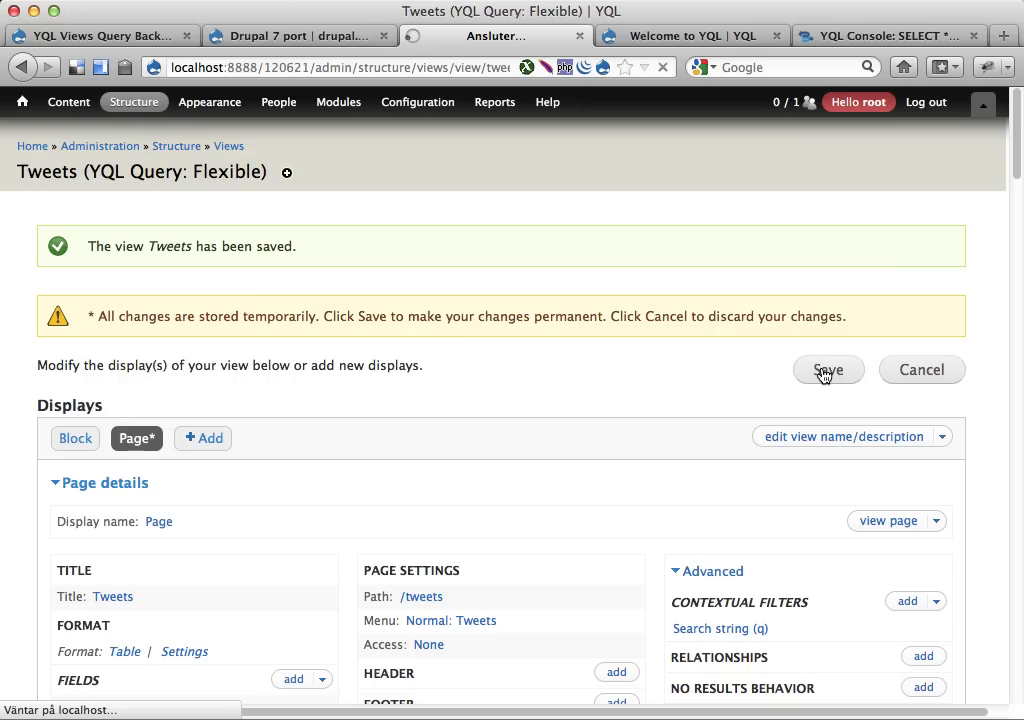
{"action": "left_click", "coordinate": [828, 368]}
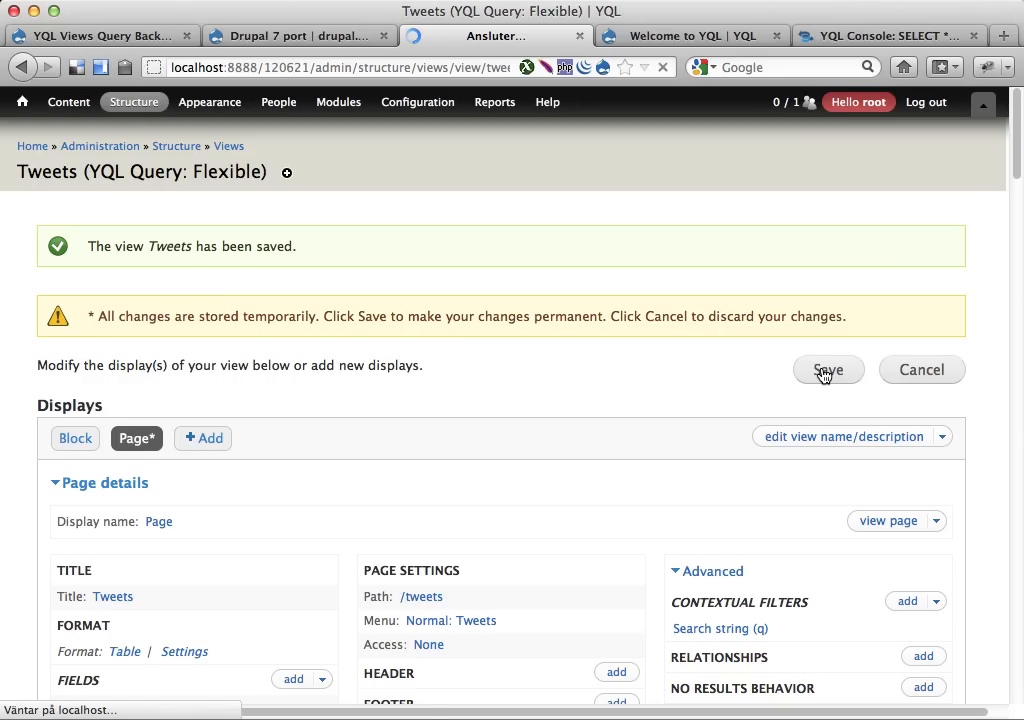
{"action": "left_click", "coordinate": [828, 368]}
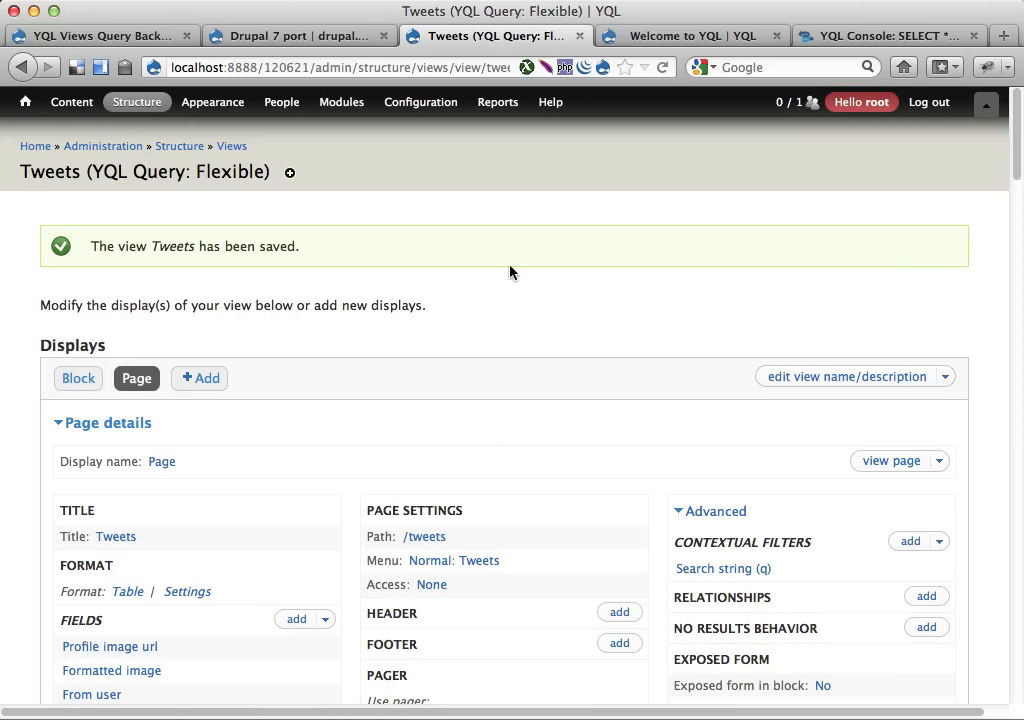
{"action": "left_click", "coordinate": [888, 460]}
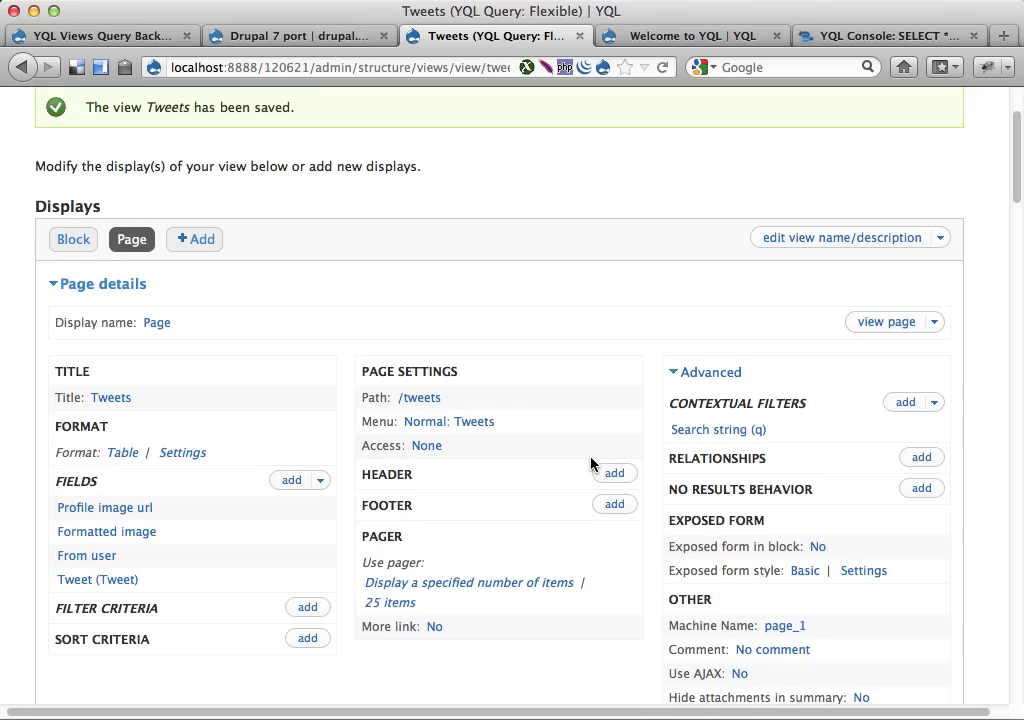
Step: On the live site's front page, go to the Tweets page listing tweets for #drupal
{"action": "left_click", "coordinate": [690, 36]}
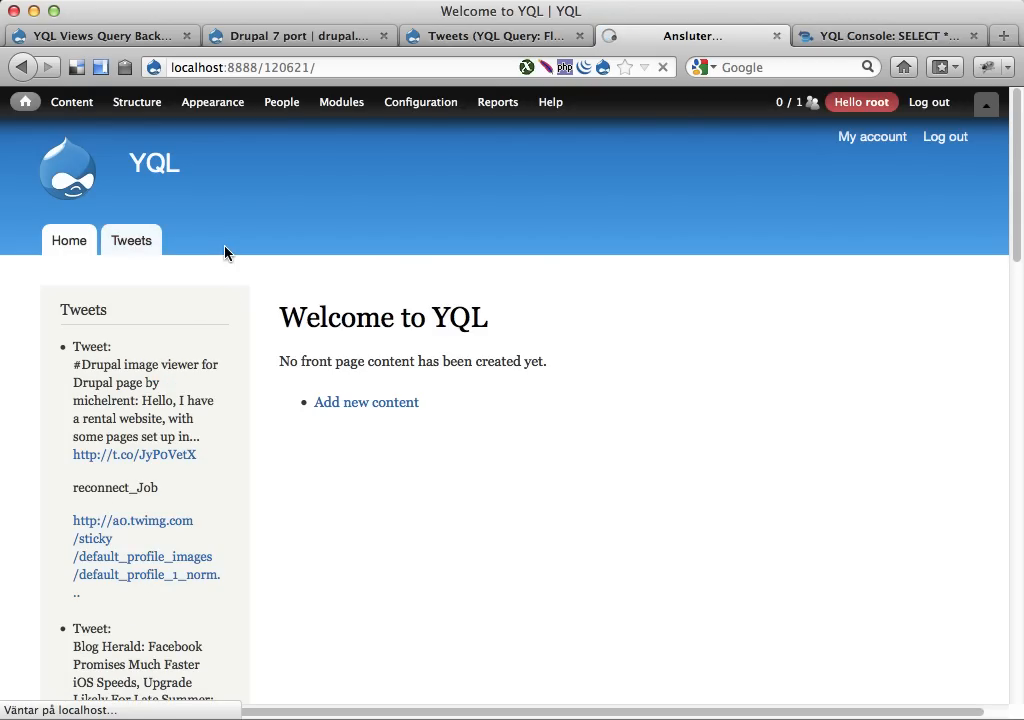
{"action": "left_click", "coordinate": [132, 240]}
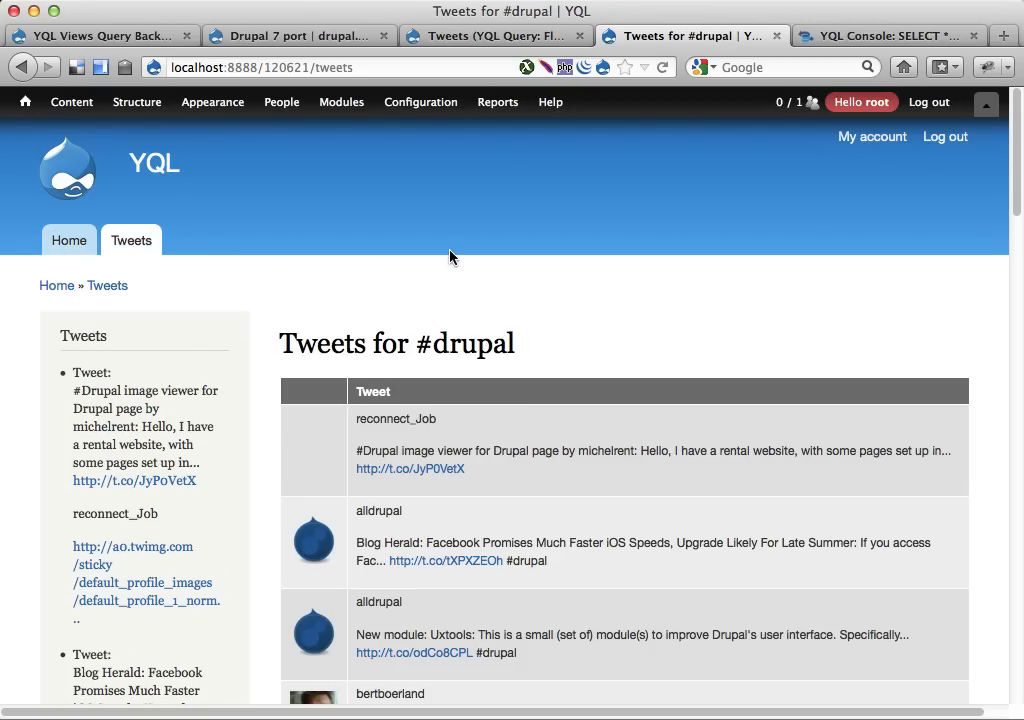
{"action": "scroll", "scroll_direction": "down", "scroll_amount": 3}
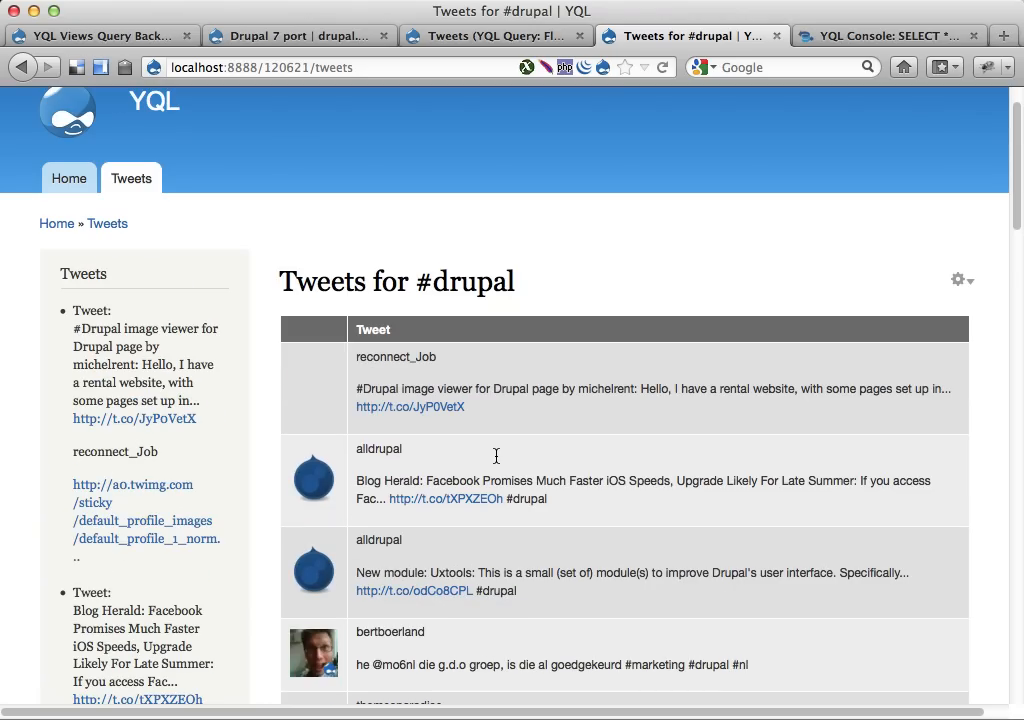
{"action": "left_click", "coordinate": [420, 90]}
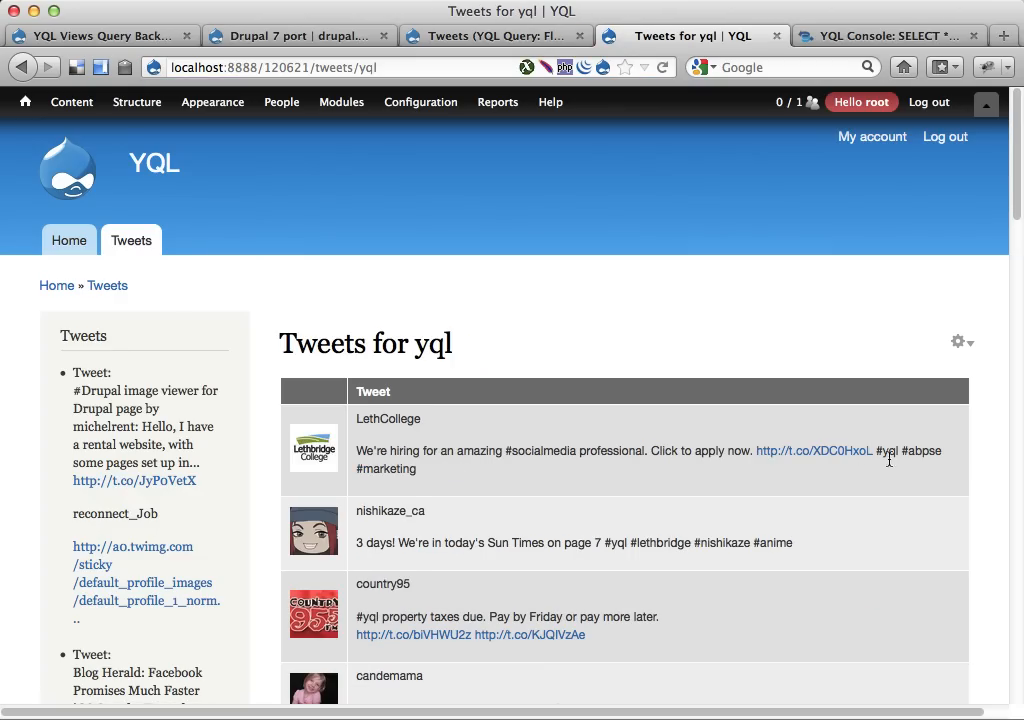
Step: Change the /tweets/ URL argument to other search terms such as yql AND drupal
{"action": "left_click", "coordinate": [300, 68]}
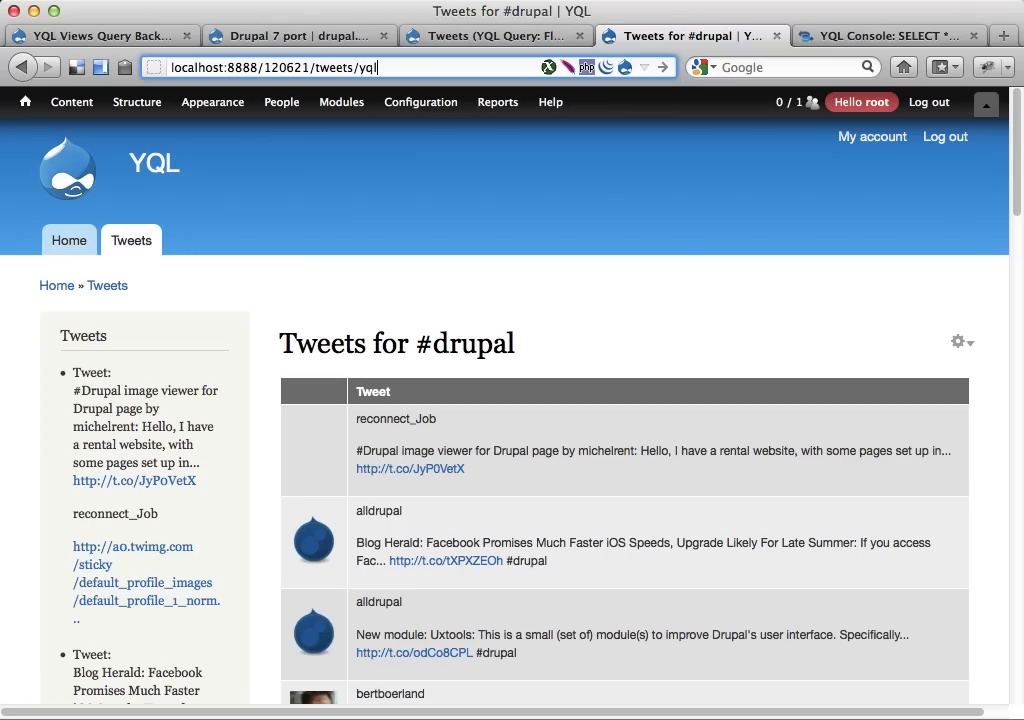
{"action": "type", "text": "AND"}
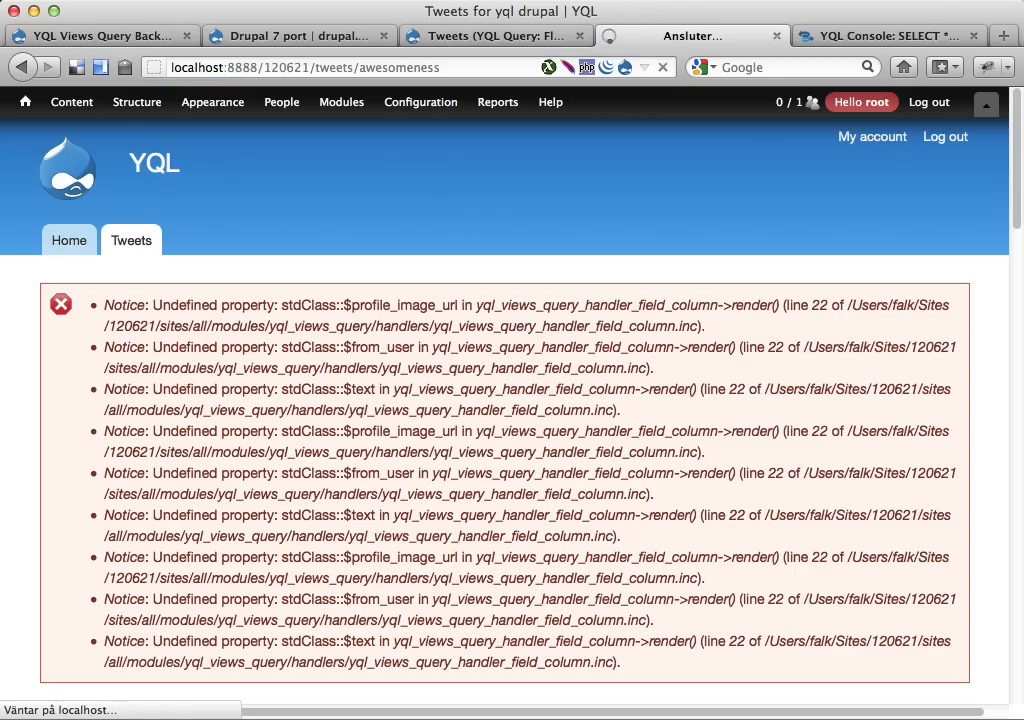
{"action": "mouse_move", "coordinate": [460, 488]}
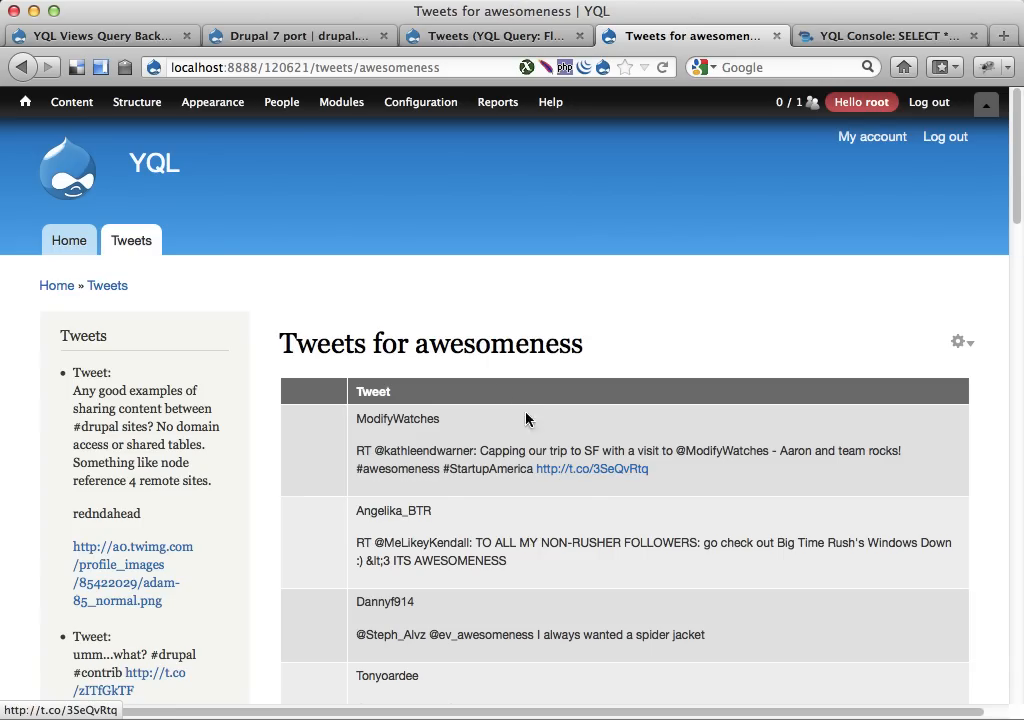
{"action": "mouse_move", "coordinate": [502, 392]}
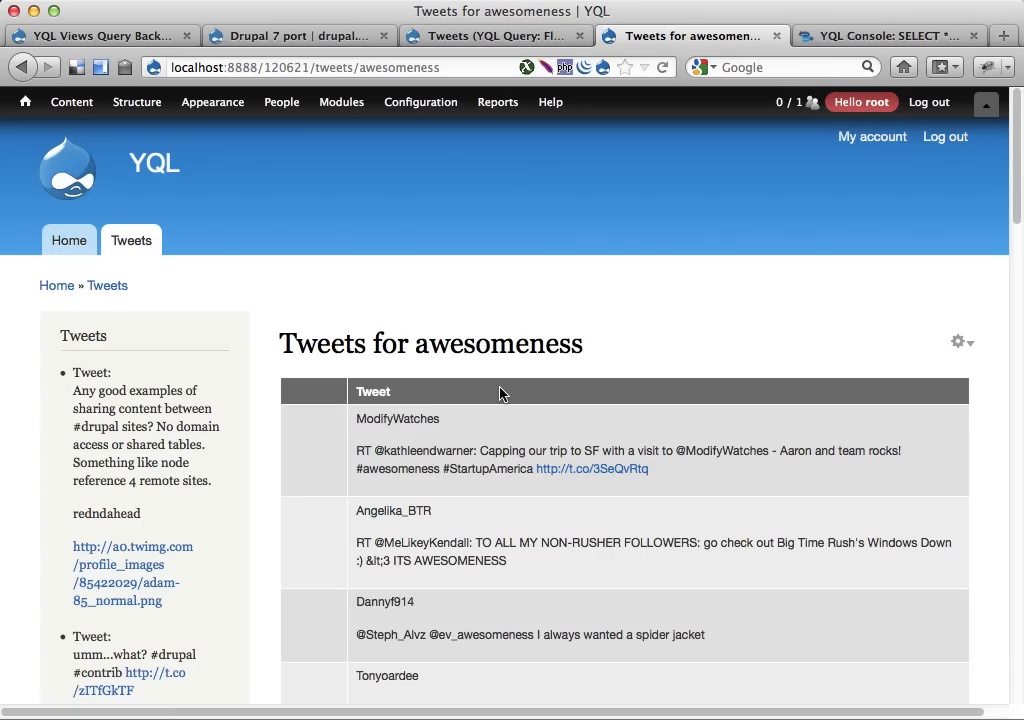
Step: Scroll through the tweets for awesomeness results
{"action": "scroll", "scroll_direction": "down", "scroll_amount": 3}
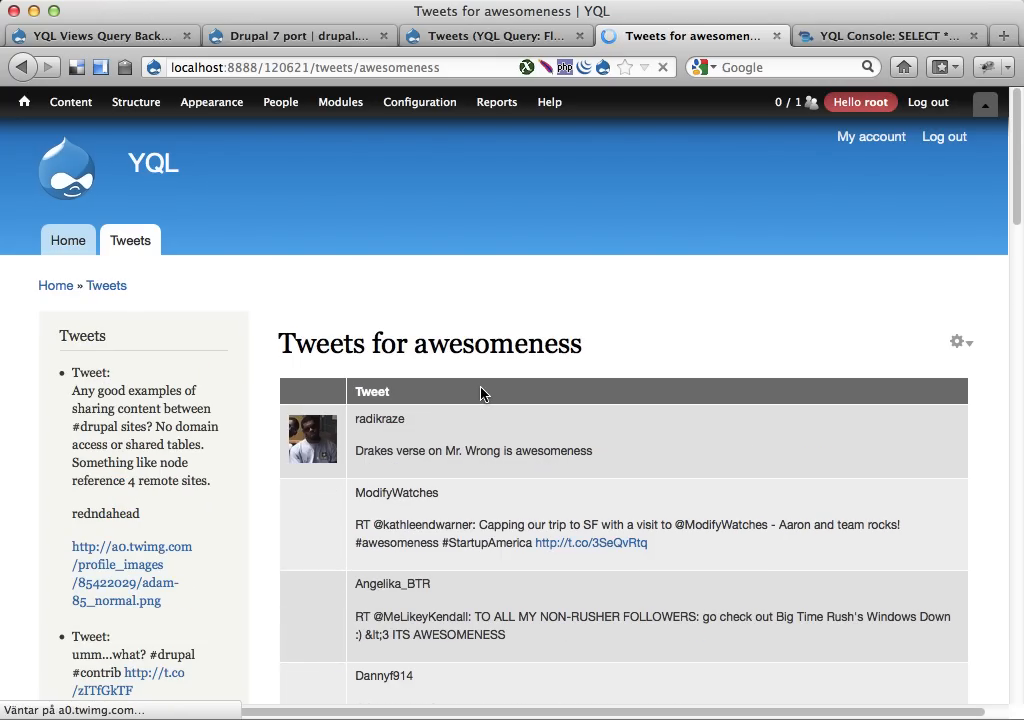
{"action": "mouse_move", "coordinate": [324, 440]}
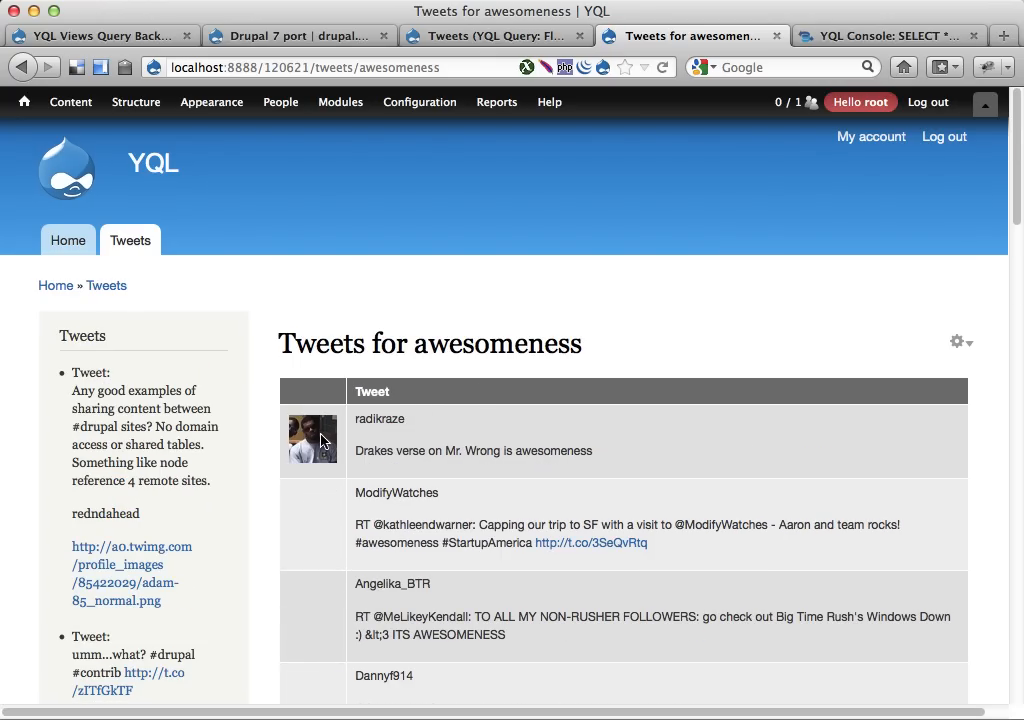
{"action": "mouse_move", "coordinate": [316, 524]}
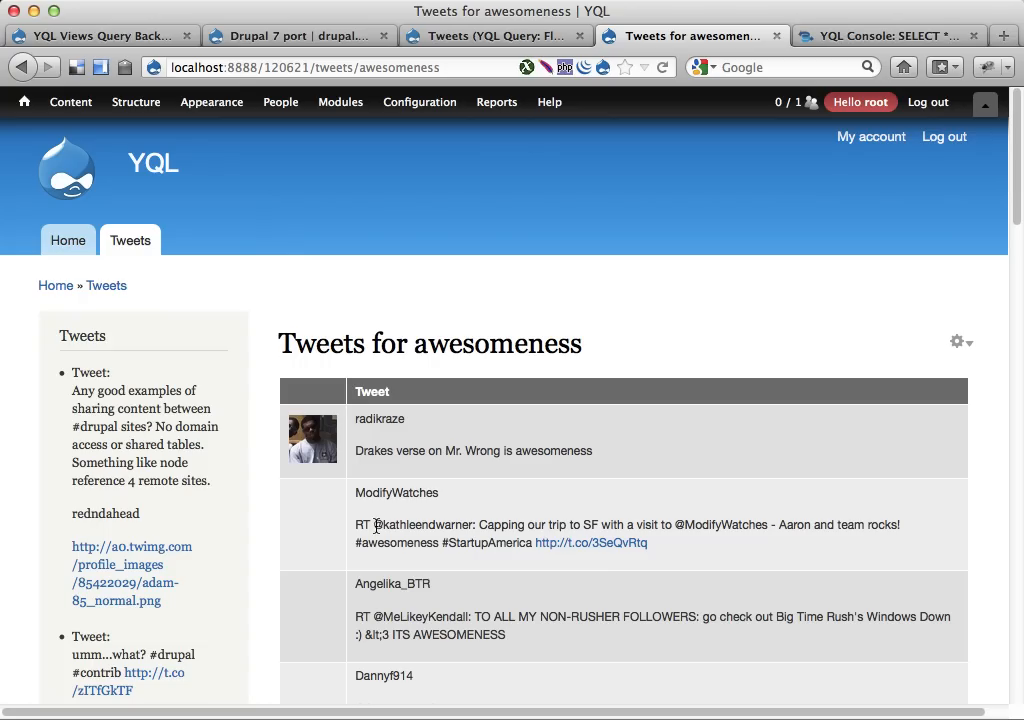
{"action": "mouse_move", "coordinate": [416, 506]}
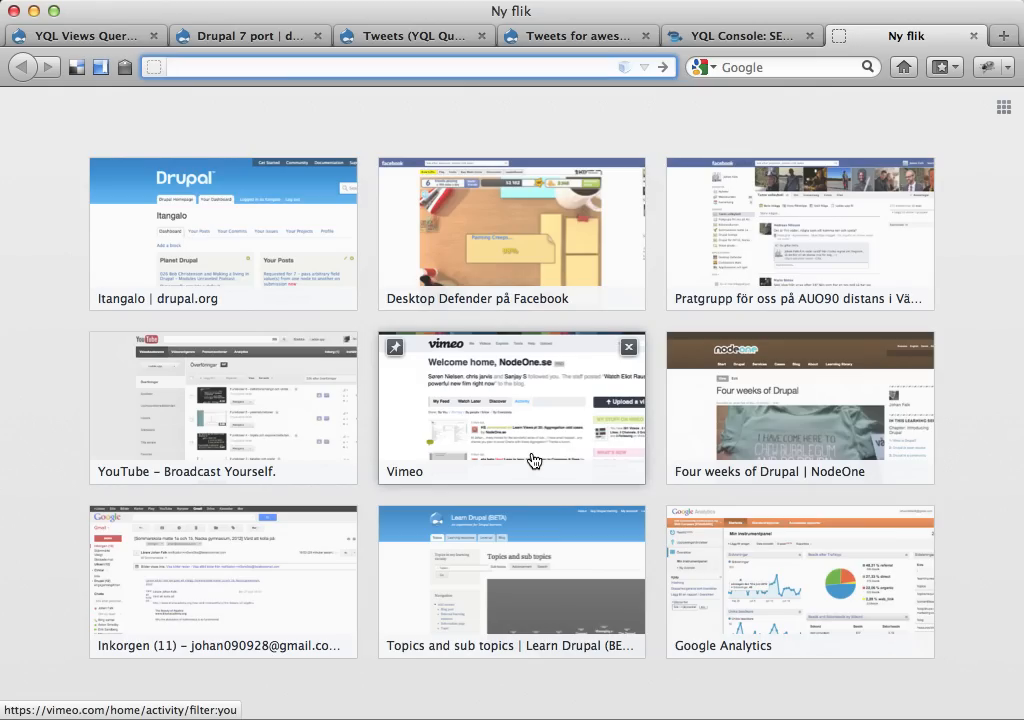
Step: Search Google for urlencoder and go to the Albion URLEncode/URLDecode page
{"action": "type", "text": "urlencoder"}
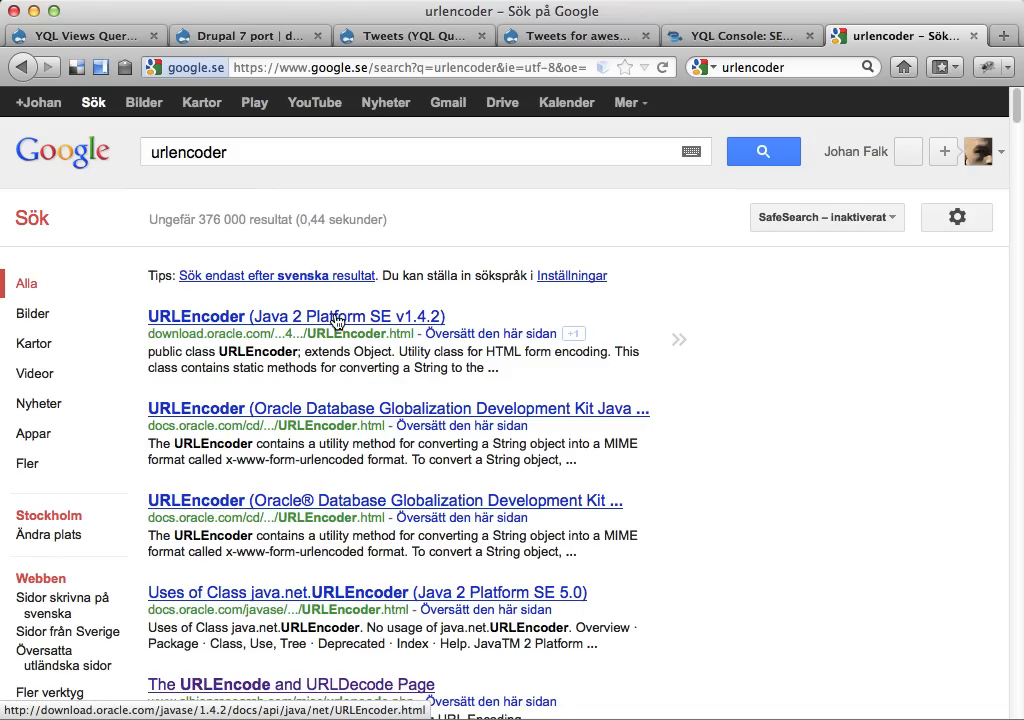
{"action": "left_click", "coordinate": [292, 684]}
{"action": "type", "text": "#"}
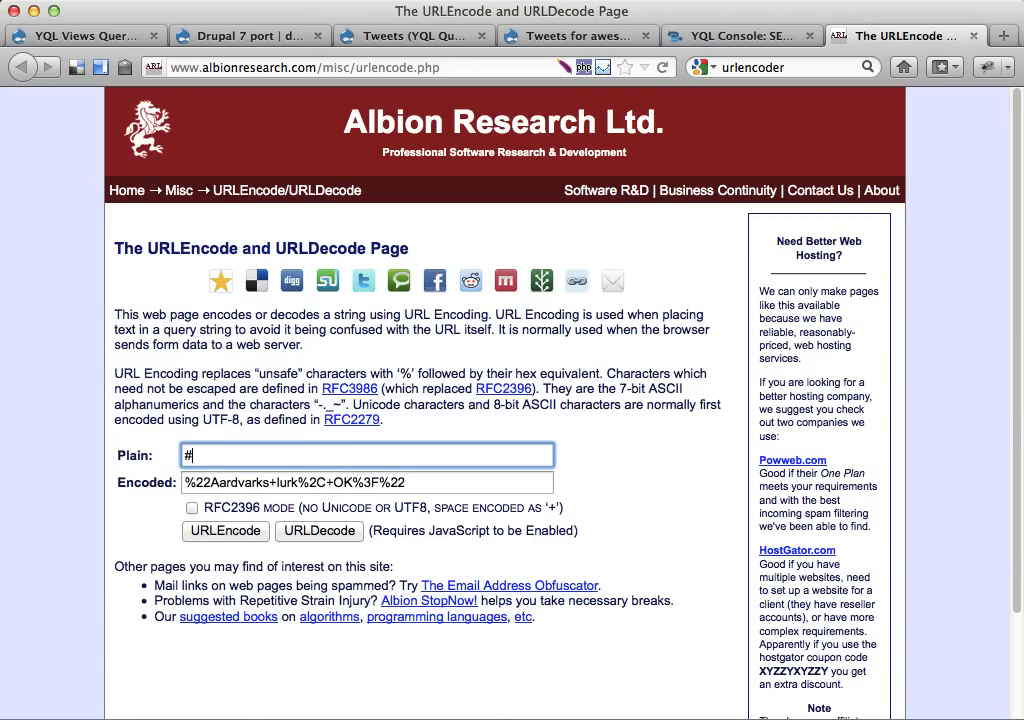
Step: Encode #yql #drupal as %23yql%20%23drupal, then return to the tweets page
{"action": "type", "text": "yql"}
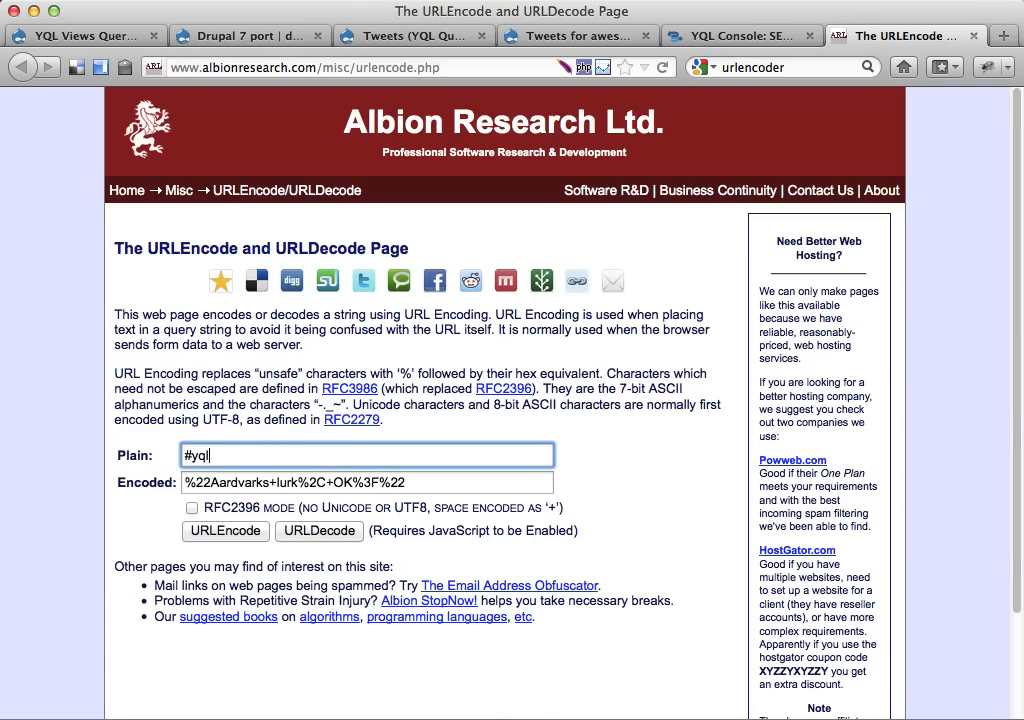
{"action": "type", "text": "+"}
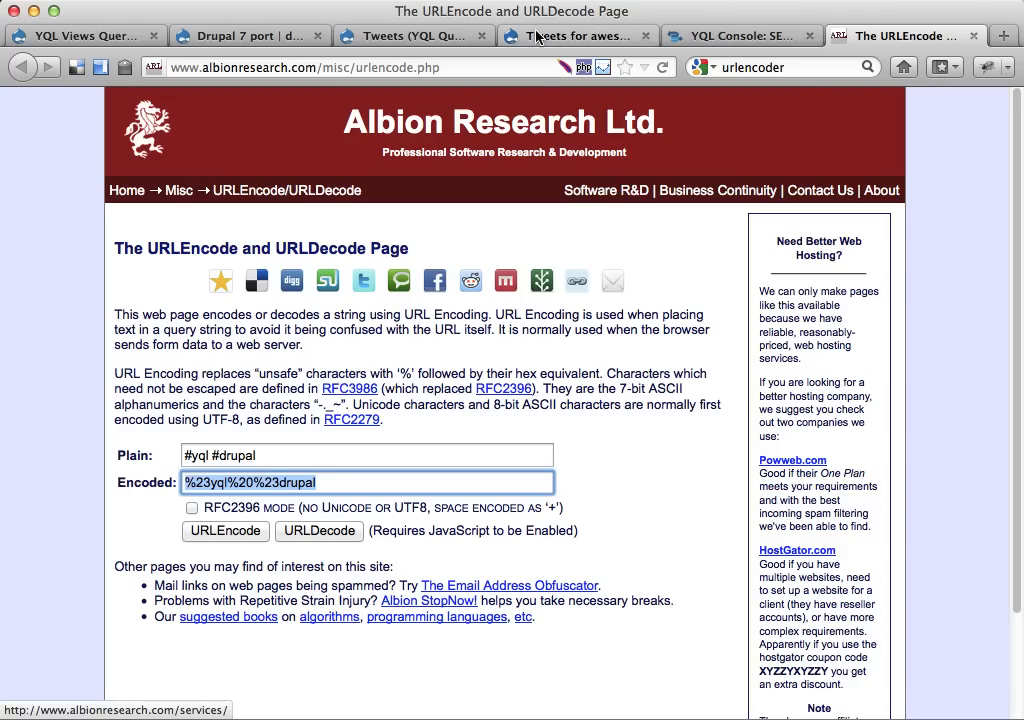
{"action": "left_click", "coordinate": [570, 36]}
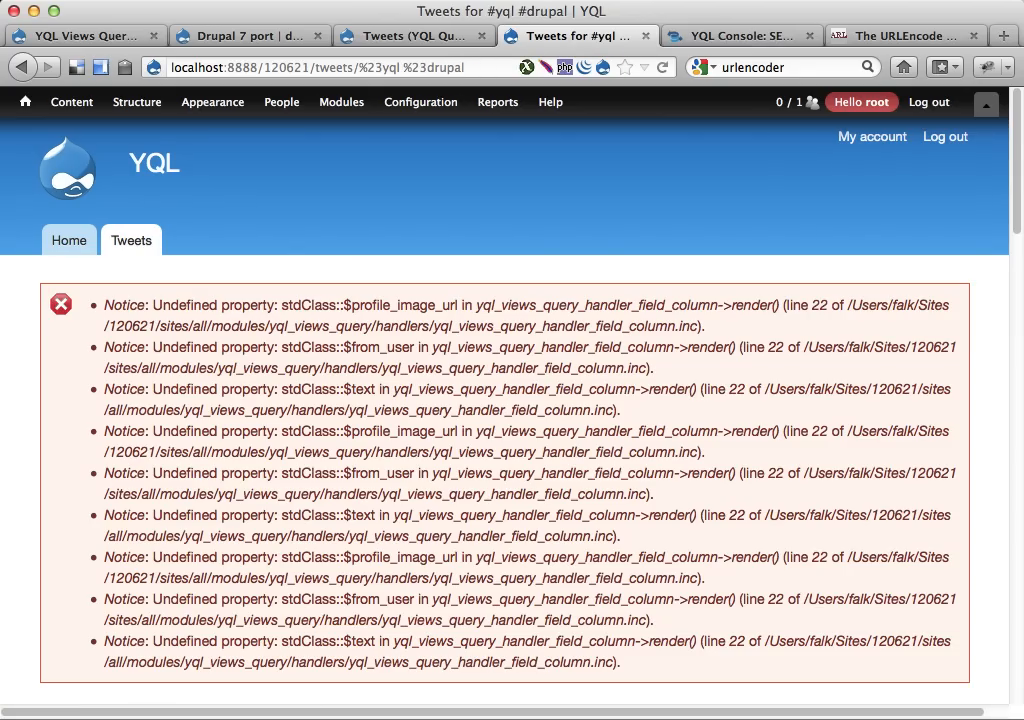
Step: Load and reload /tweets/%23yql%20%23drupal to list Tweets for #yql without notices
{"action": "scroll", "scroll_direction": "down", "scroll_amount": 3}
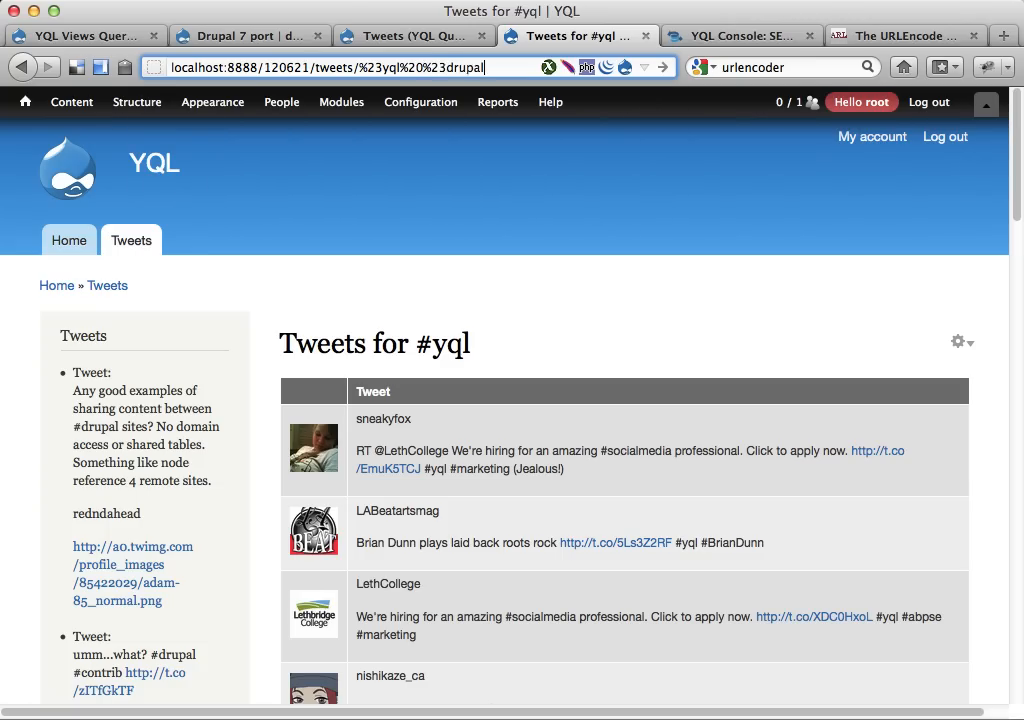
{"action": "key", "text": "Return"}
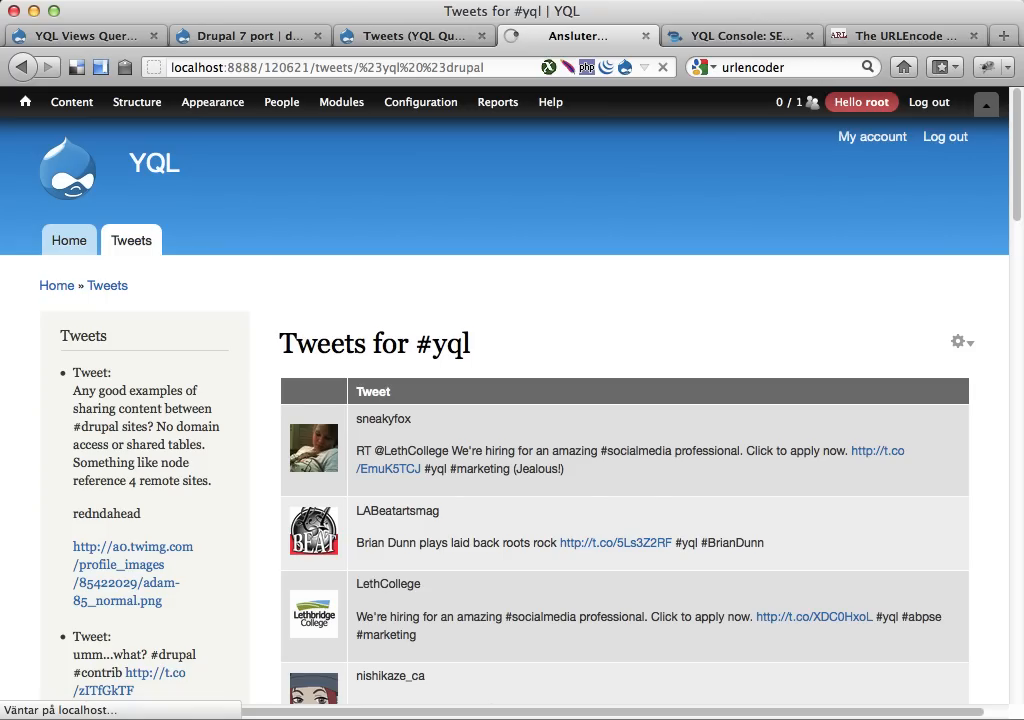
{"action": "mouse_move", "coordinate": [928, 62]}
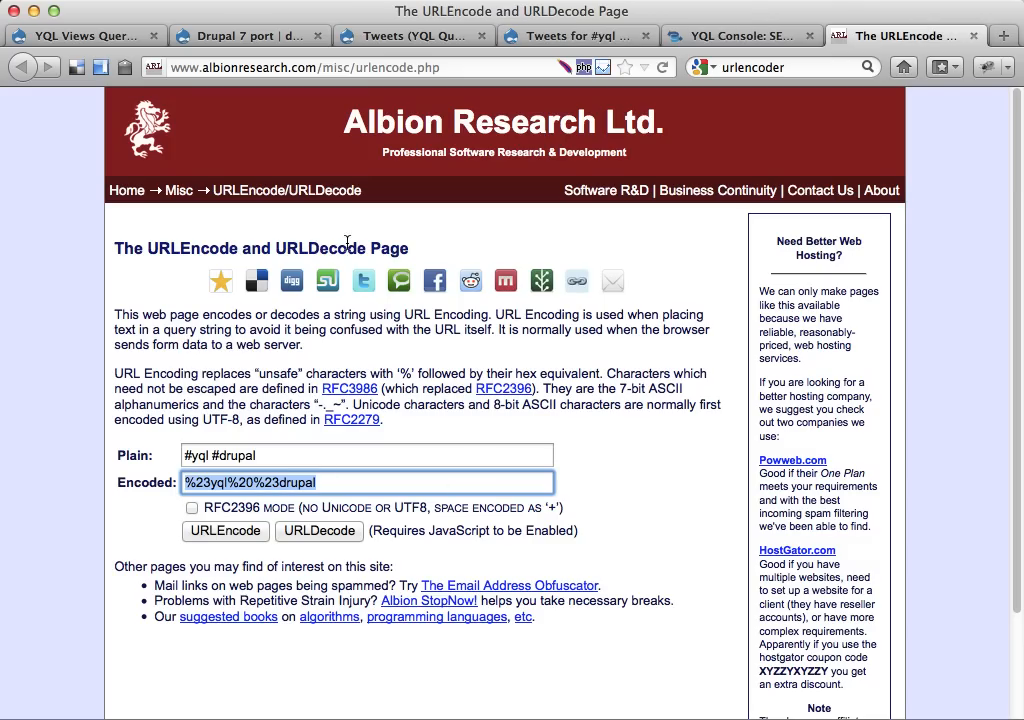
Step: Encode #yql+#drupal as %23yql%2B%23drupal, then return to the tweets page
{"action": "left_click", "coordinate": [576, 36]}
{"action": "type", "text": "+"}
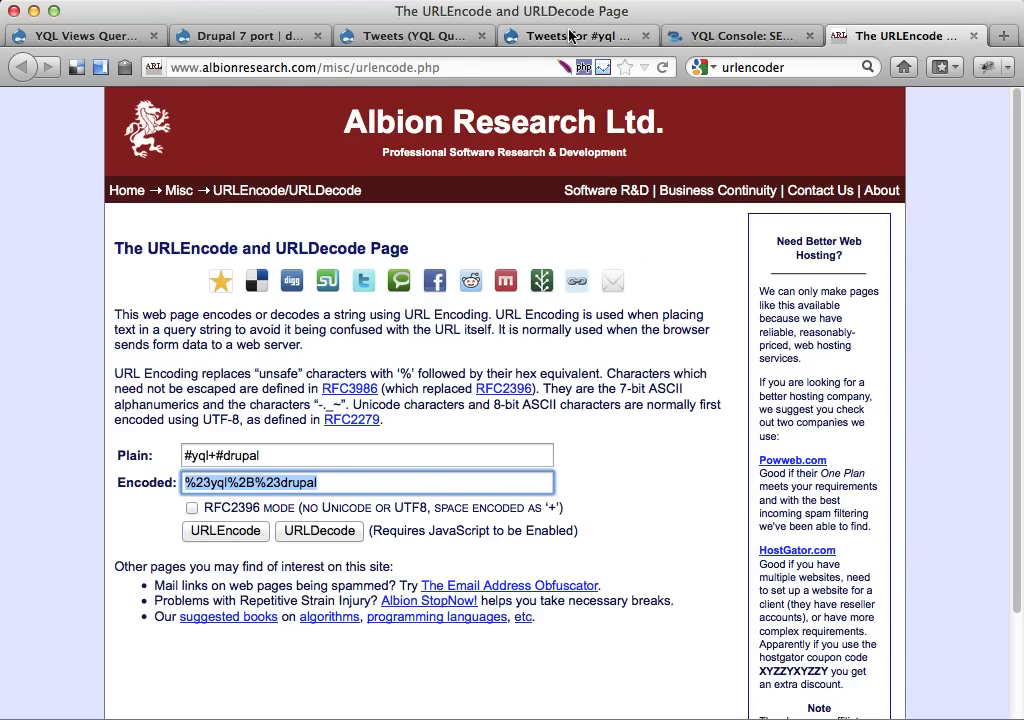
{"action": "left_click", "coordinate": [576, 36]}
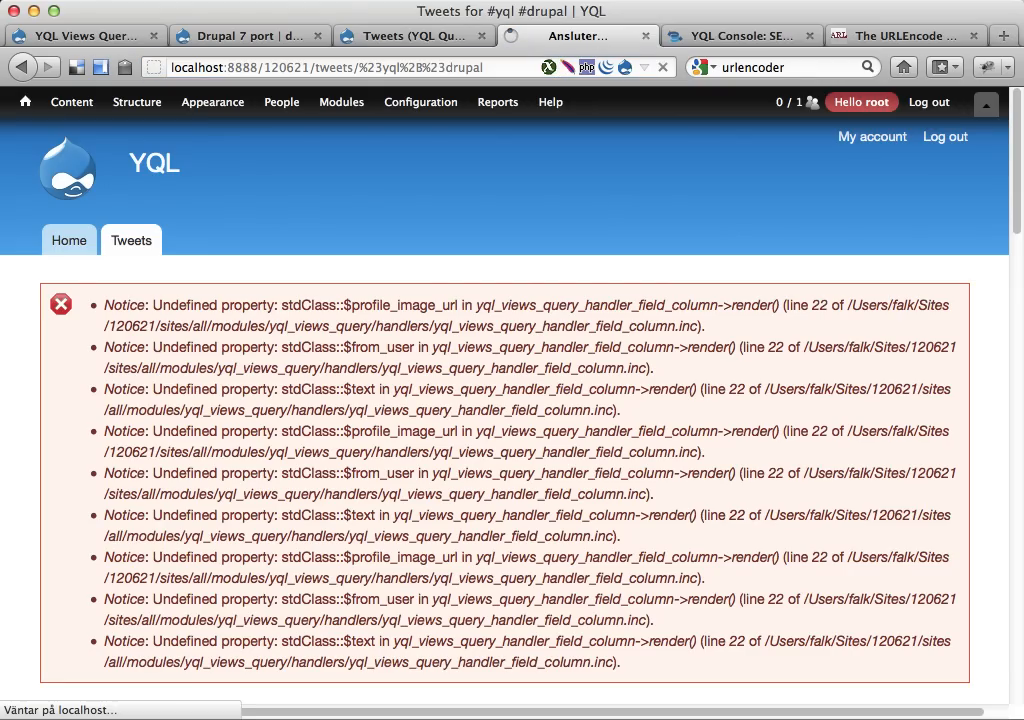
{"action": "mouse_move", "coordinate": [490, 266]}
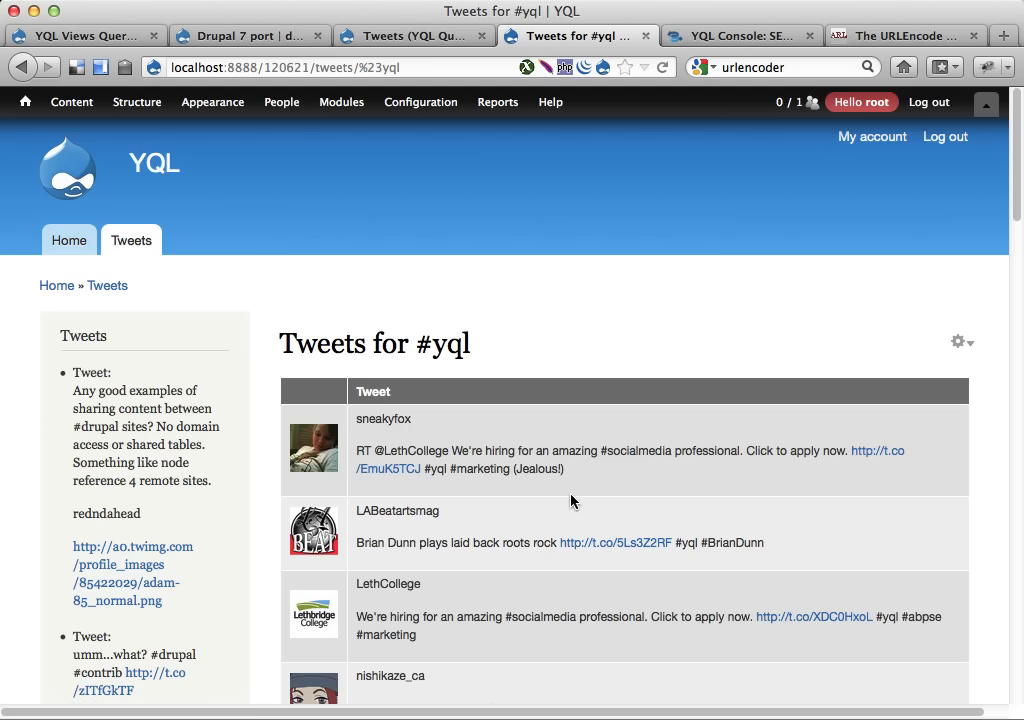
Step: Scroll through the Tweets for #yql results all the way down and back up
{"action": "scroll", "scroll_direction": "down", "scroll_amount": 3}
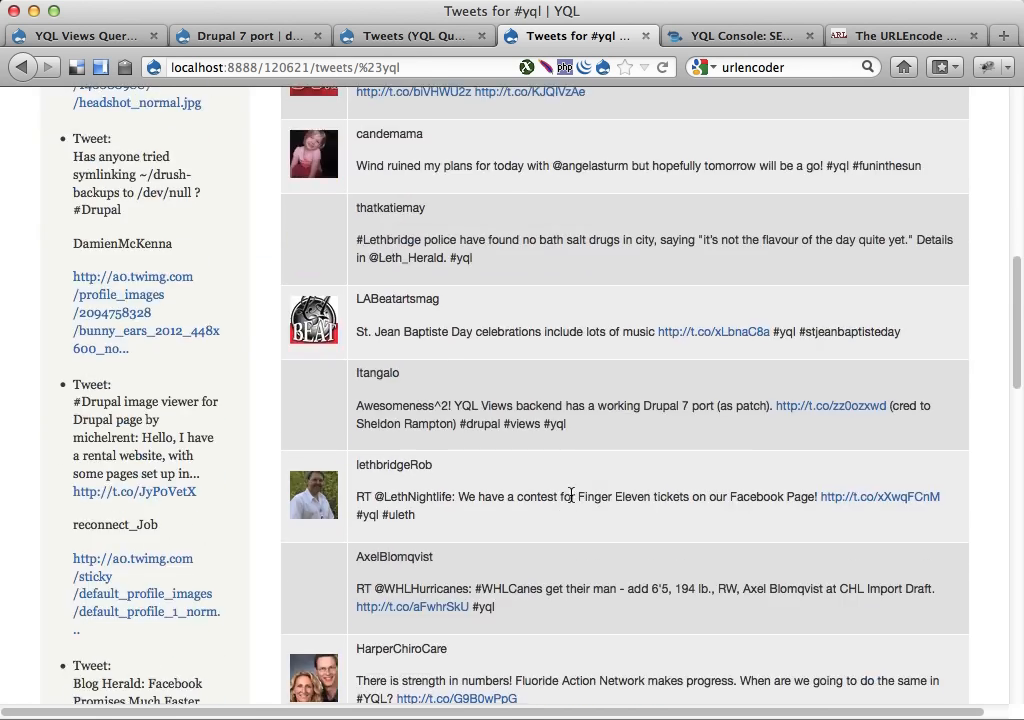
{"action": "scroll", "scroll_direction": "down", "scroll_amount": 3}
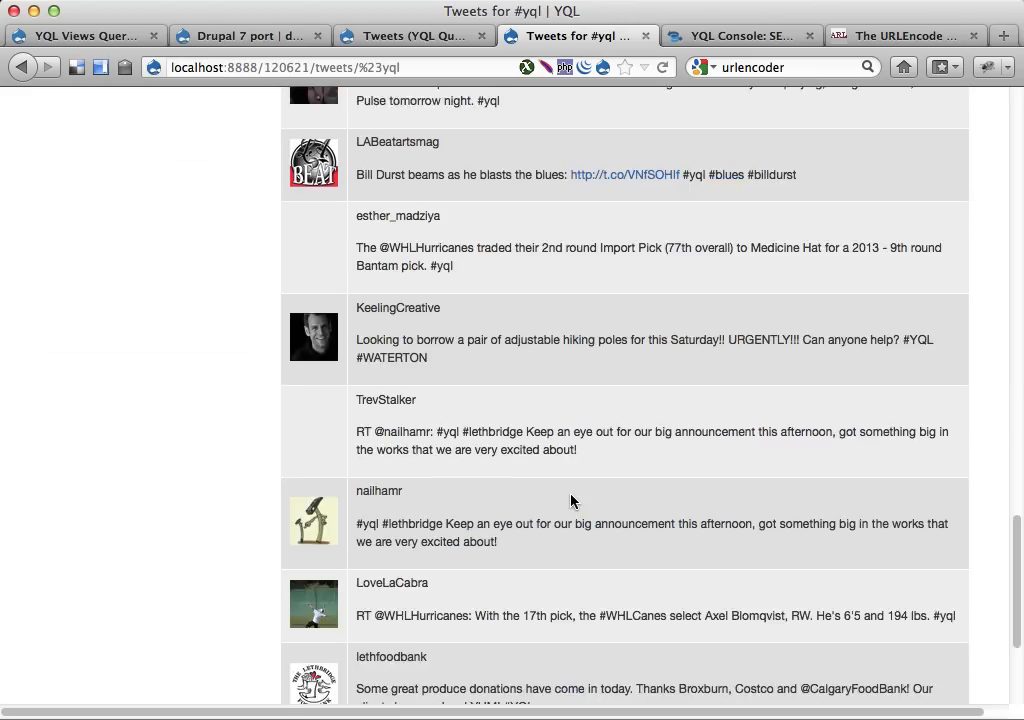
{"action": "scroll", "scroll_direction": "down", "scroll_amount": 3}
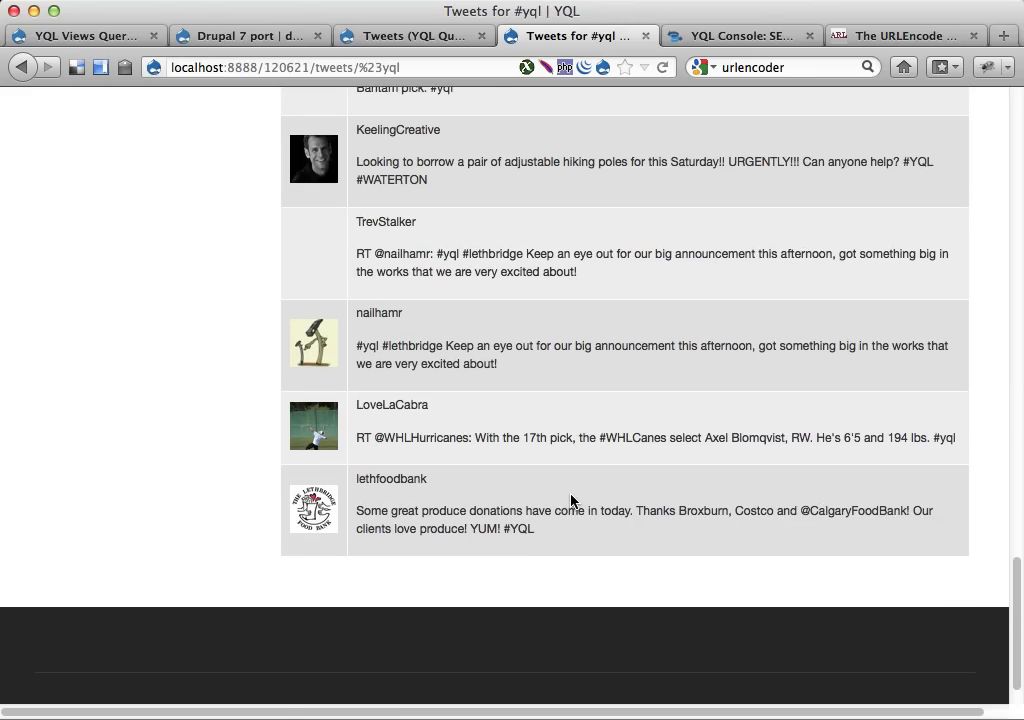
{"action": "scroll", "scroll_direction": "up", "scroll_amount": 3}
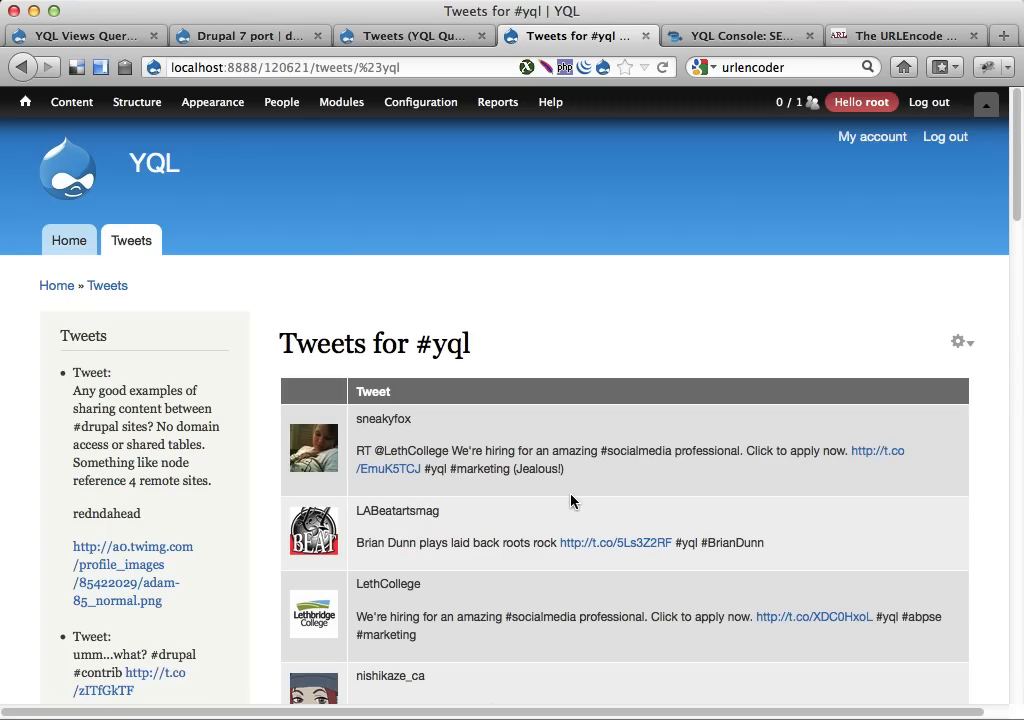
{"action": "mouse_move", "coordinate": [248, 36]}
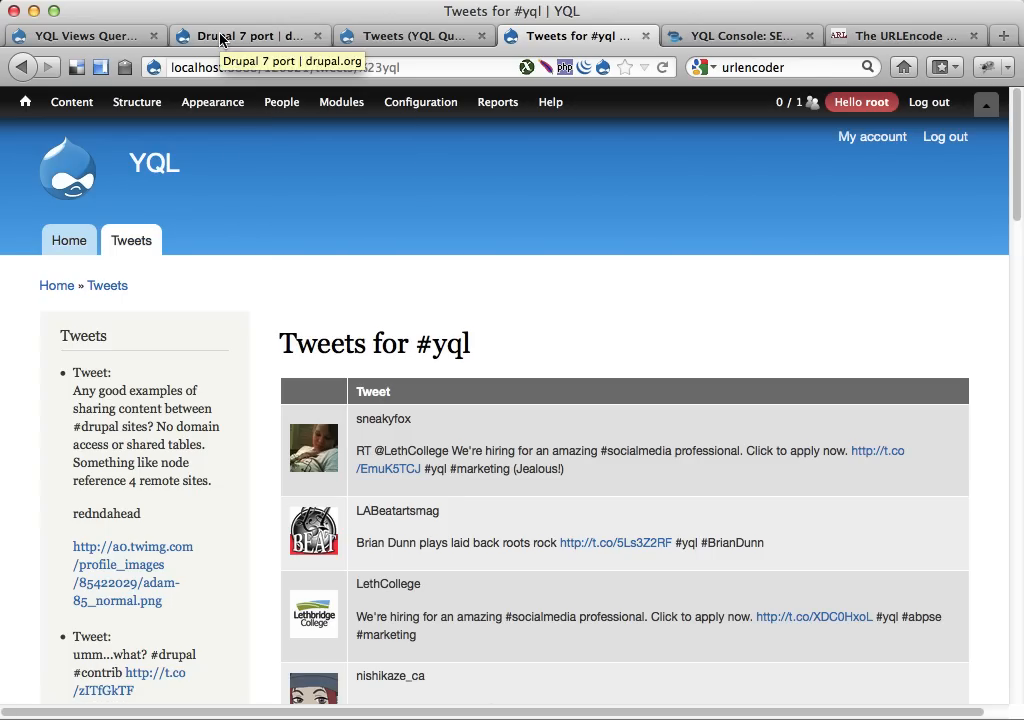
Step: Return to the drupal.org 'Drupal 7 port' issue for YQL Views Query Backend
{"action": "left_click", "coordinate": [240, 36]}
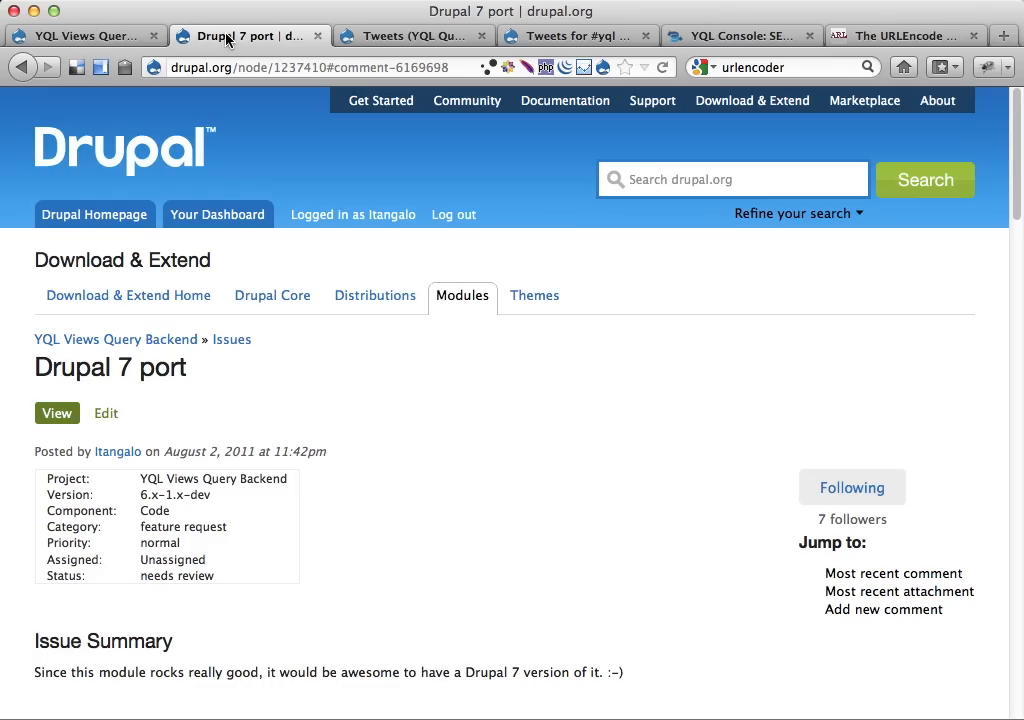
{"action": "mouse_move", "coordinate": [136, 368]}
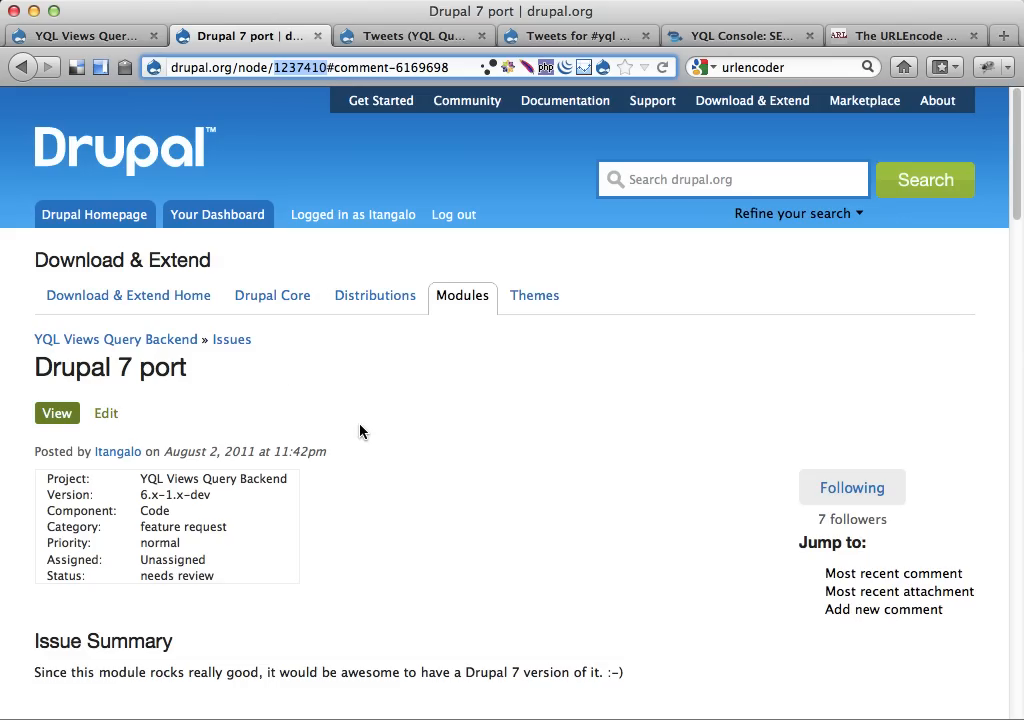
{"action": "mouse_move", "coordinate": [634, 206]}
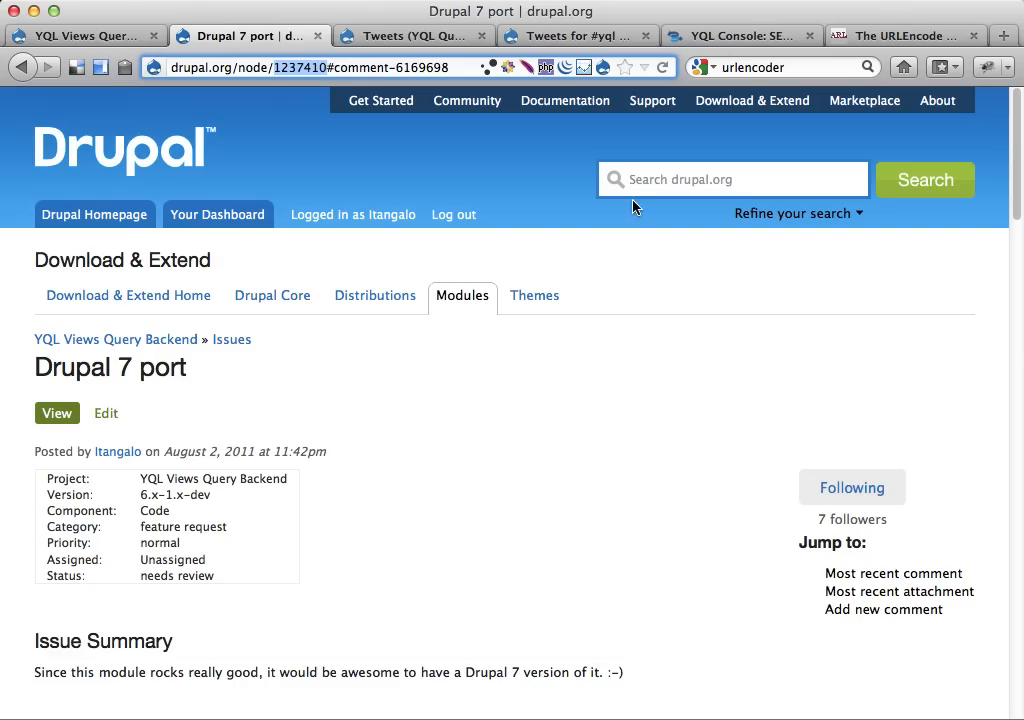